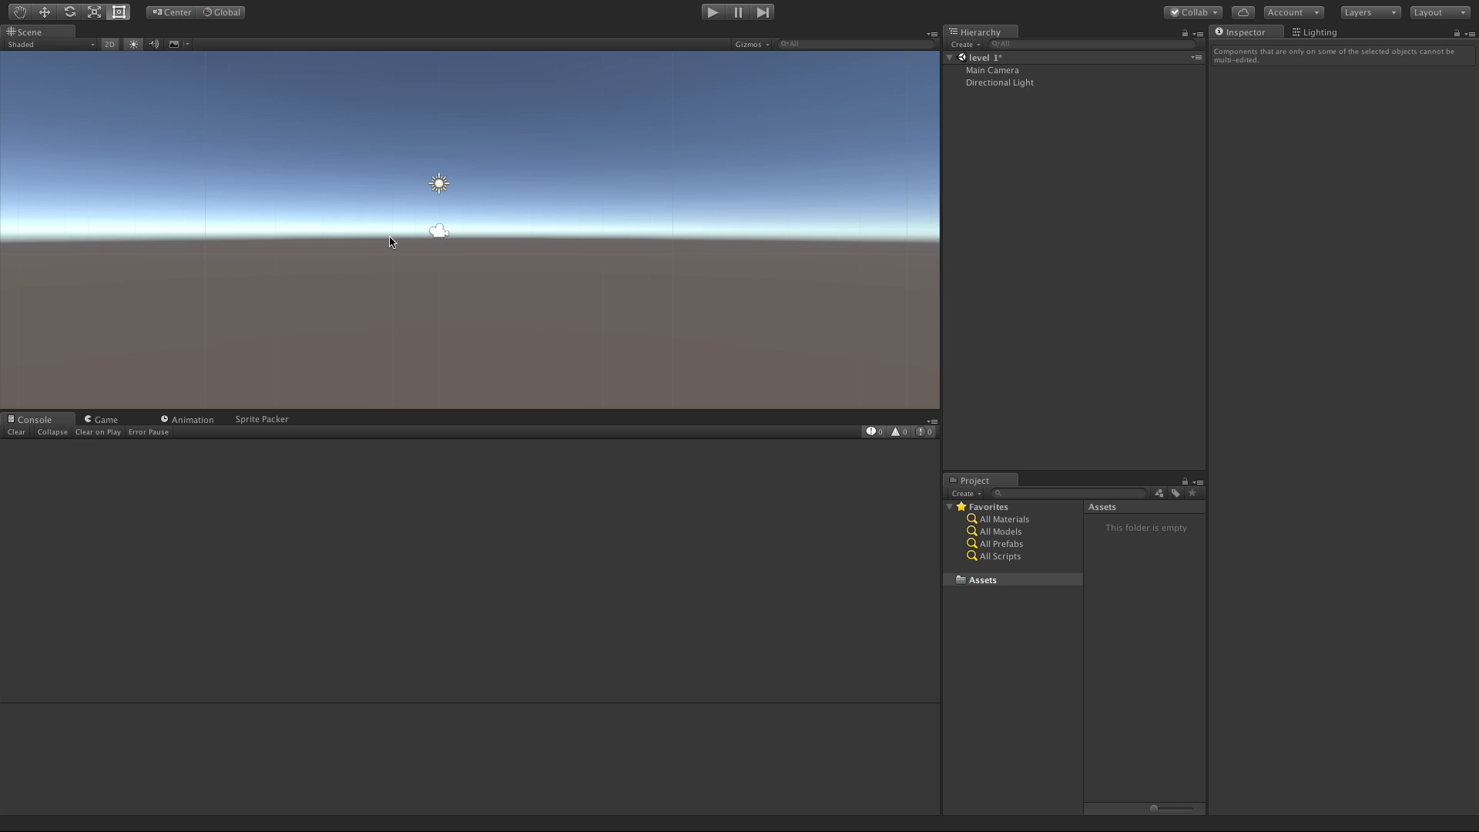
mouse_move(423, 240)
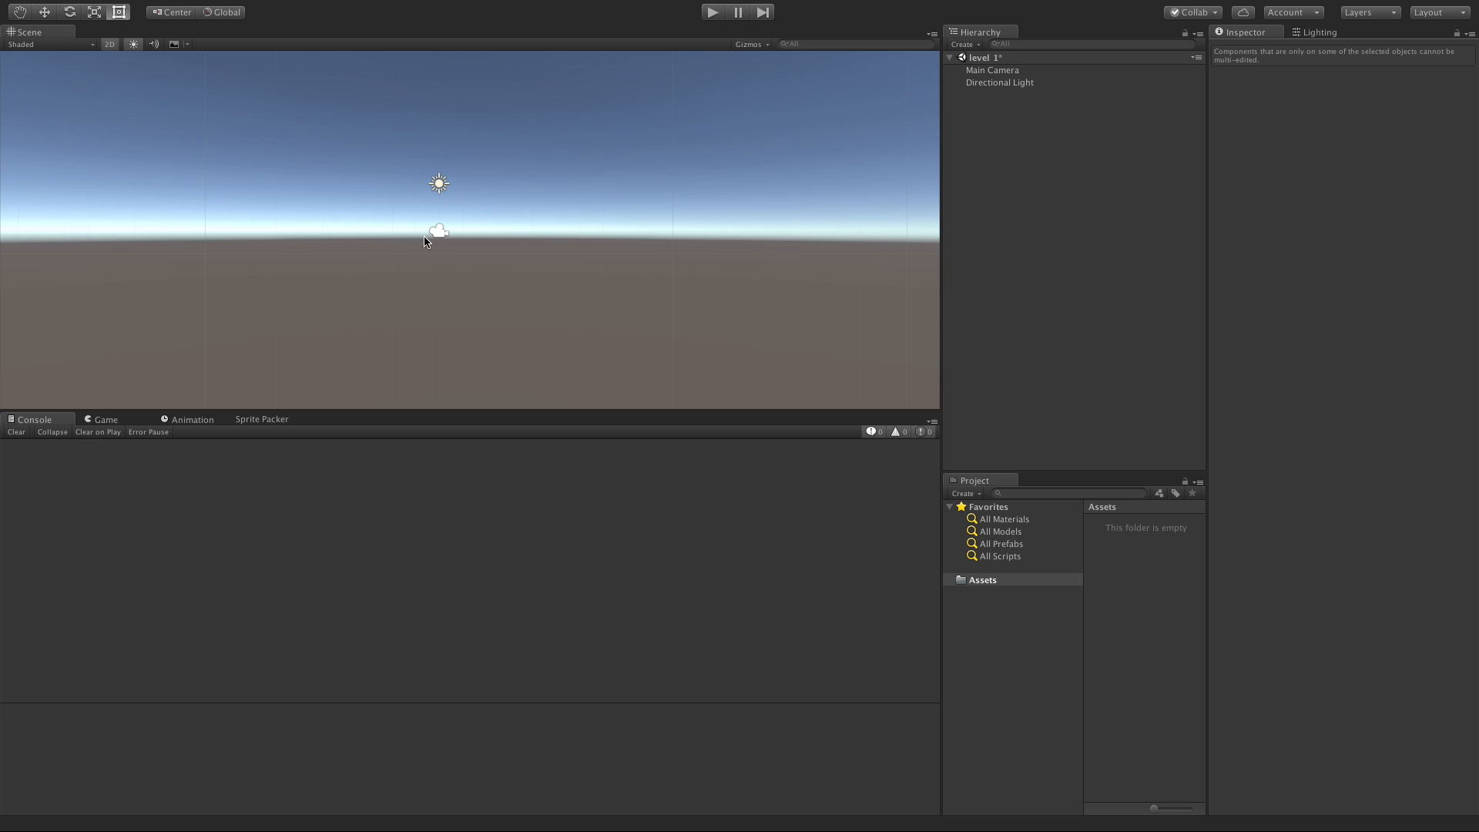
mouse_move(807, 267)
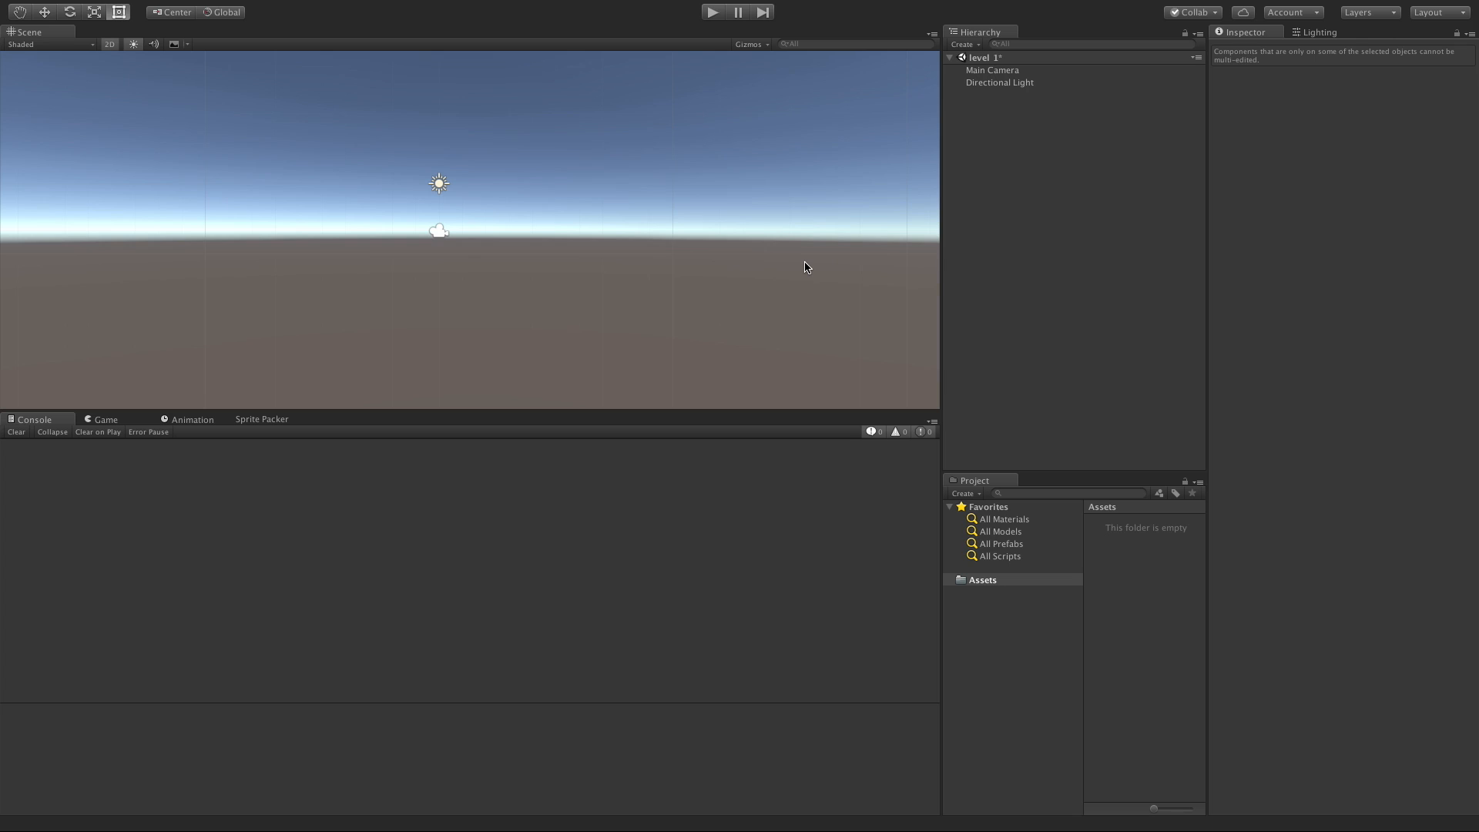
Step: Add a 3D Cube from the Hierarchy and set its position to 0, 0, 0
right_click(1032, 188)
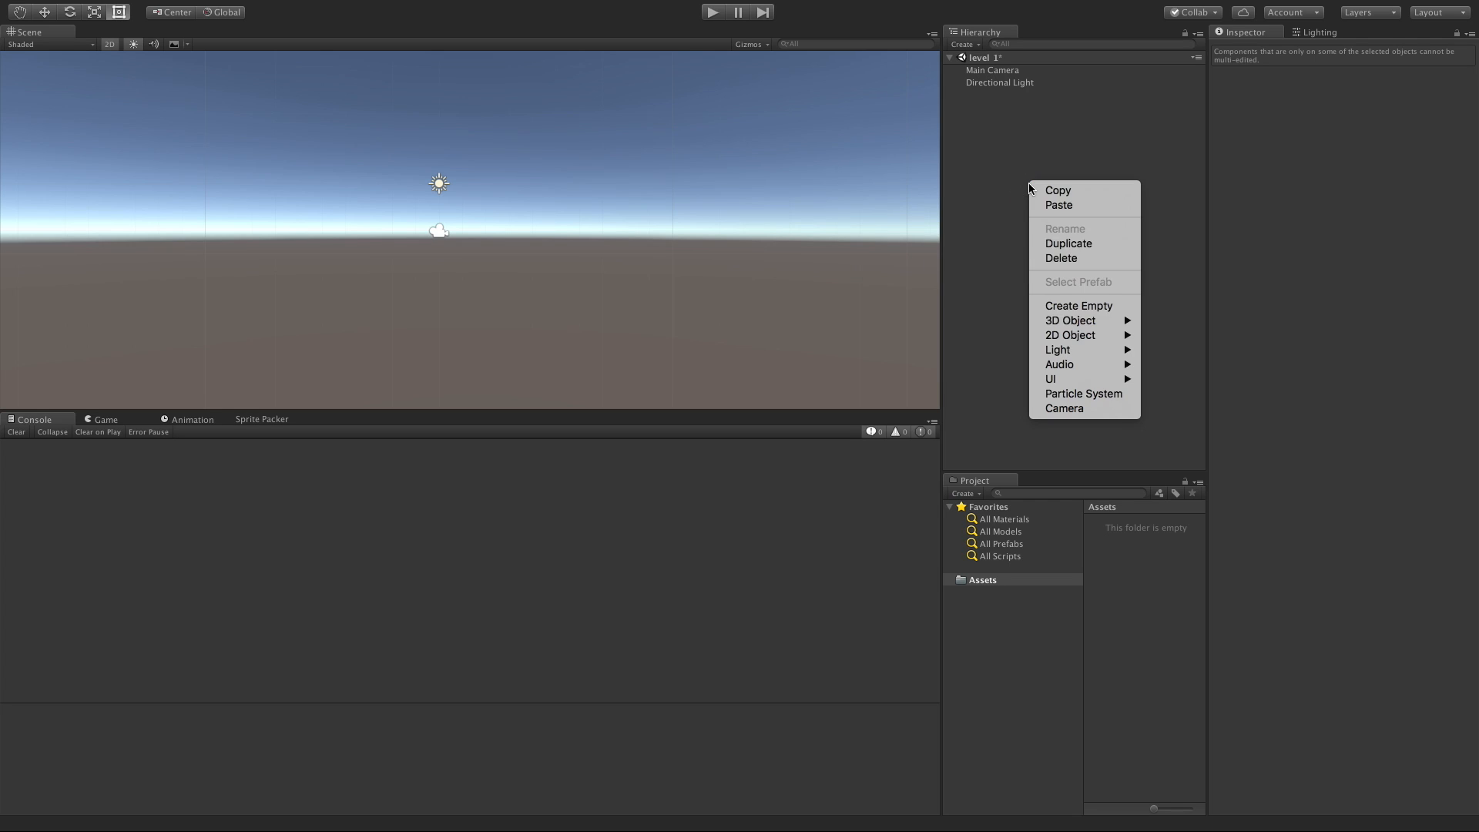
mouse_move(1070, 320)
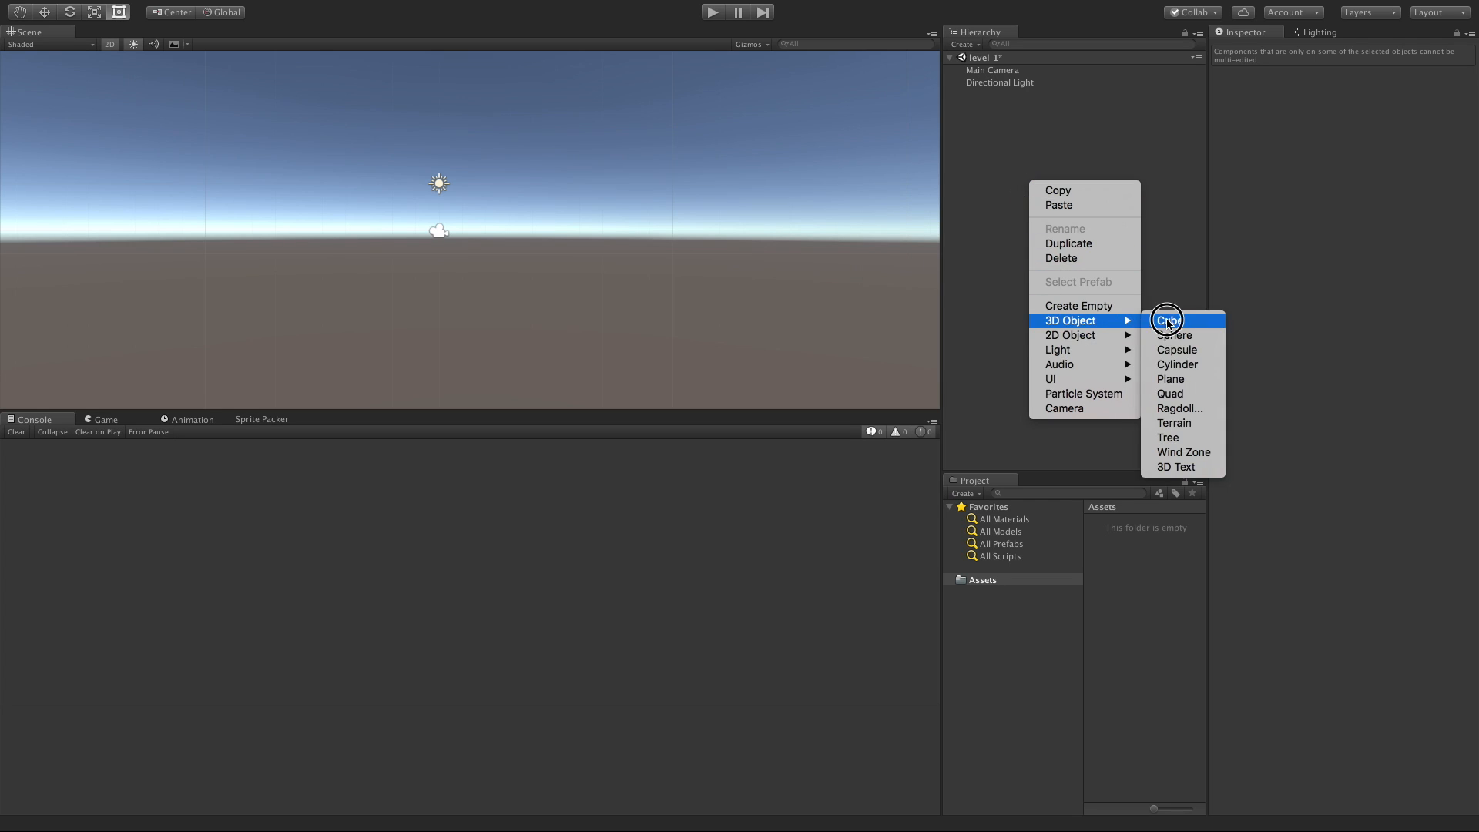
left_click(1169, 319)
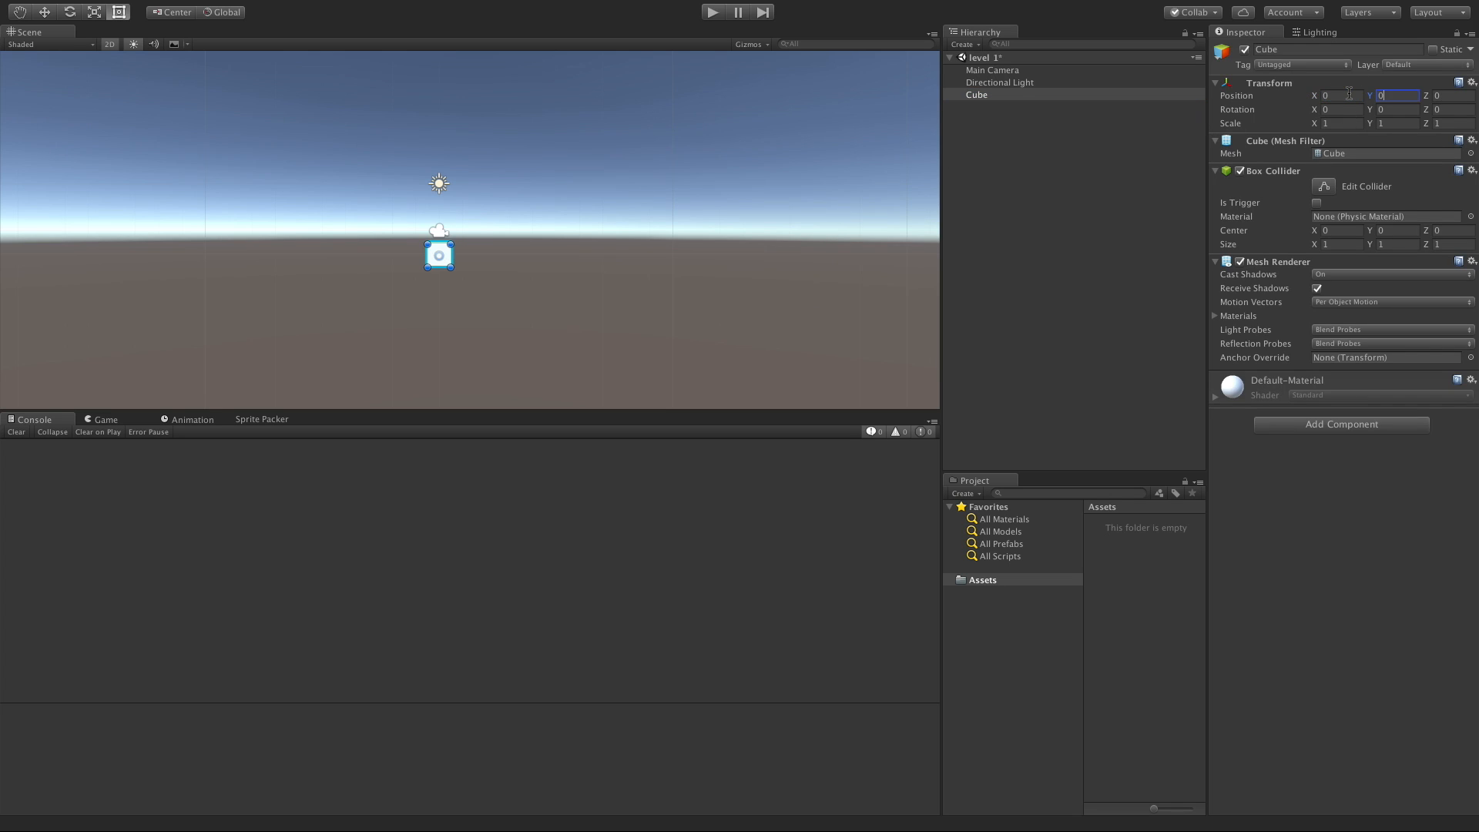
left_click(106, 420)
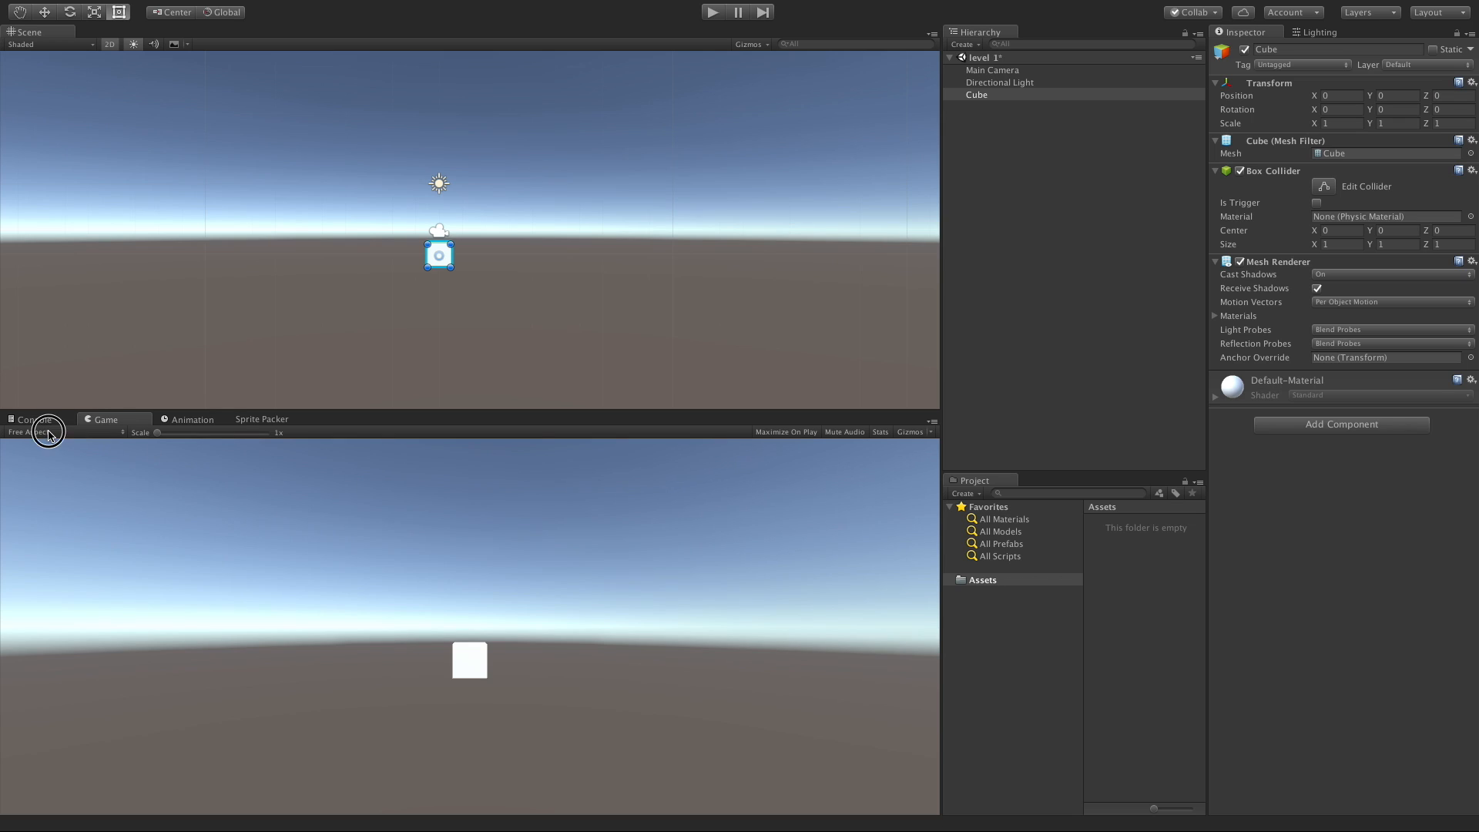
Step: Add a custom 16:9 aspect ratio to the Game view and select it
left_click(55, 432)
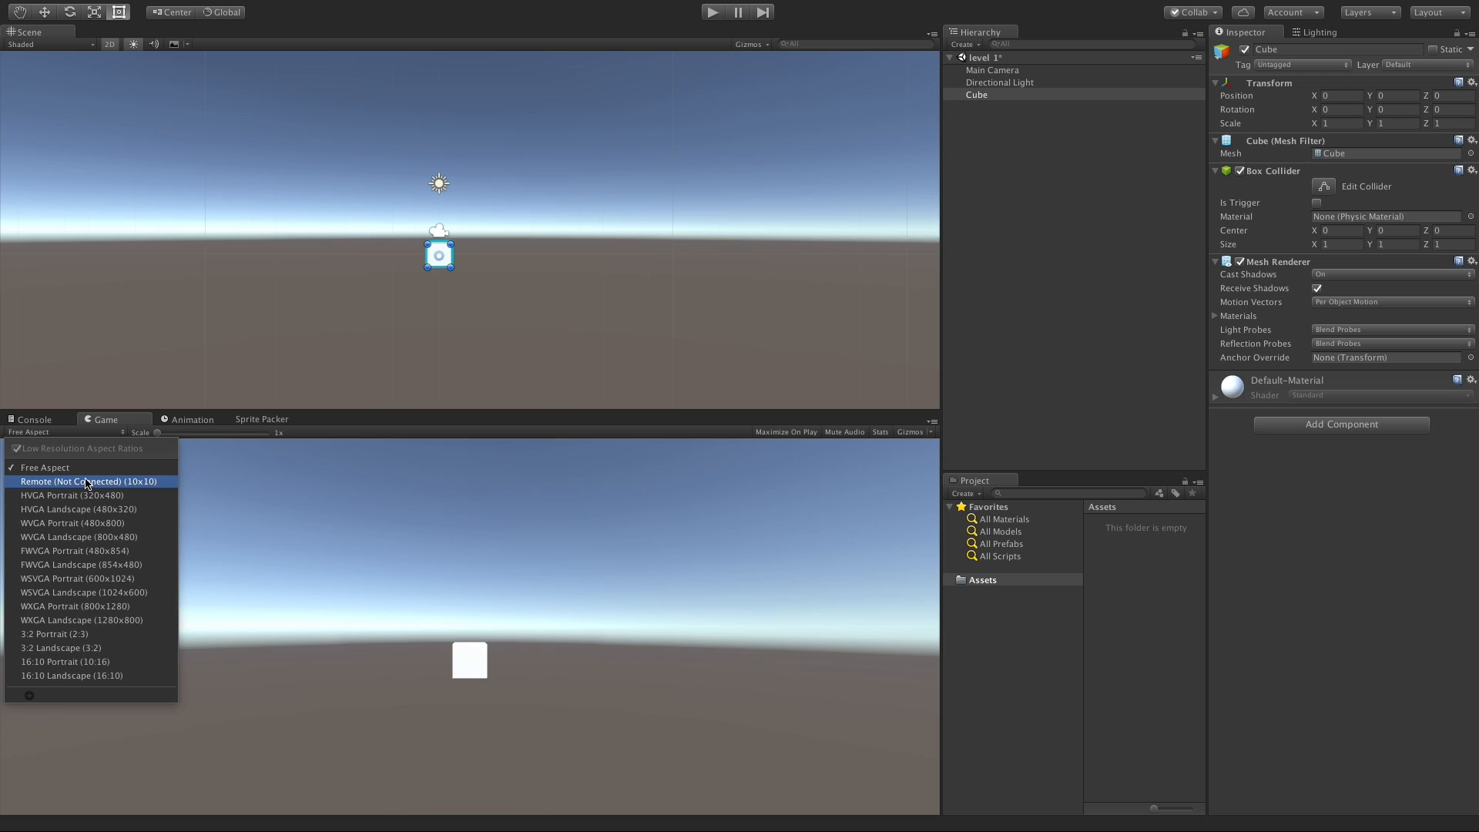
mouse_move(90, 661)
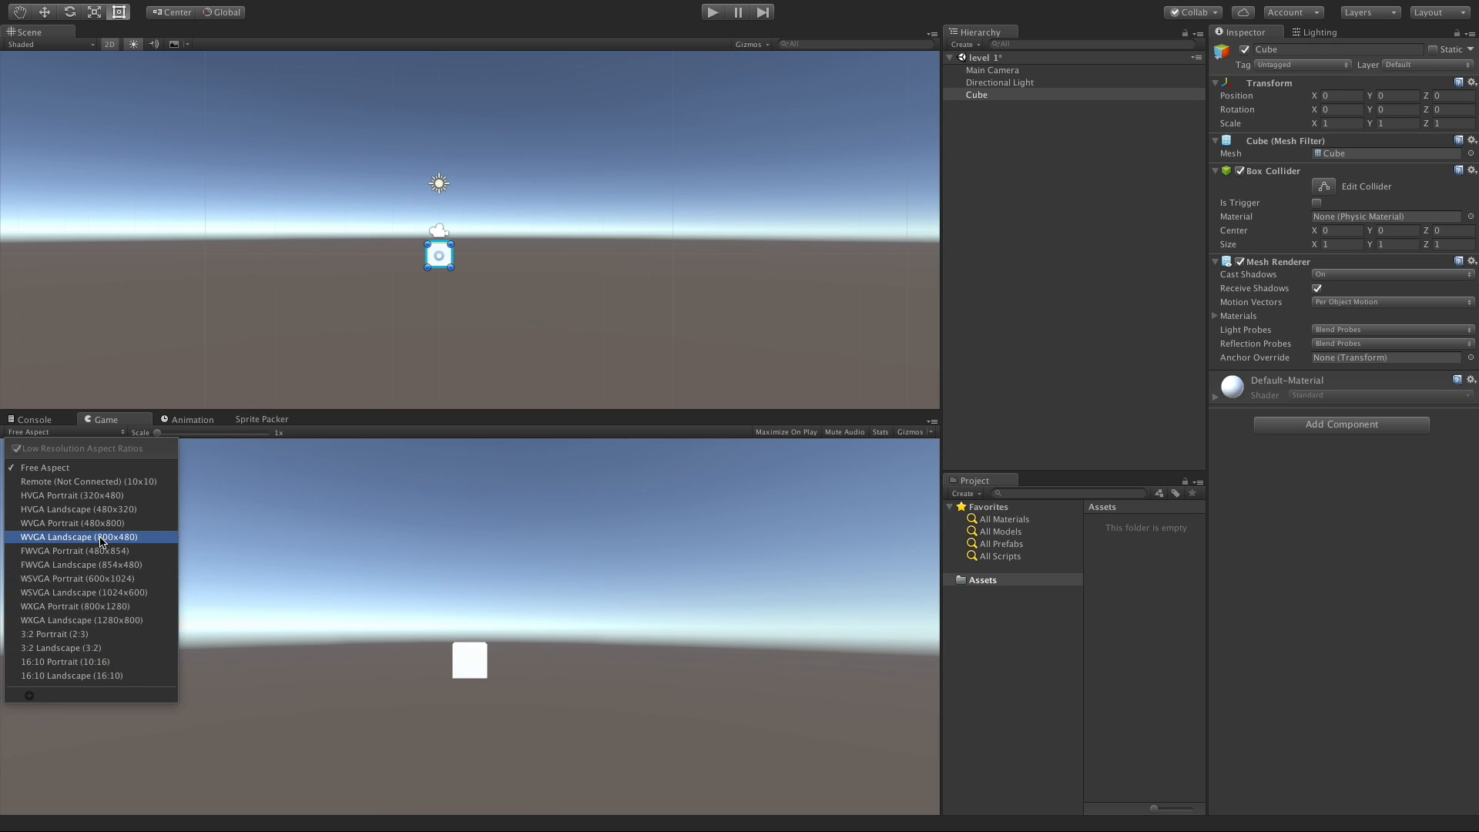
mouse_move(92, 522)
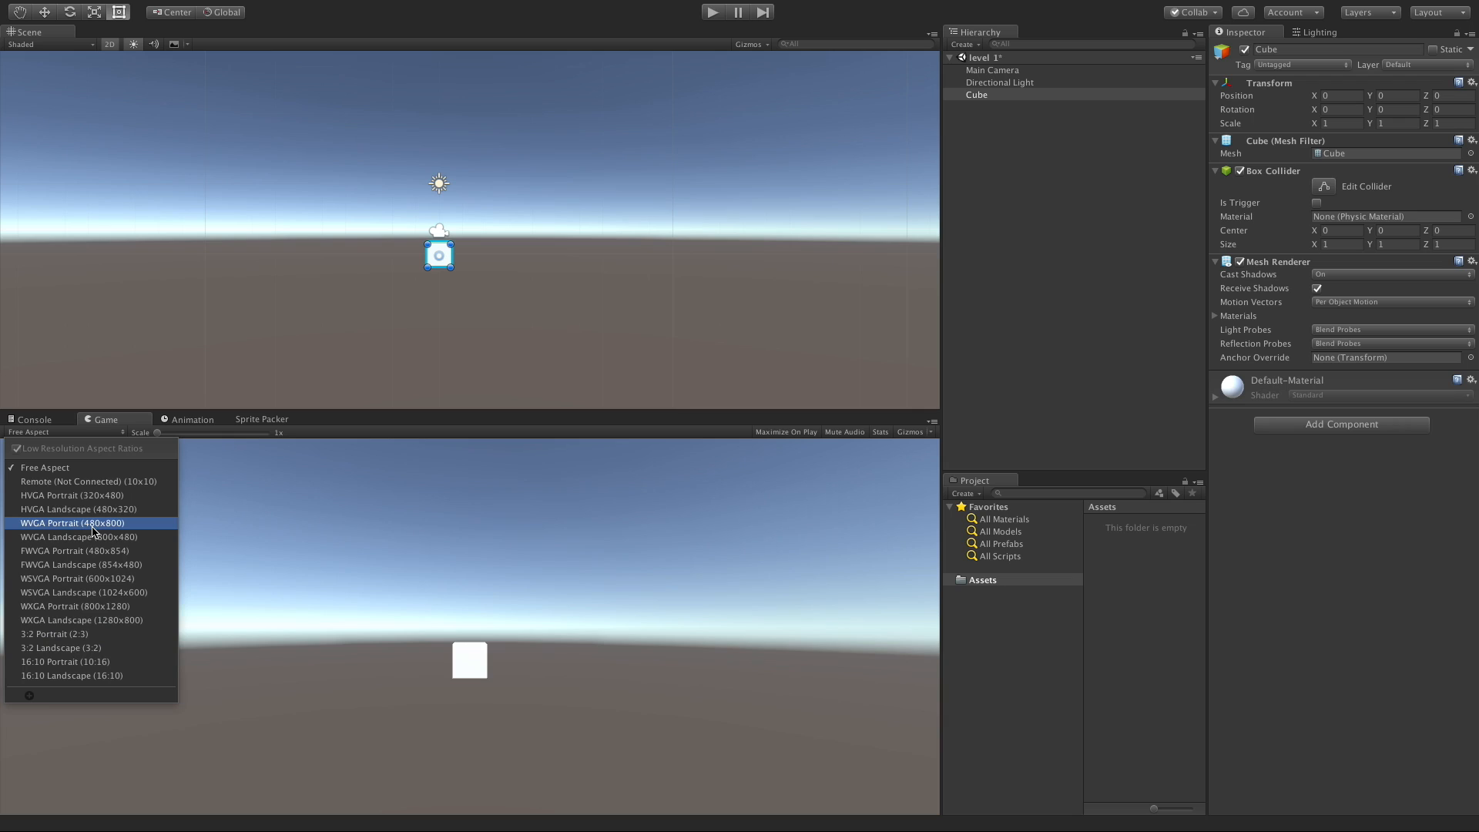
left_click(30, 695)
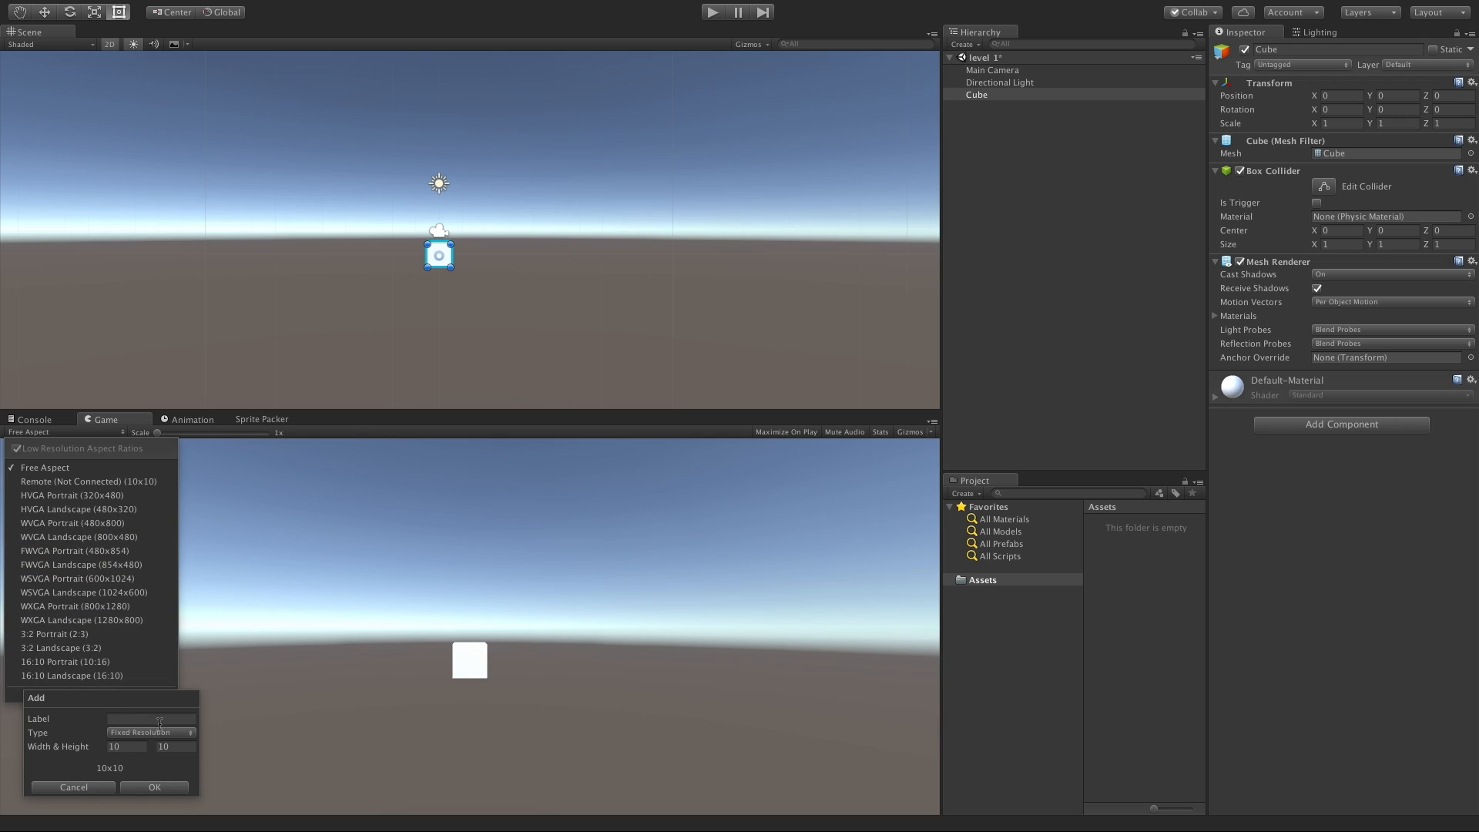
left_click(151, 732)
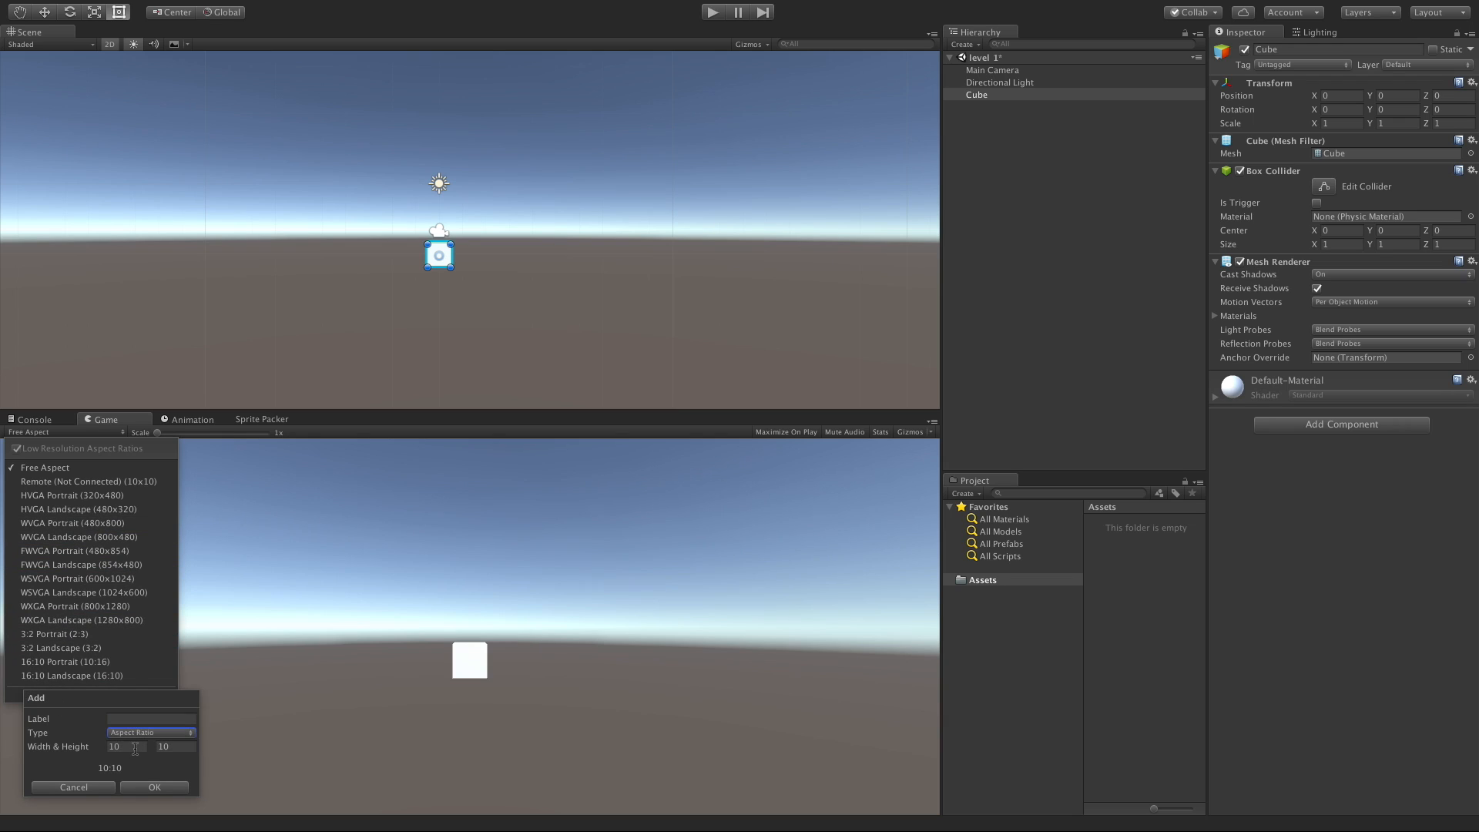
type("16")
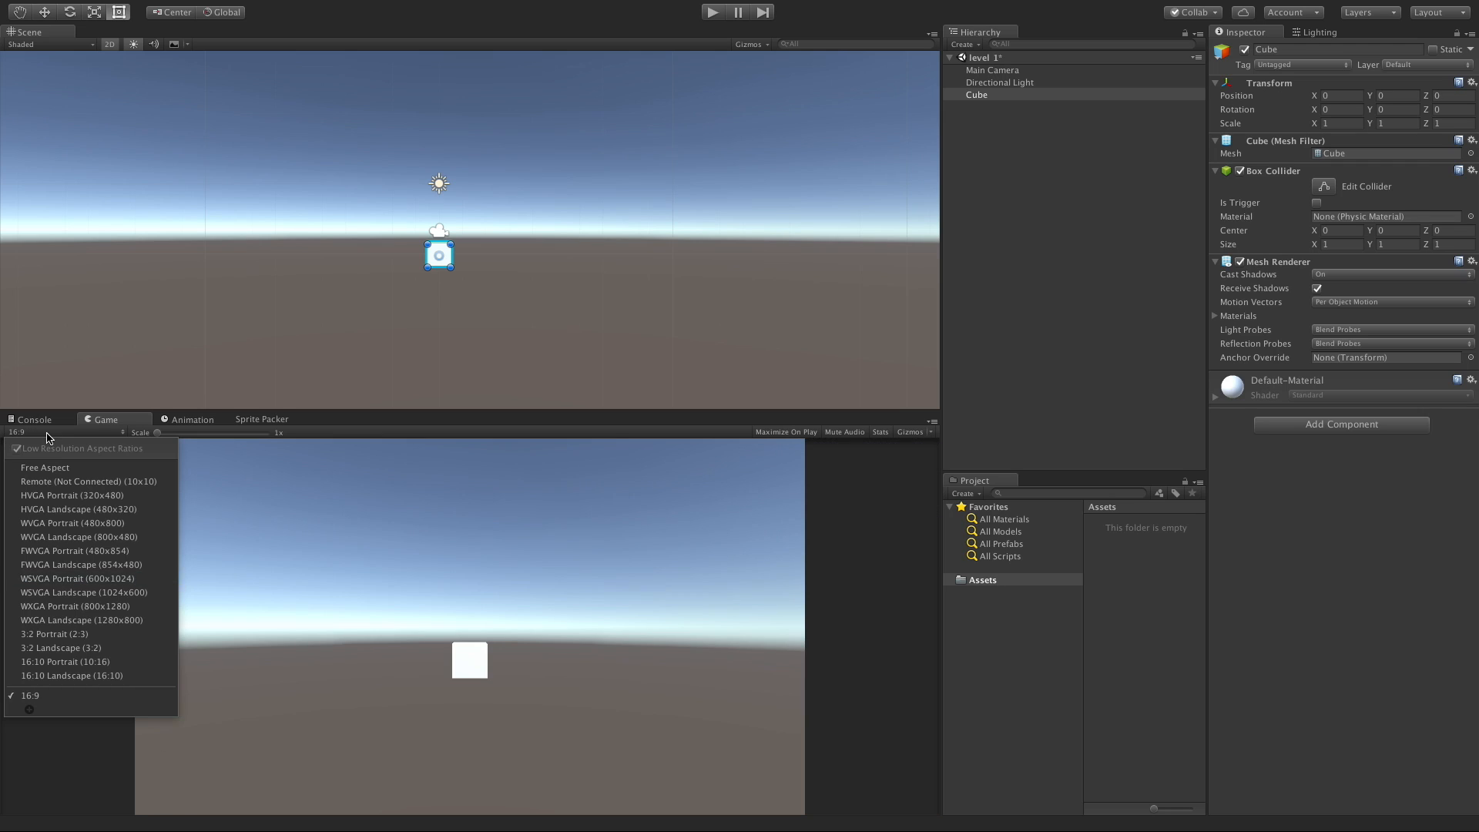
mouse_move(49, 766)
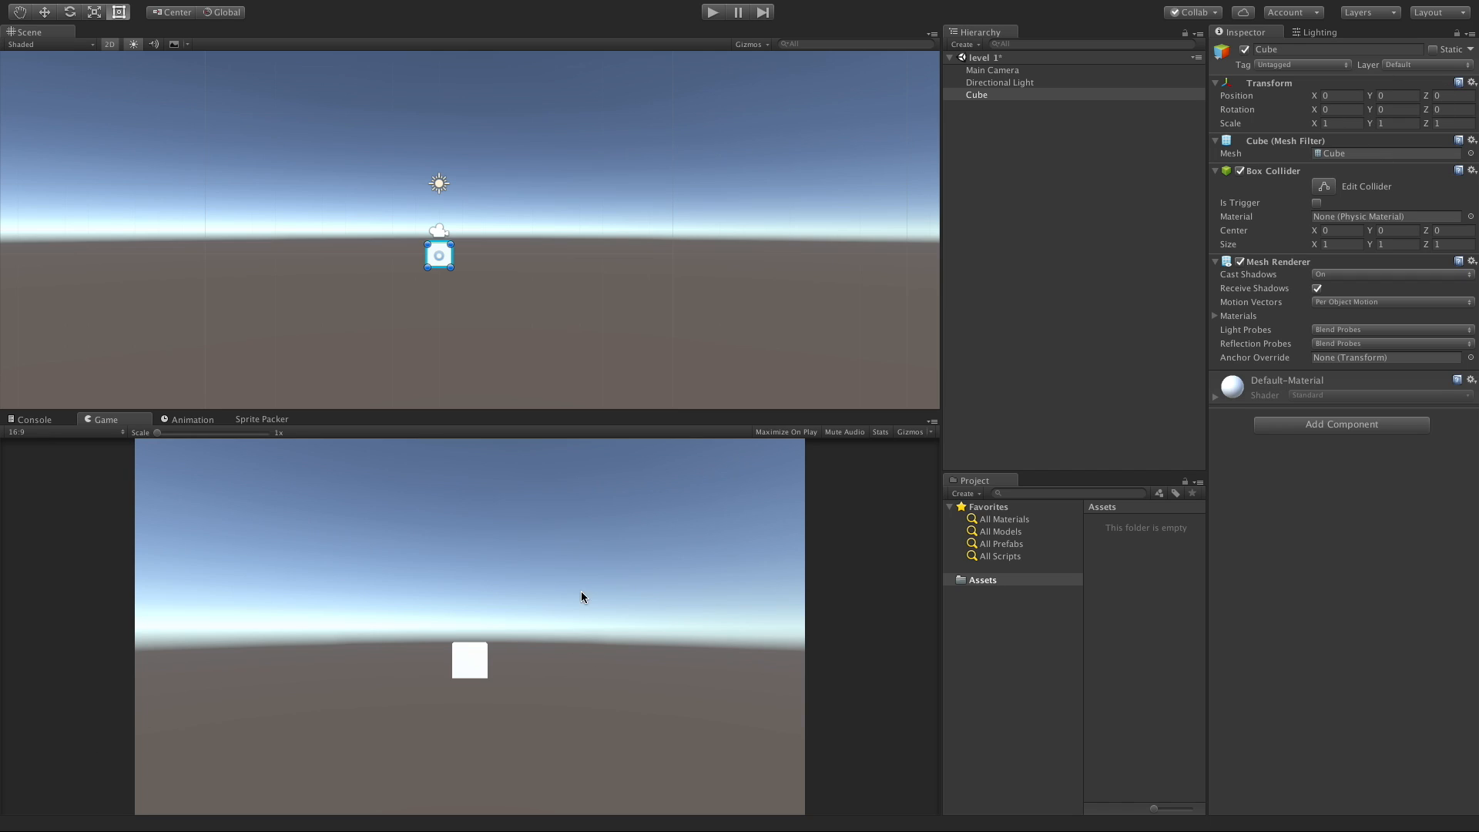
mouse_move(503, 281)
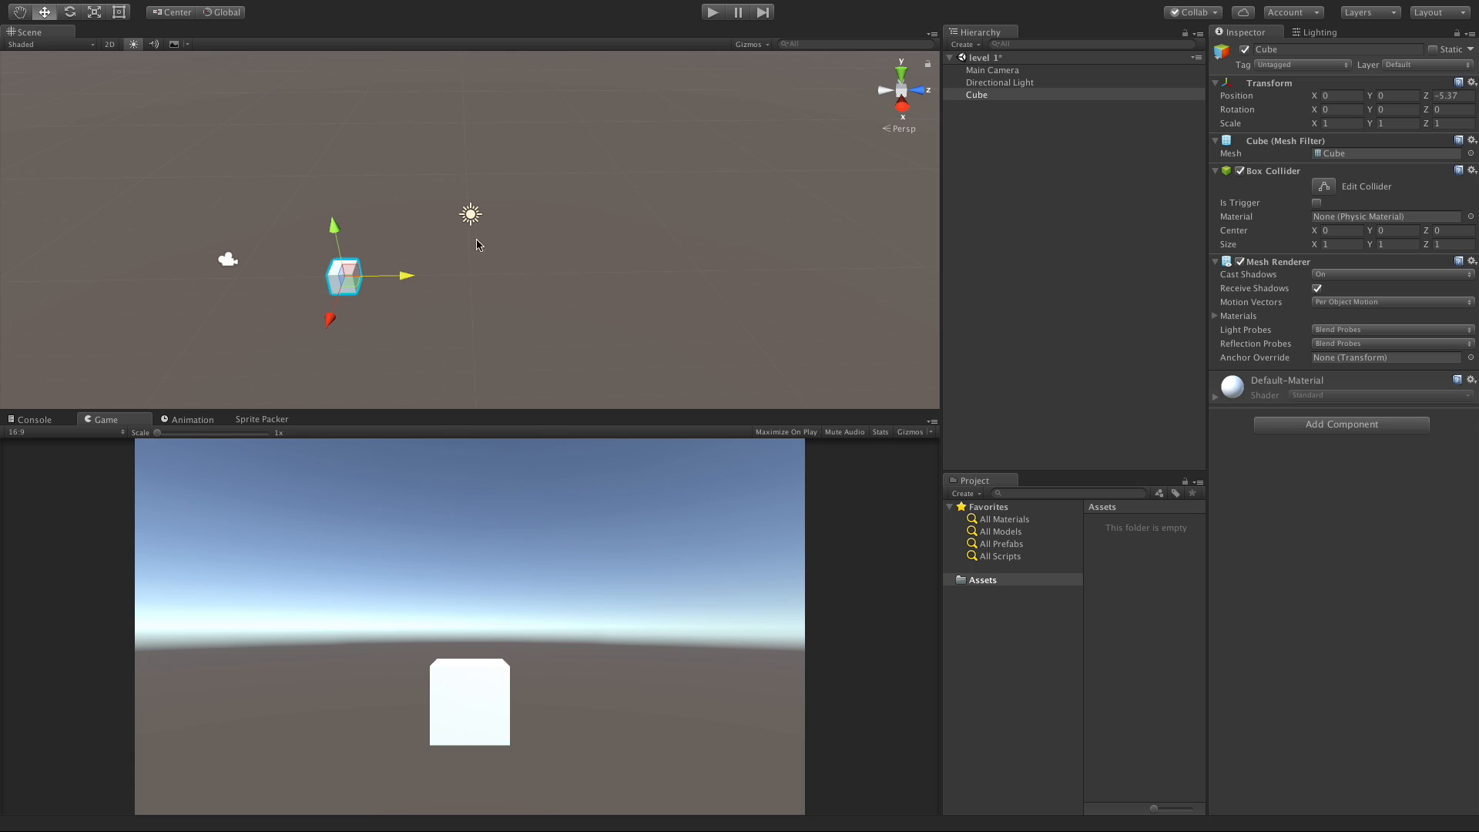
Step: Return the Scene view to 2D mode with the cube moved to Z -5.37
left_click(109, 44)
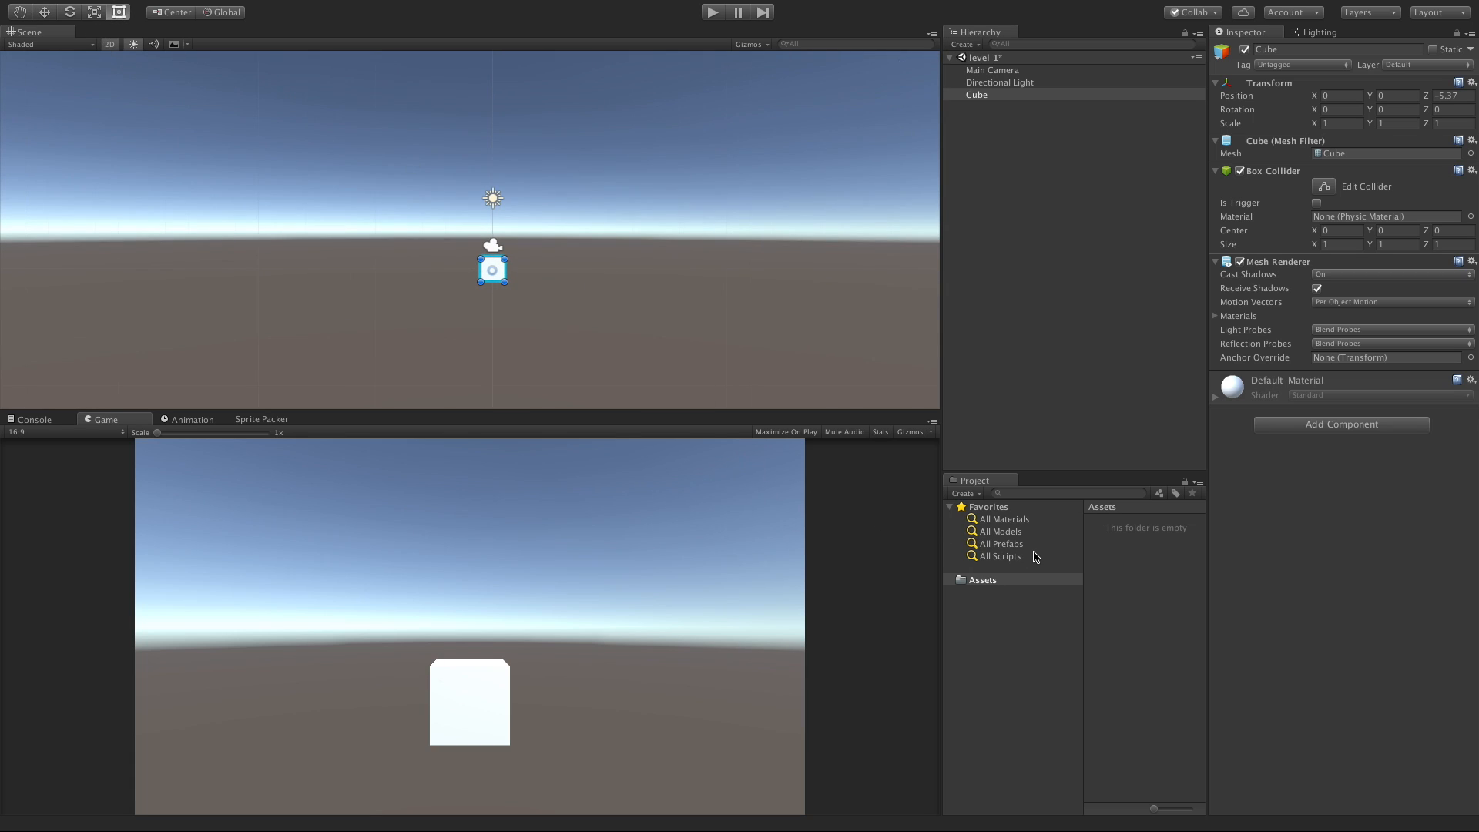
mouse_move(701, 372)
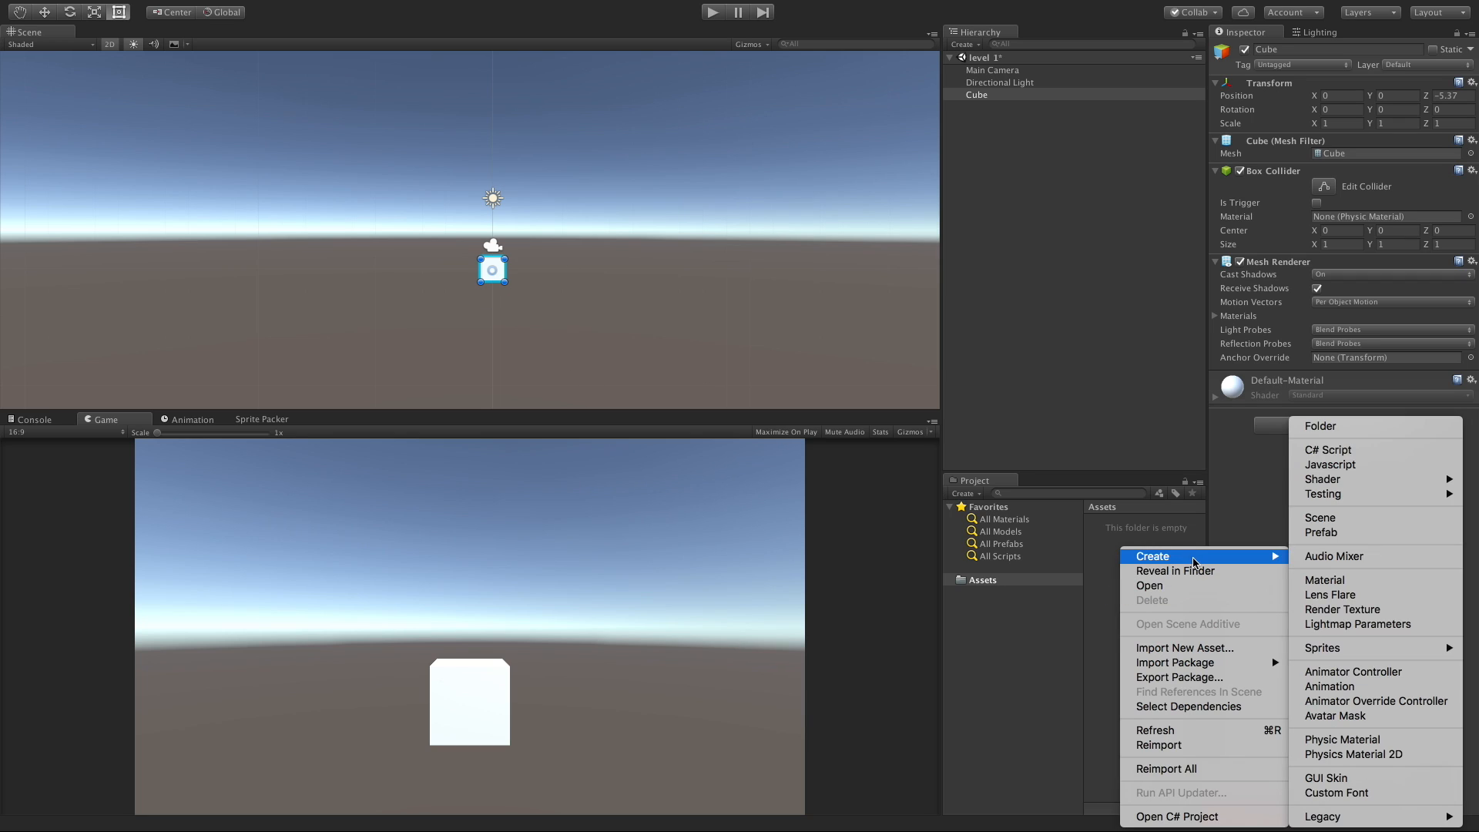
mouse_move(1322, 648)
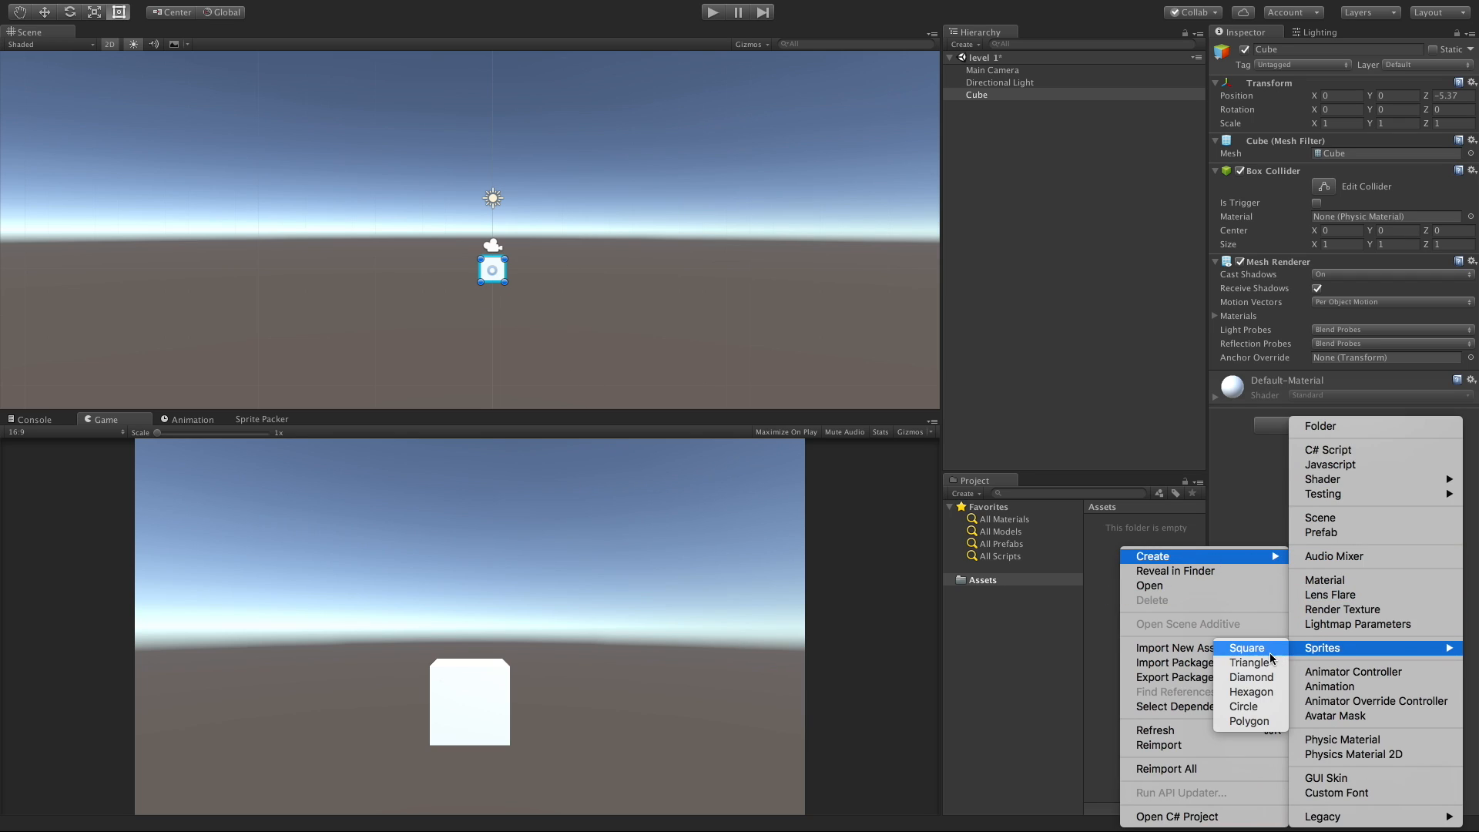
mouse_move(1253, 692)
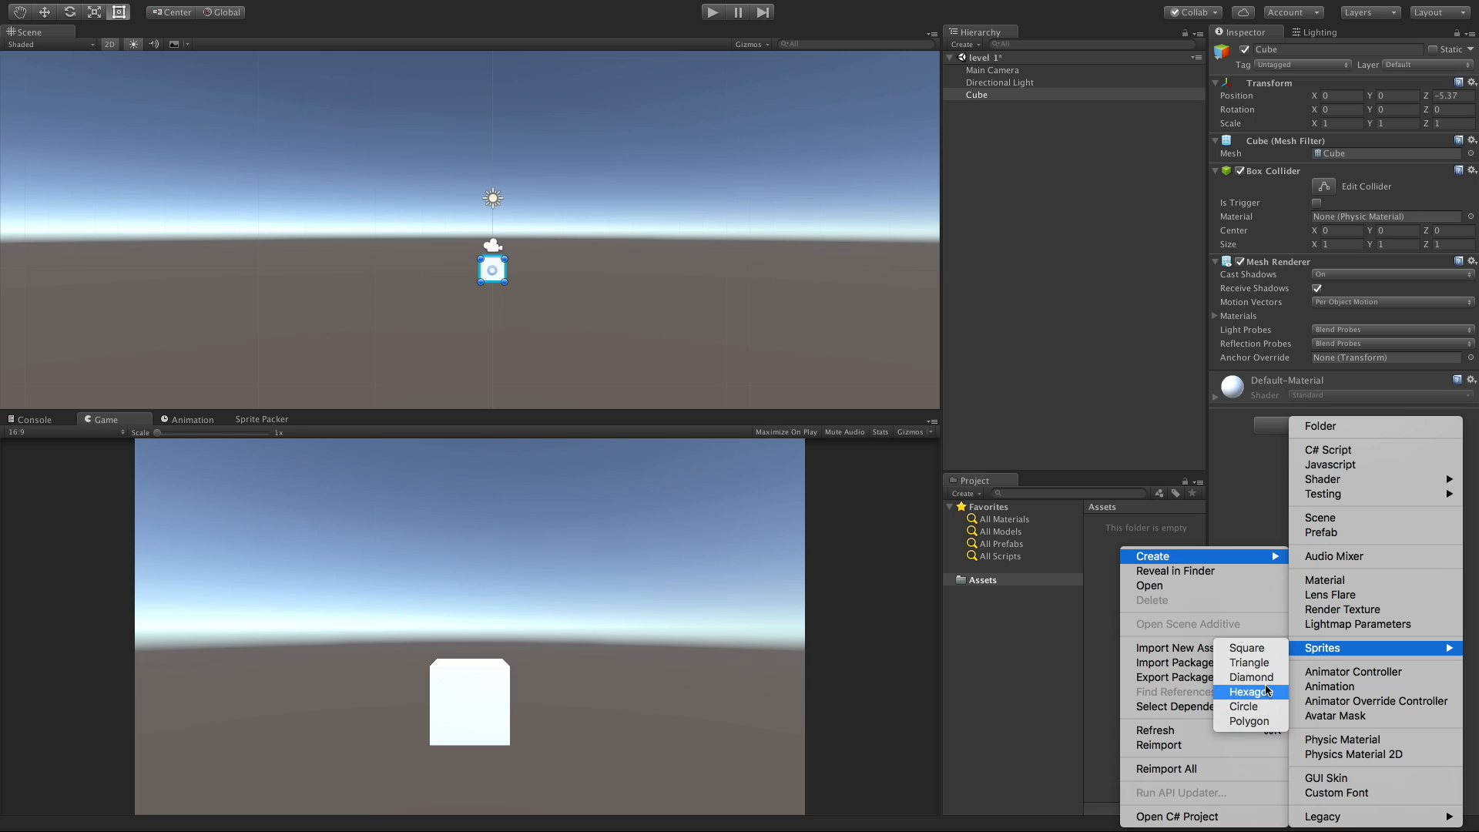
Step: Create a Triangle sprite asset and drop it into the scene left of the cube
left_click(1249, 662)
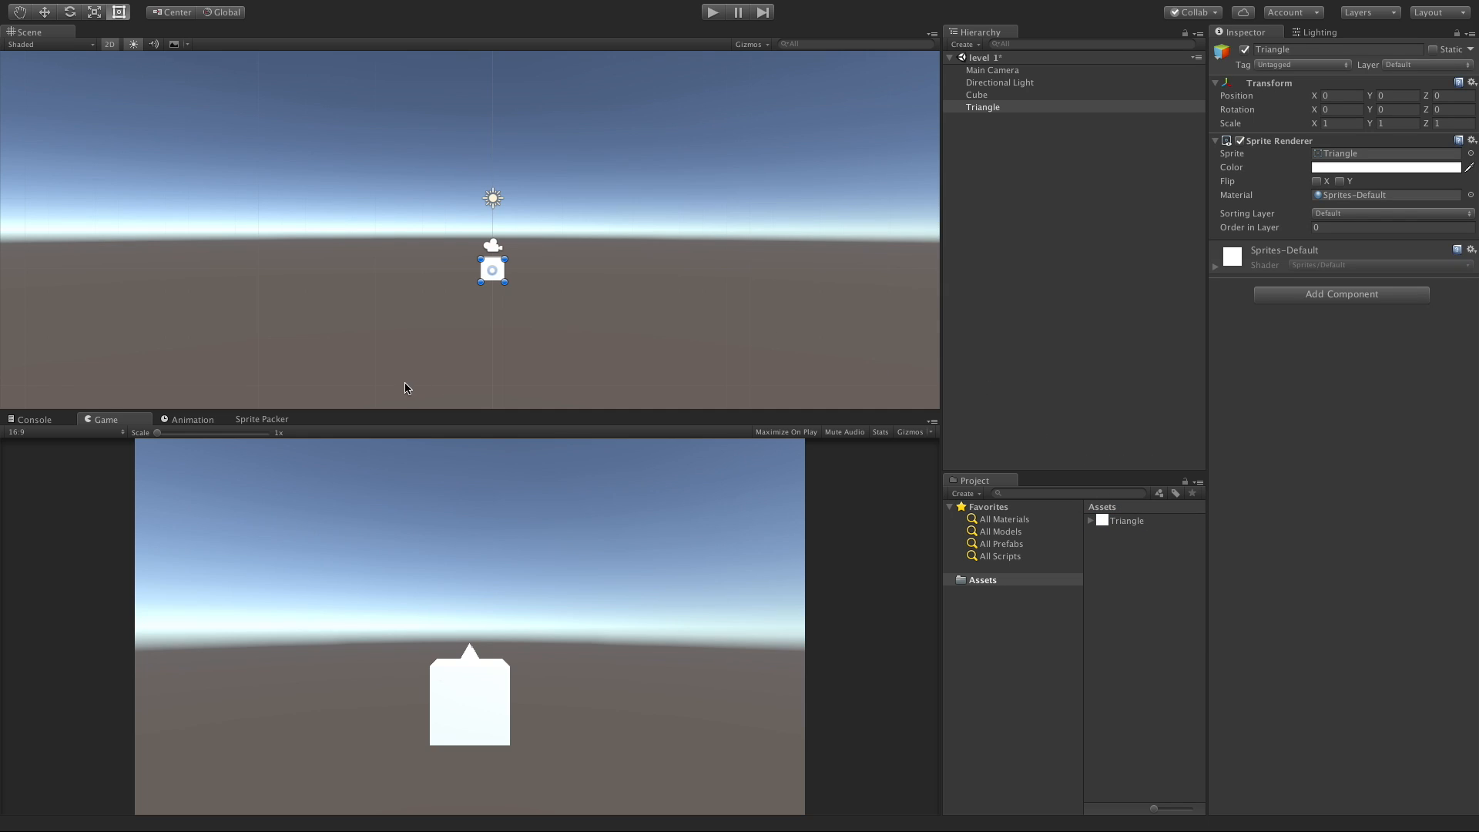
mouse_move(551, 648)
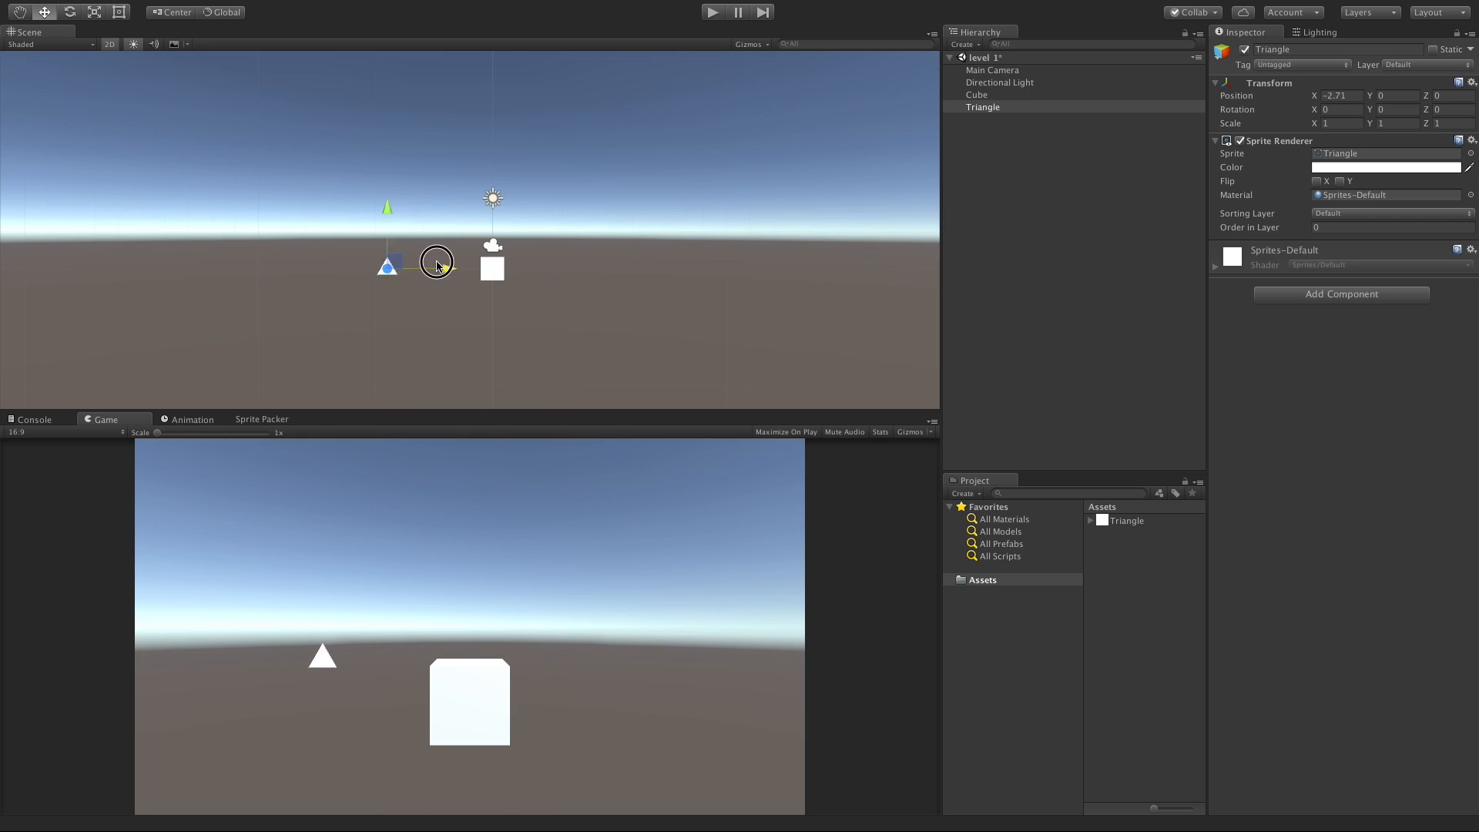
Step: Drag the triangle further left and apply Pixels Per Unit 2 to the Triangle sprite
left_click_drag(437, 261, 302, 267)
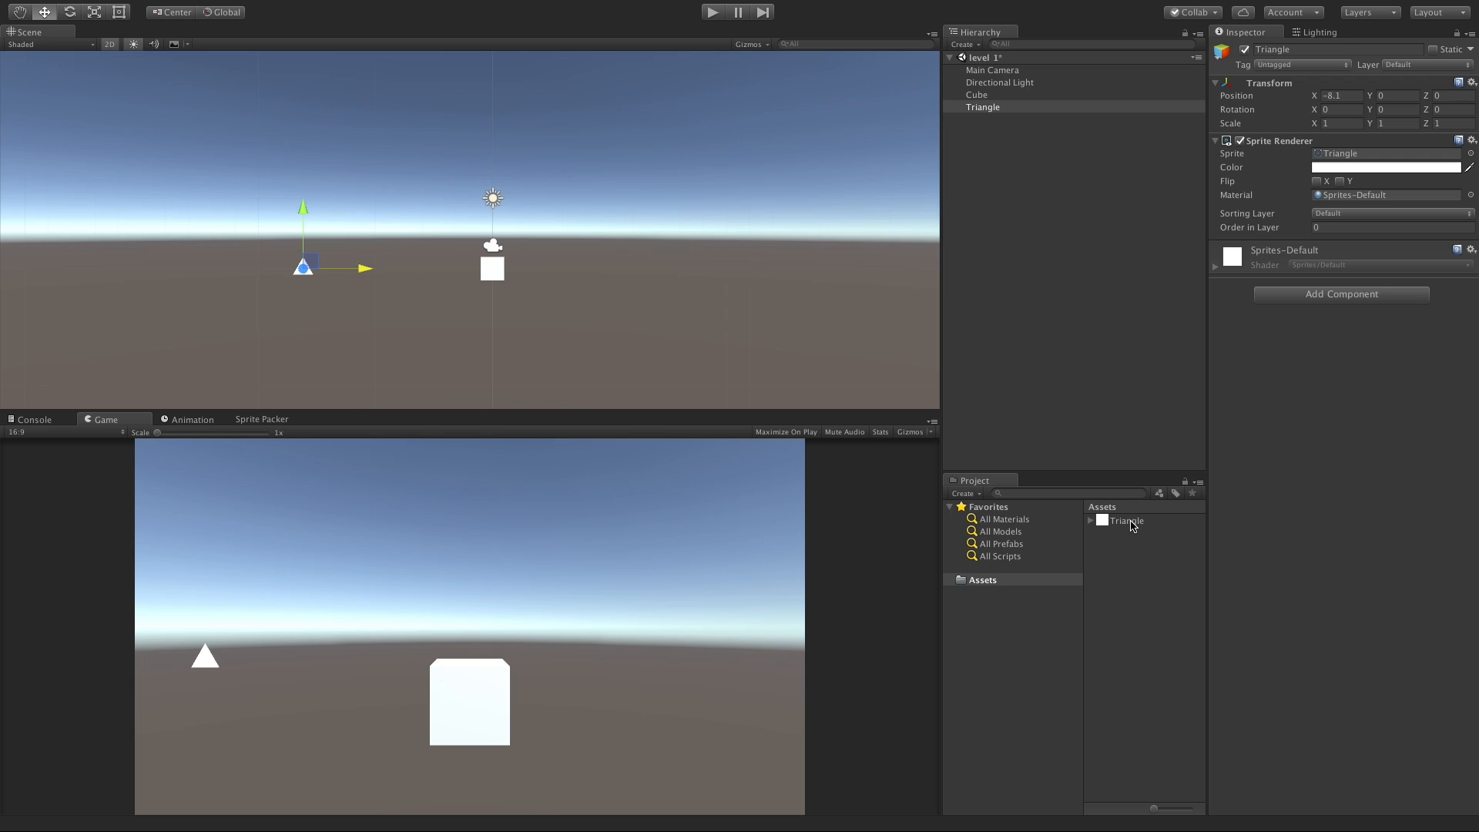
left_click(1125, 520)
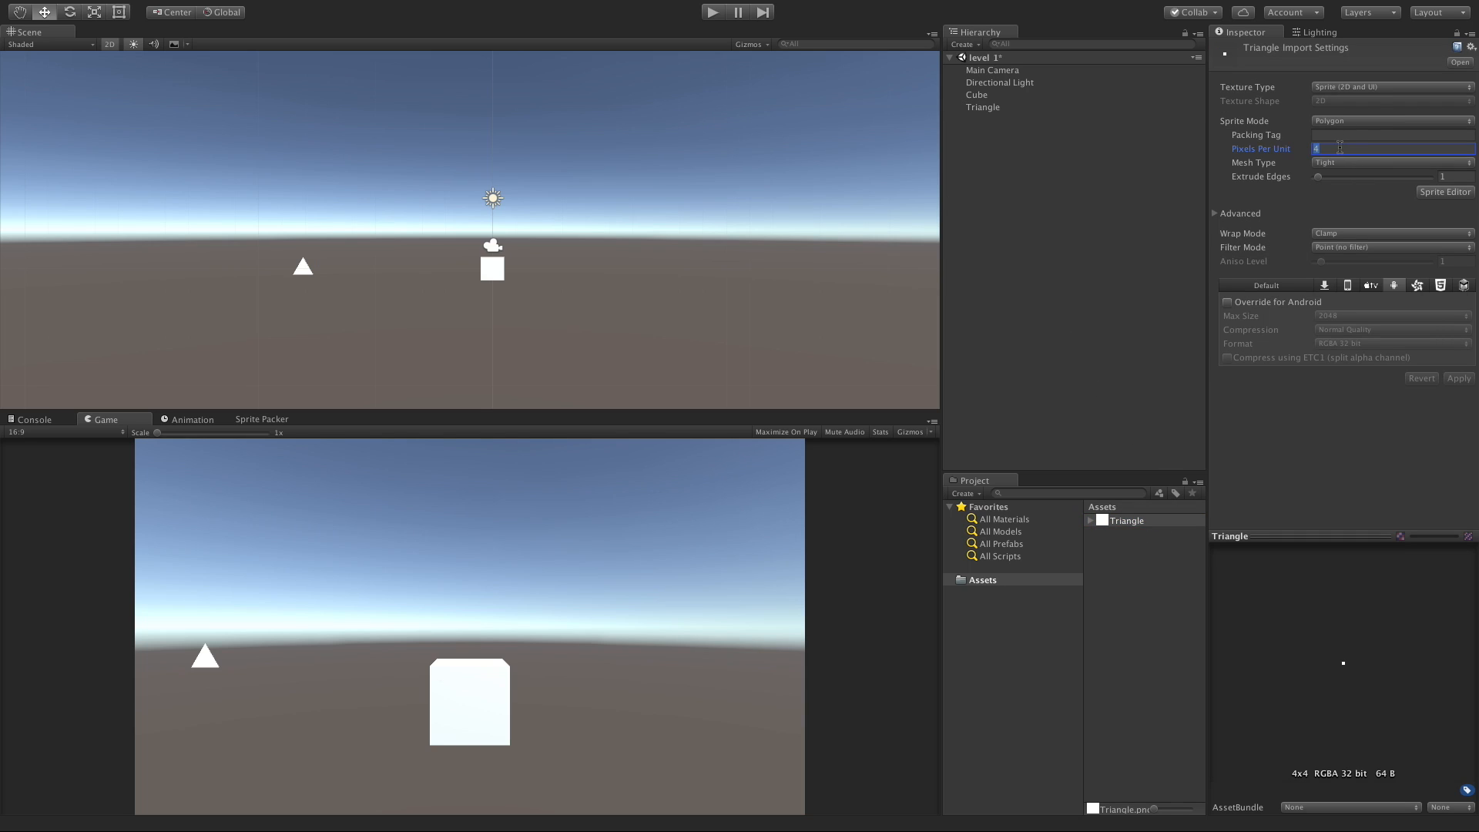
type("2")
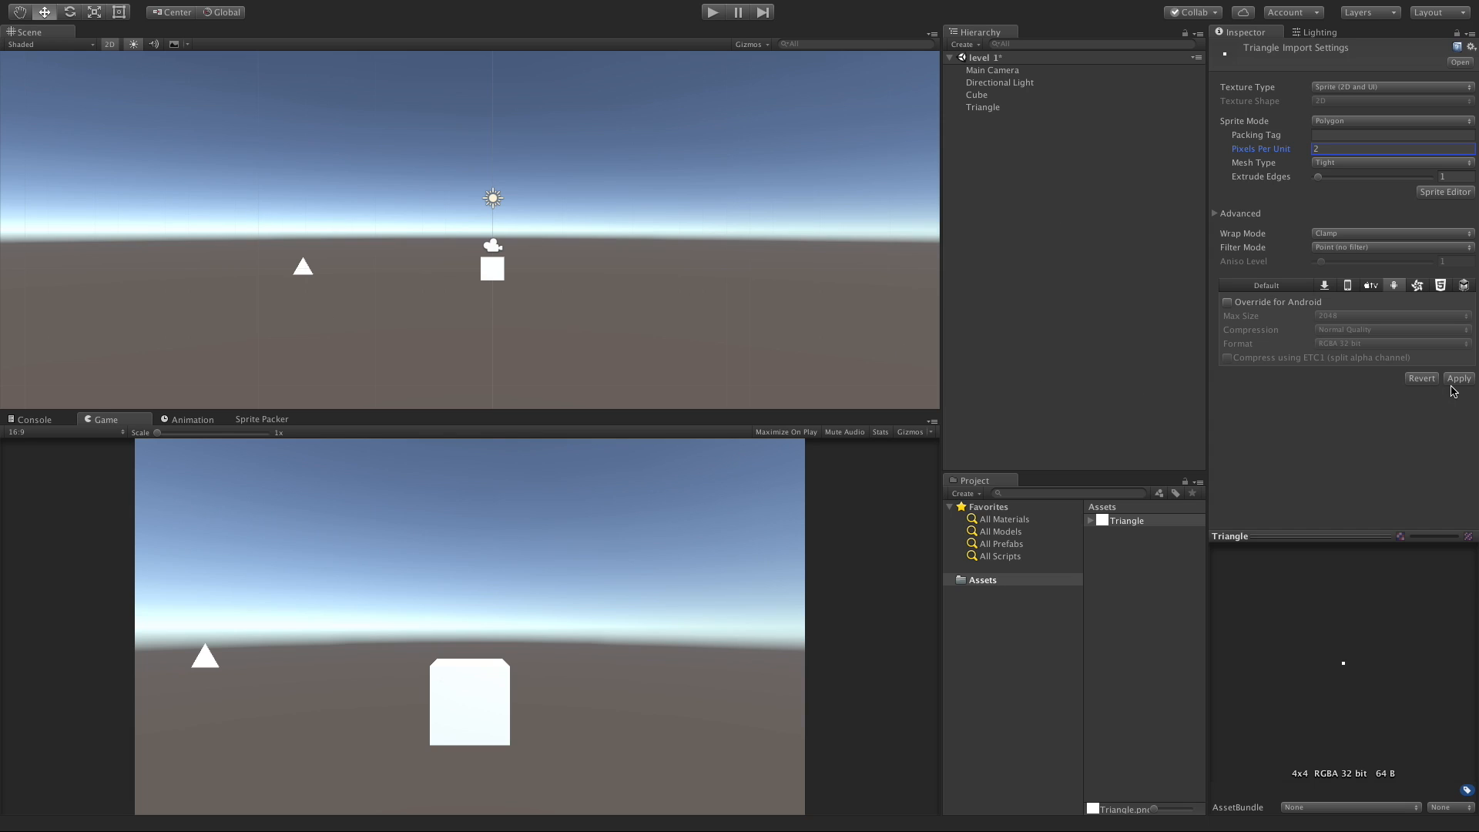
left_click(1458, 378)
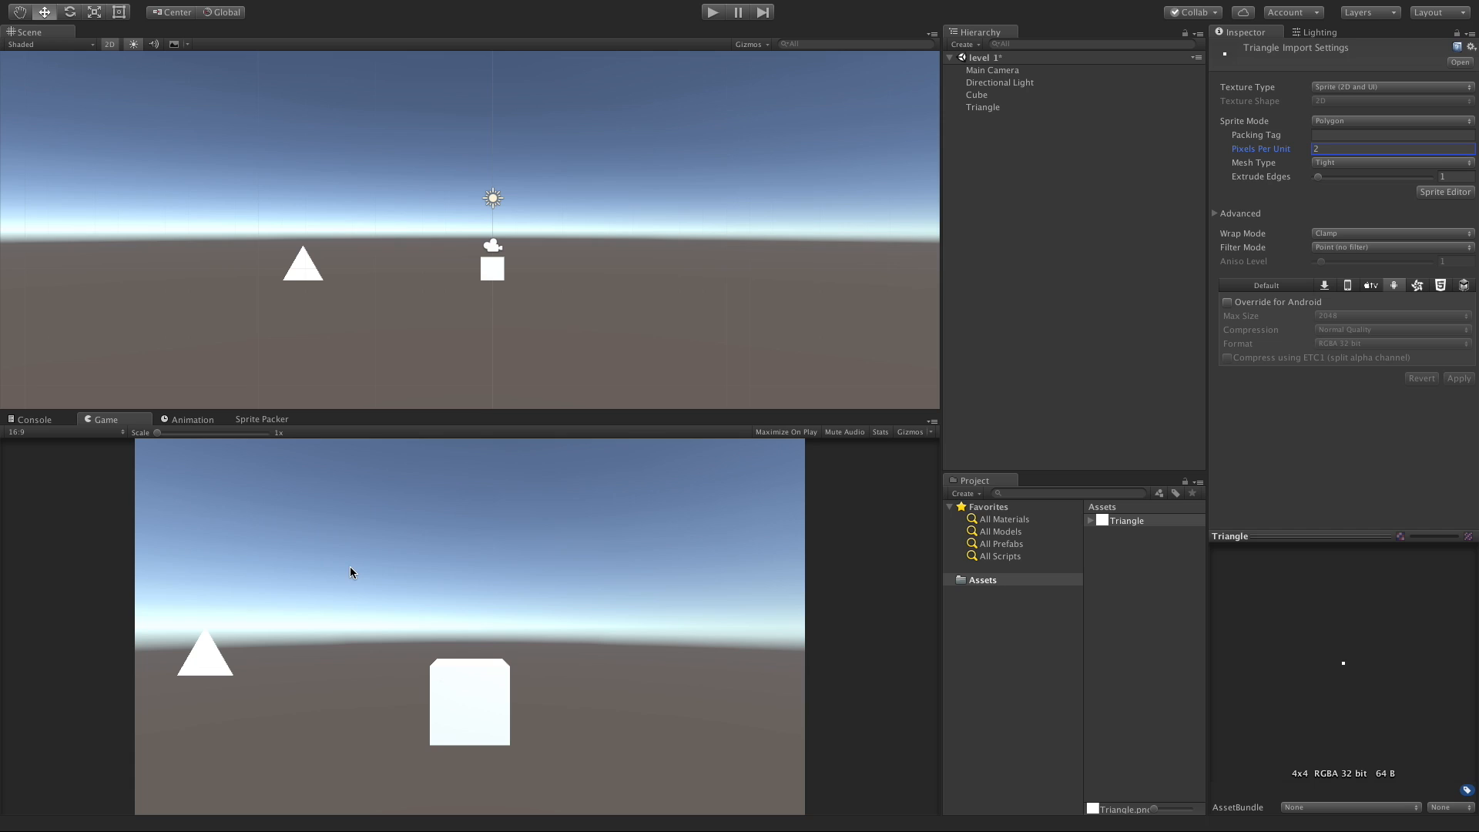
left_click(983, 106)
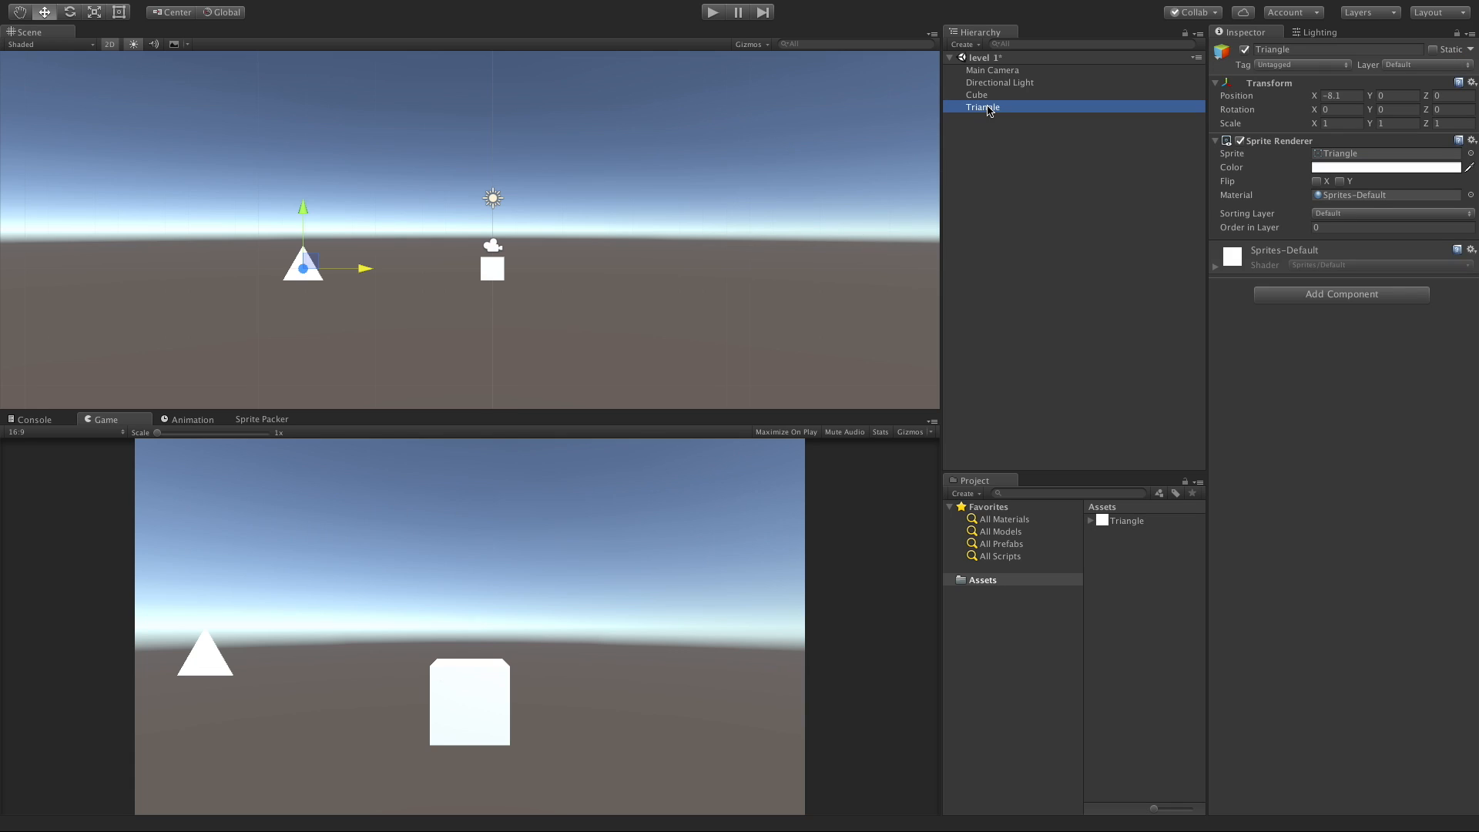
Step: Duplicate the triangle into 'up' and 'down', rotating 'down' 180° on Z
key("ctrl+d")
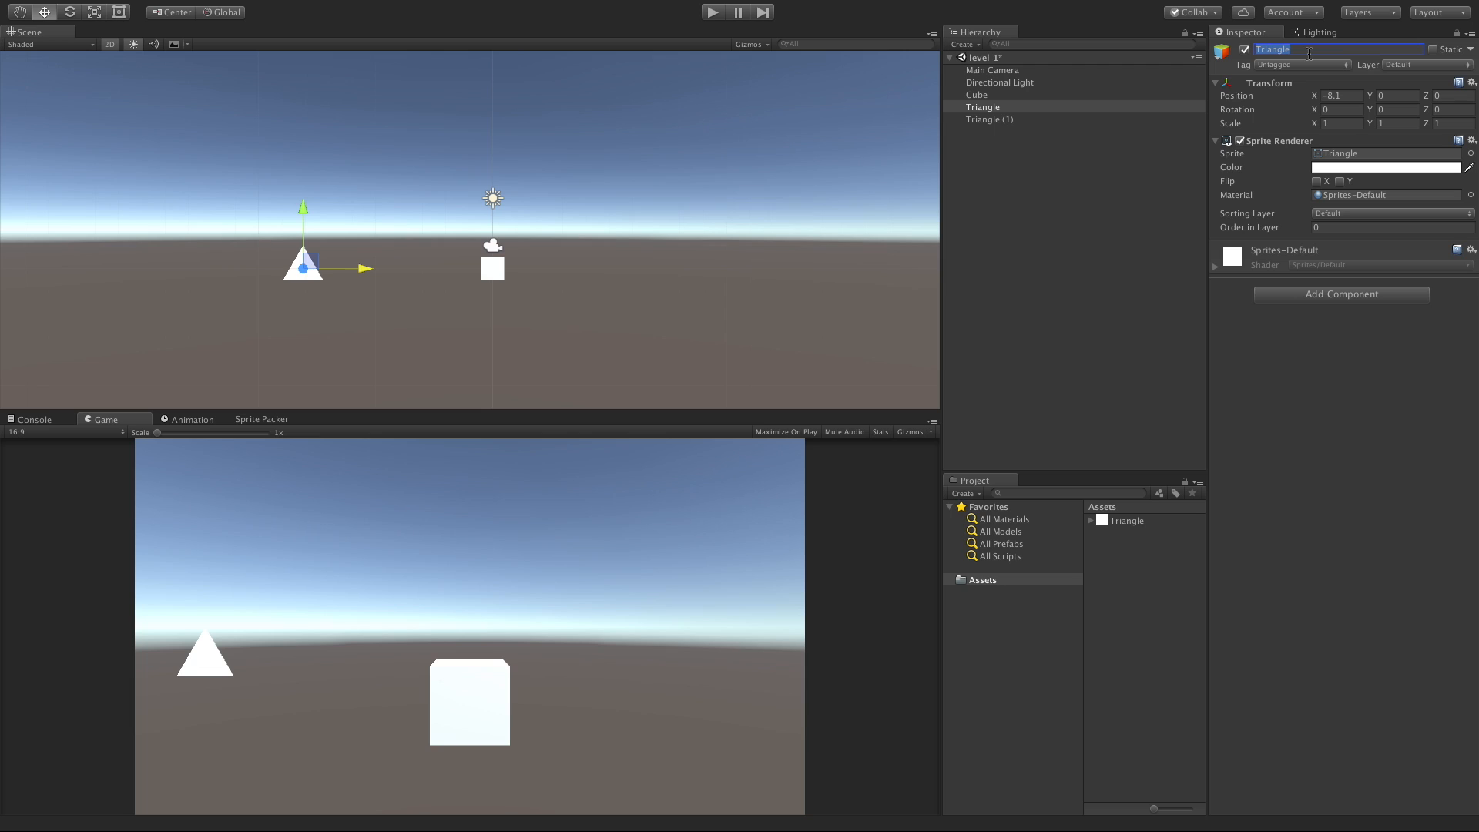
type("up")
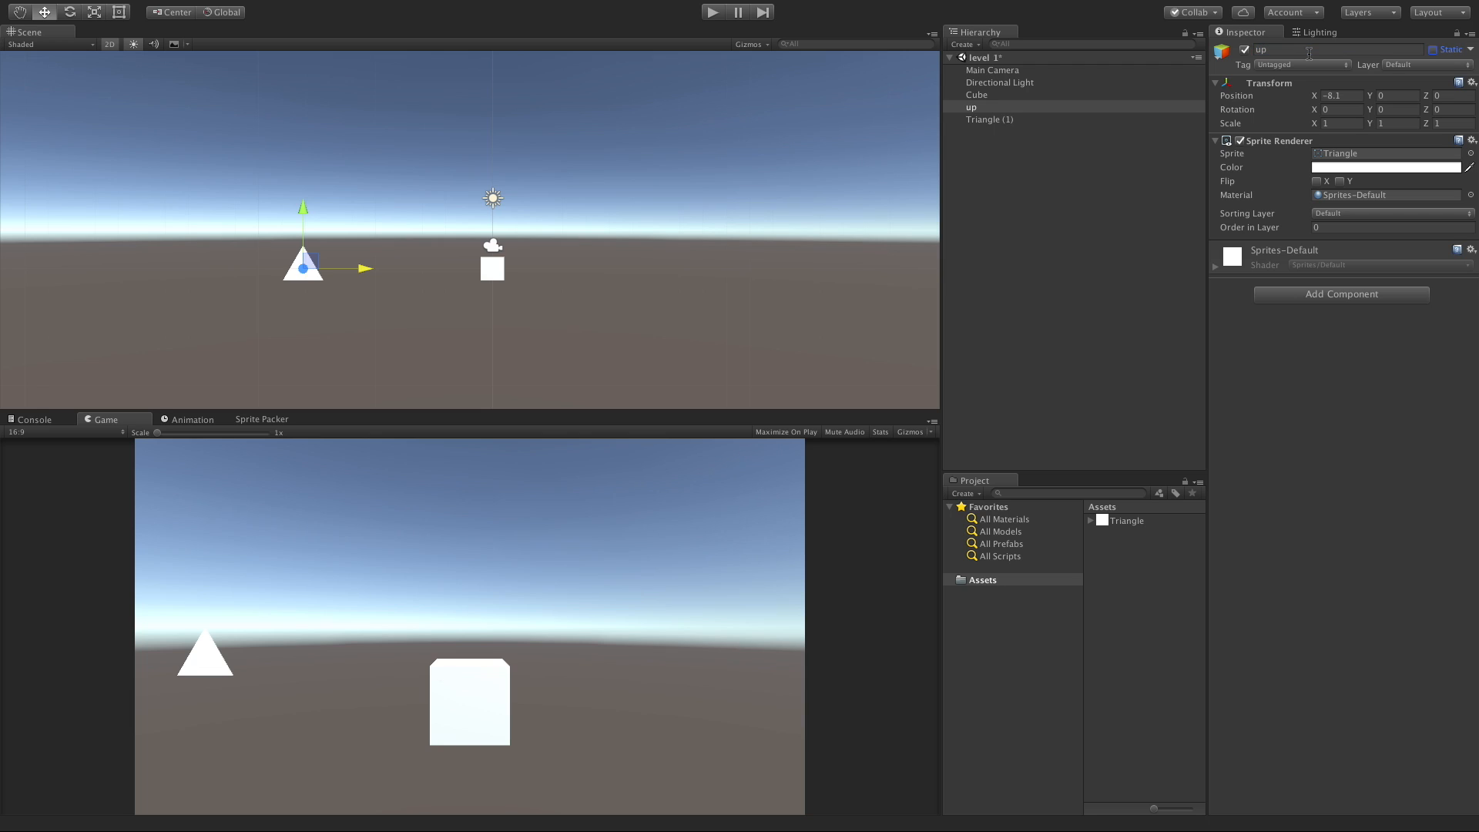
left_click(989, 119)
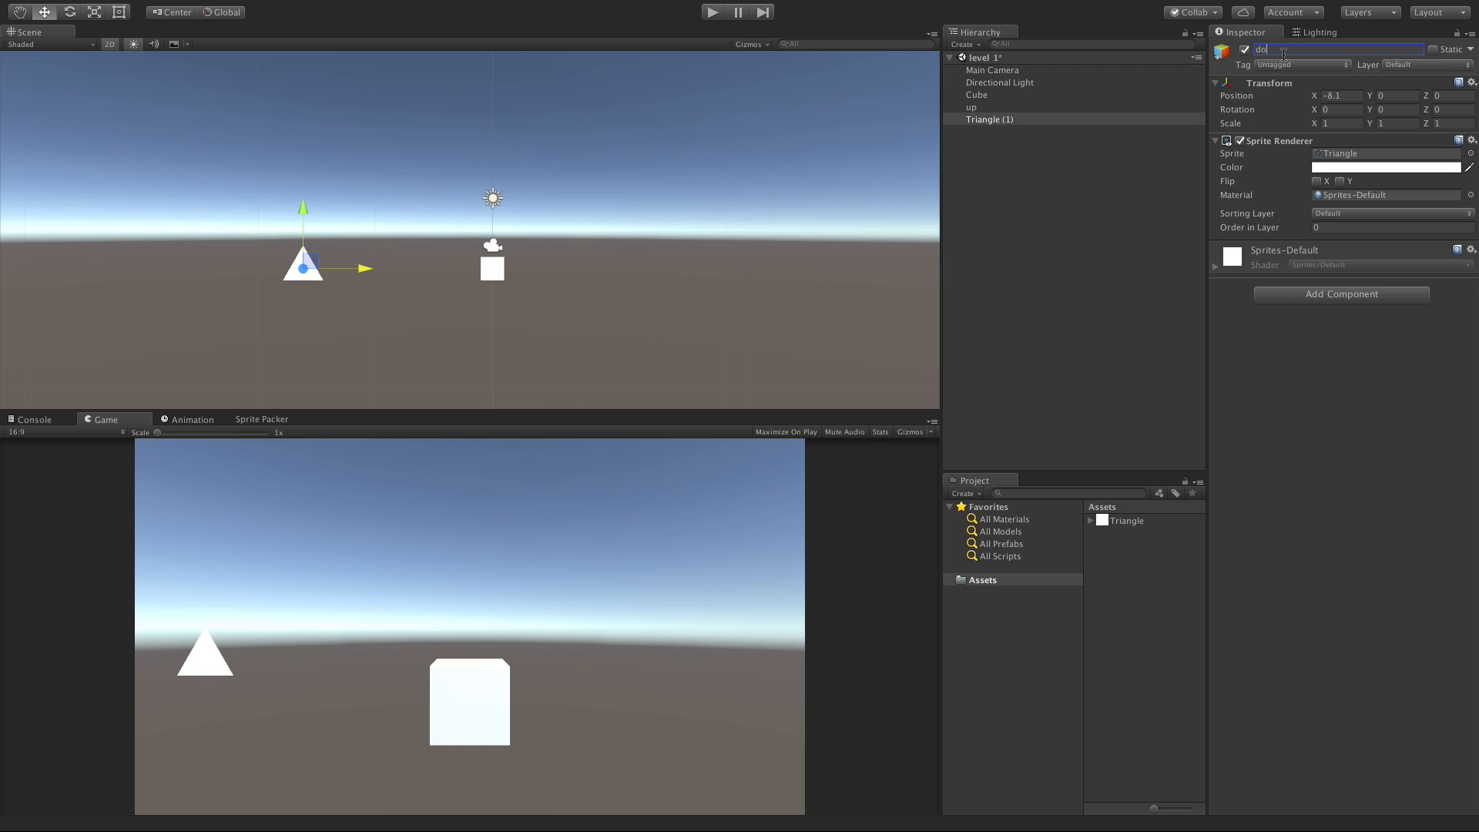
type("down")
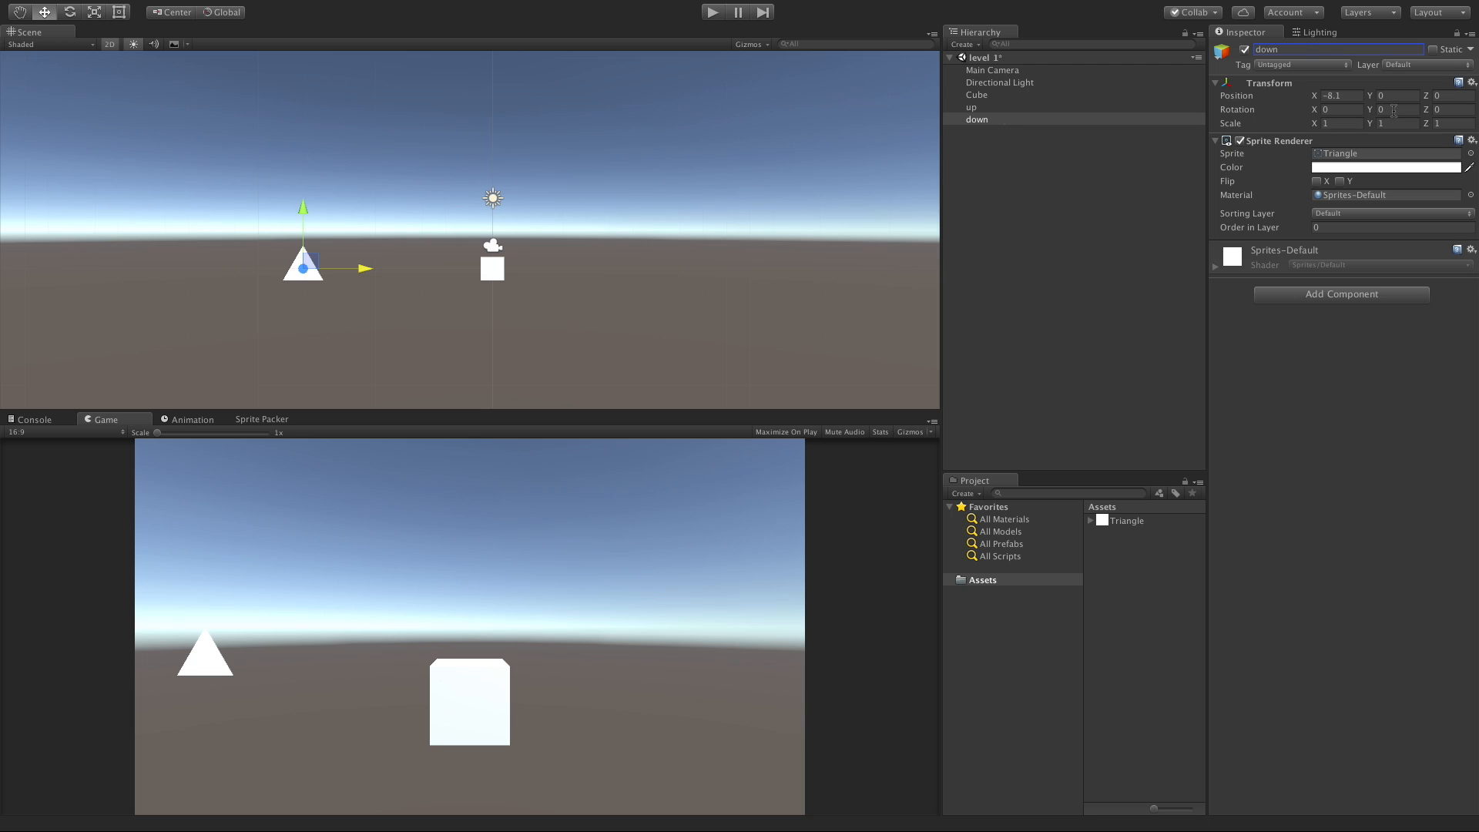
left_click(1438, 109)
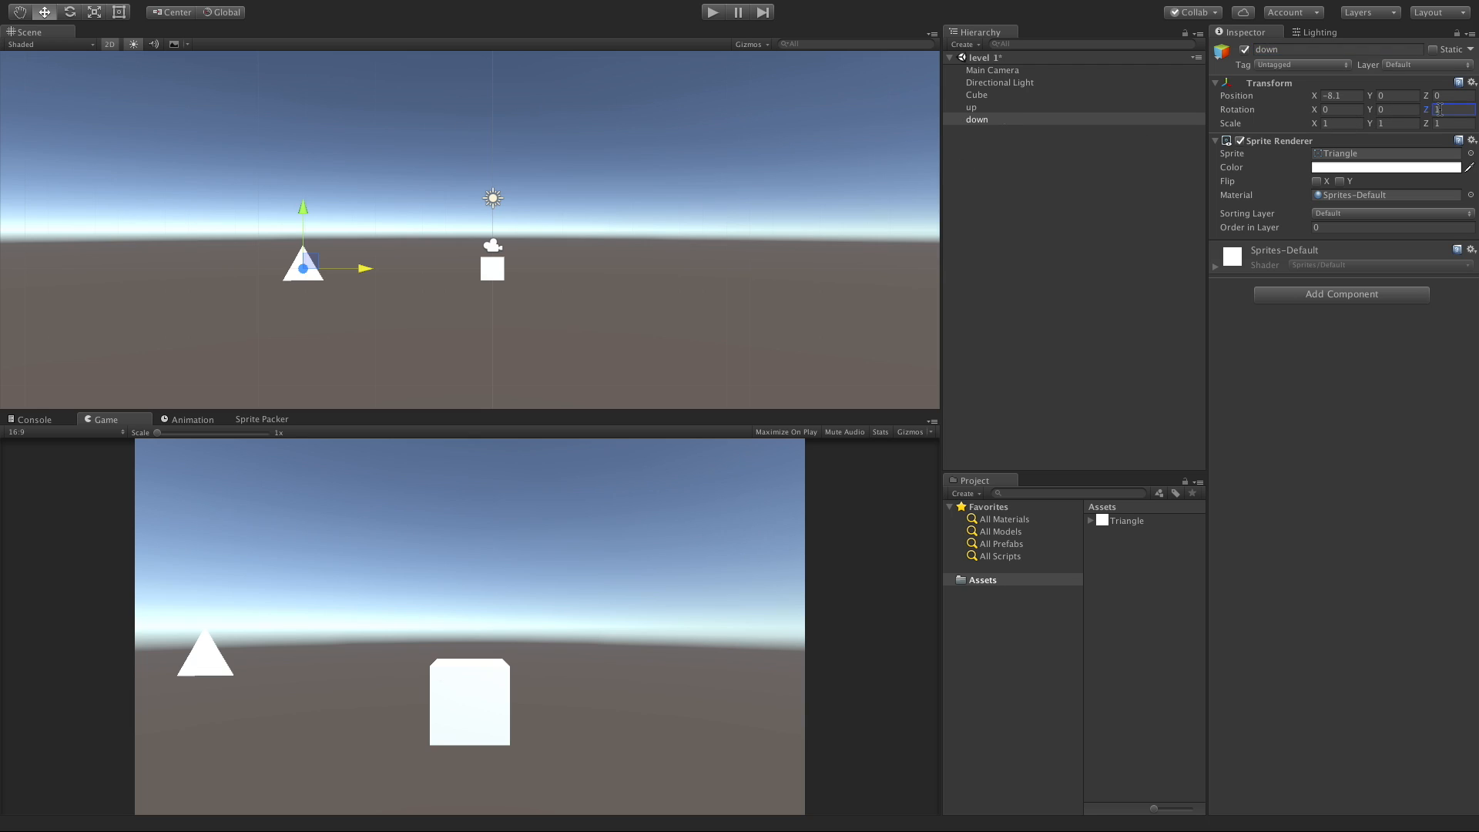
type("180")
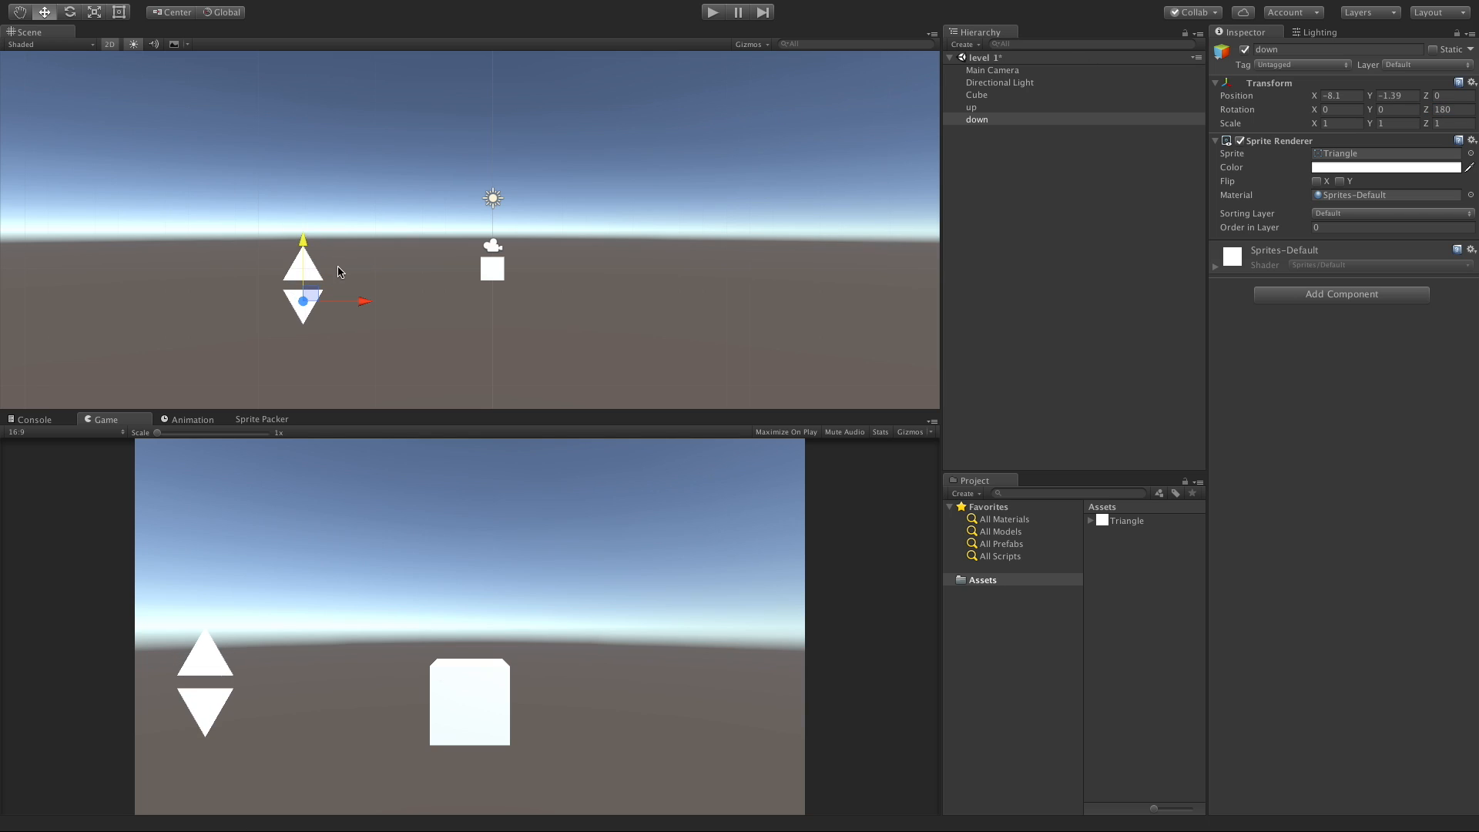
left_click(971, 108)
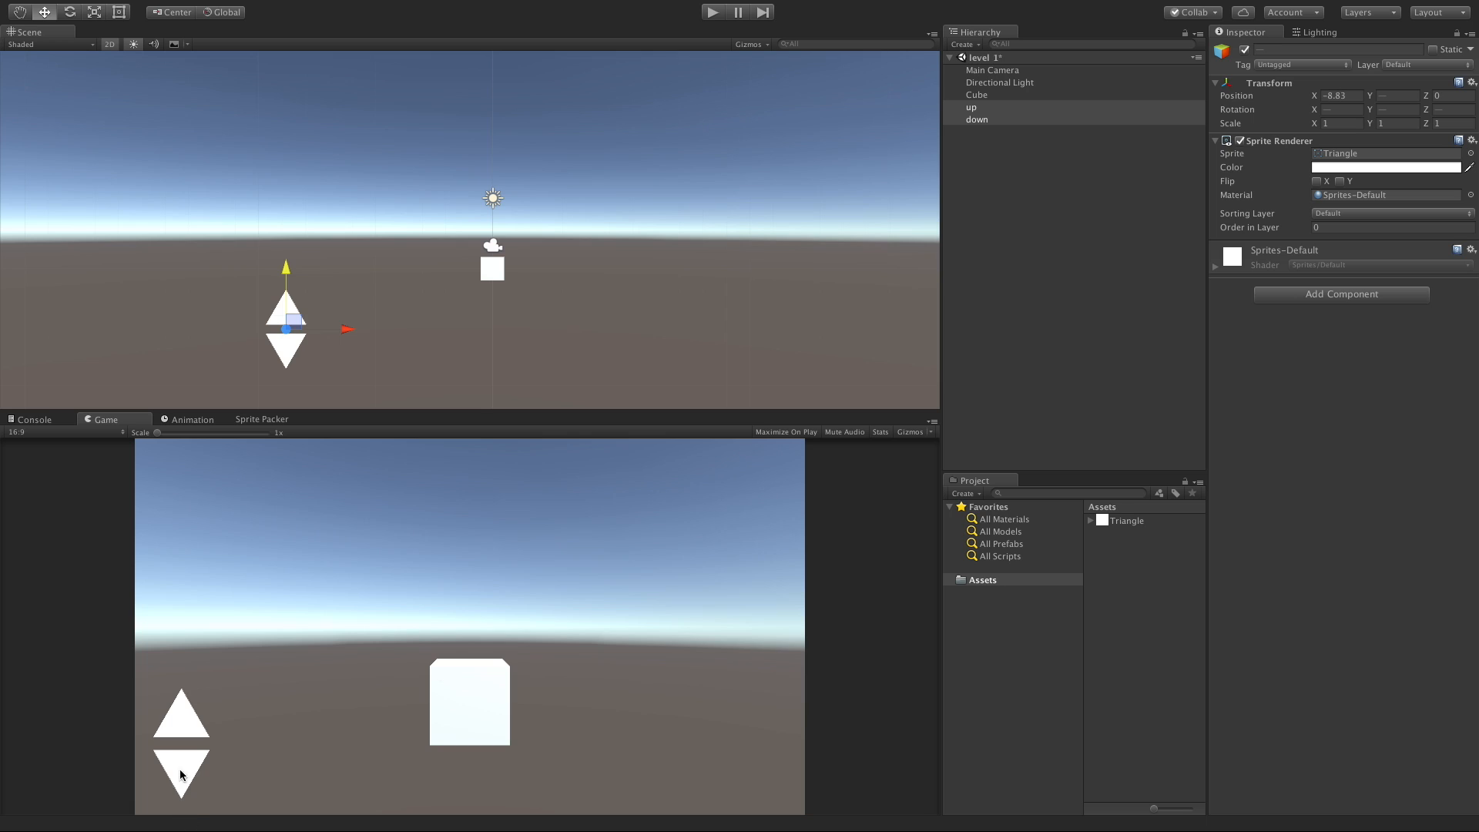
mouse_move(497, 779)
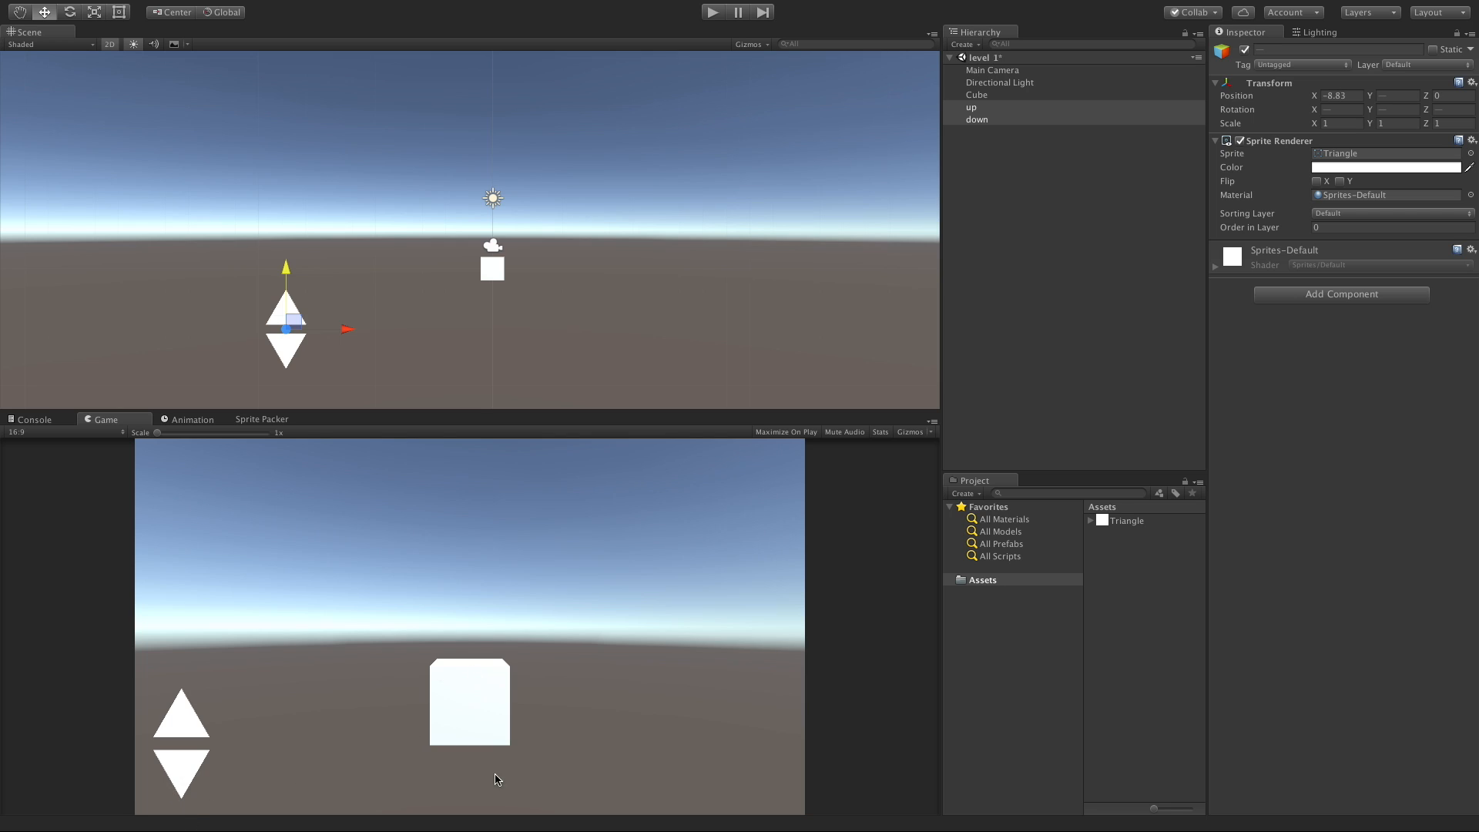
mouse_move(534, 592)
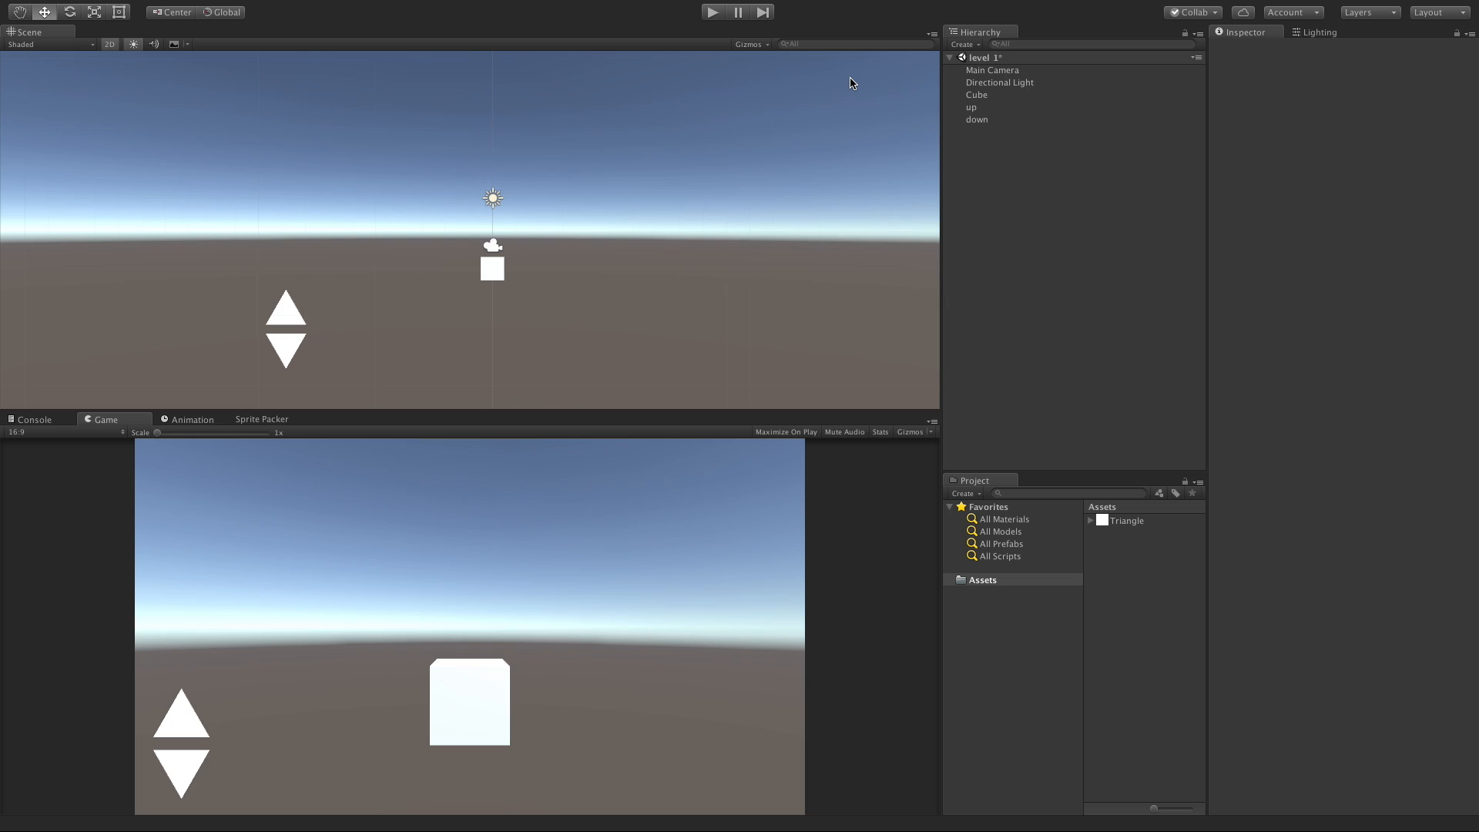
mouse_move(527, 648)
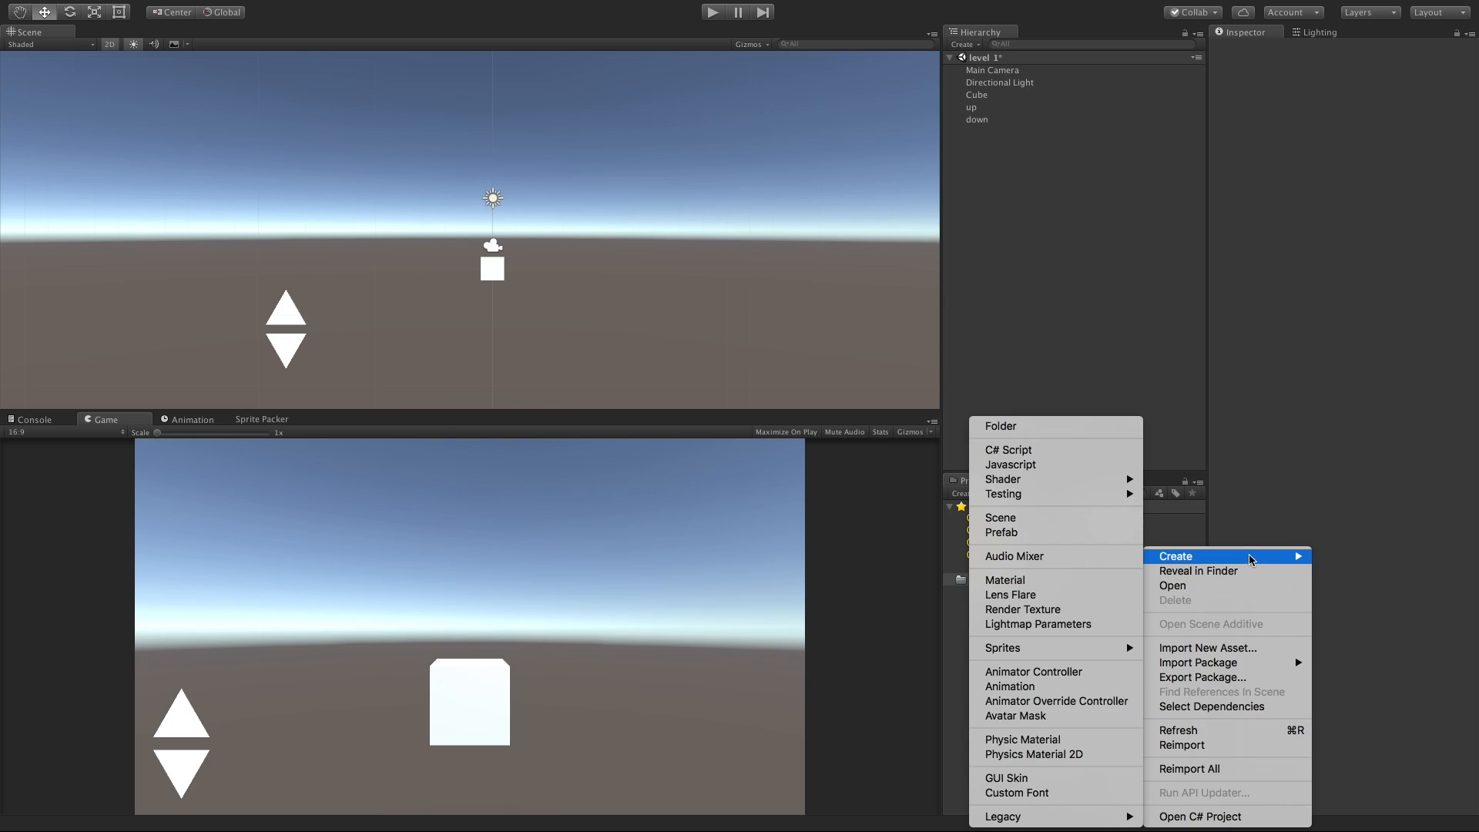
Step: Create a material named 'cube' and assign it to the Cube's renderer
left_click(1004, 579)
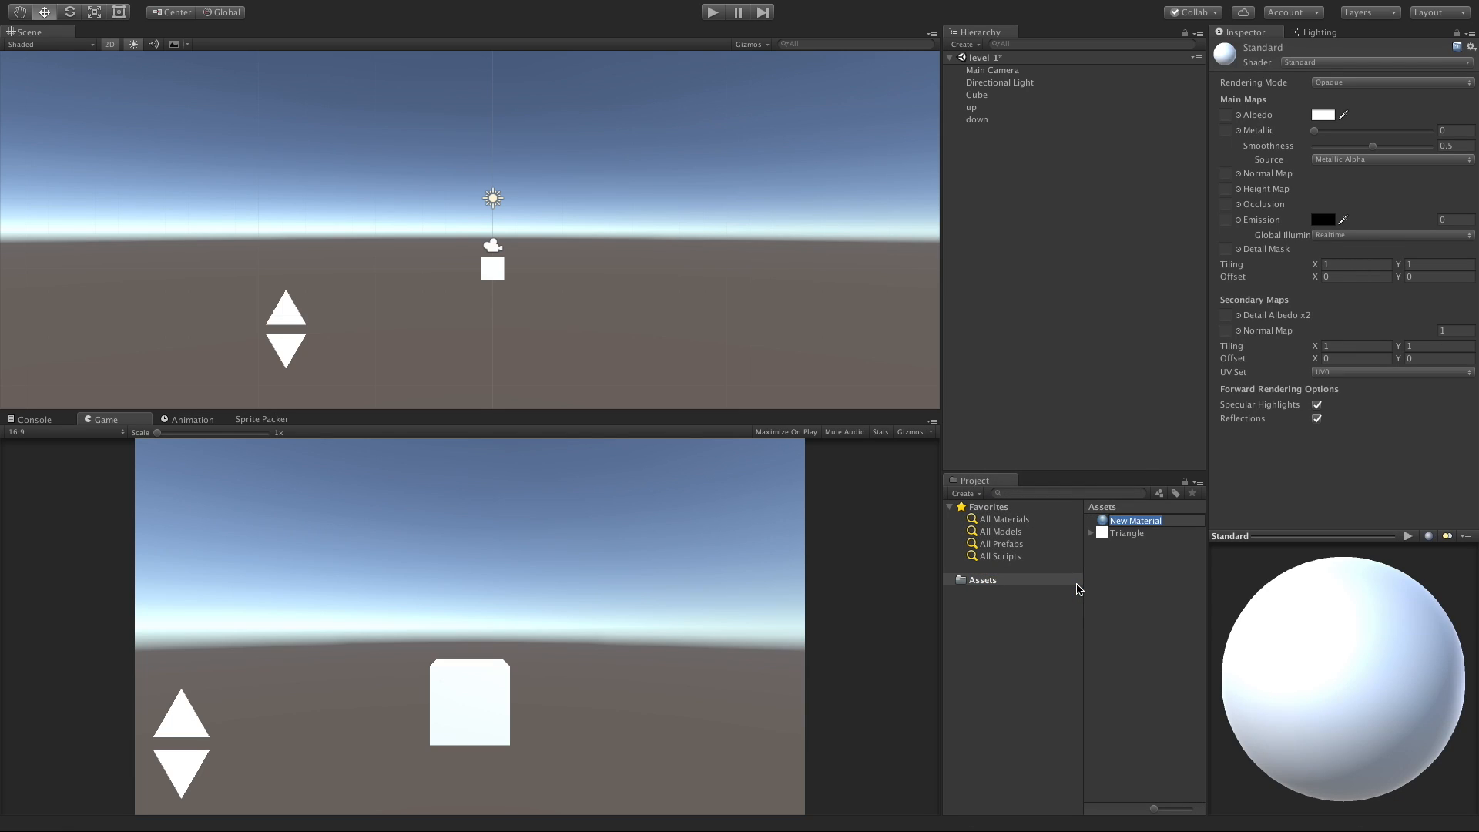
type("cube")
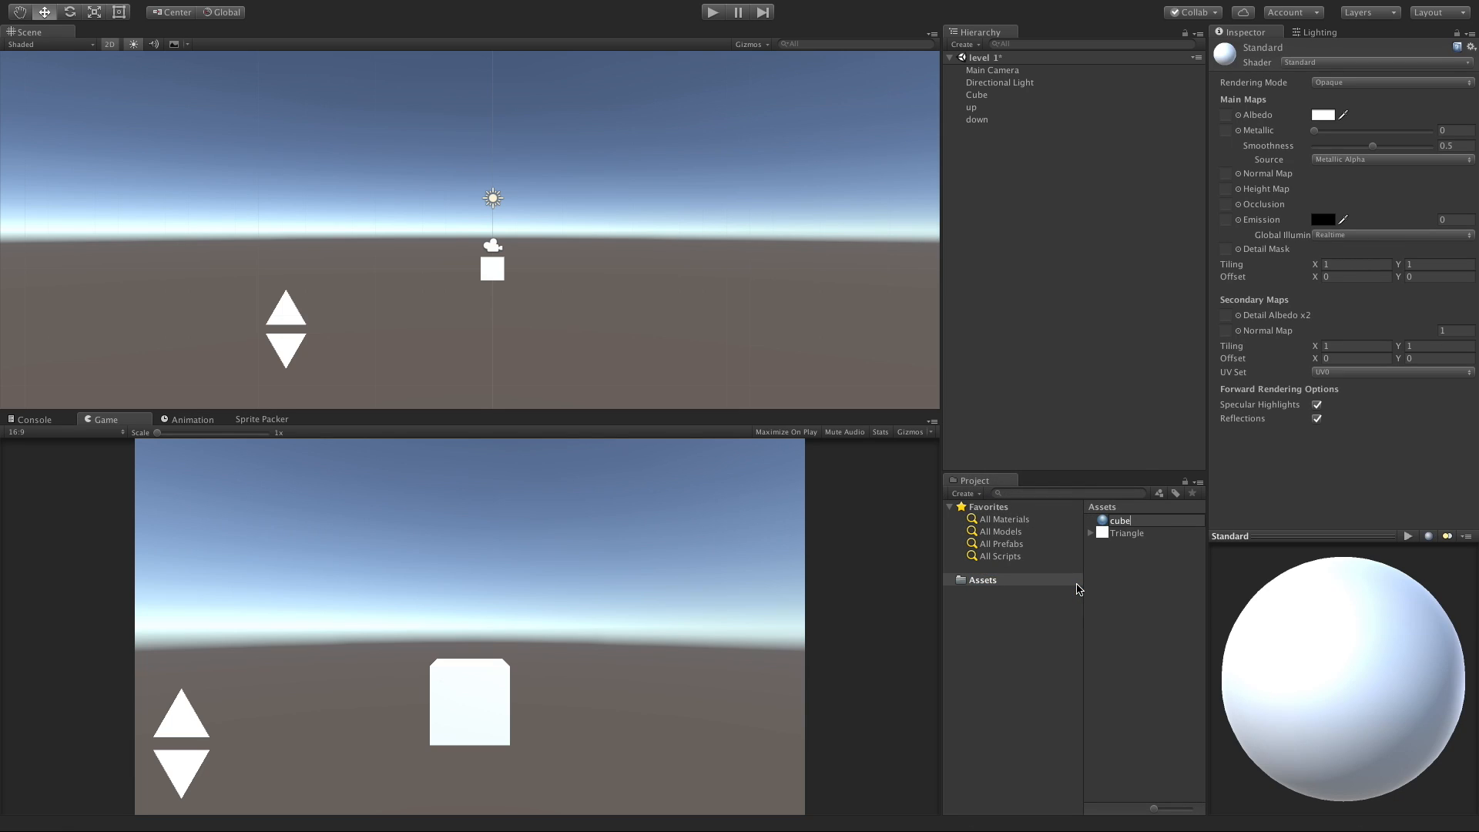
left_click(976, 94)
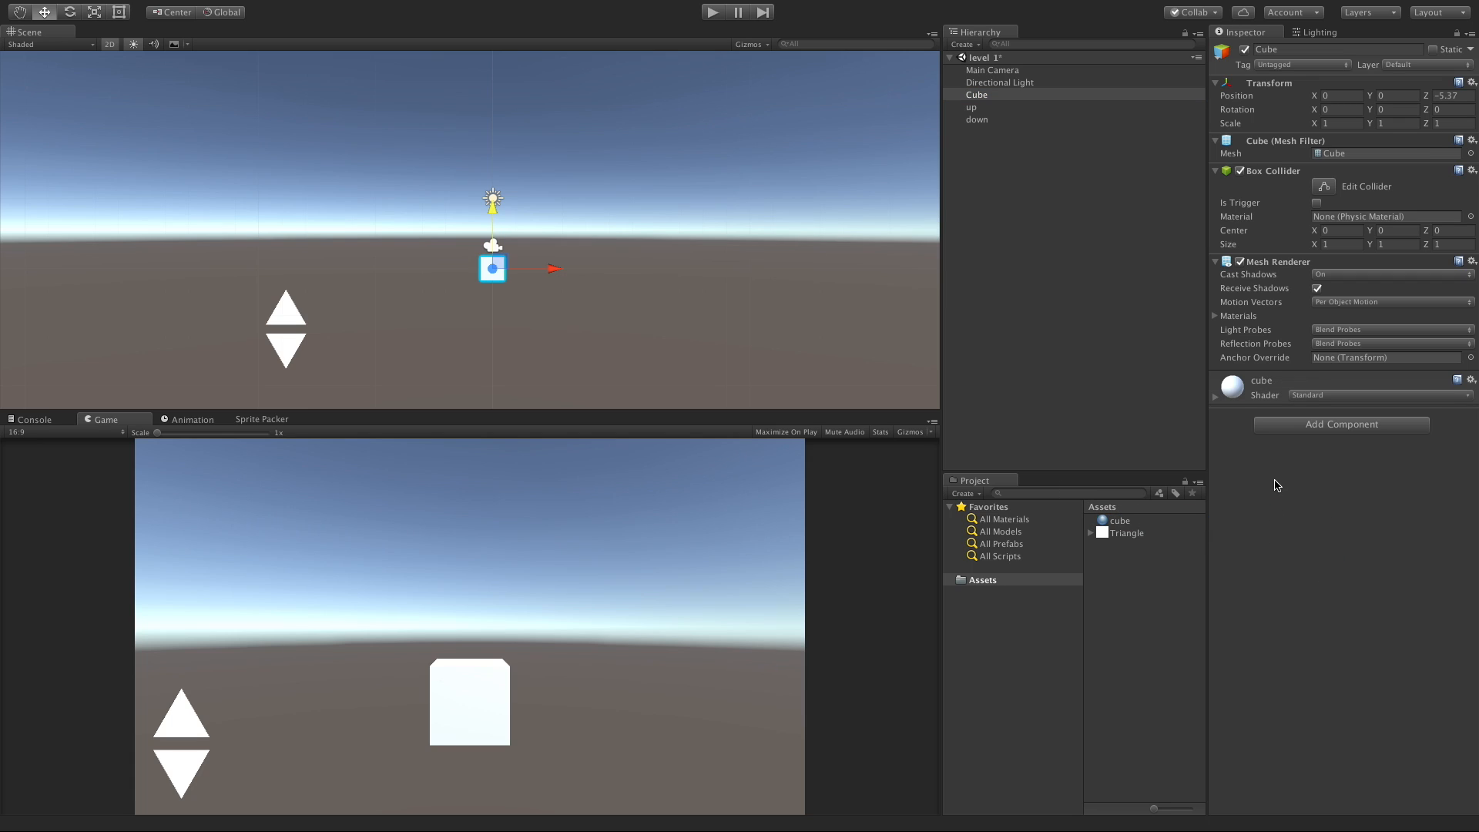
mouse_move(1445, 433)
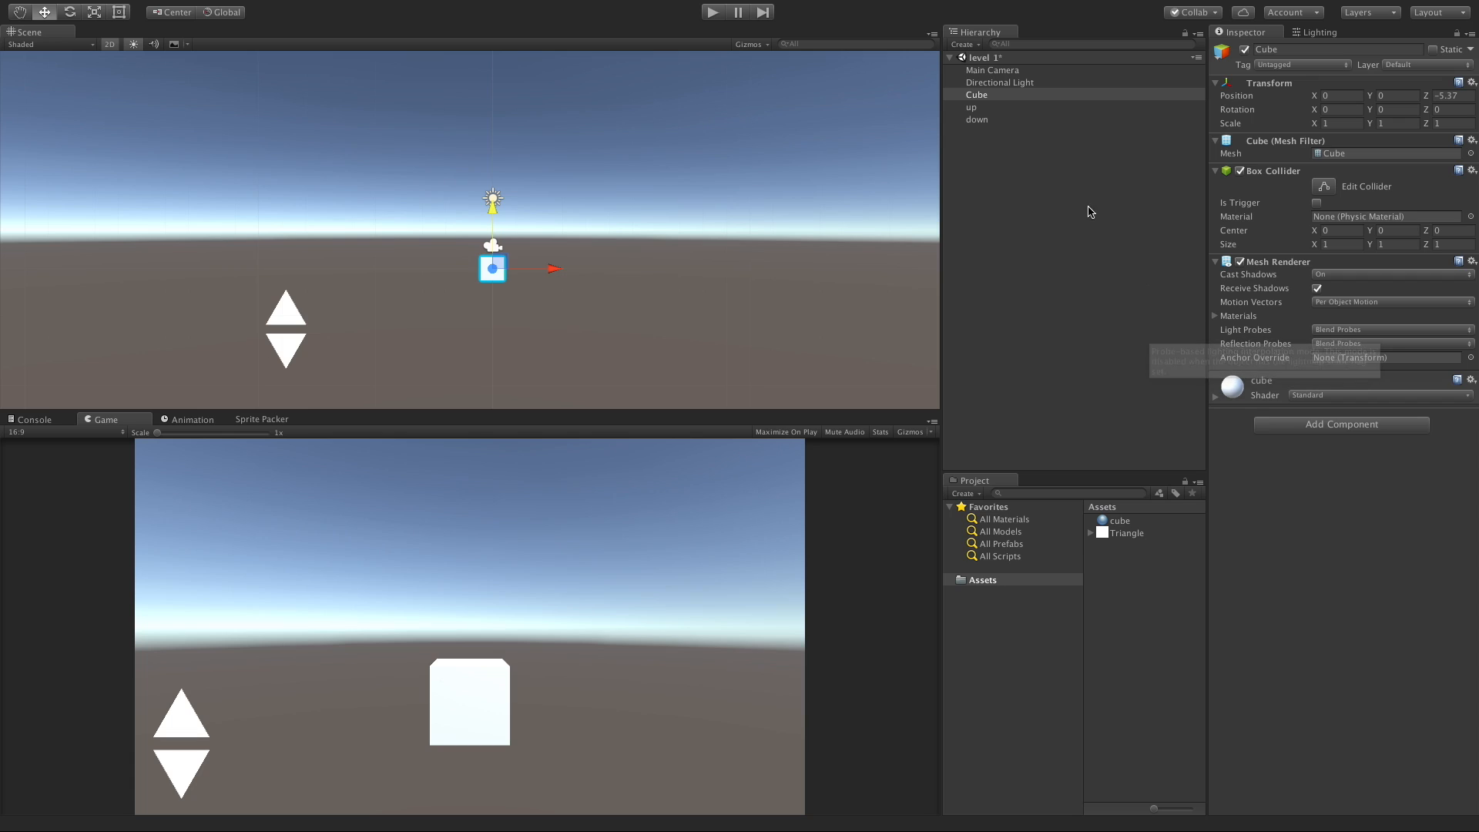
mouse_move(1059, 545)
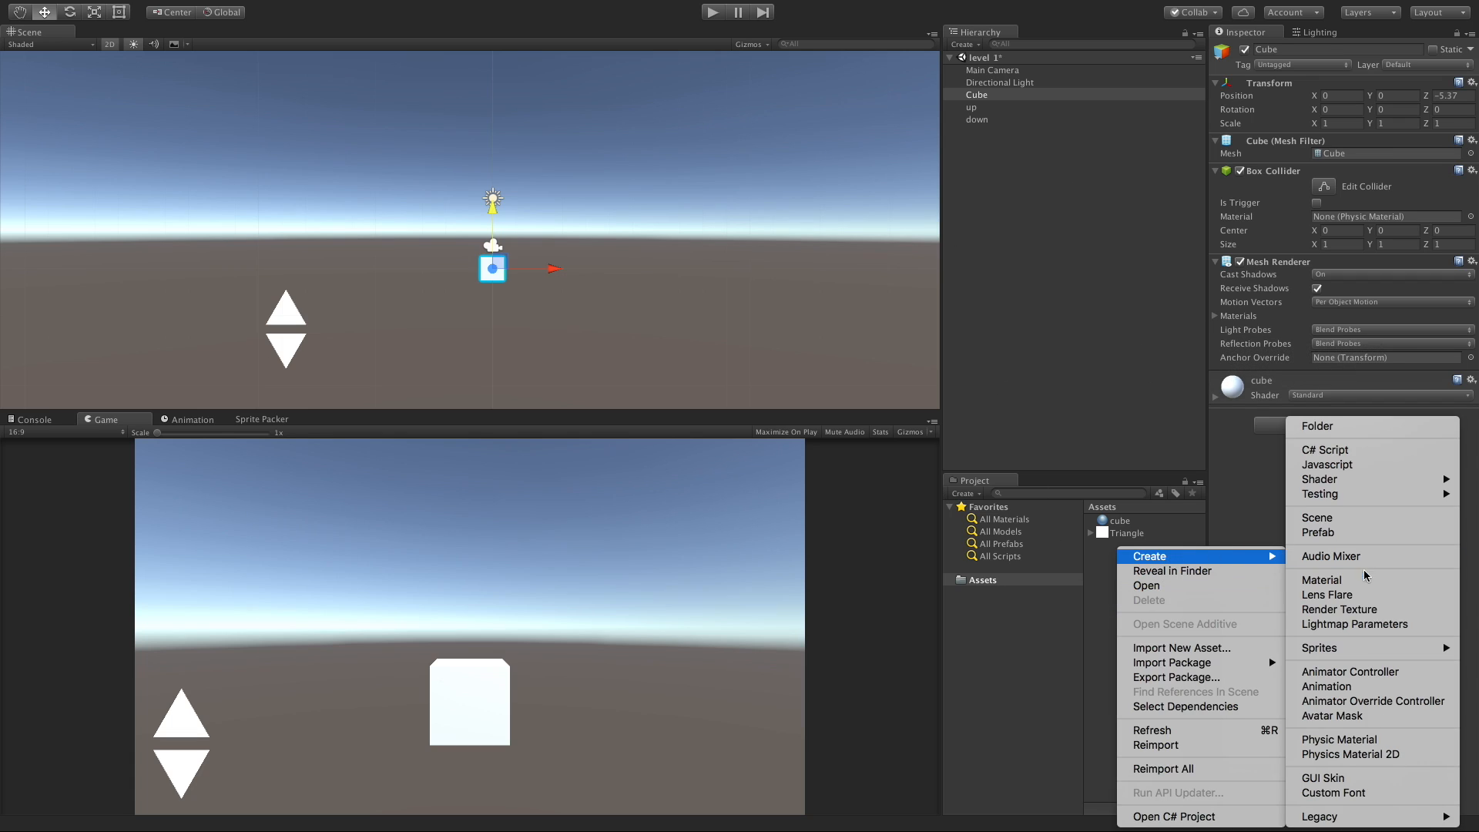
mouse_move(1322, 580)
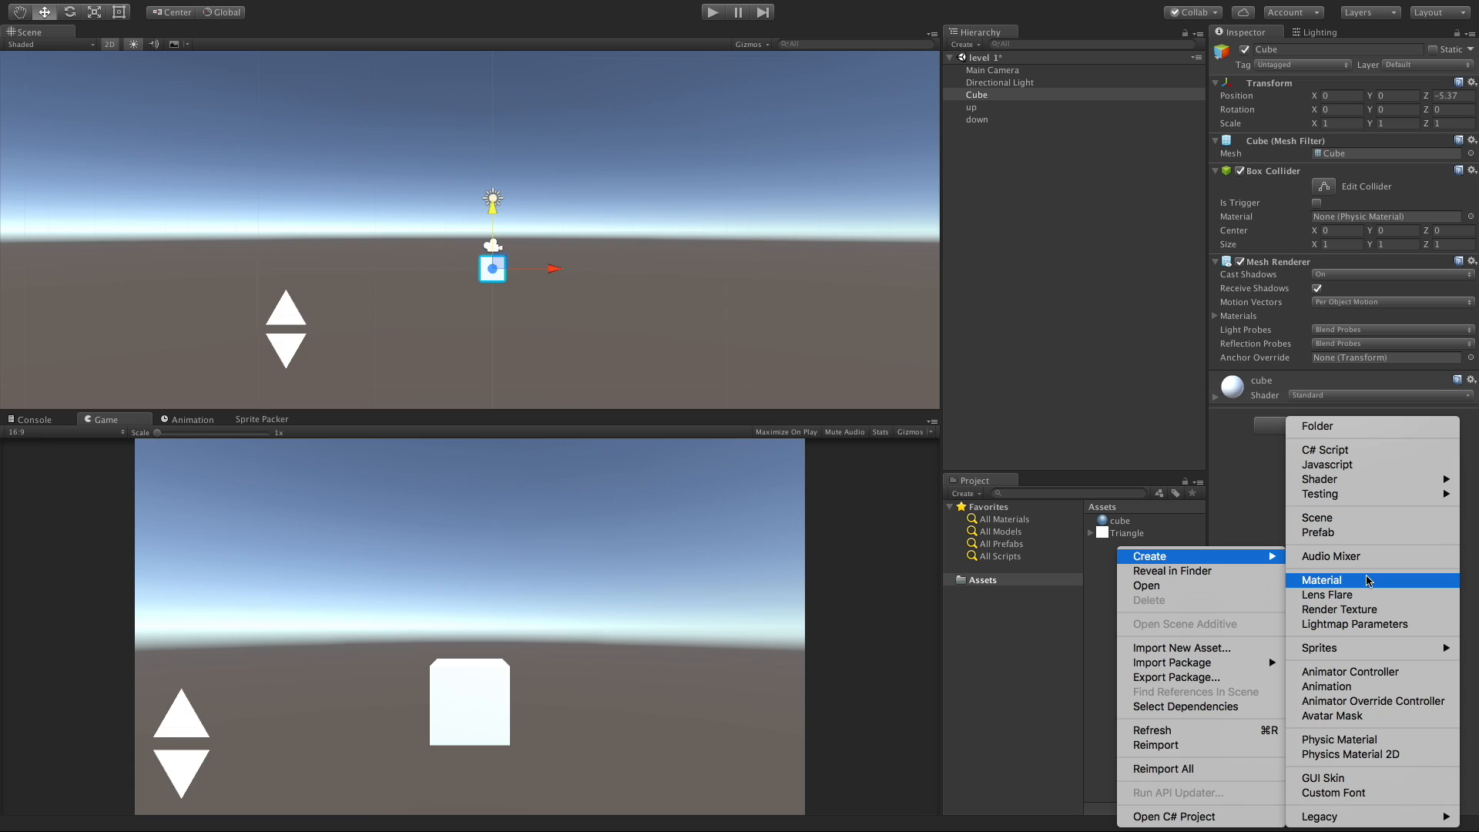
mouse_move(1319, 648)
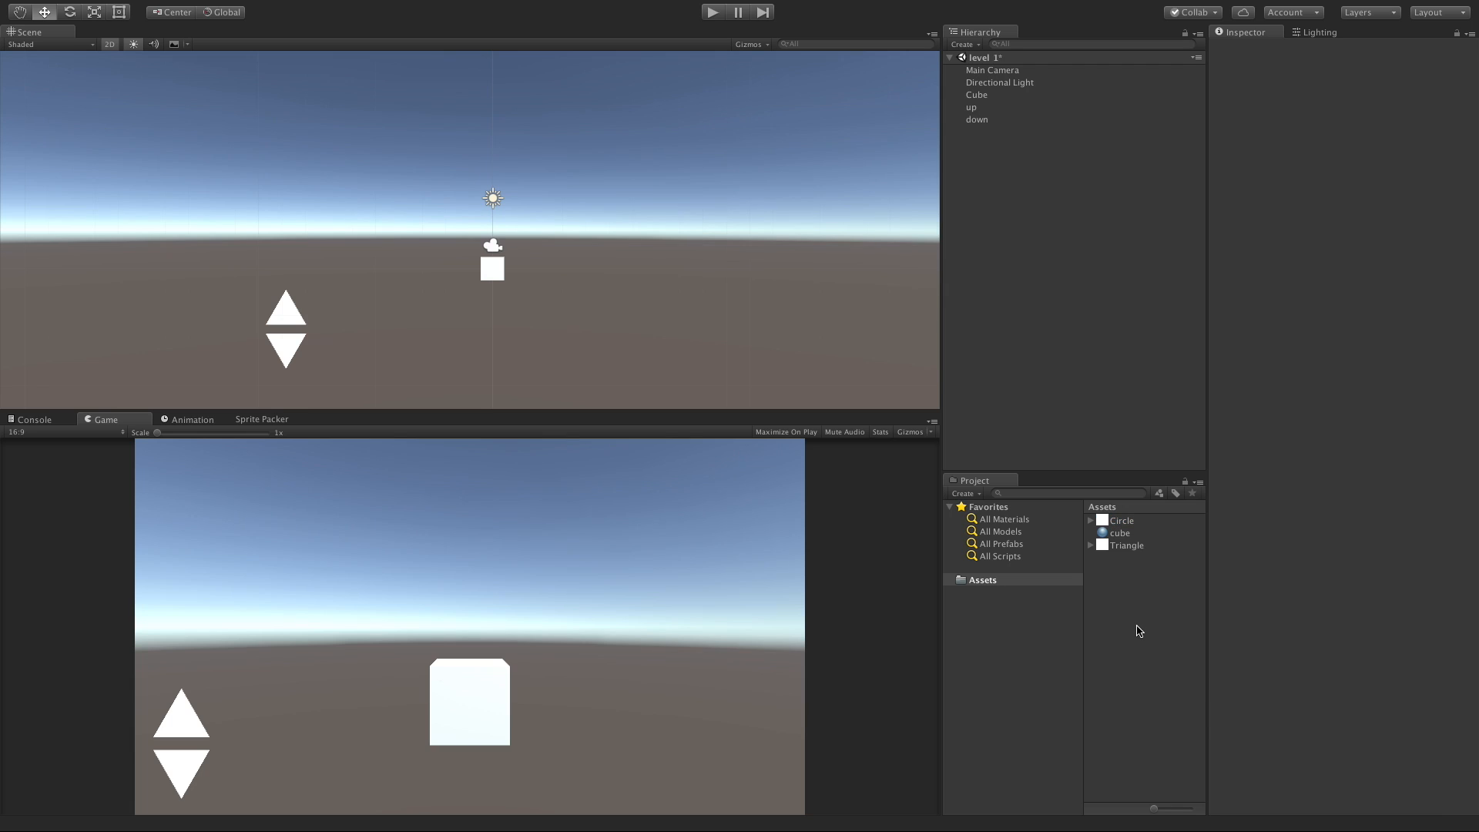
Step: Place a Circle sprite at the lower right and set its Pixels Per Unit to 3
left_click_drag(1120, 520, 722, 177)
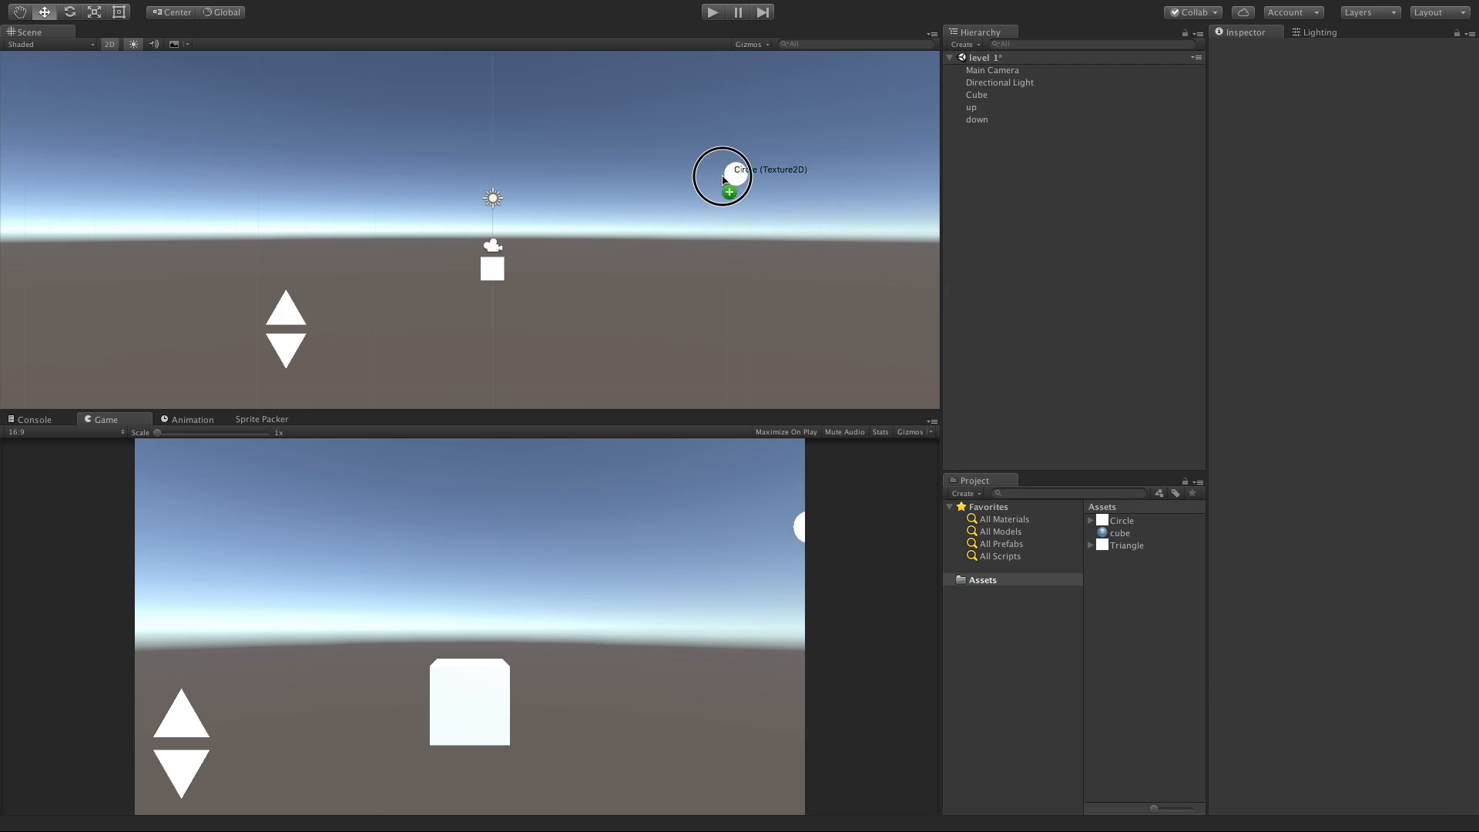
left_click_drag(723, 177, 701, 344)
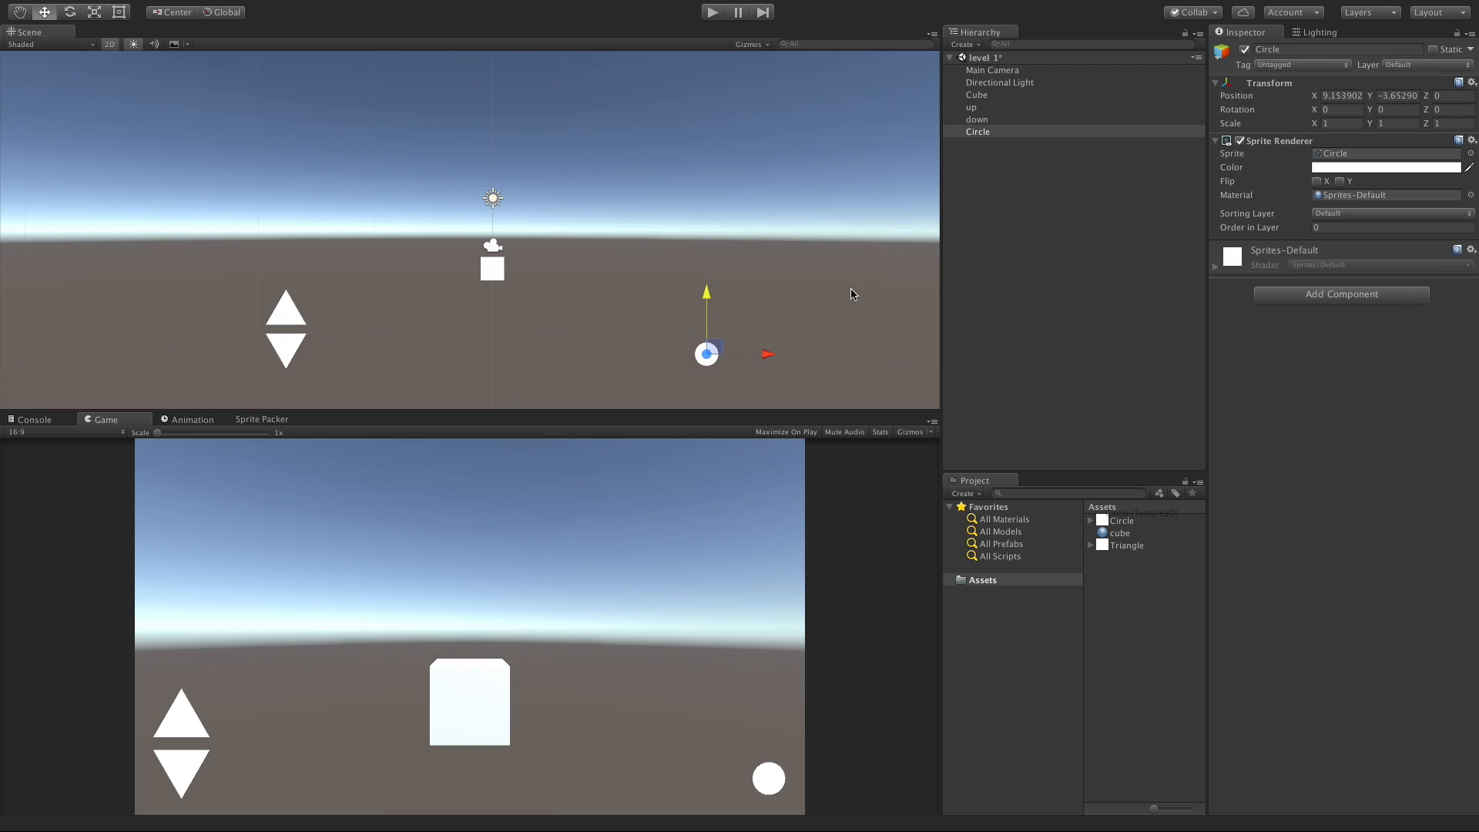
left_click(1122, 520)
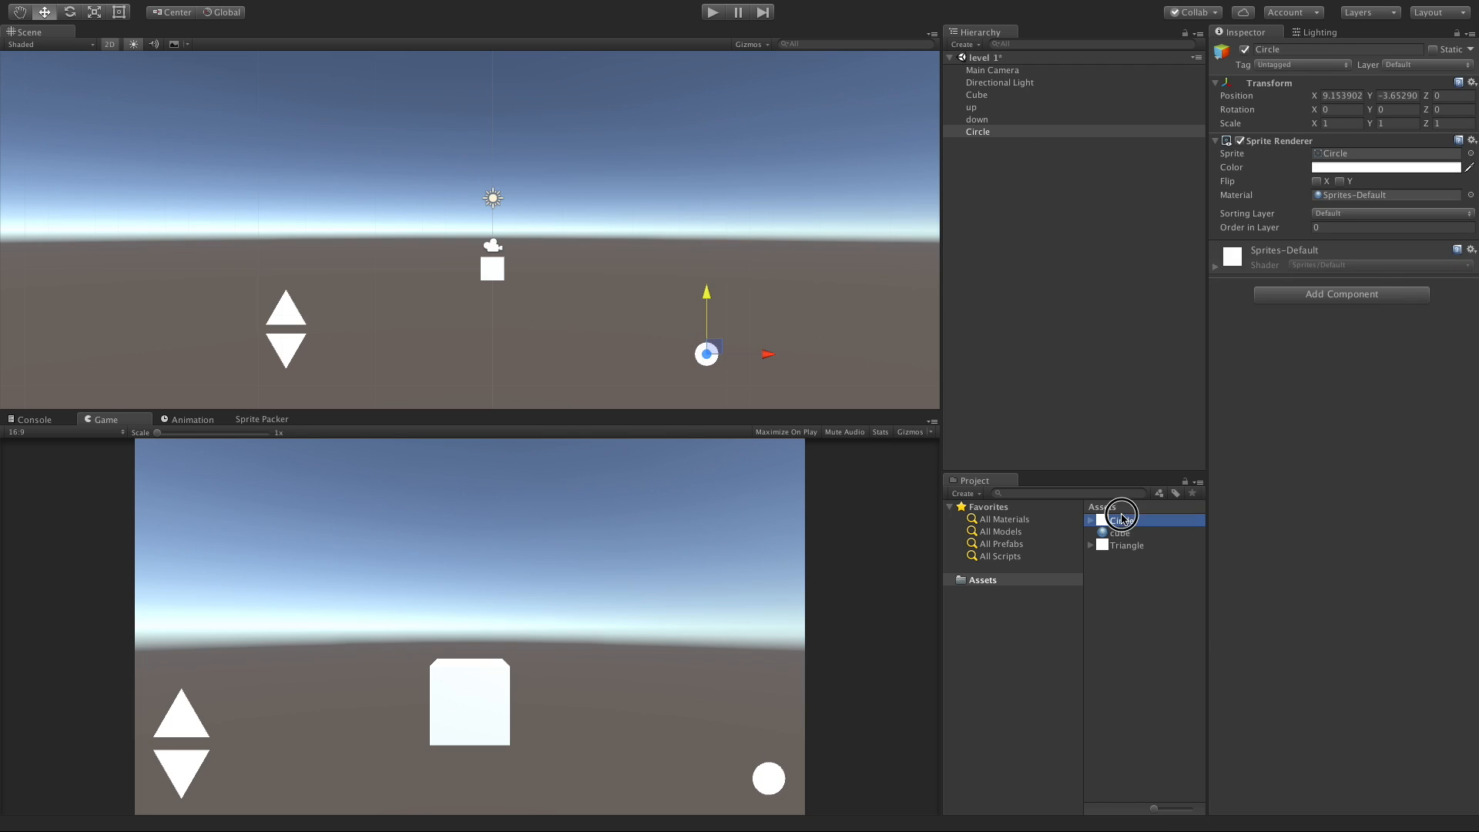
left_click(1122, 521)
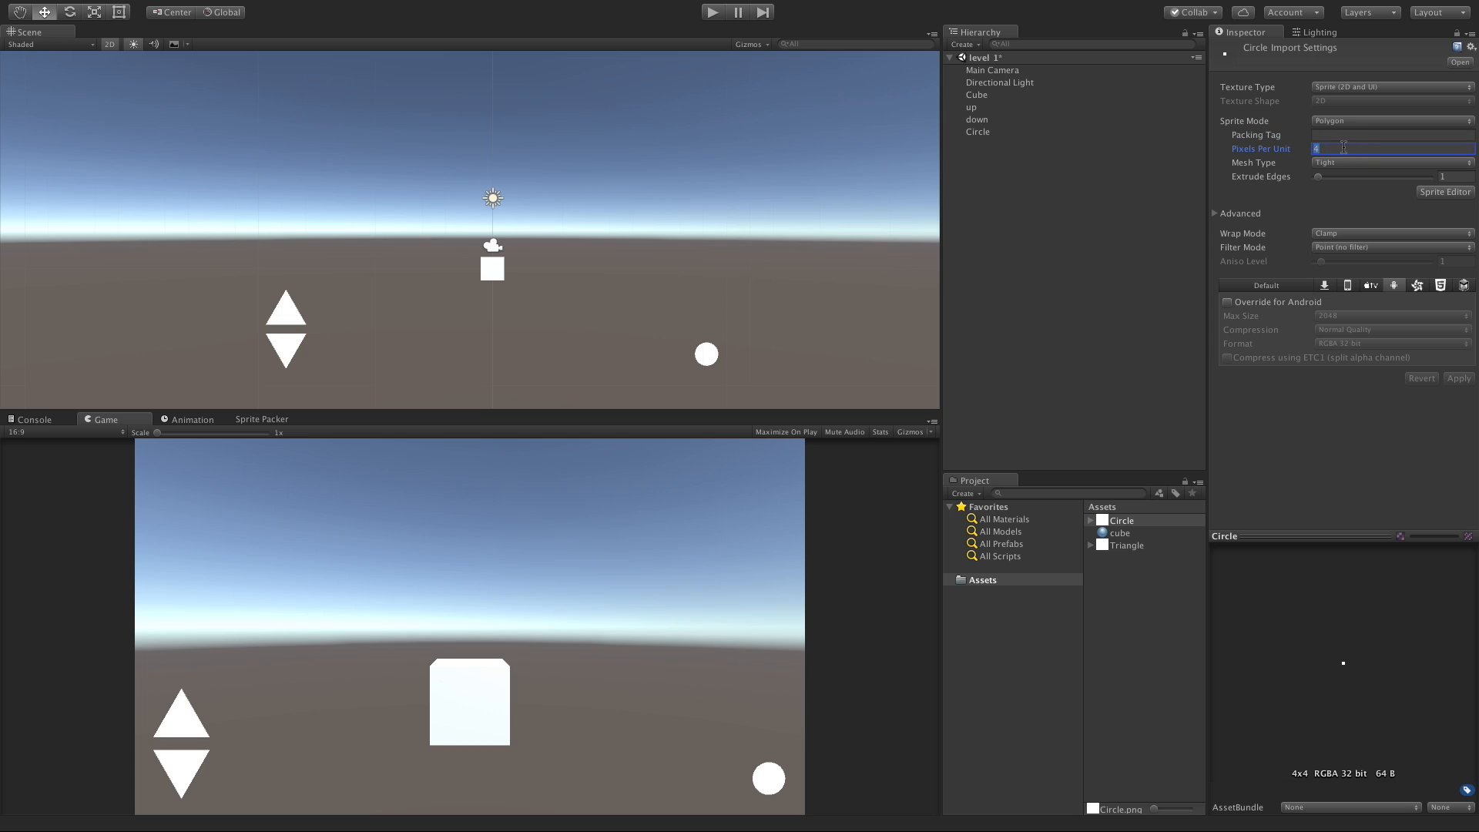
type("3")
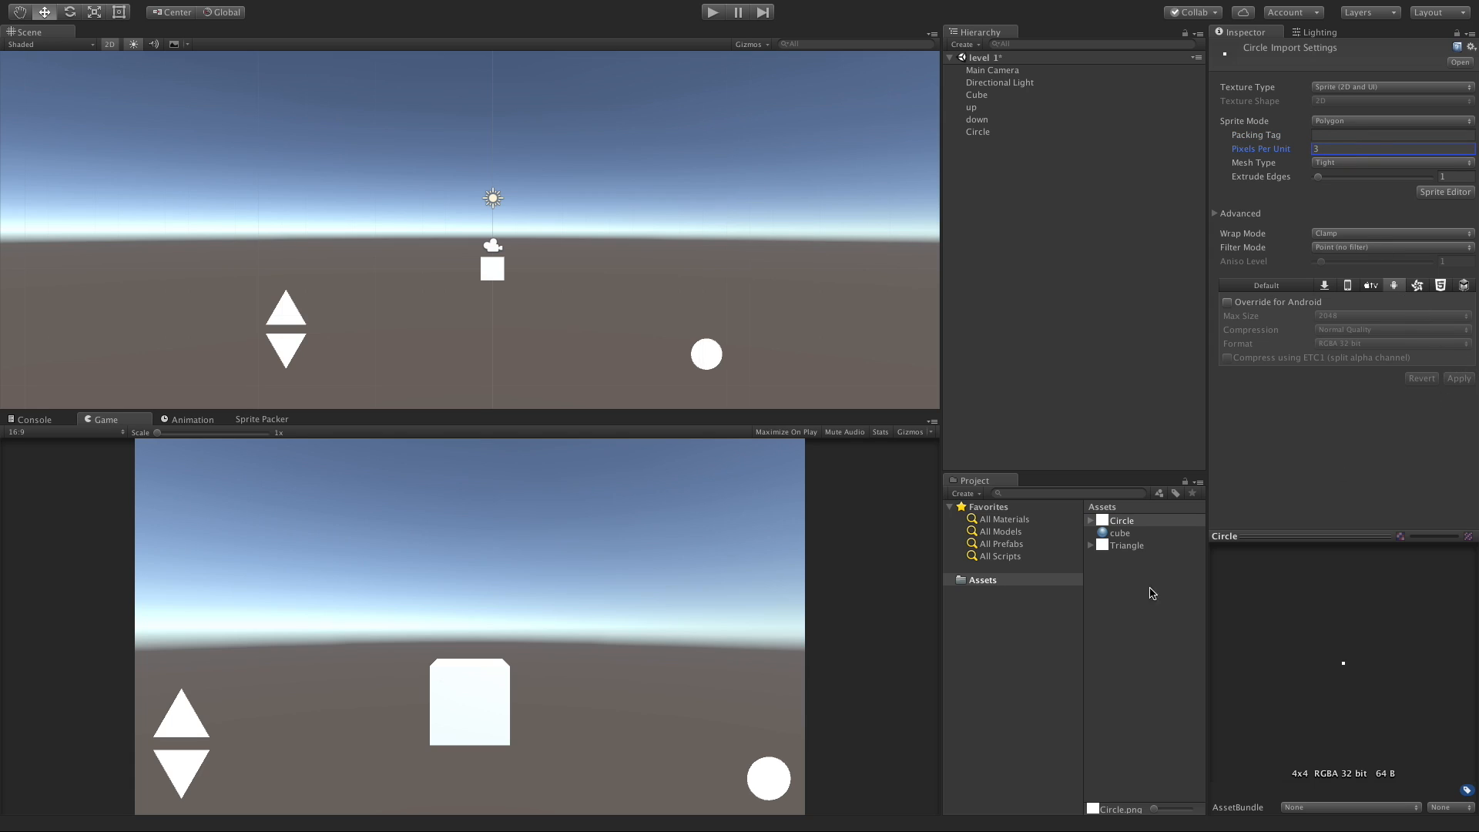
mouse_move(800, 737)
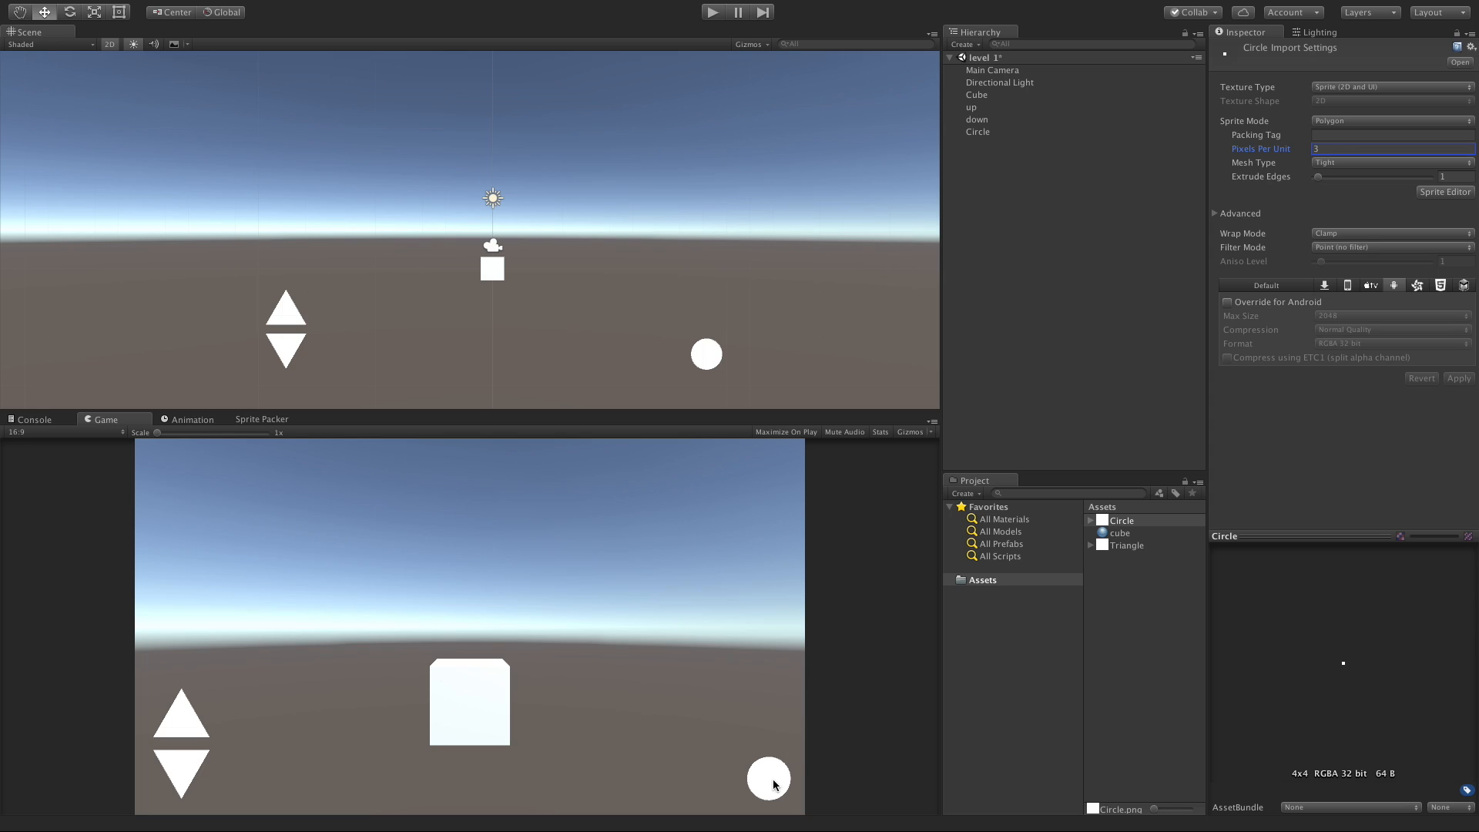
Step: Duplicate the Circle, naming the copy 'red' and the original 'green'
left_click(979, 132)
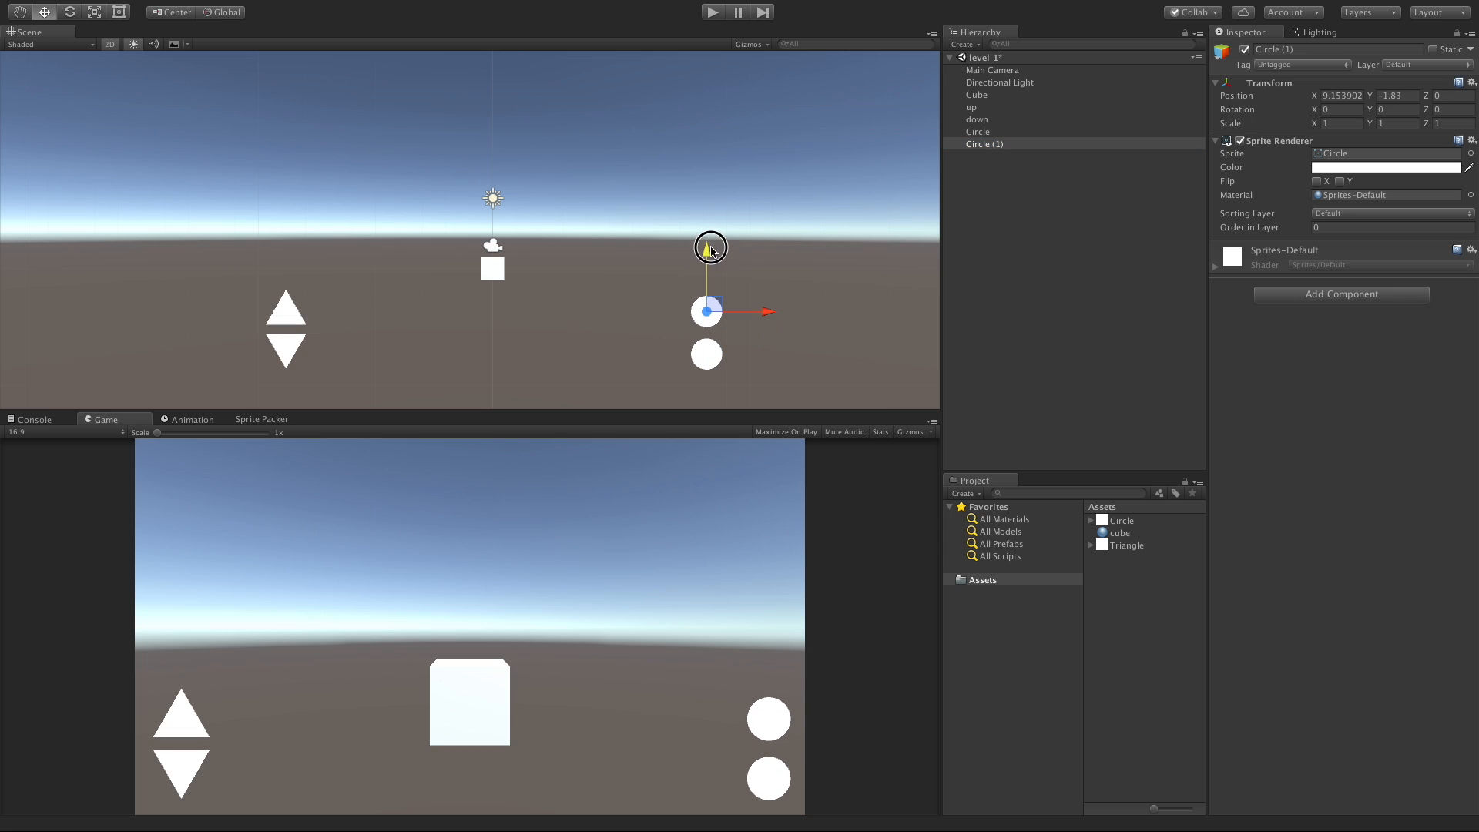
left_click(984, 143)
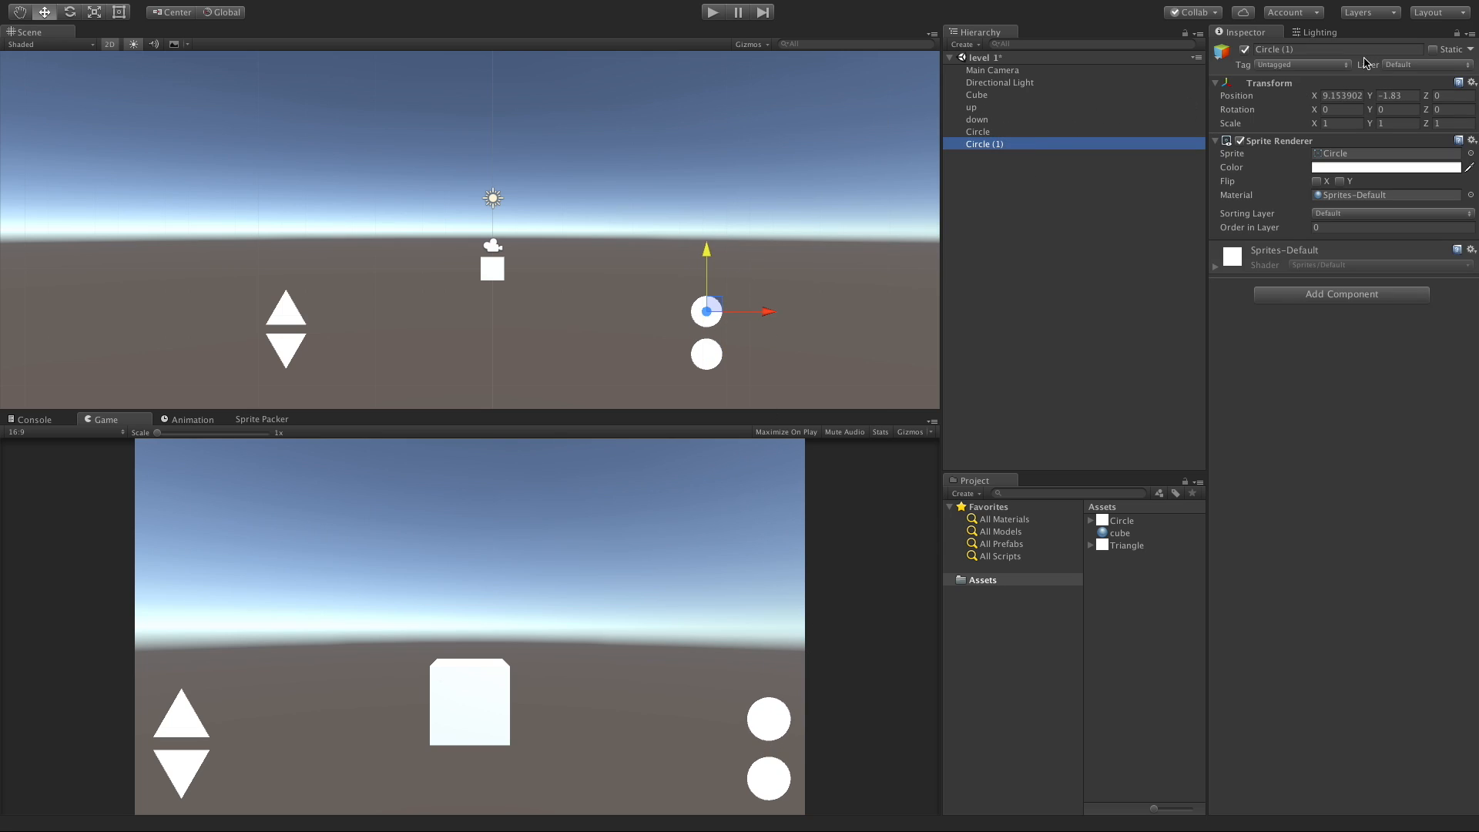
type("red")
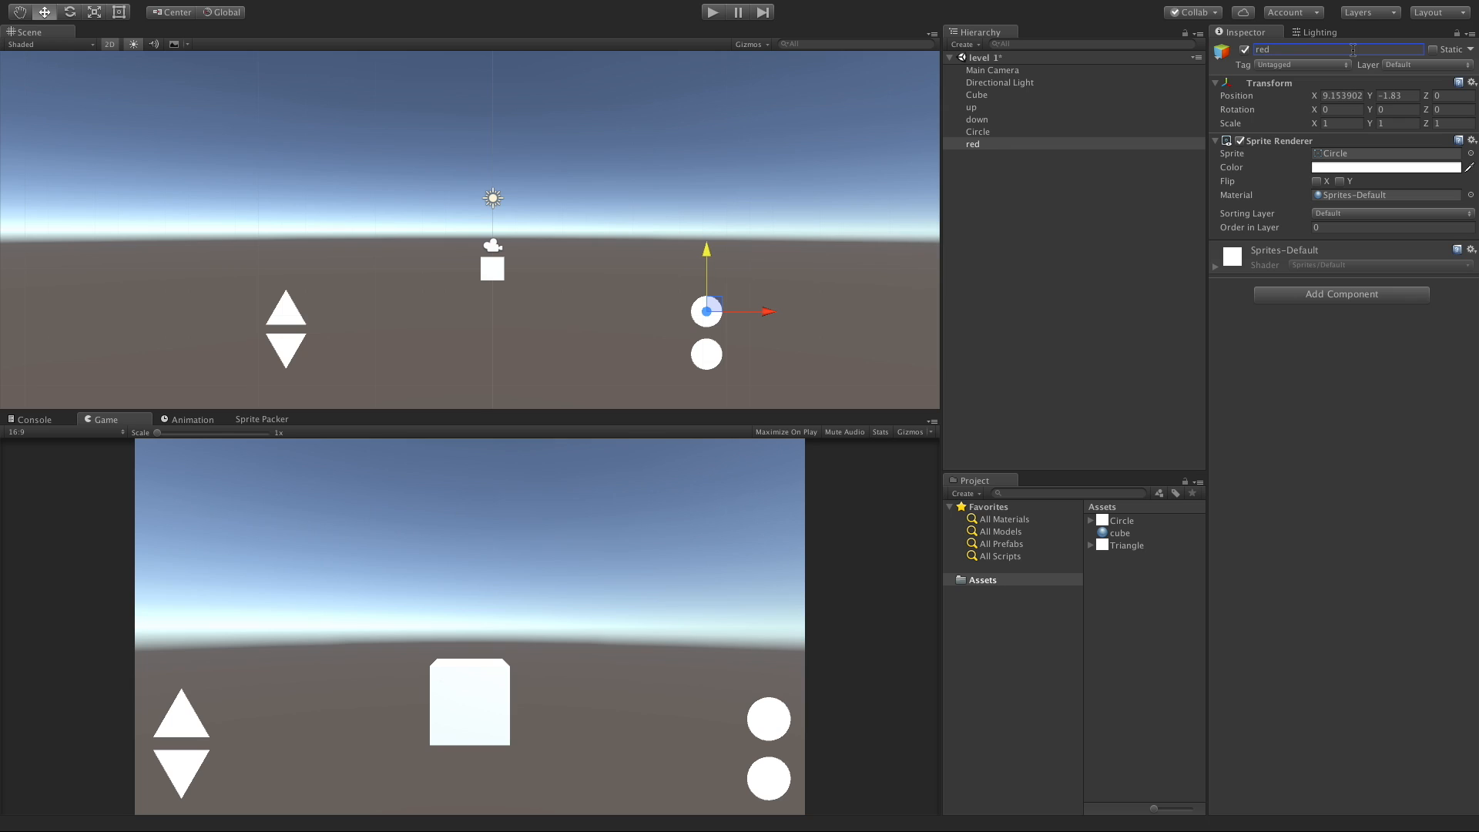
left_click(978, 131)
type("green")
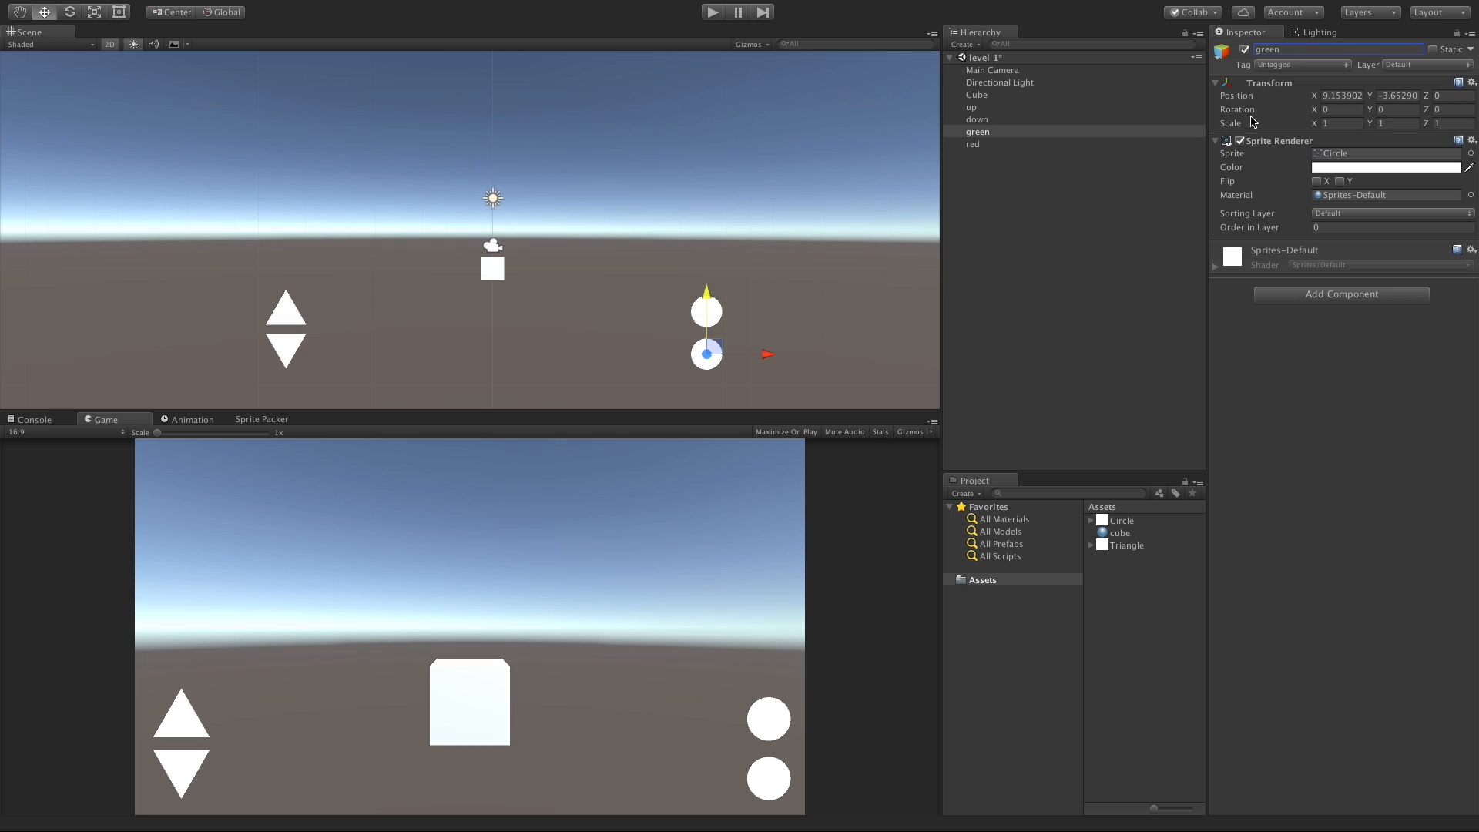
mouse_move(1380, 176)
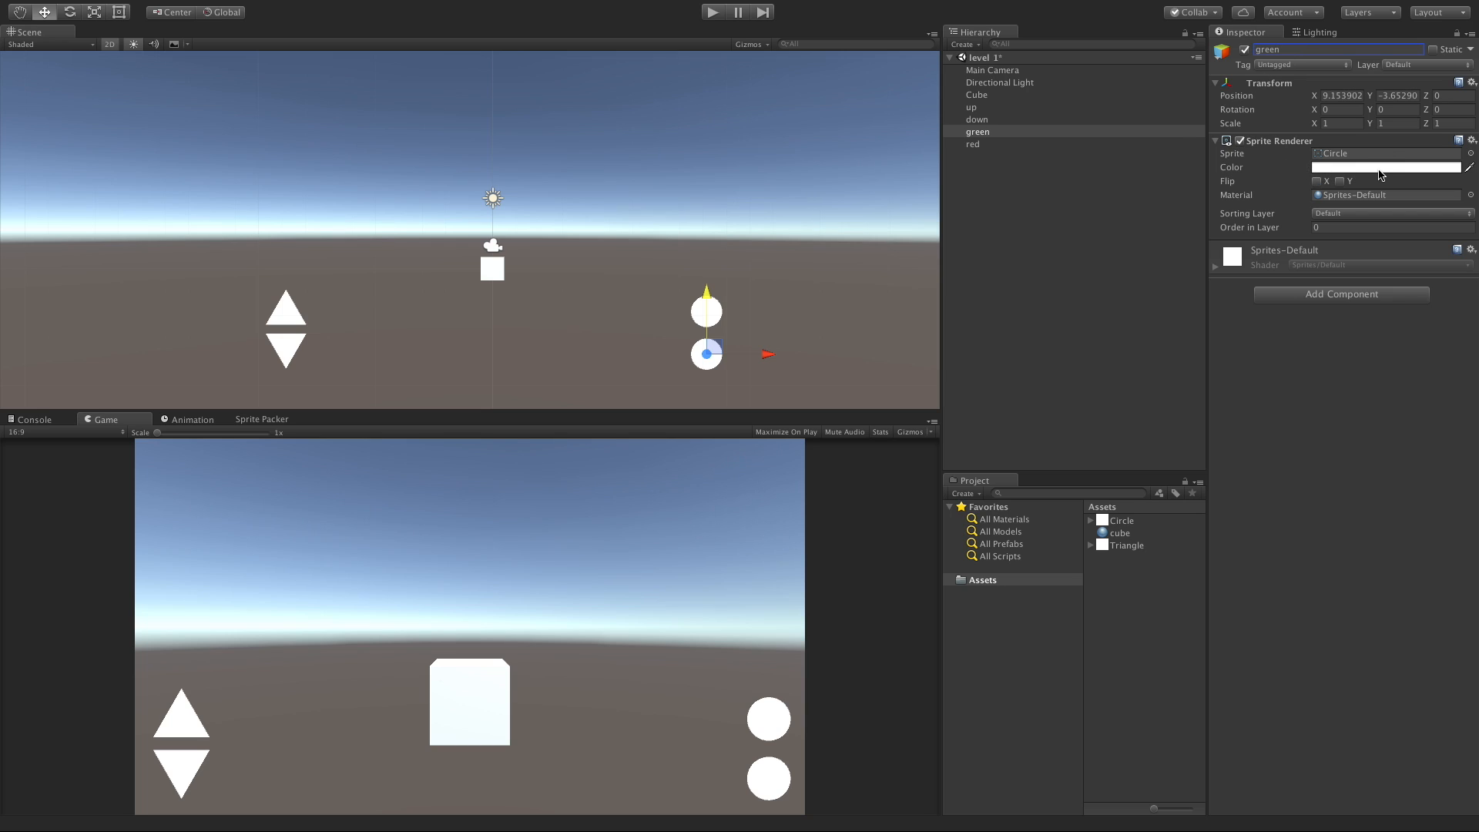
Step: Set the lower circle's Sprite Renderer color to bright green and the upper's to red
left_click(1385, 167)
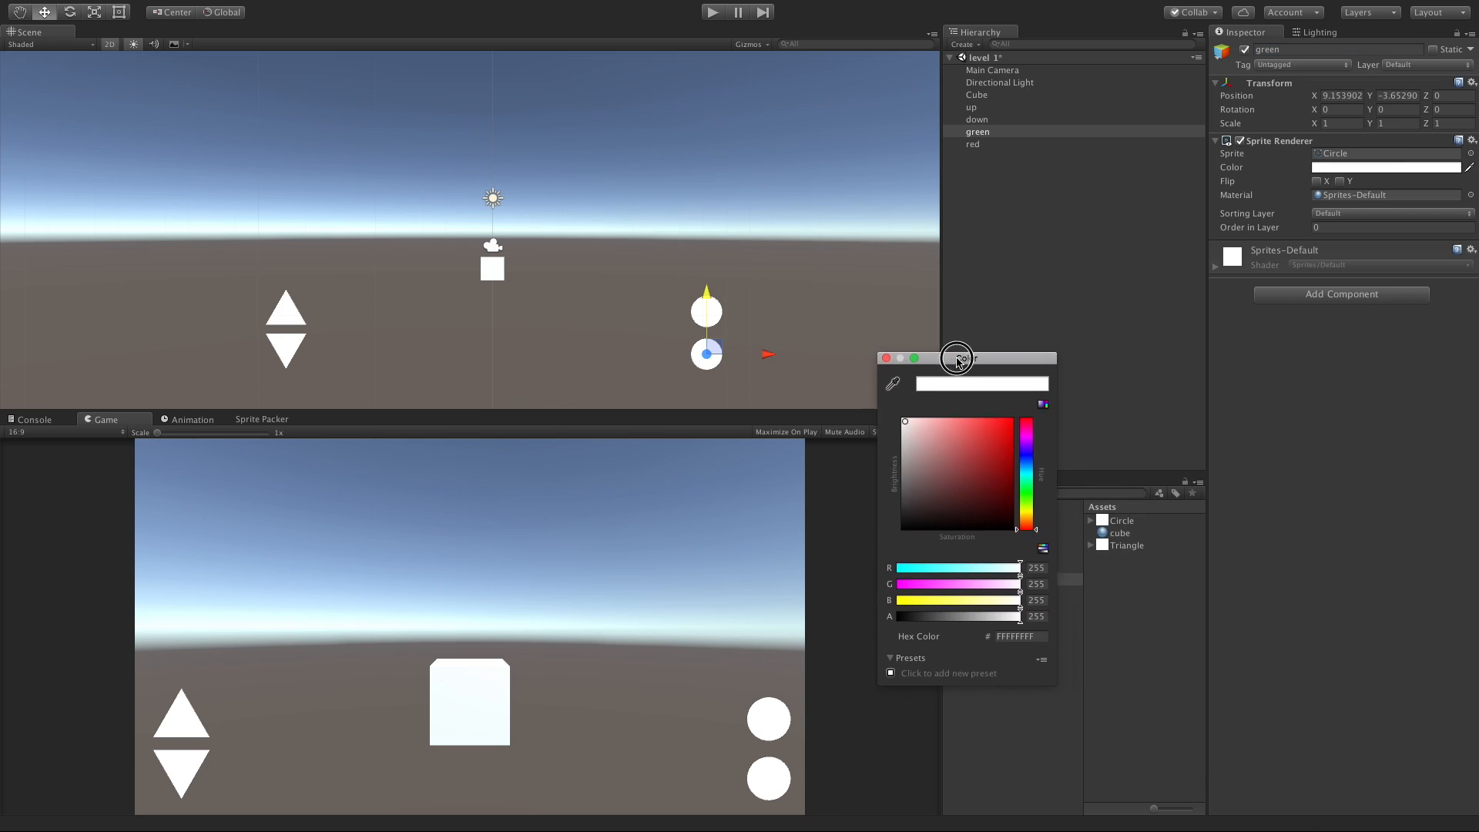
left_click_drag(957, 358, 953, 360)
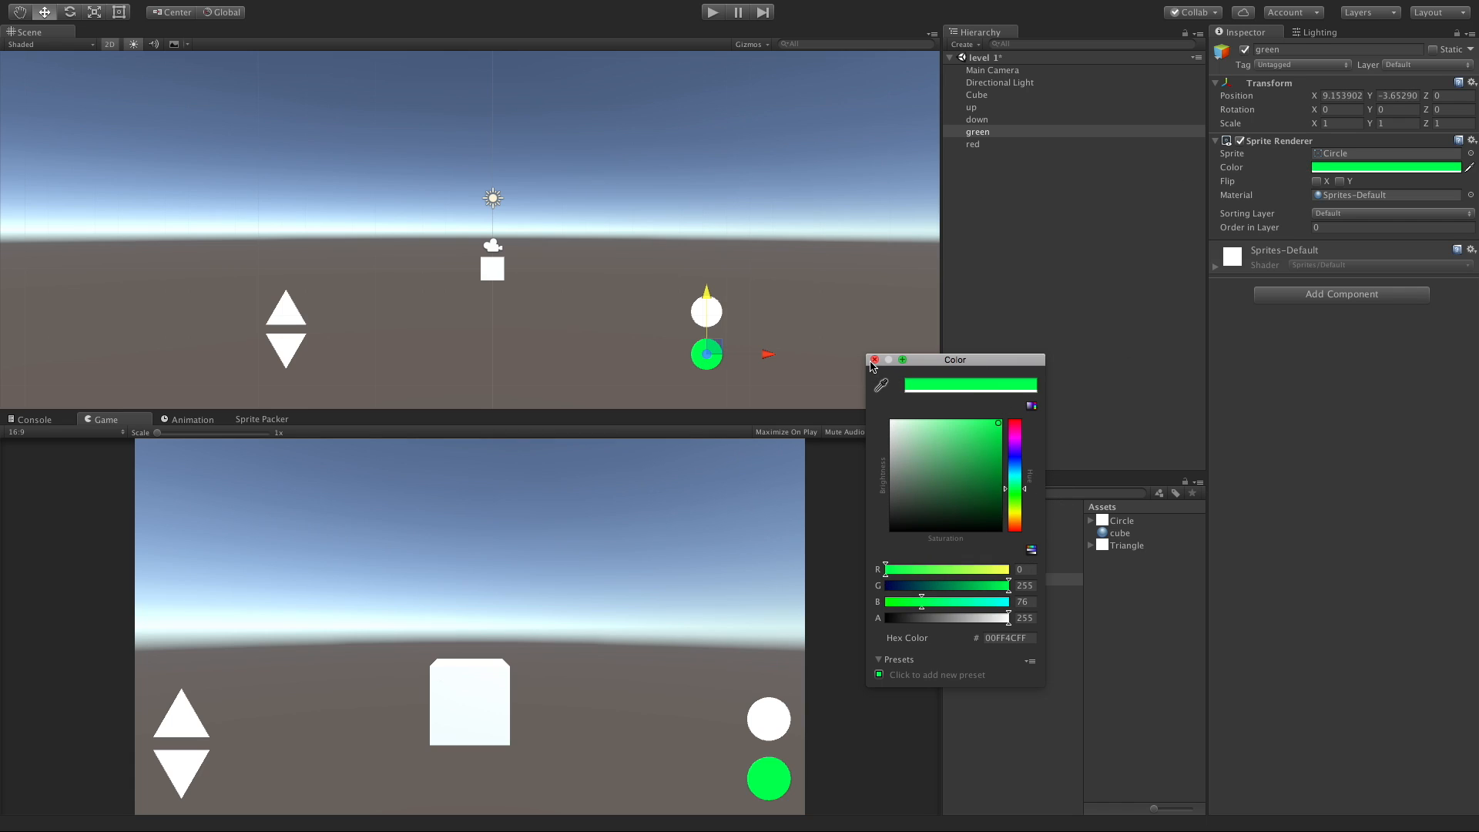
left_click(972, 144)
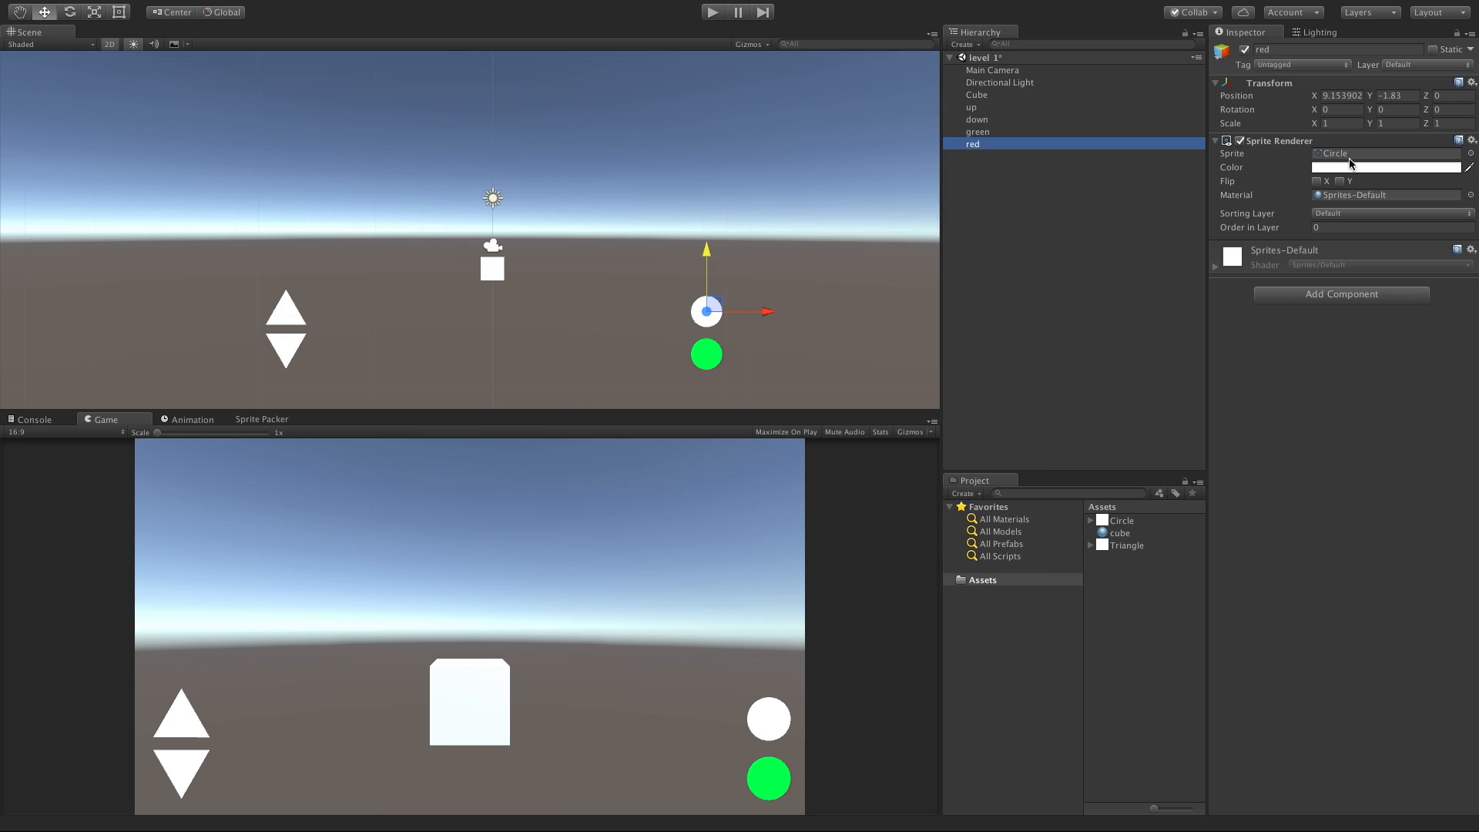
left_click(1387, 167)
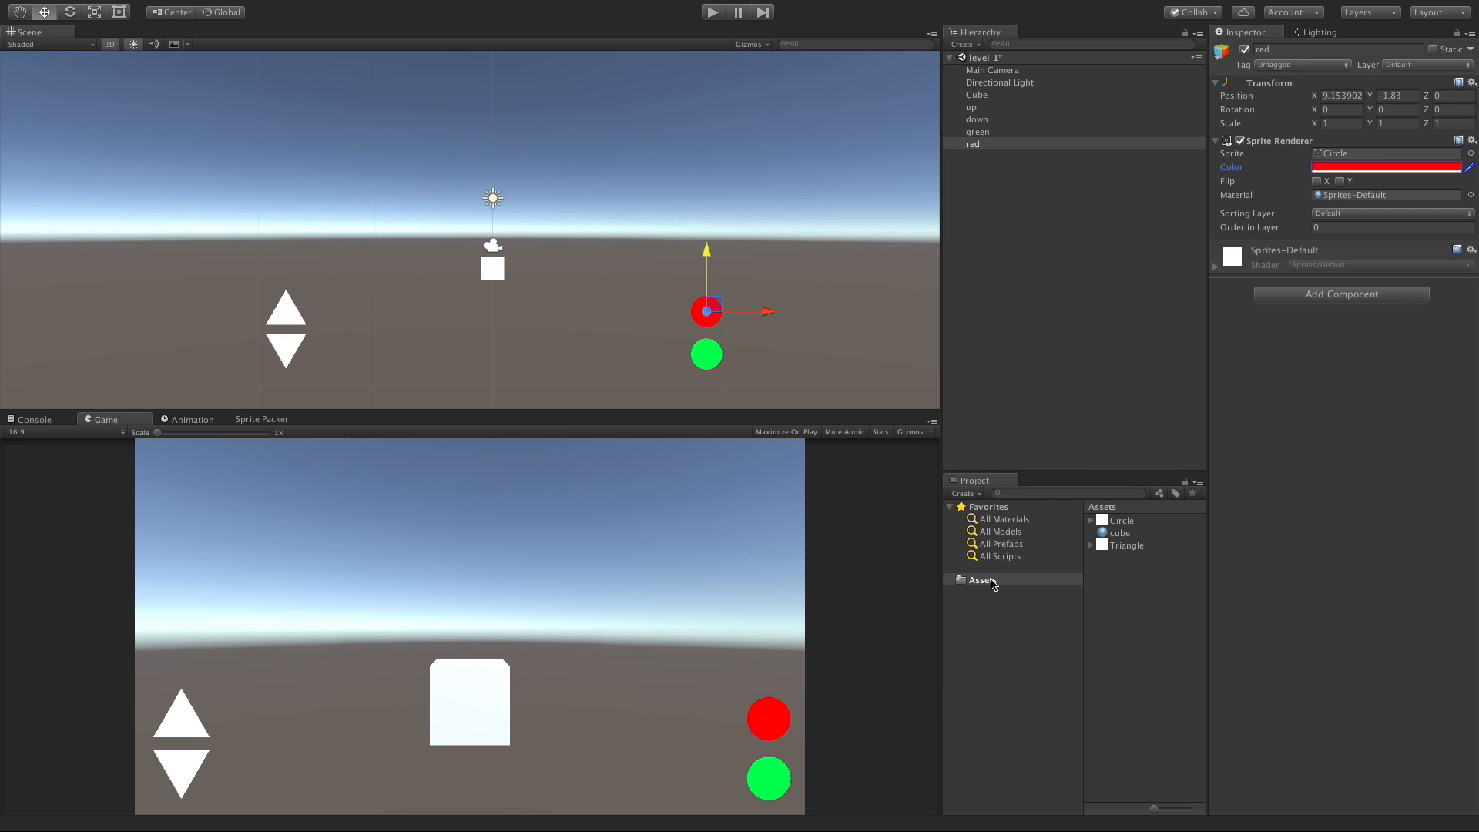
Step: Create a Scripts folder in Assets and a ColorChange C# script inside it
right_click(983, 581)
type("Scripts")
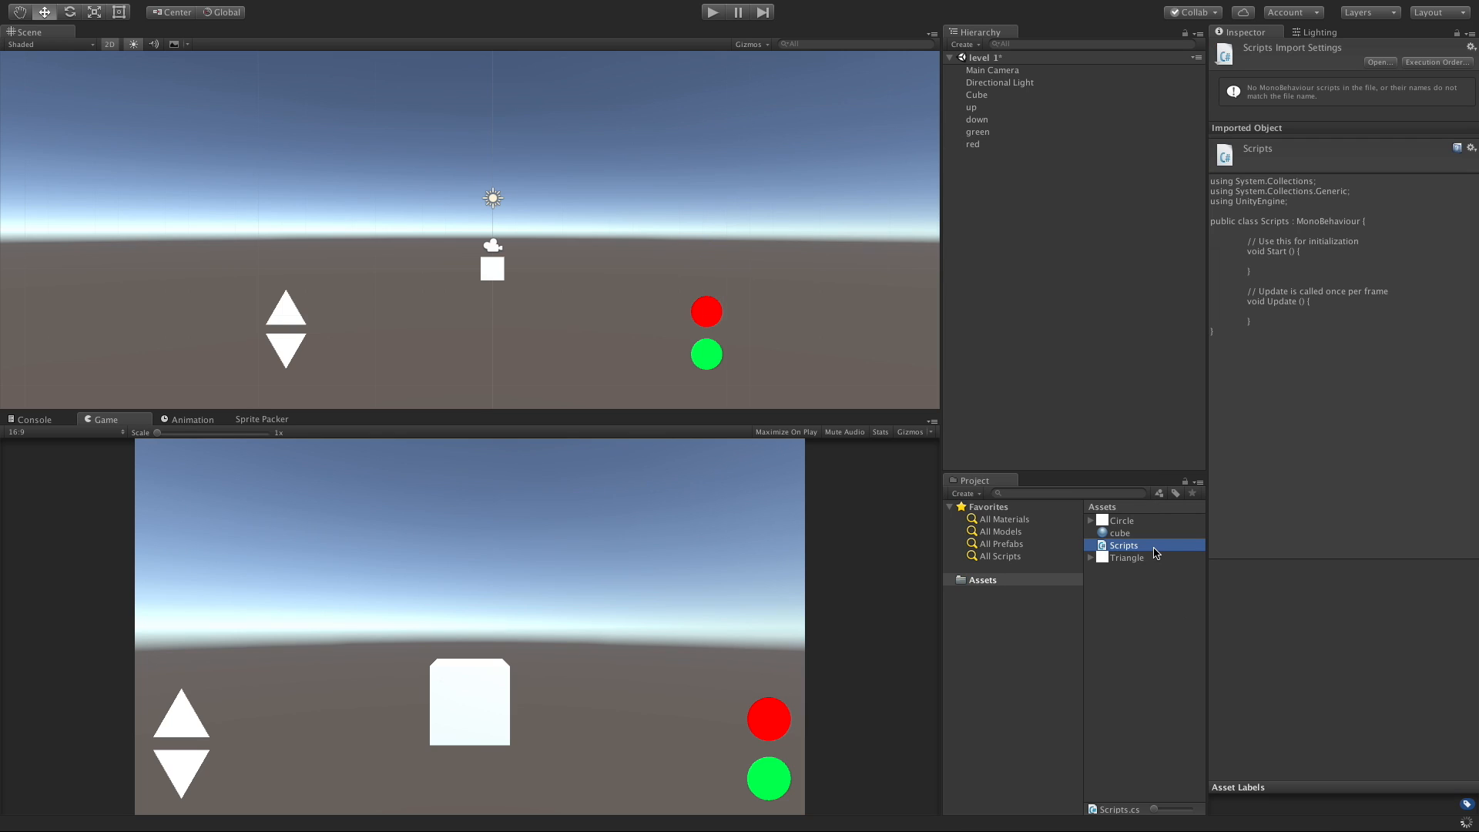
right_click(1123, 545)
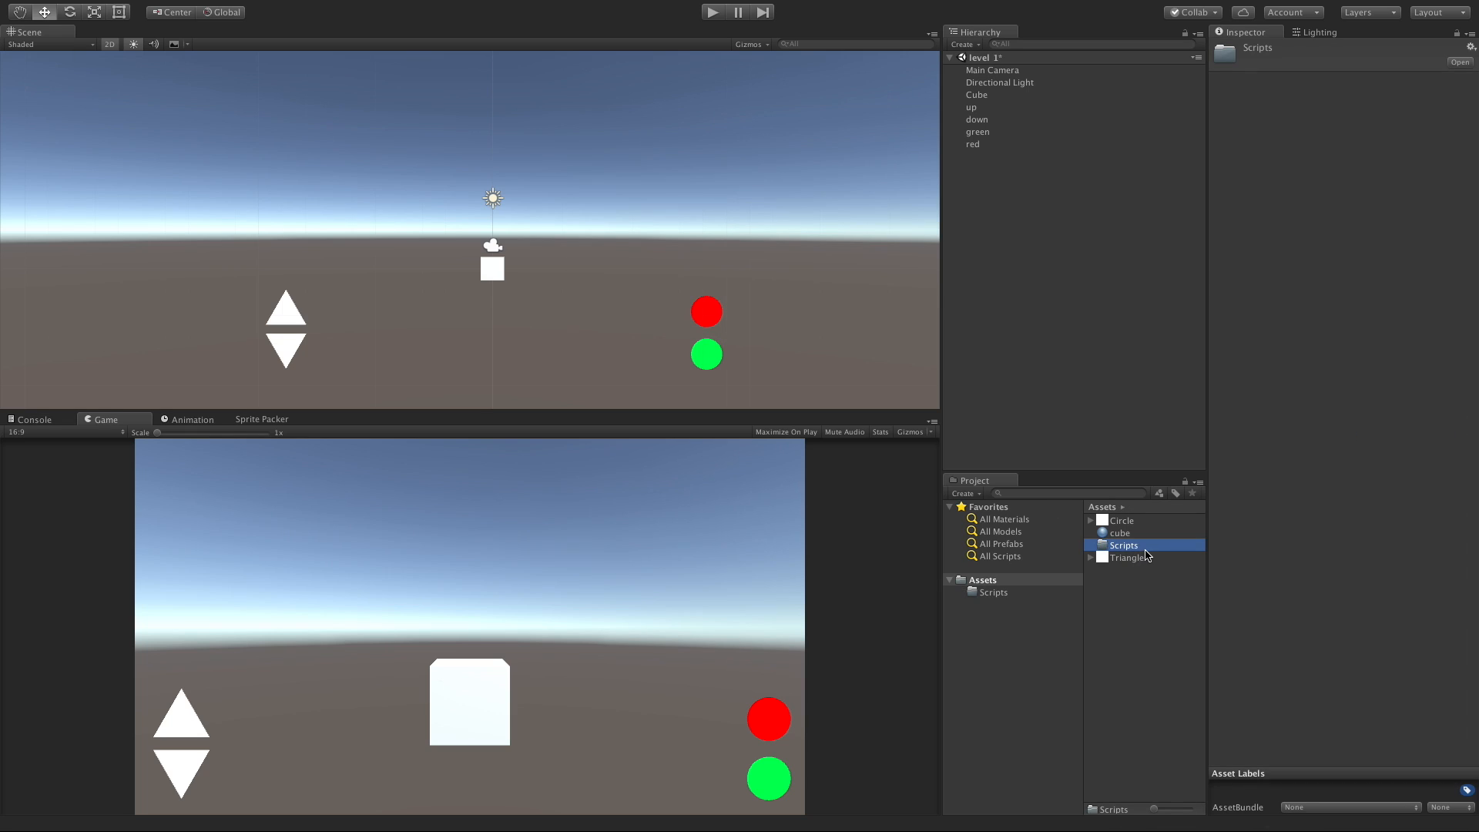
double_click(1122, 546)
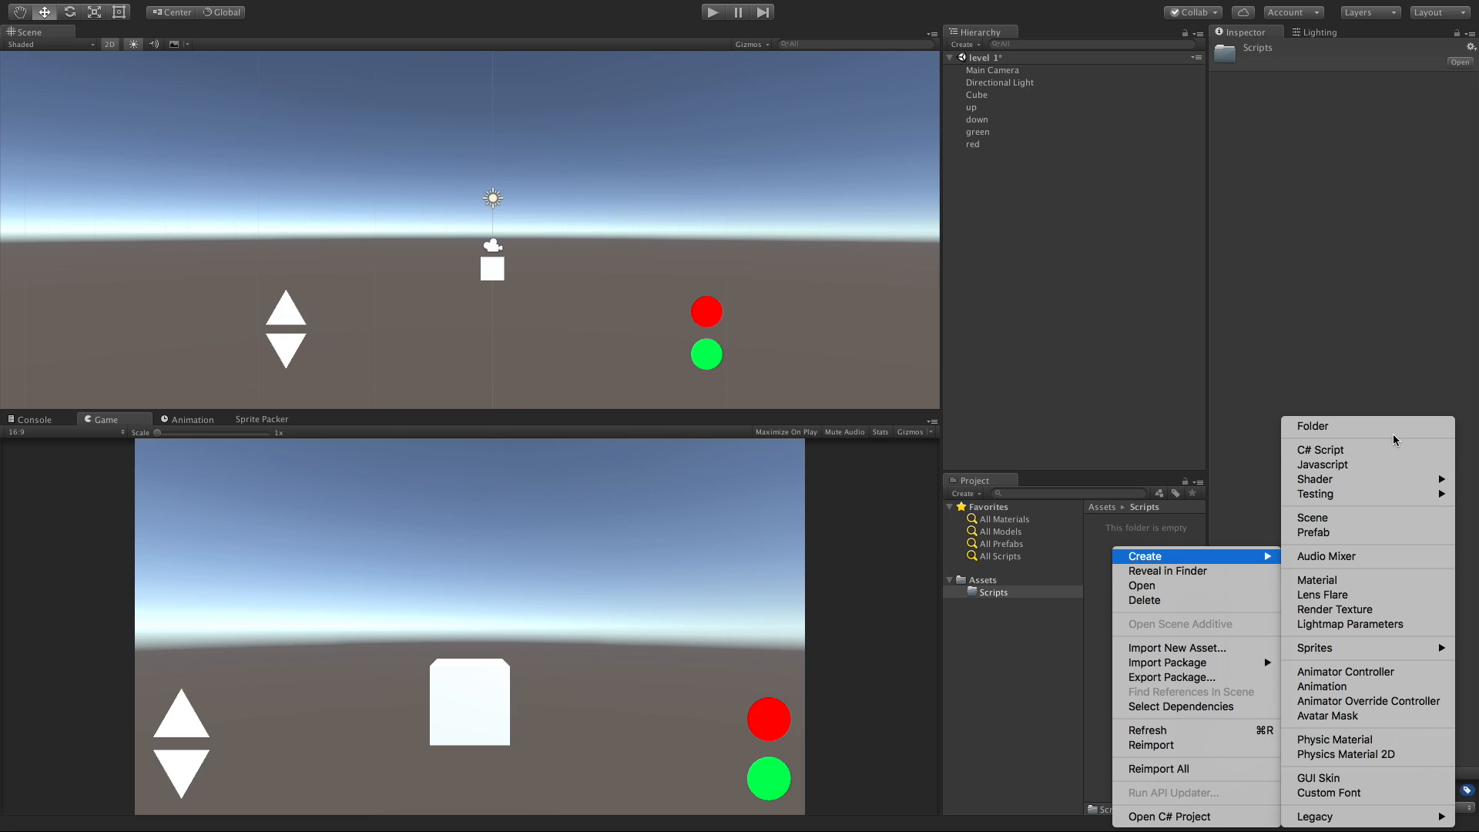
left_click(1320, 449)
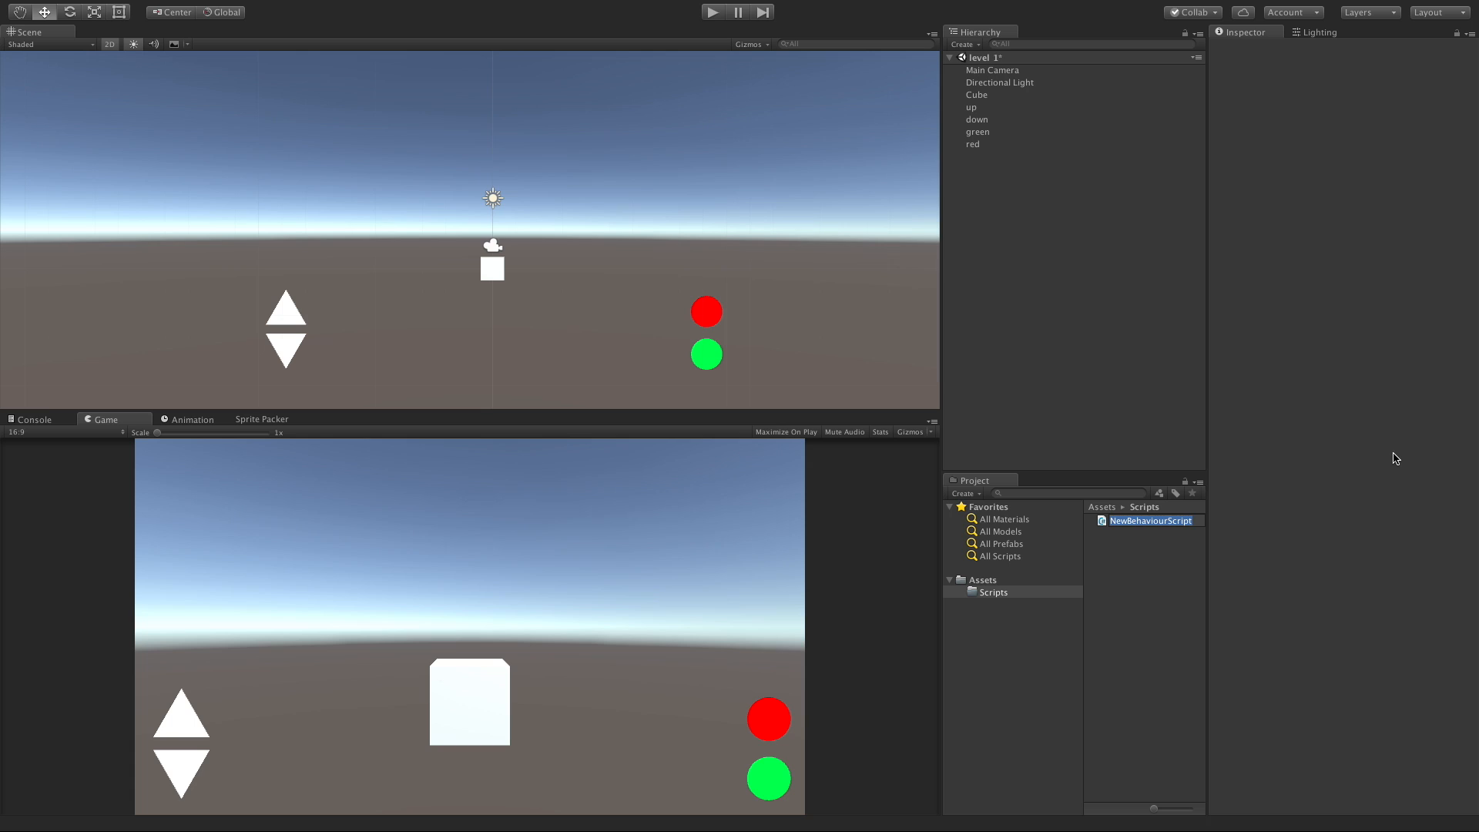
type("ColorChan")
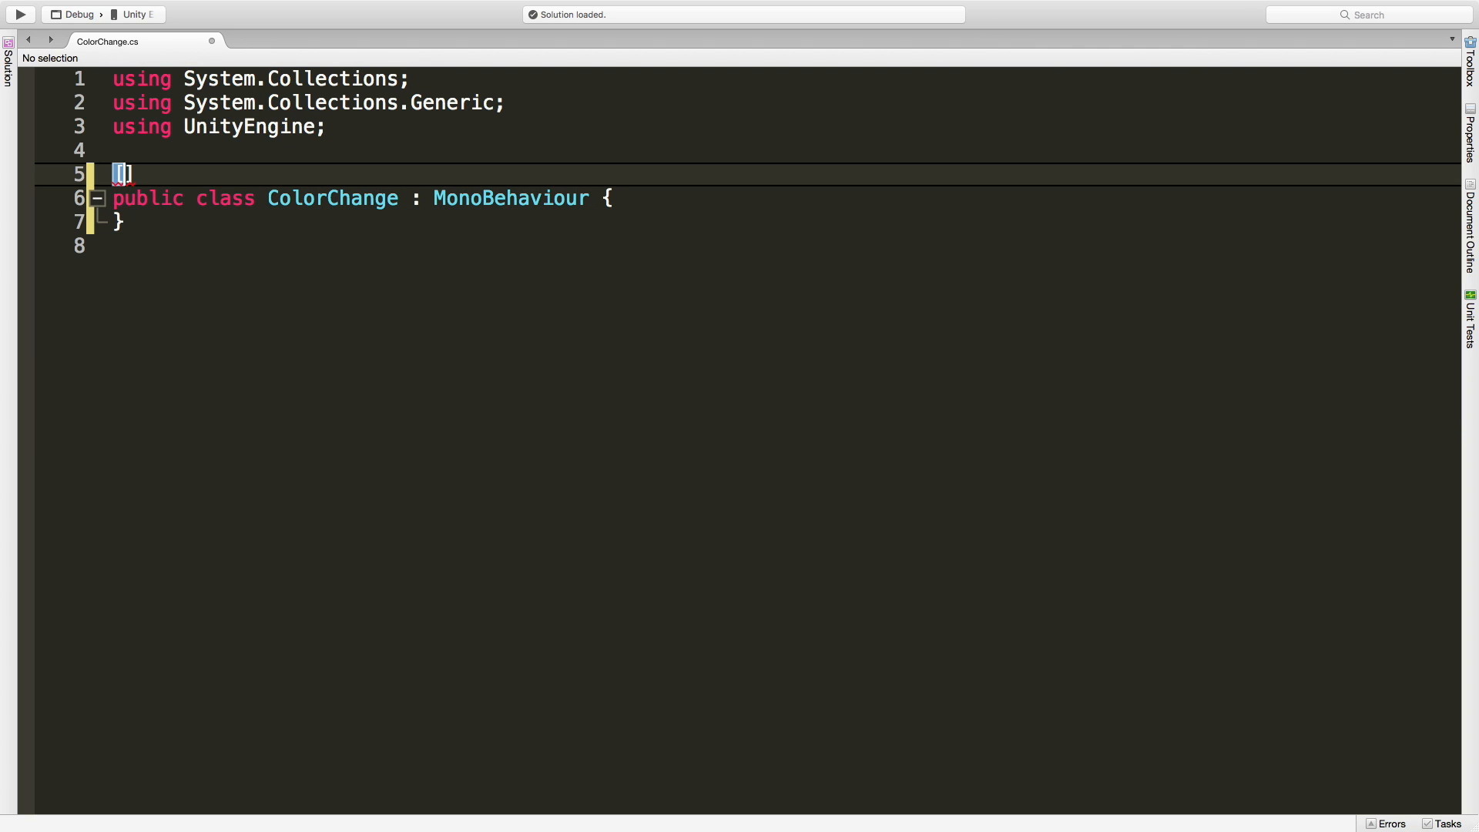
Step: Add [DisallowMultipleComponent] and [RequireComponent(typeof(SpriteRenderer))] above the ColorChange class
type("DisallowMultipleComponent")
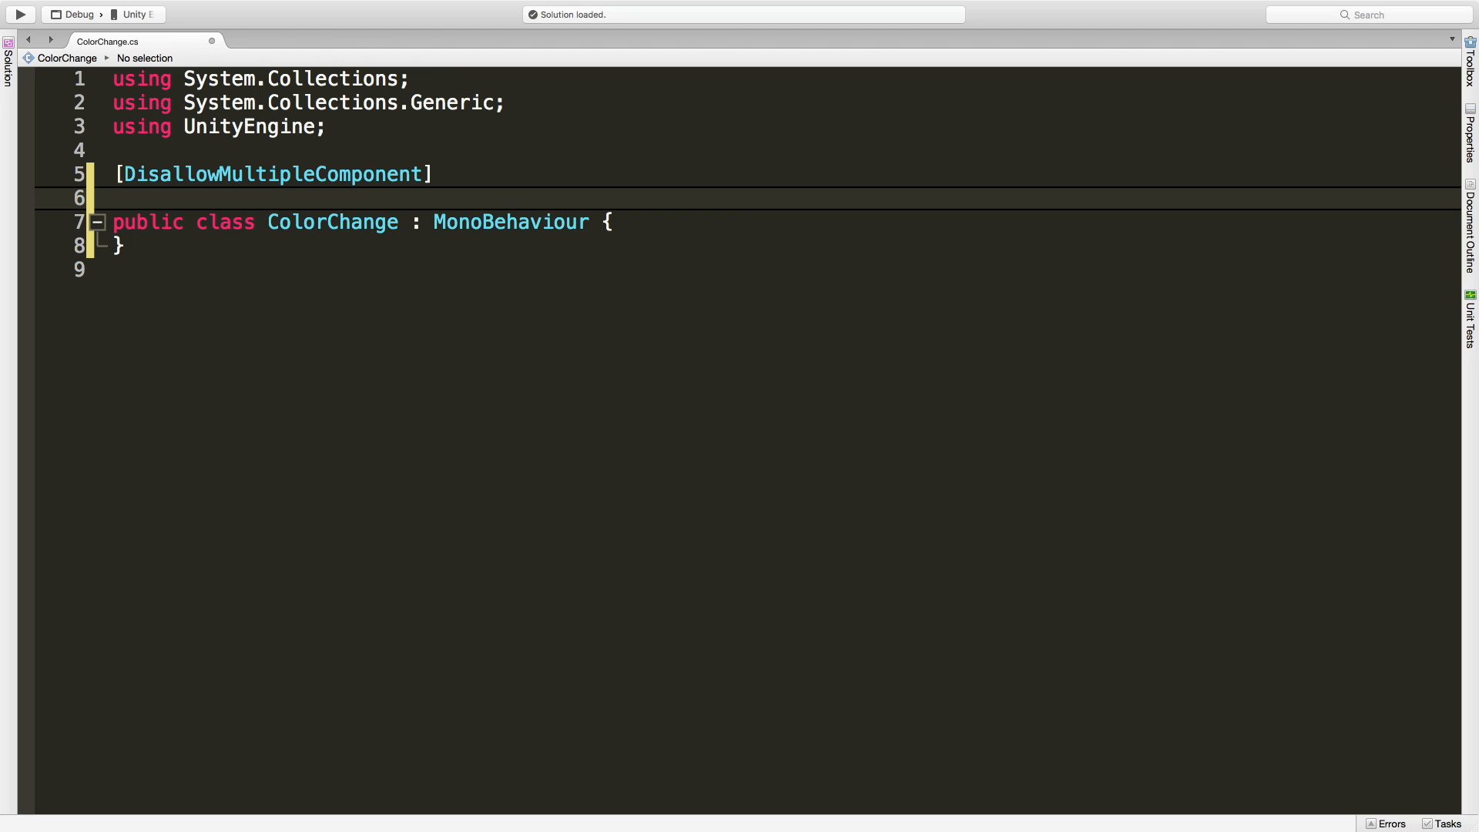
type("[]")
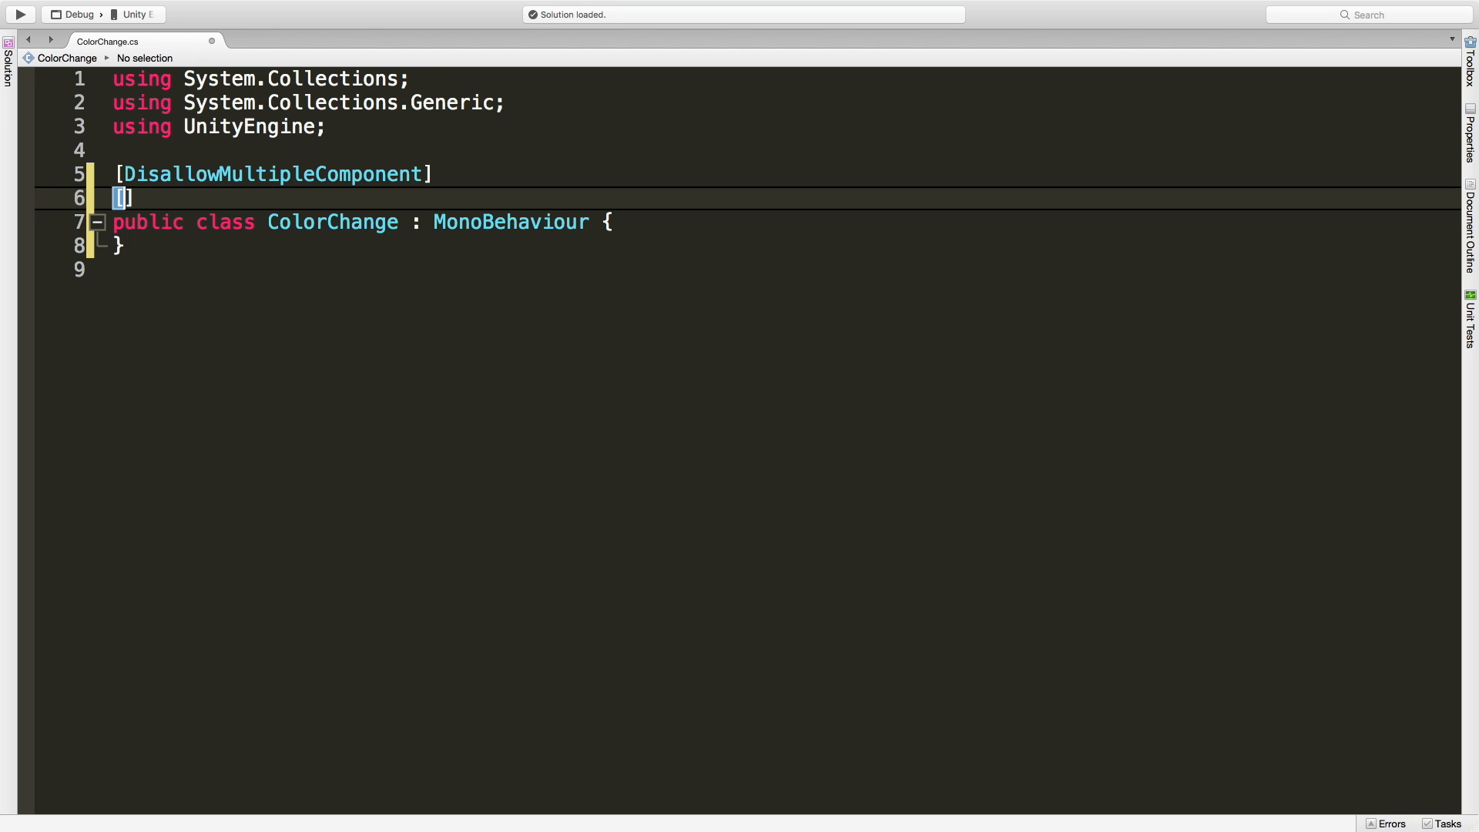
type("RequireComponent(")
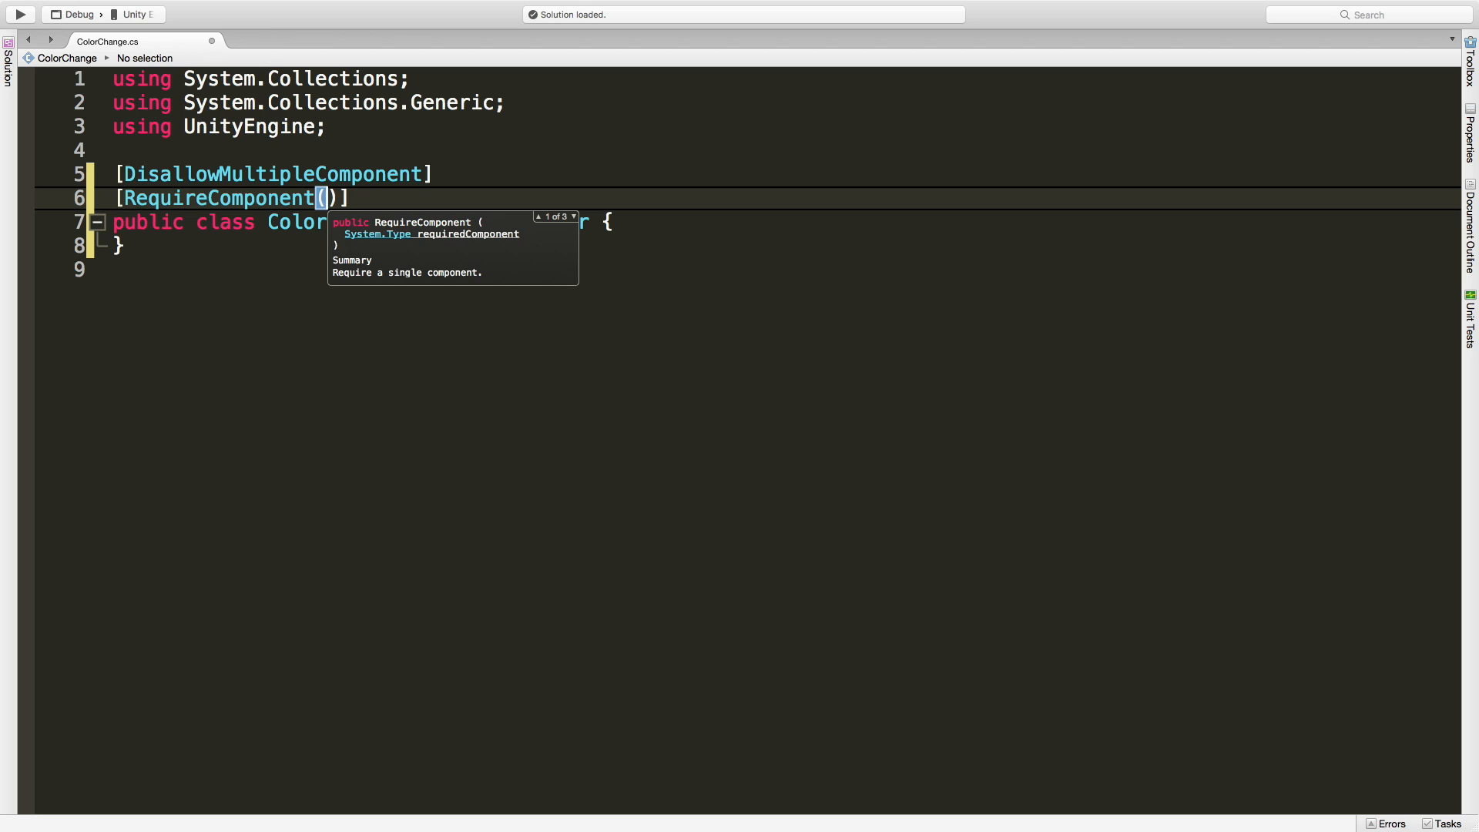
type("typeof")
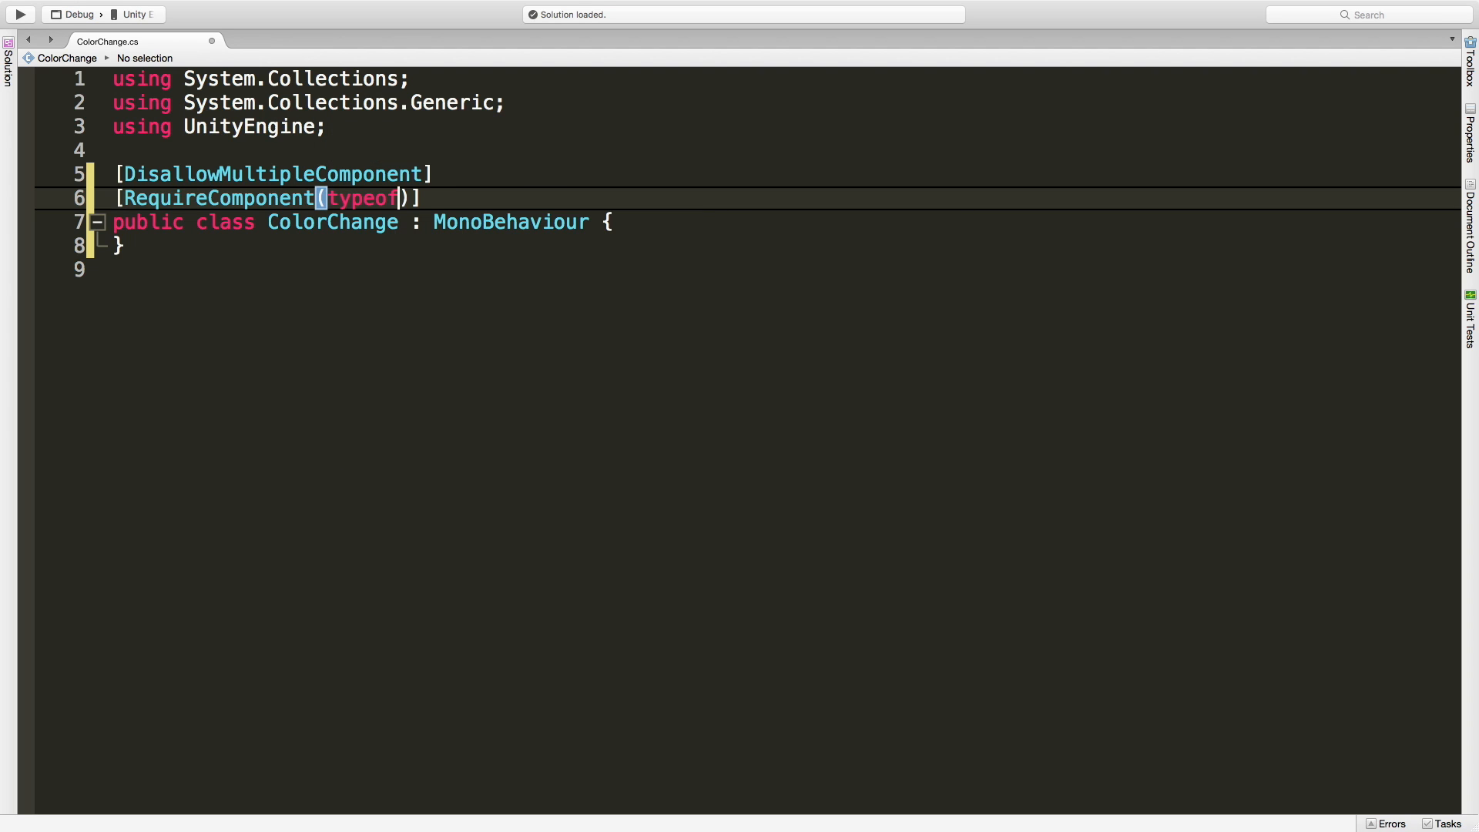
type("Sprite)")
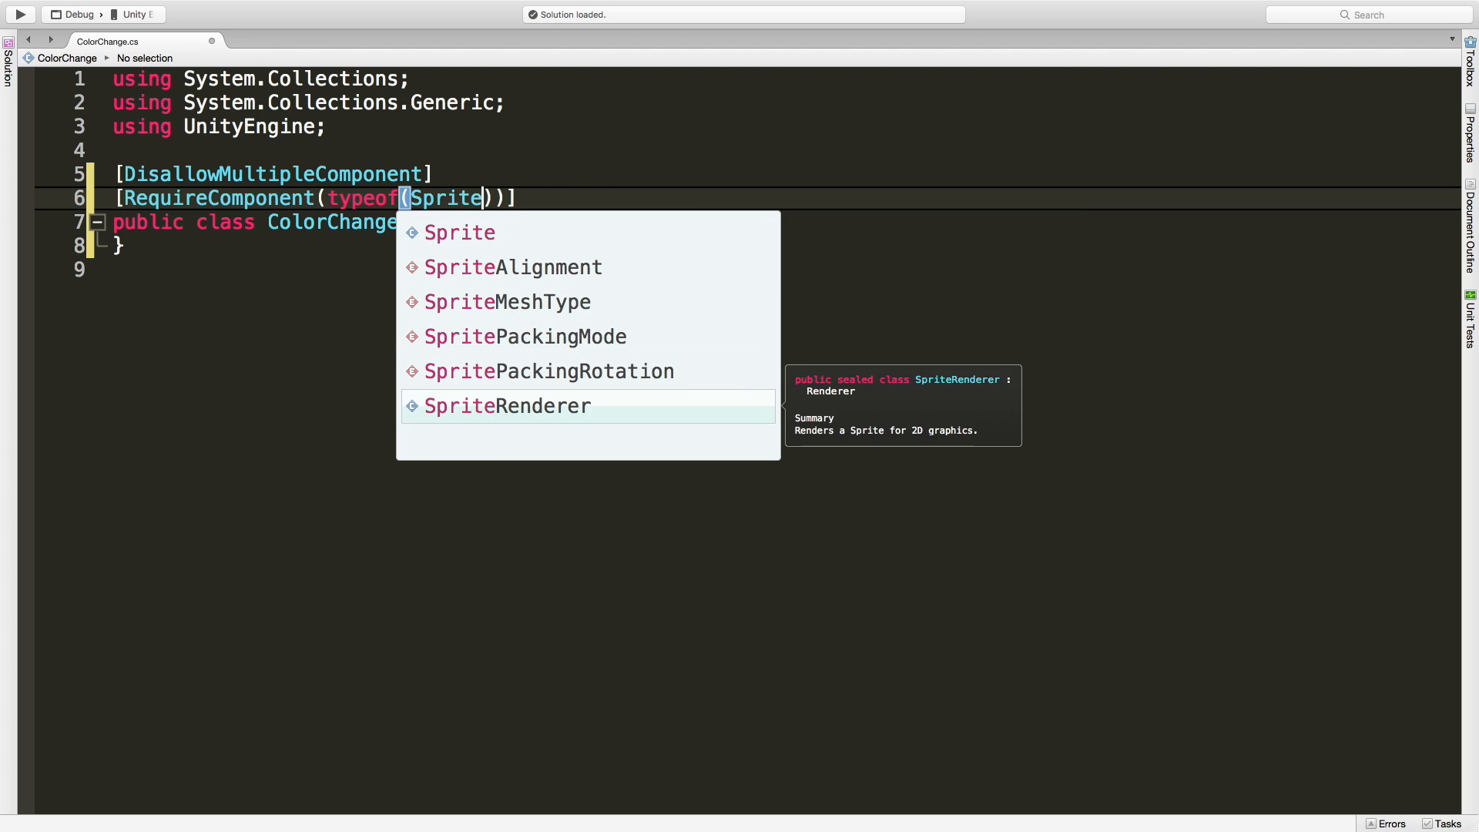
double_click(507, 406)
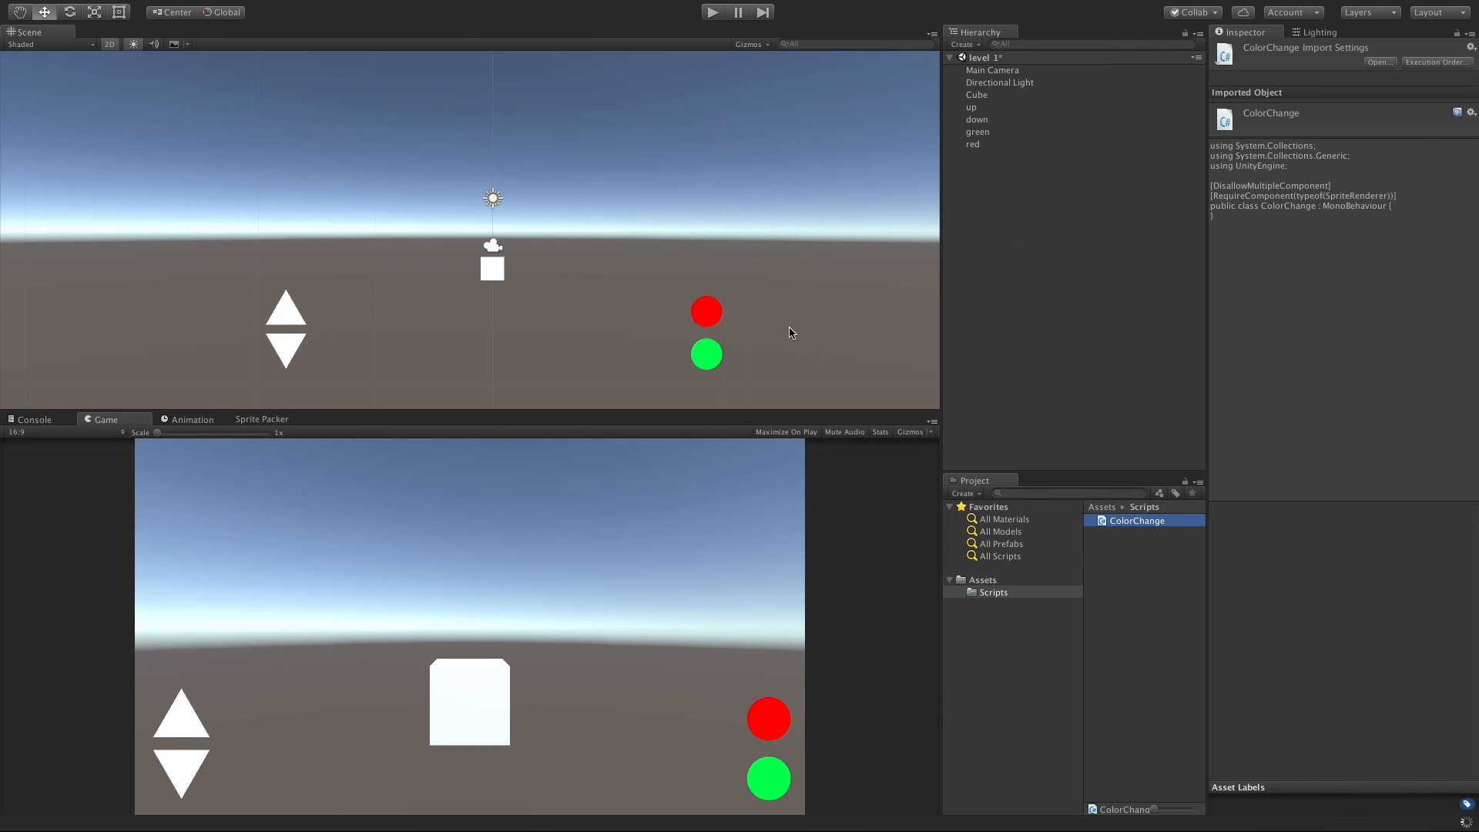
mouse_move(987, 135)
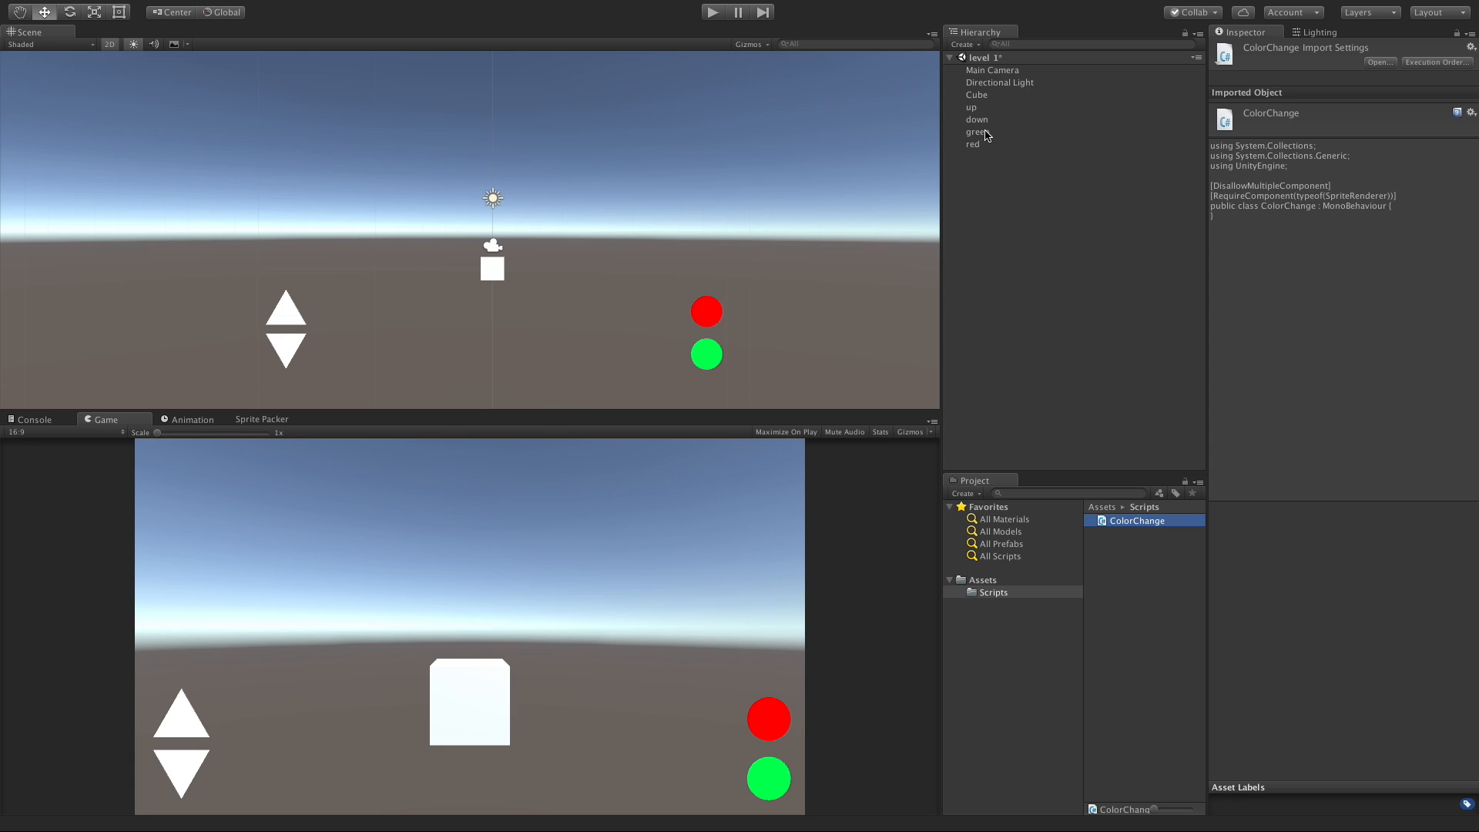
Step: Add a Circle Collider 2D to the green and red circle objects
left_click(978, 132)
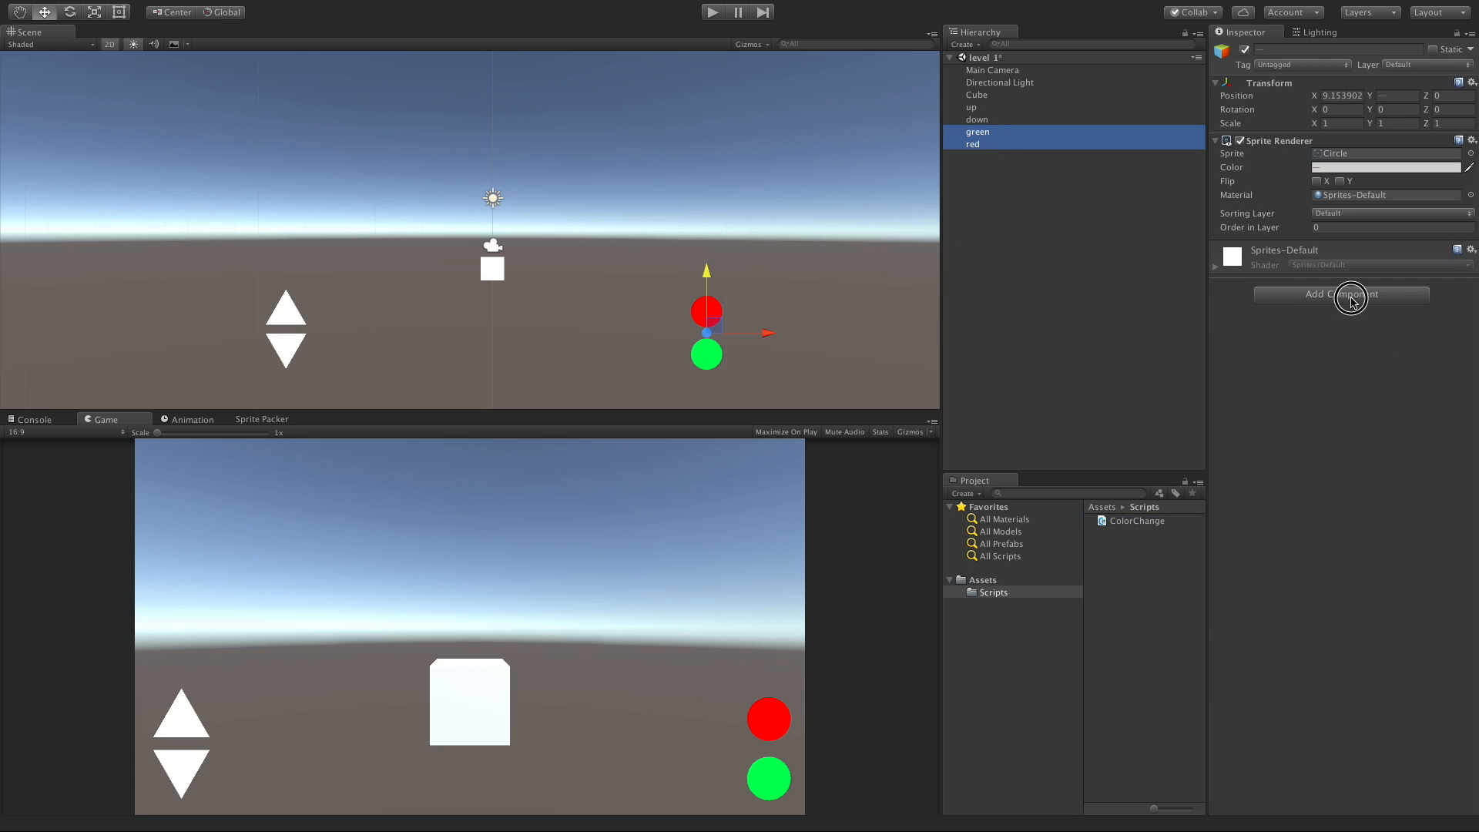
type("poly")
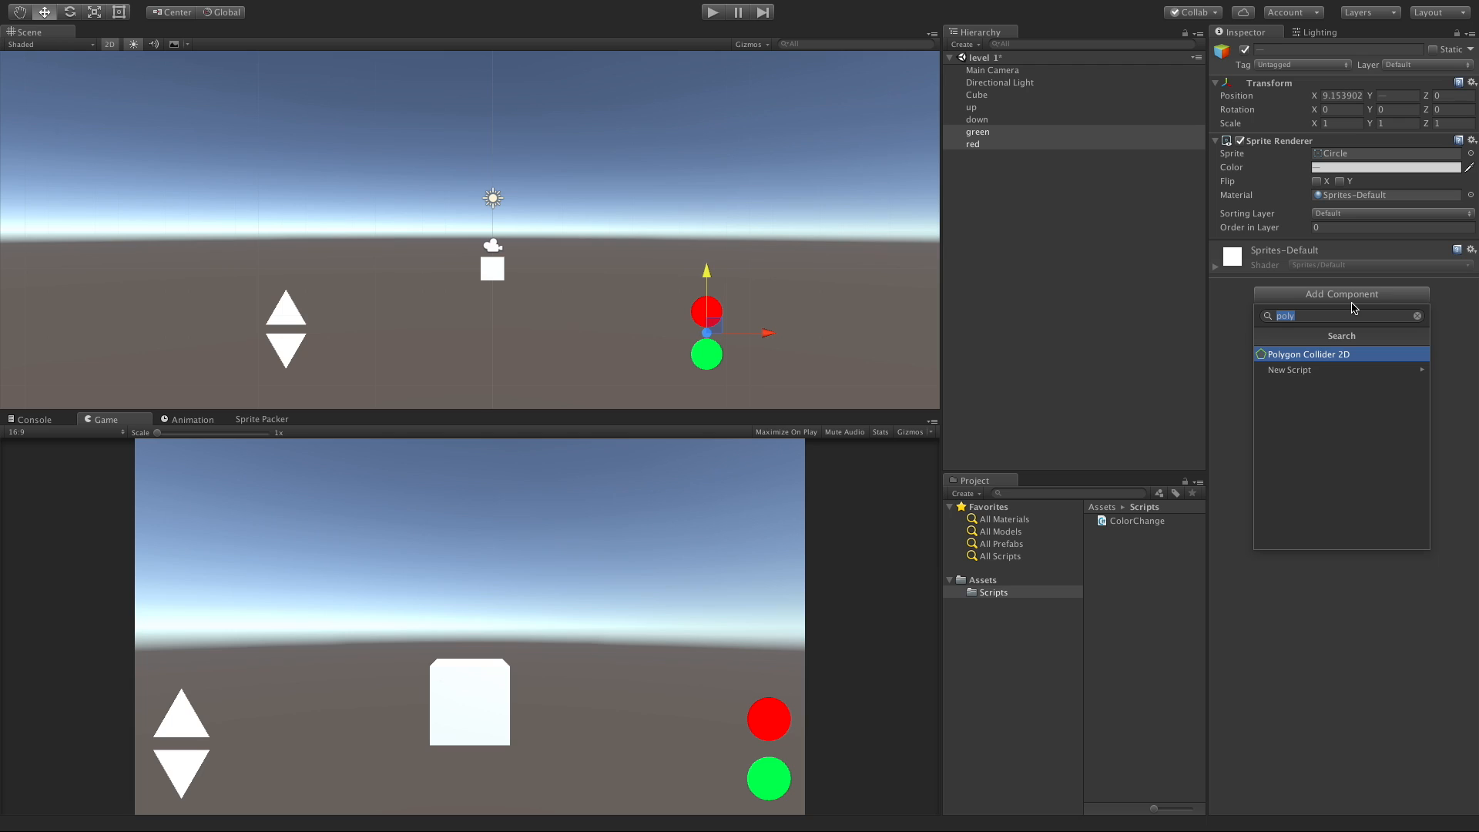
type("ci")
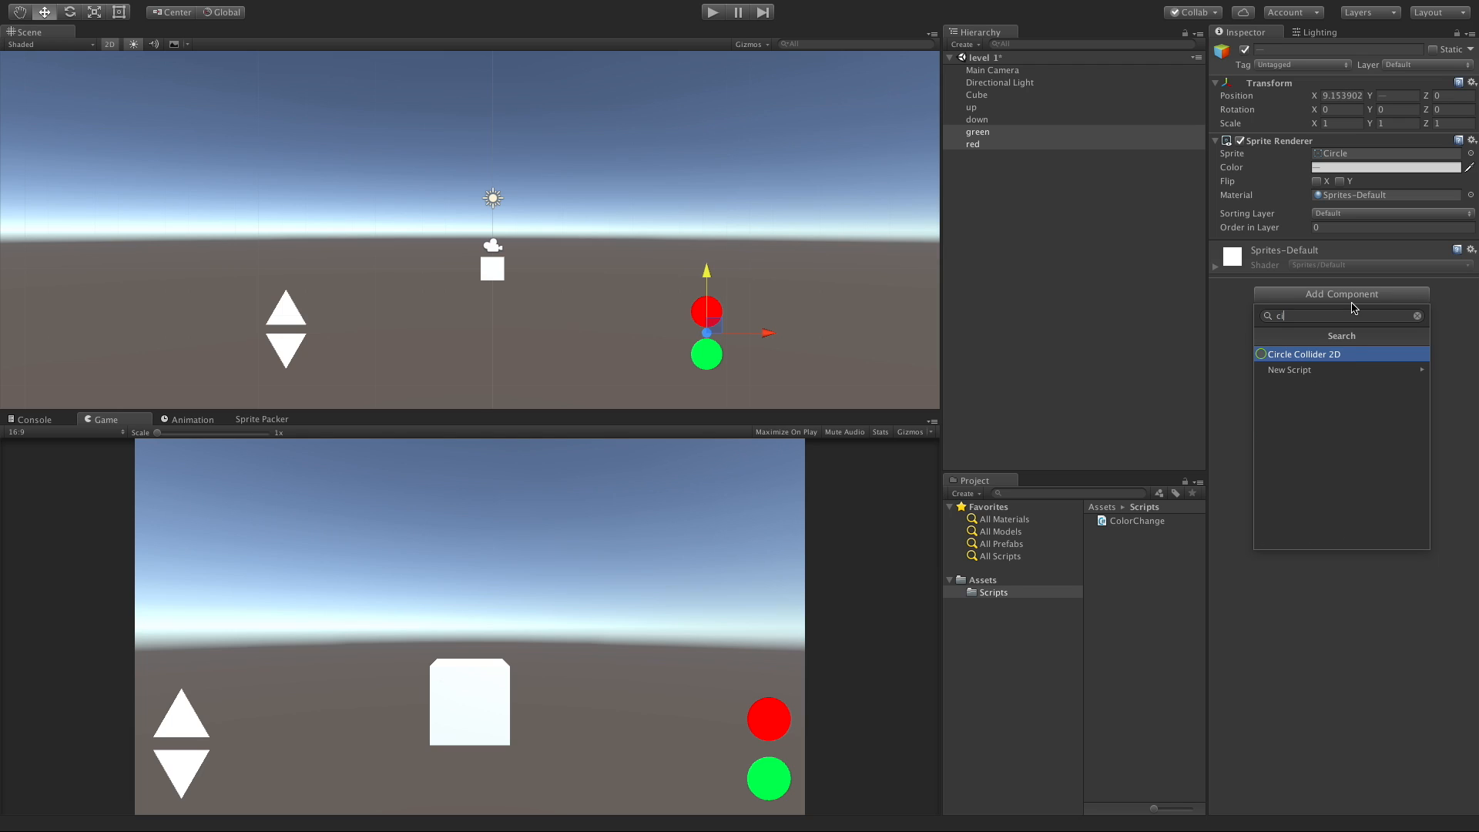
left_click(1304, 354)
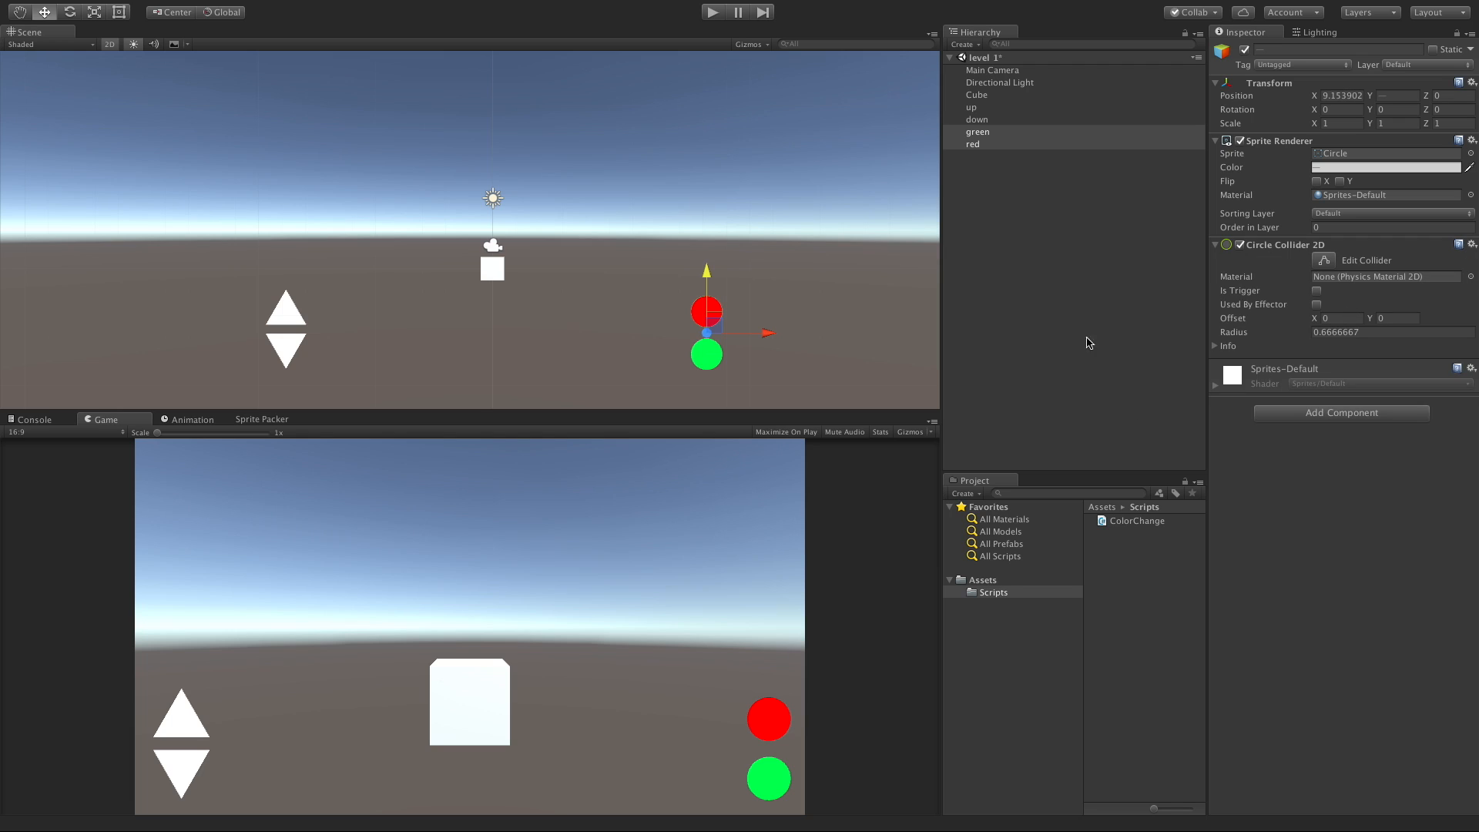
left_click(970, 106)
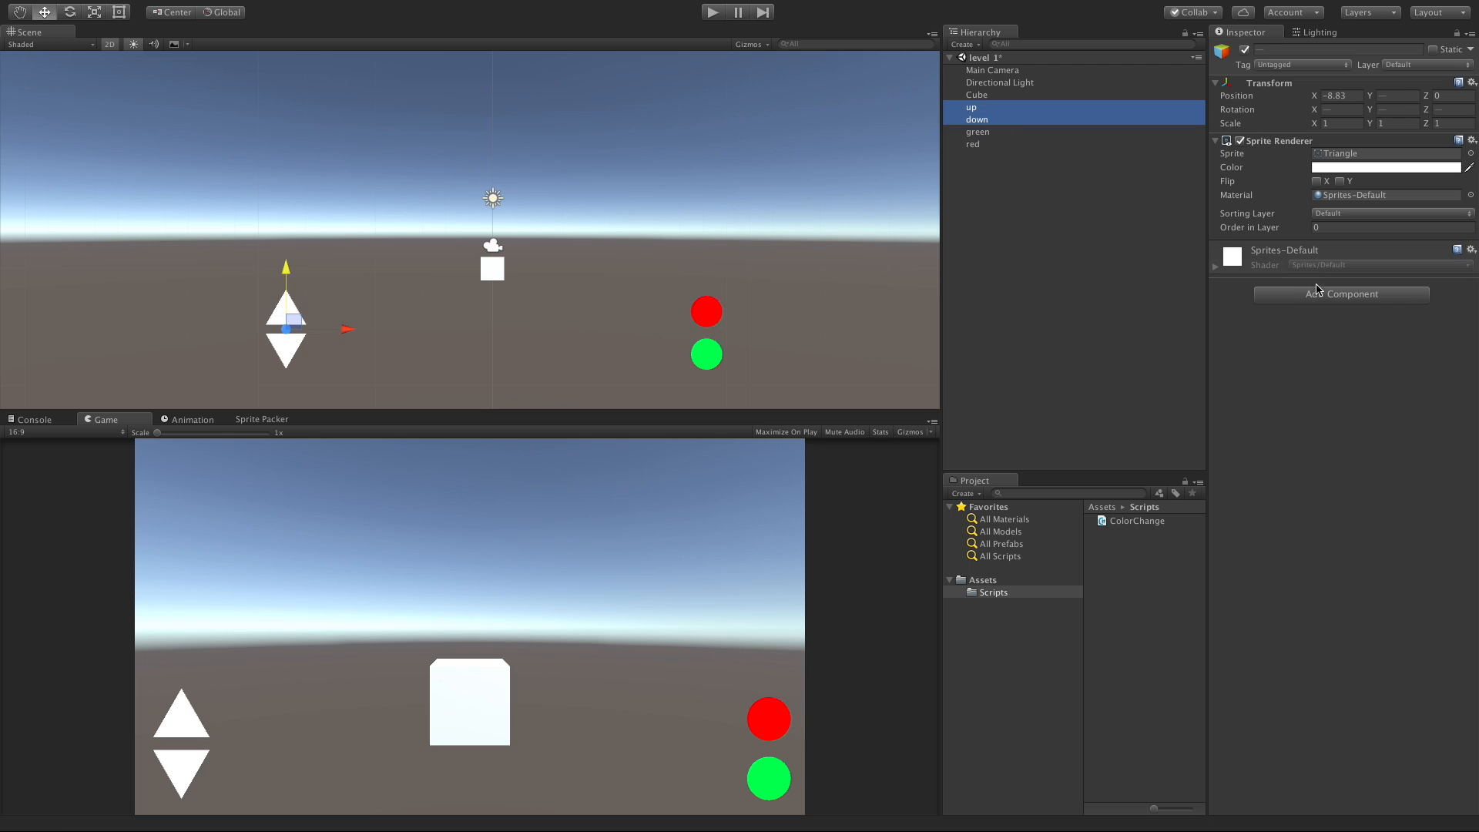
Step: Add a Polygon Collider 2D to the up and down arrow triangles
type("pol")
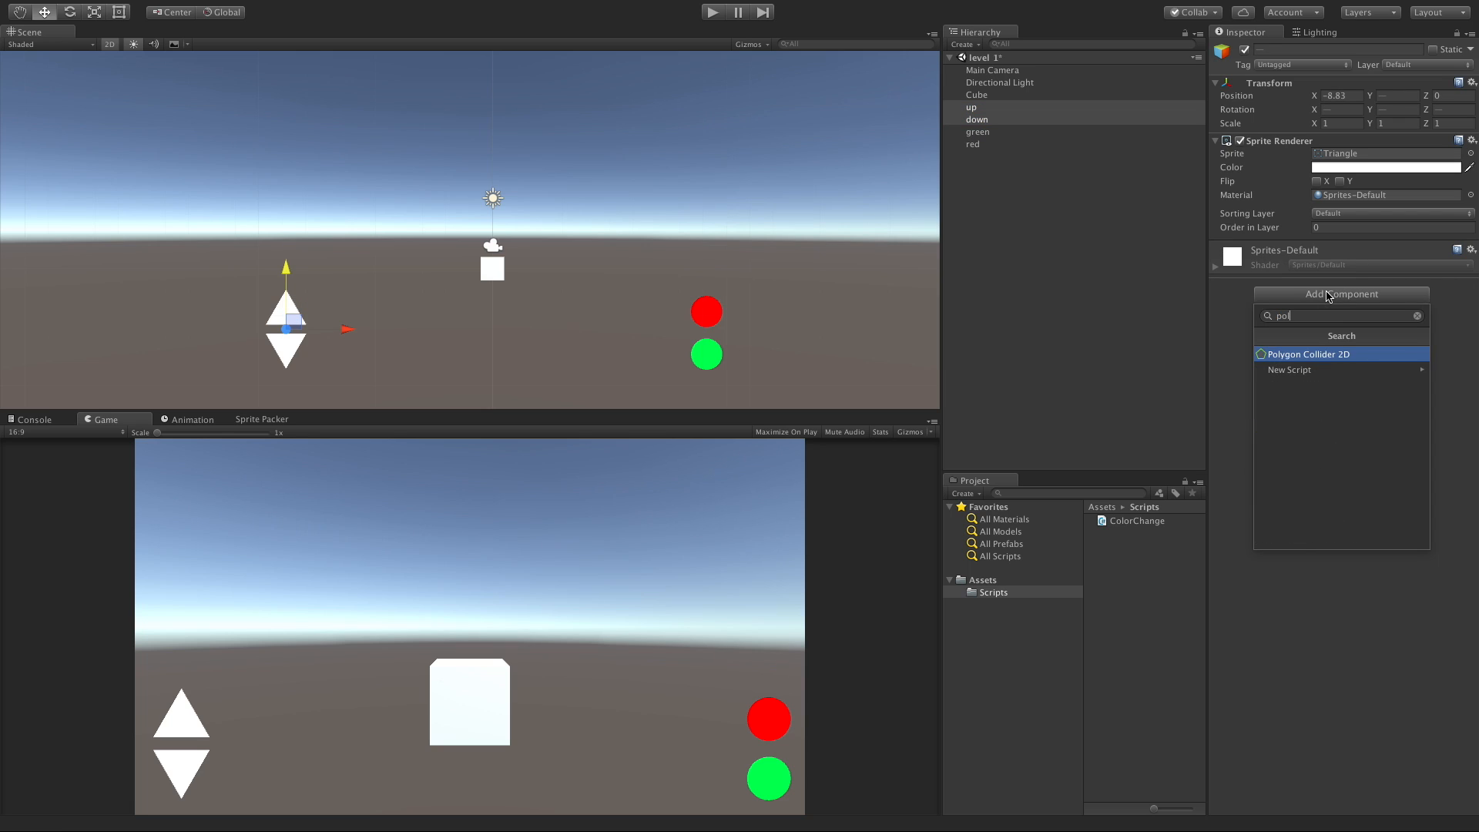
left_click(1310, 354)
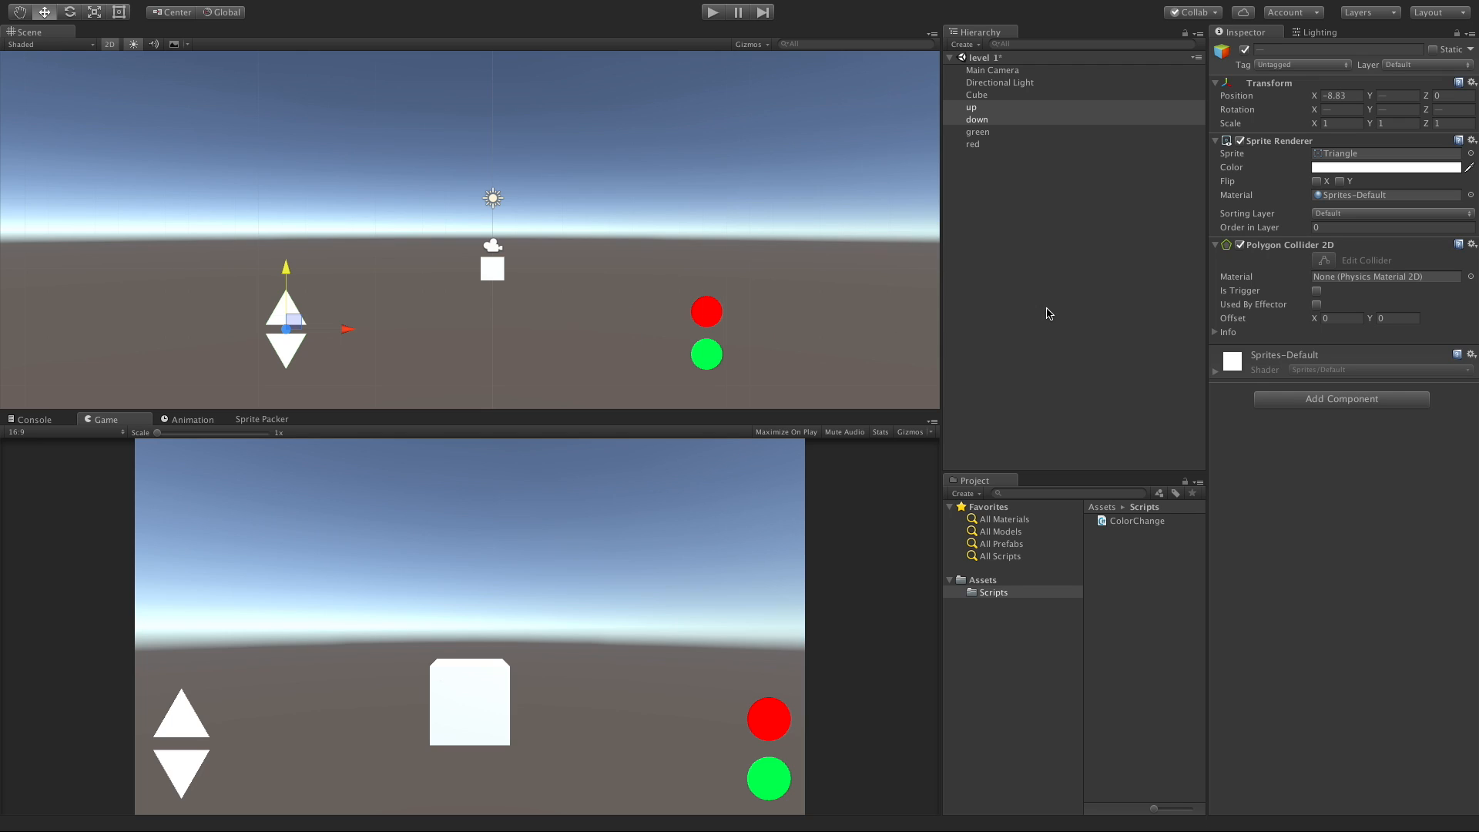
left_click(978, 131)
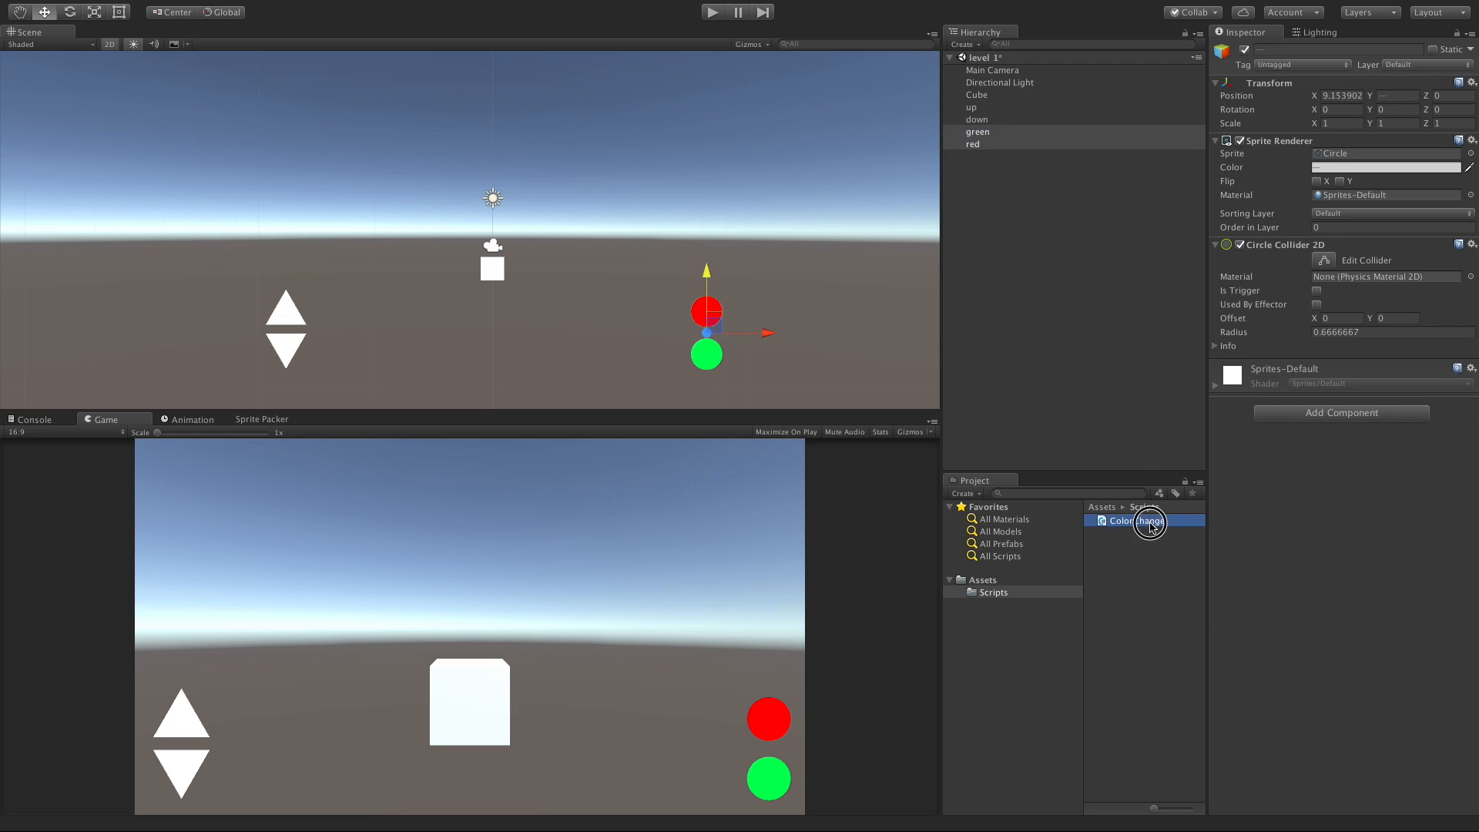
Step: Open ColorChange.cs from the Scripts folder in Visual Studio for Mac
double_click(1142, 521)
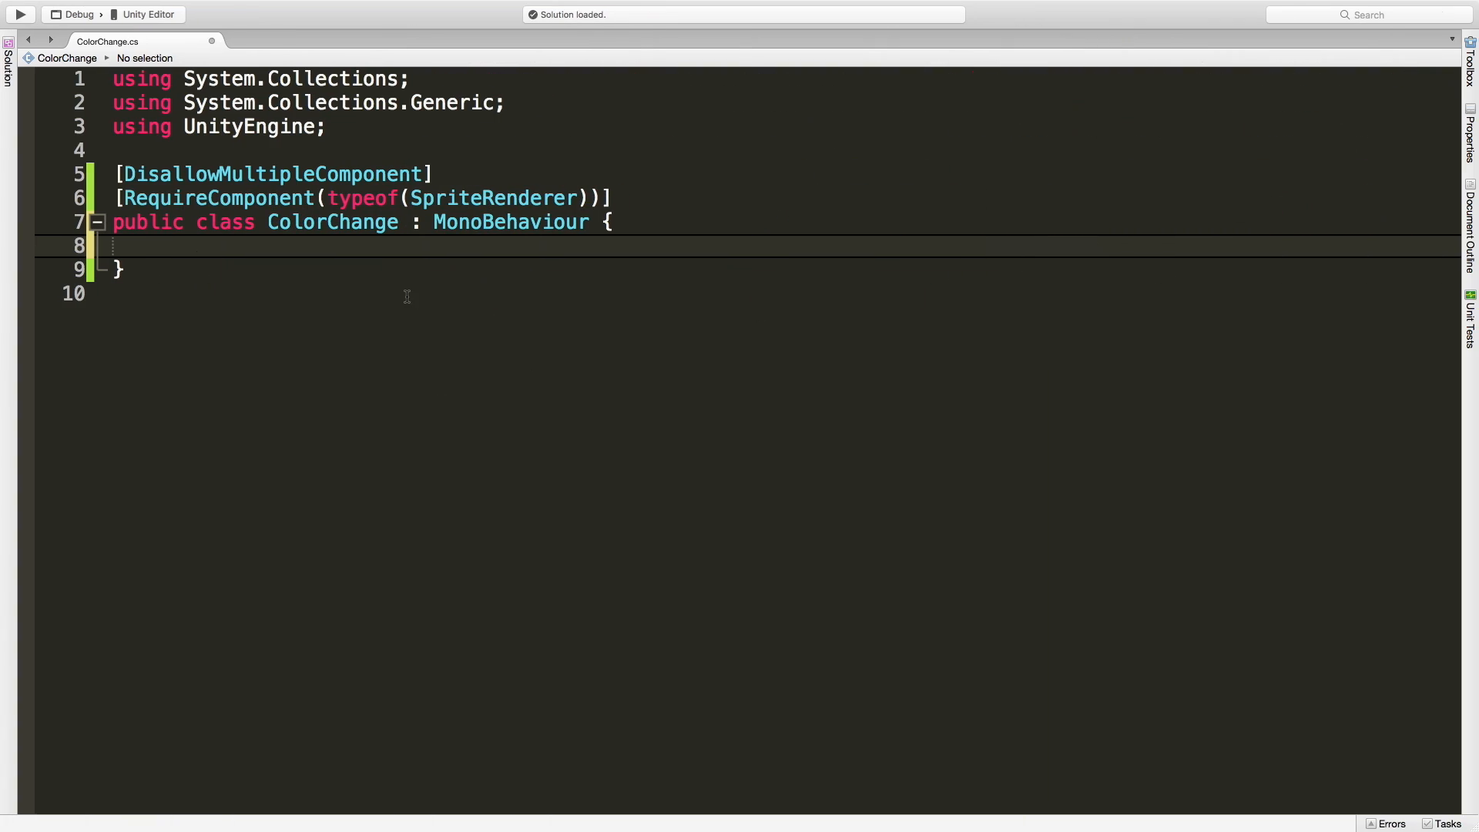
Step: Declare a serialized MeshRenderer field named target in ColorChange
type("[SerializeField")
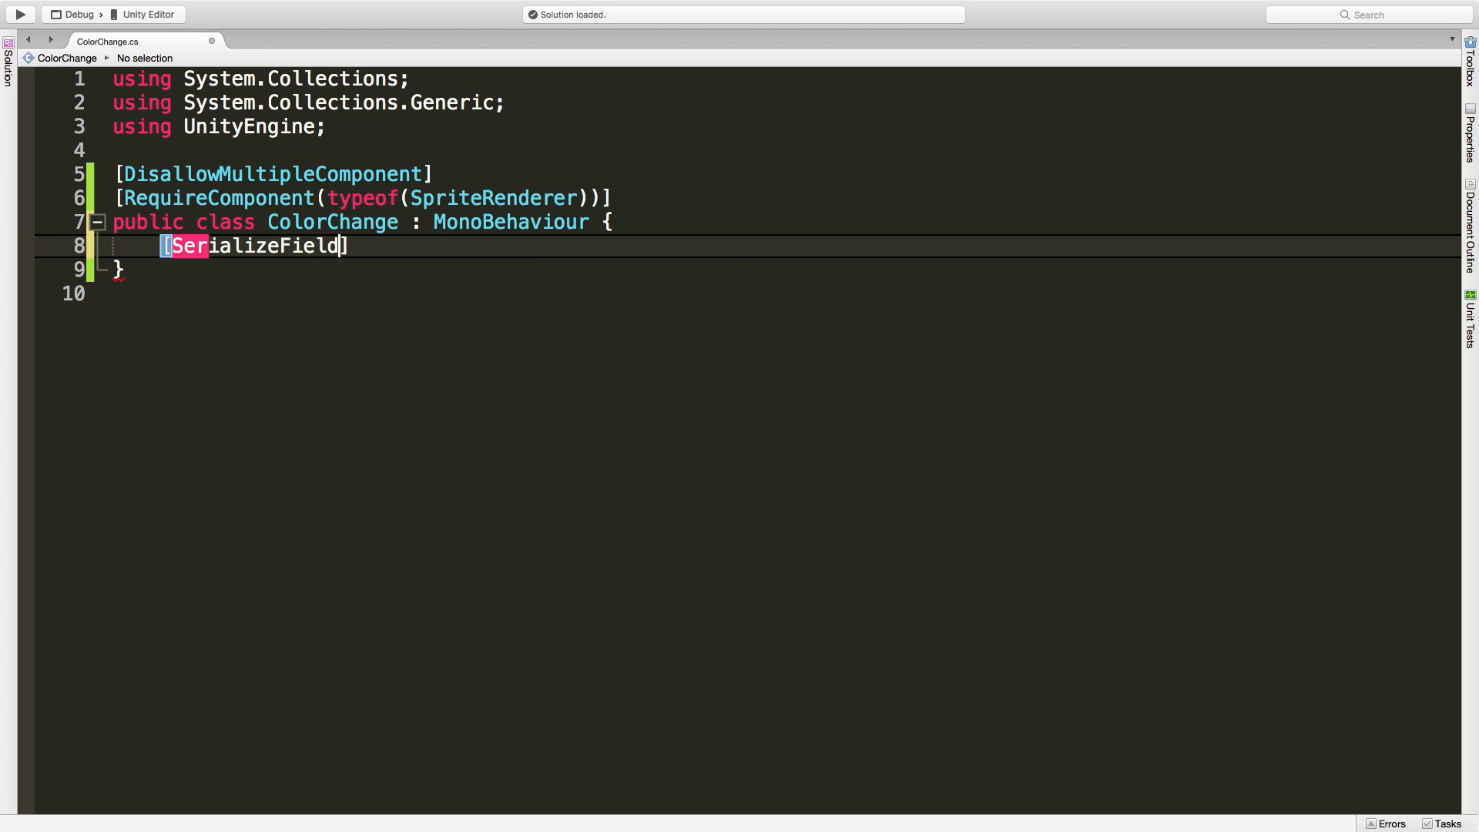
type("MeshRenderer")
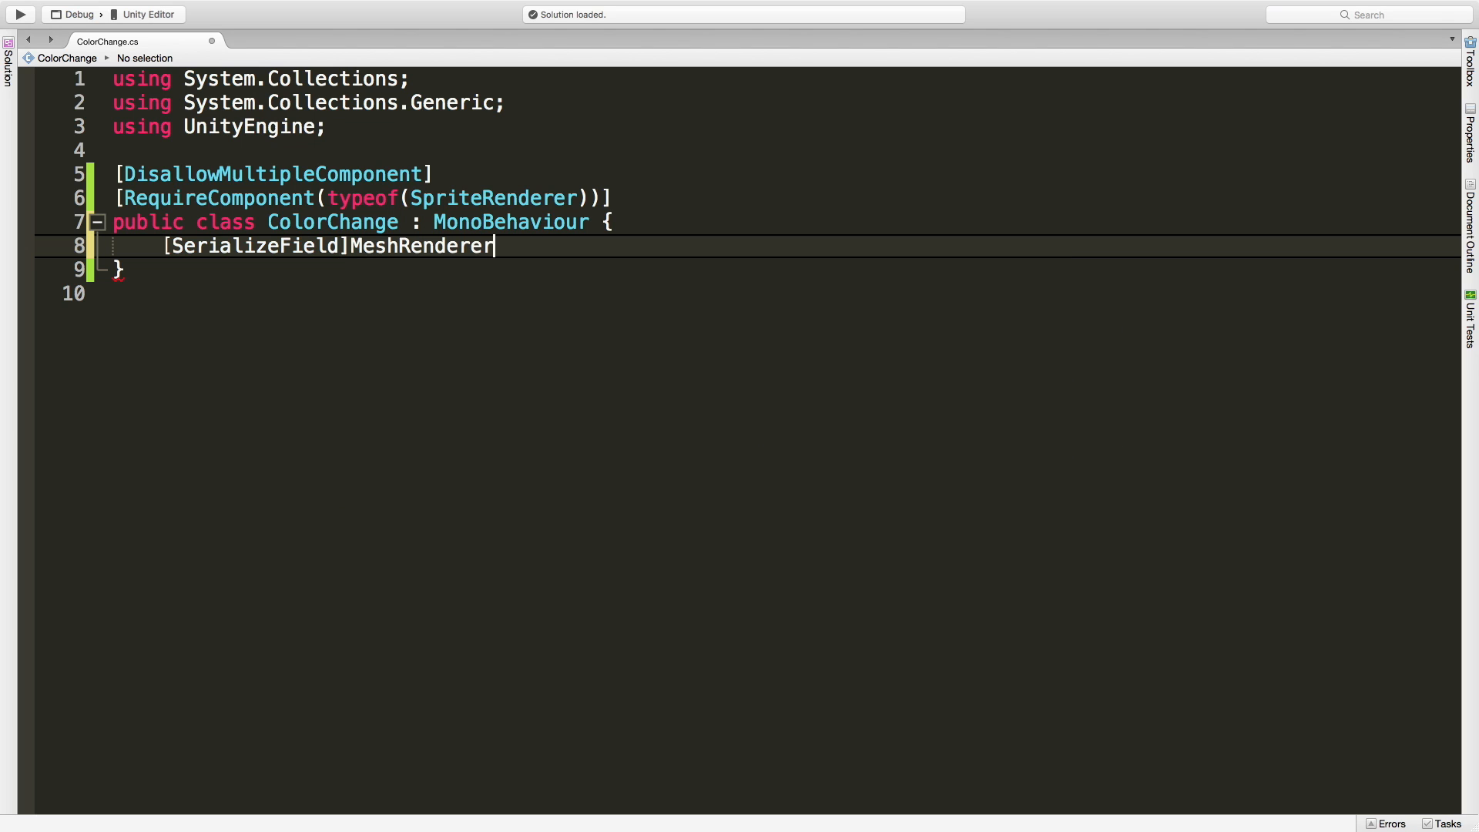
type("target")
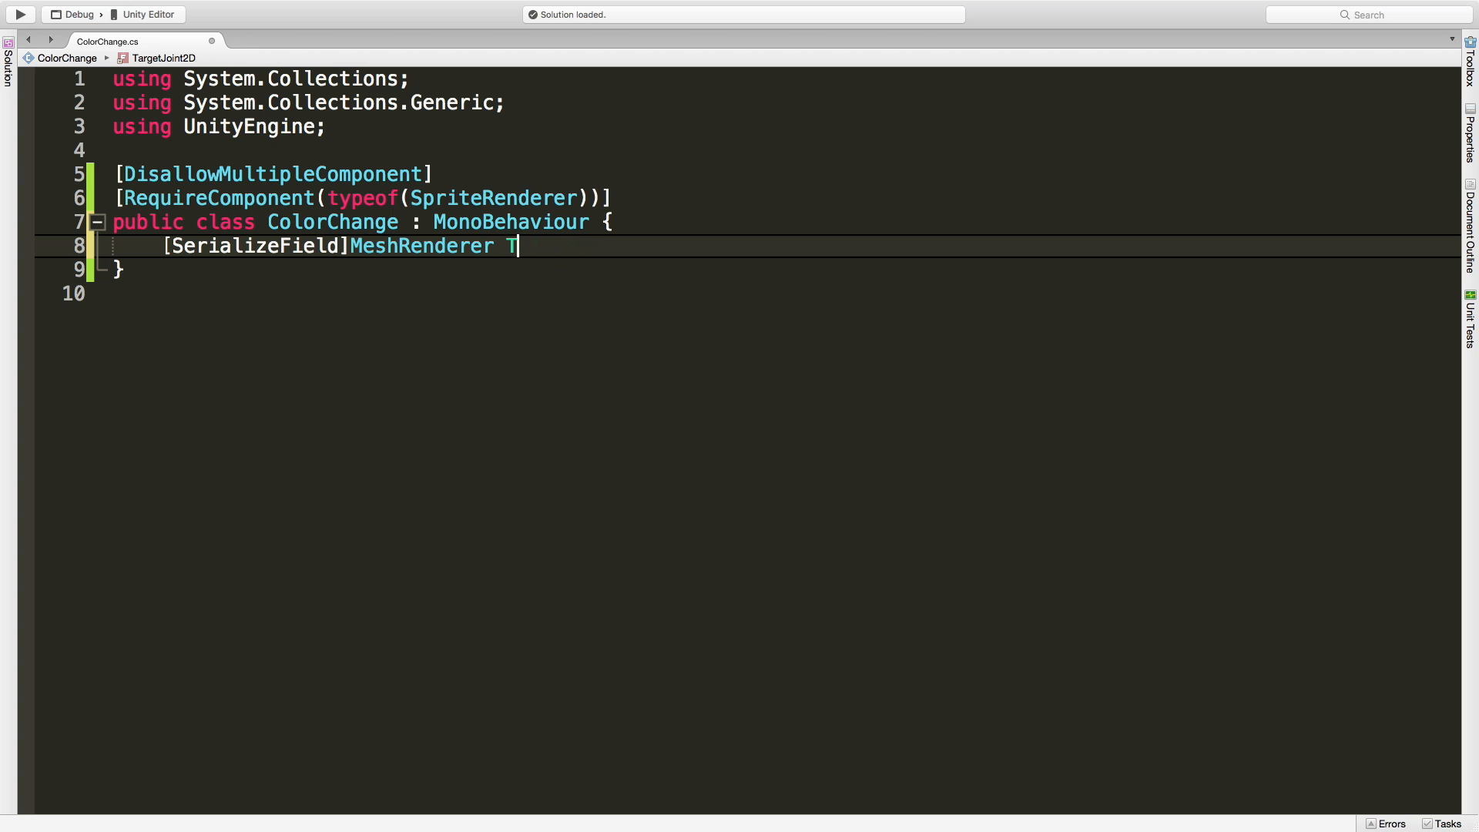
type("arget;")
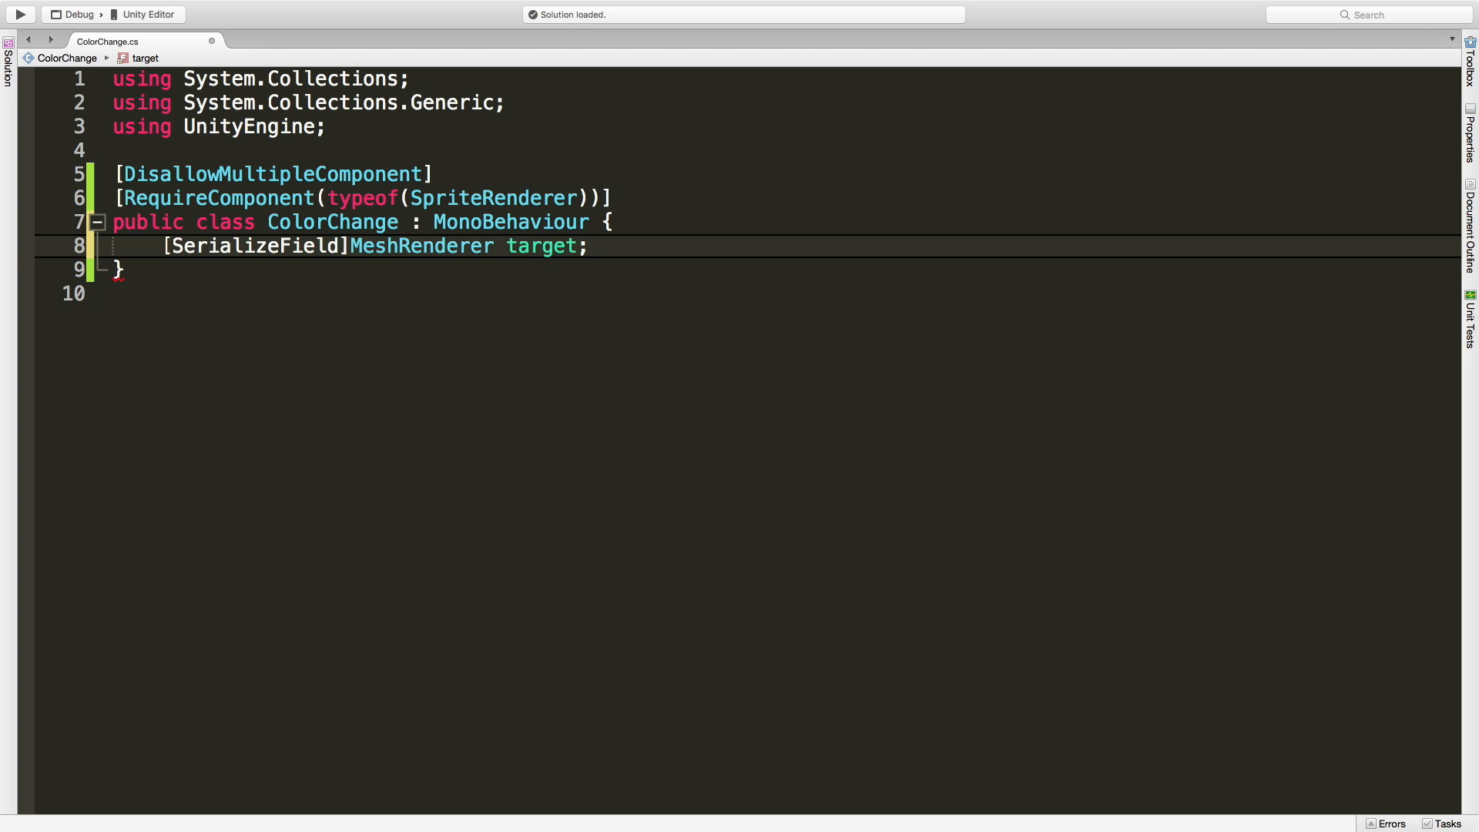
key("Return")
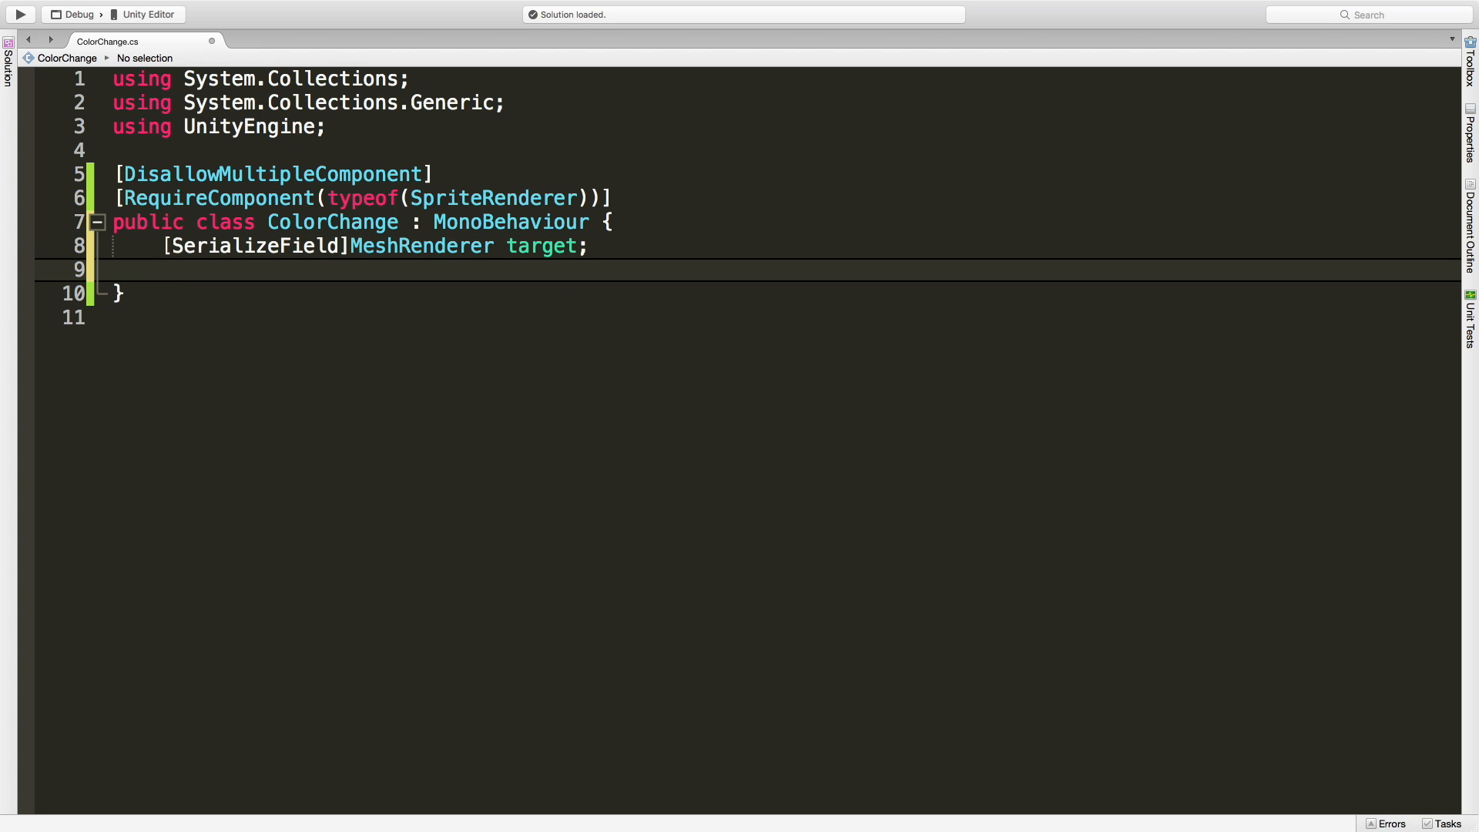
Step: Add a SpriteRenderer srend field and an Awake assigning srend = GetComponent<MeshRenderer>()
type("SpriteRenderer")
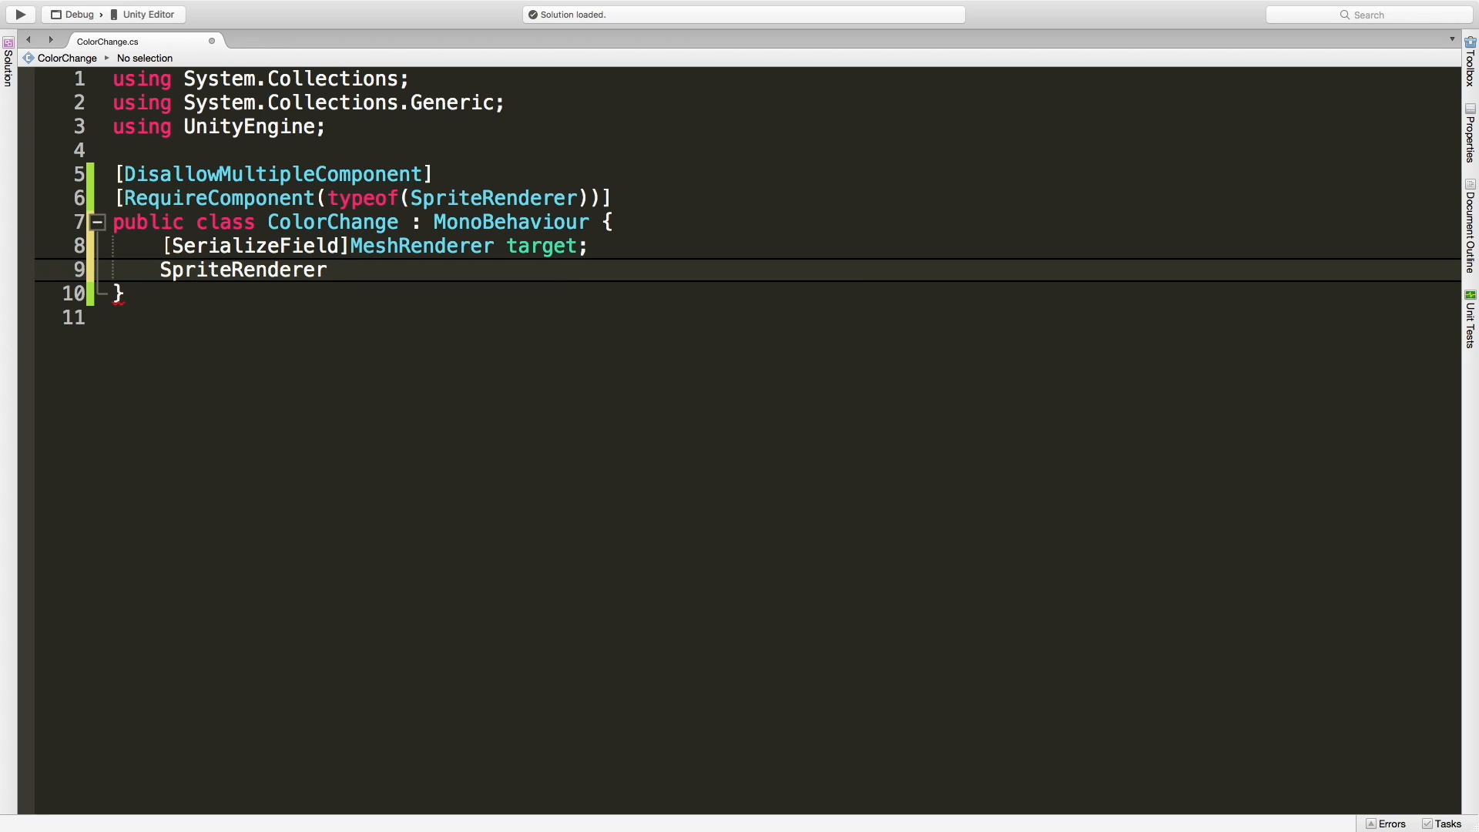
type("srend")
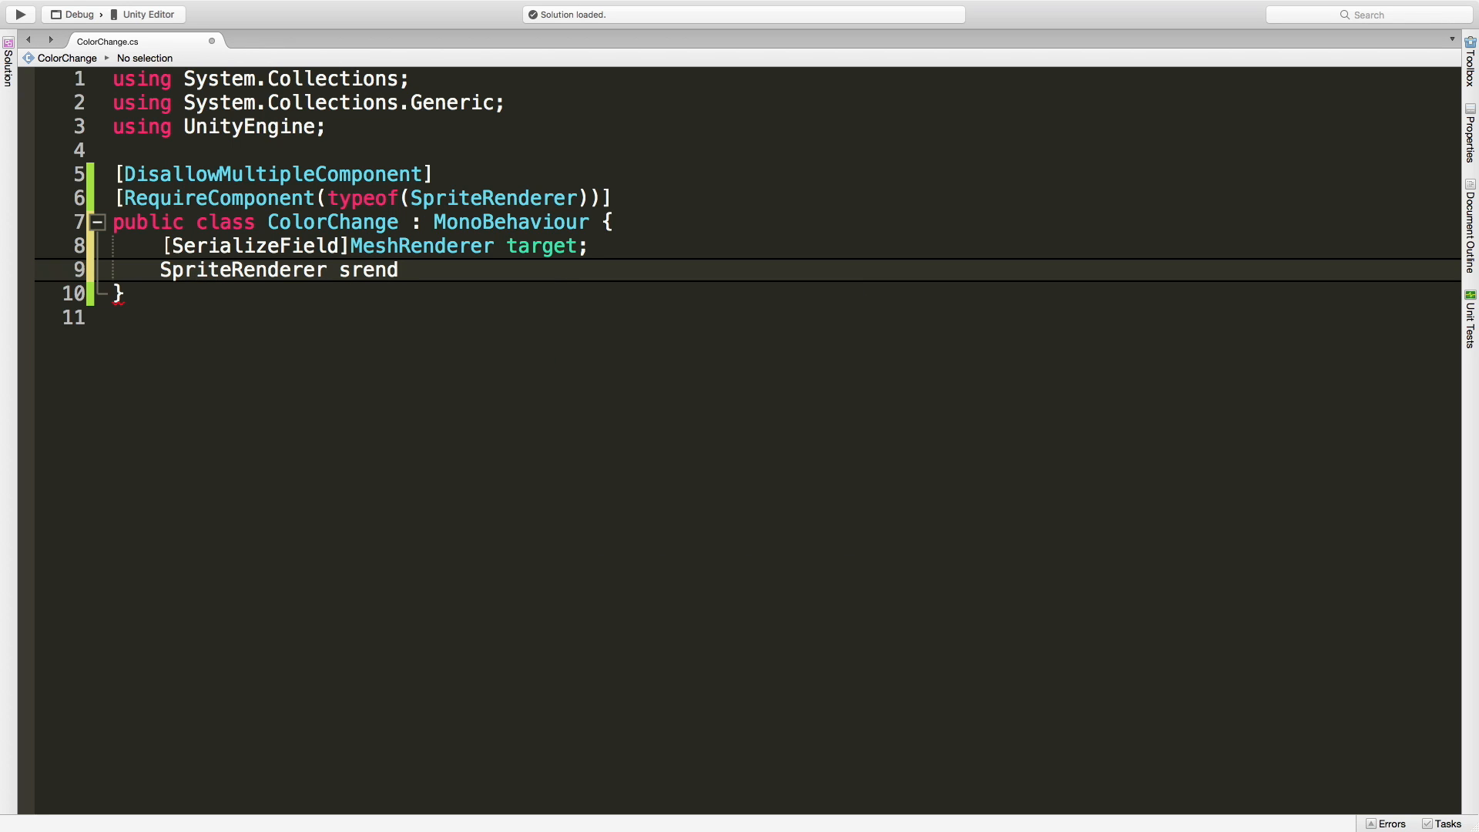
type(";")
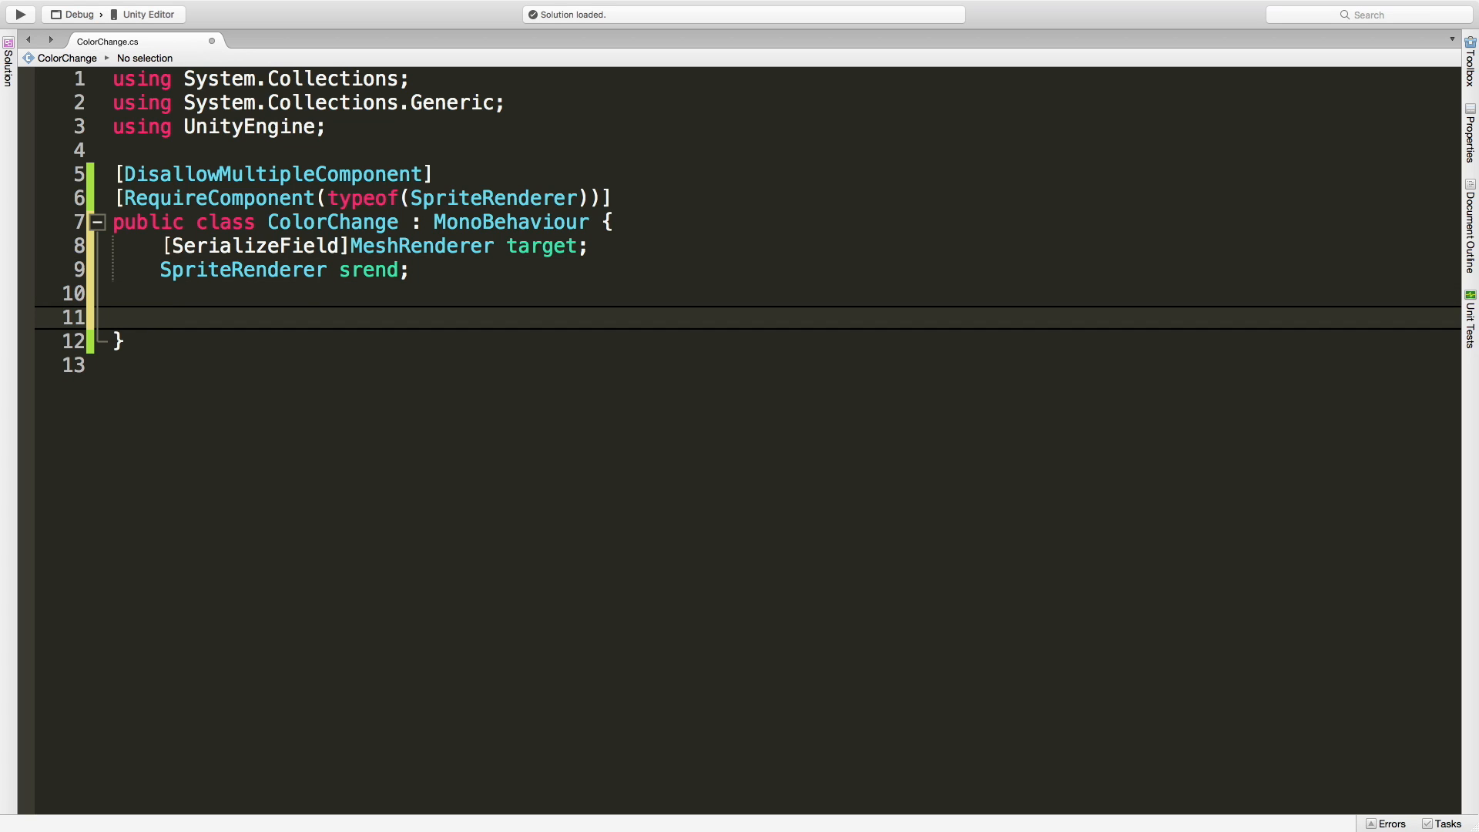
type("void Awake()")
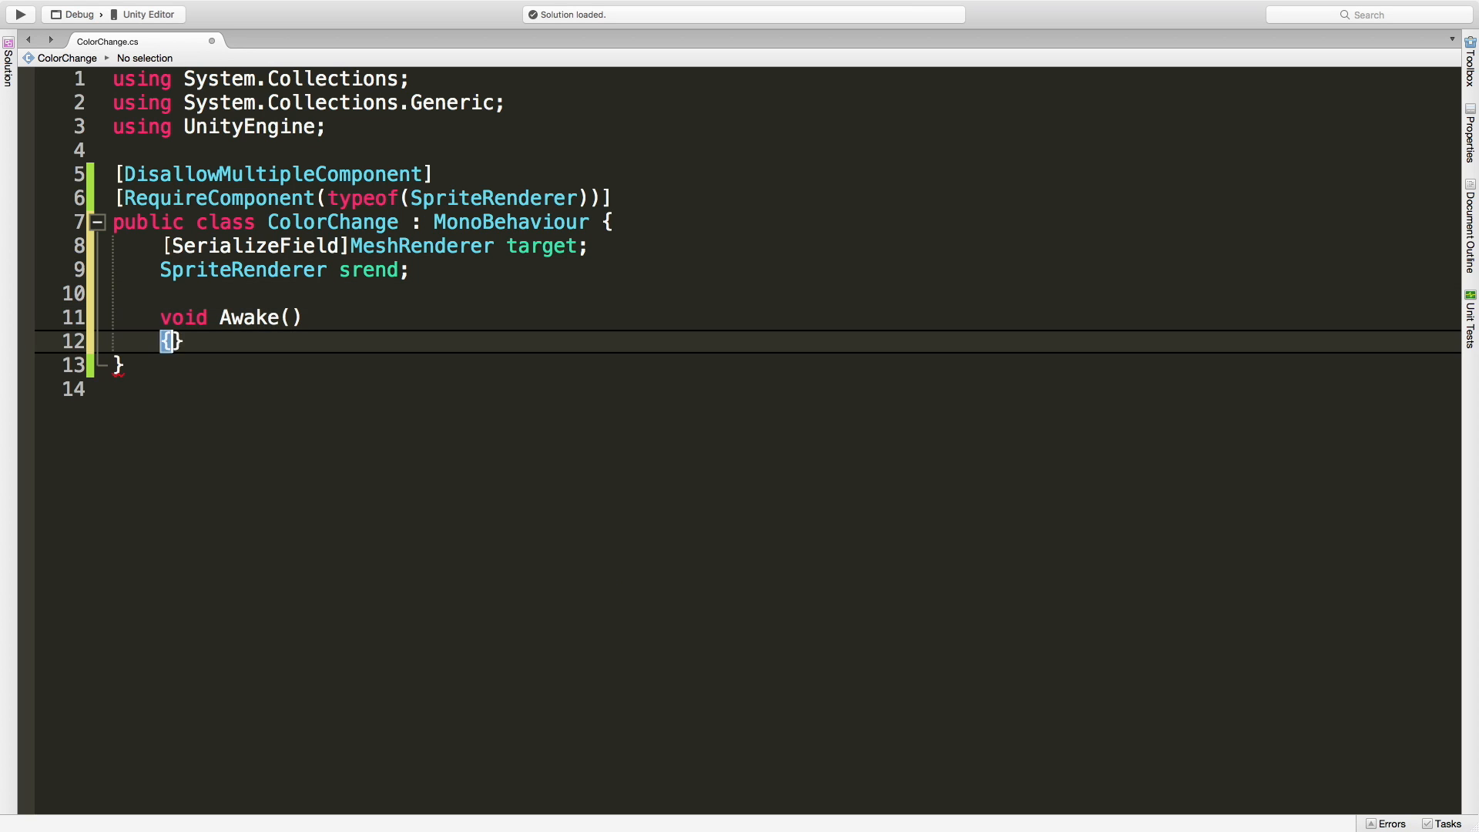
type("s")
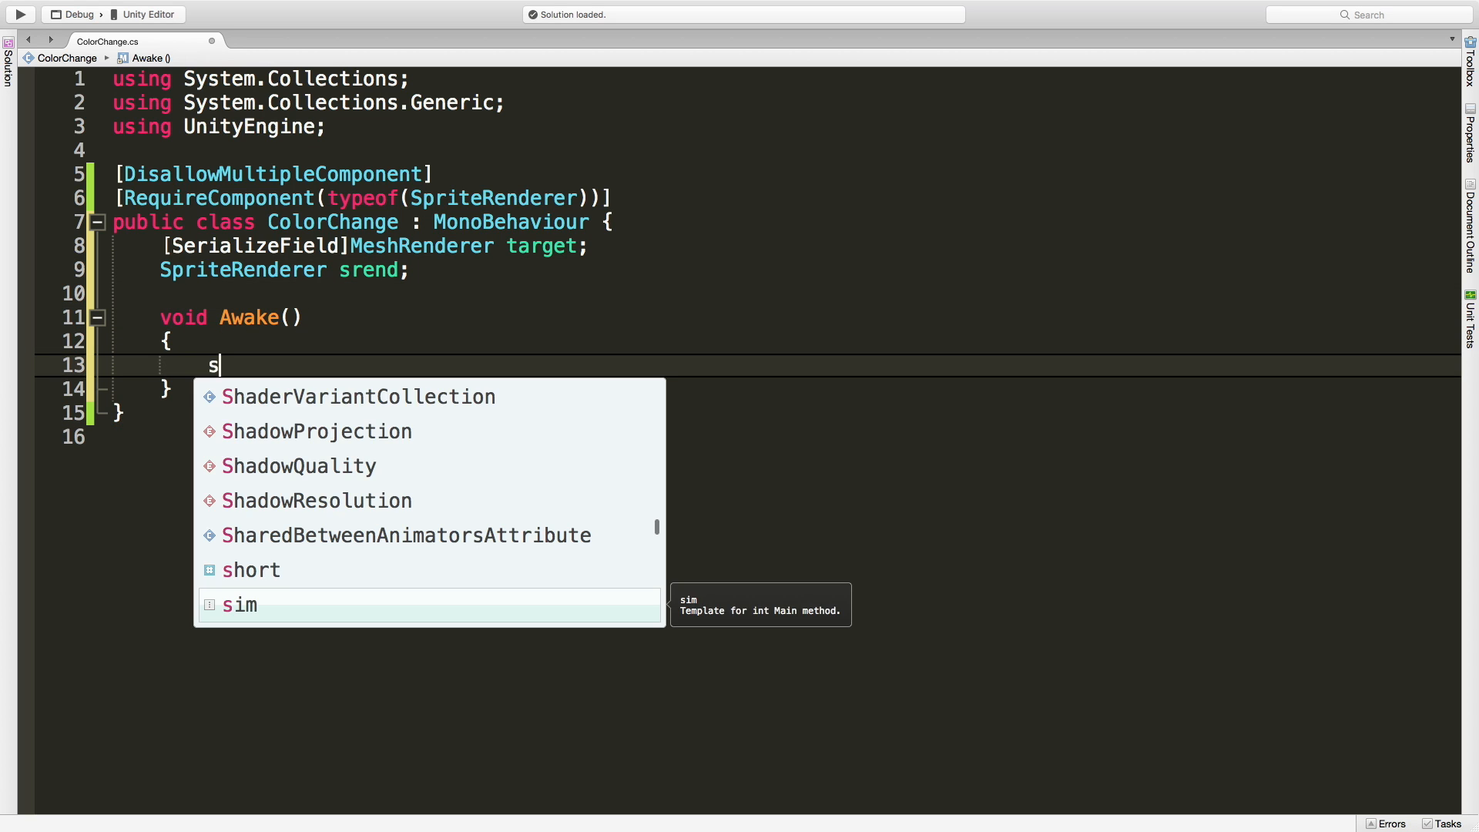
type("rend")
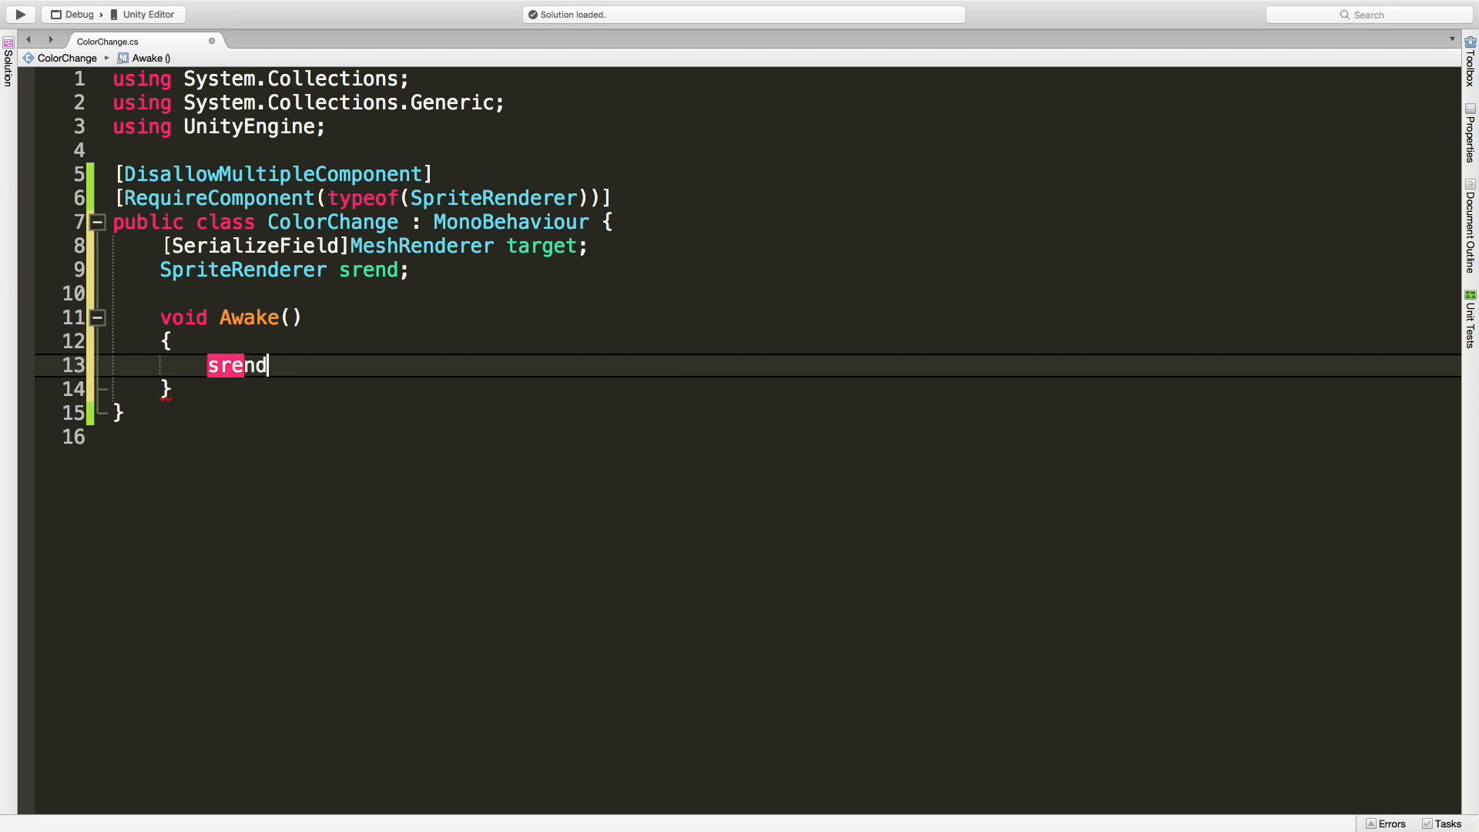
type("= GetComponent<")
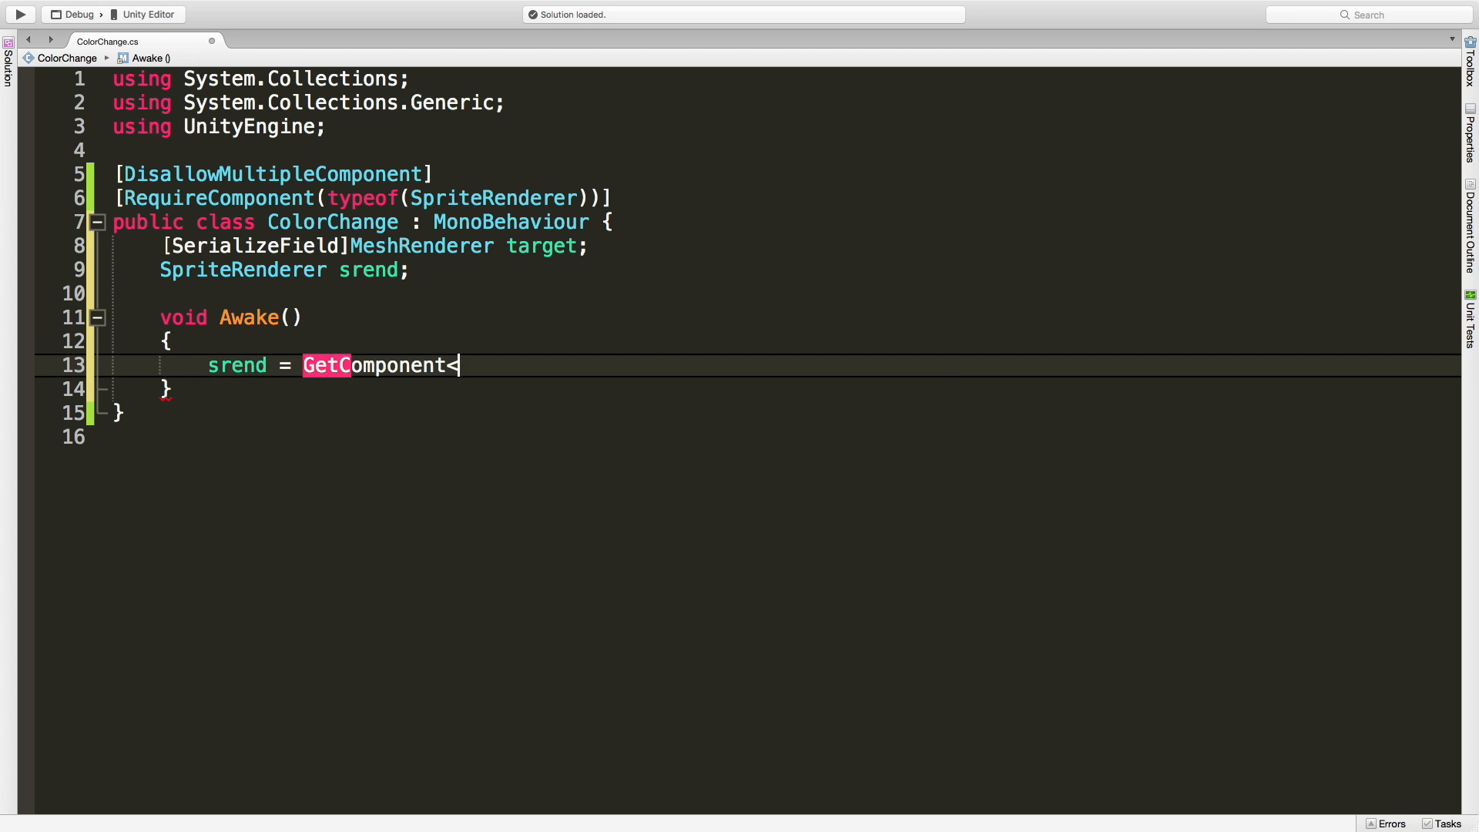
type("MeshRenderer>();")
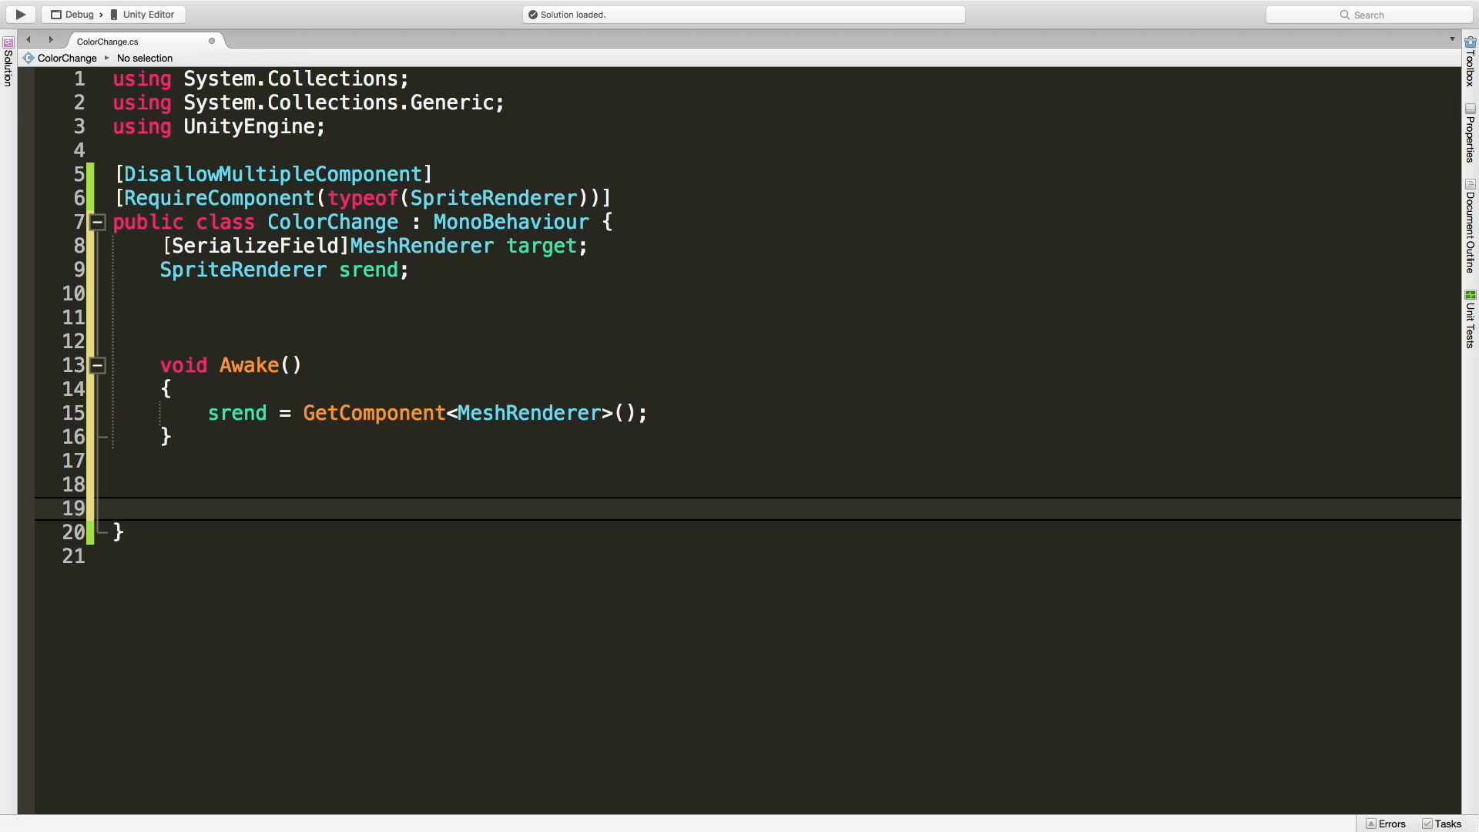
Step: Write void OnMouseDown() below Awake, calling Debug.Log(gameObject.name)
left_click(160, 508)
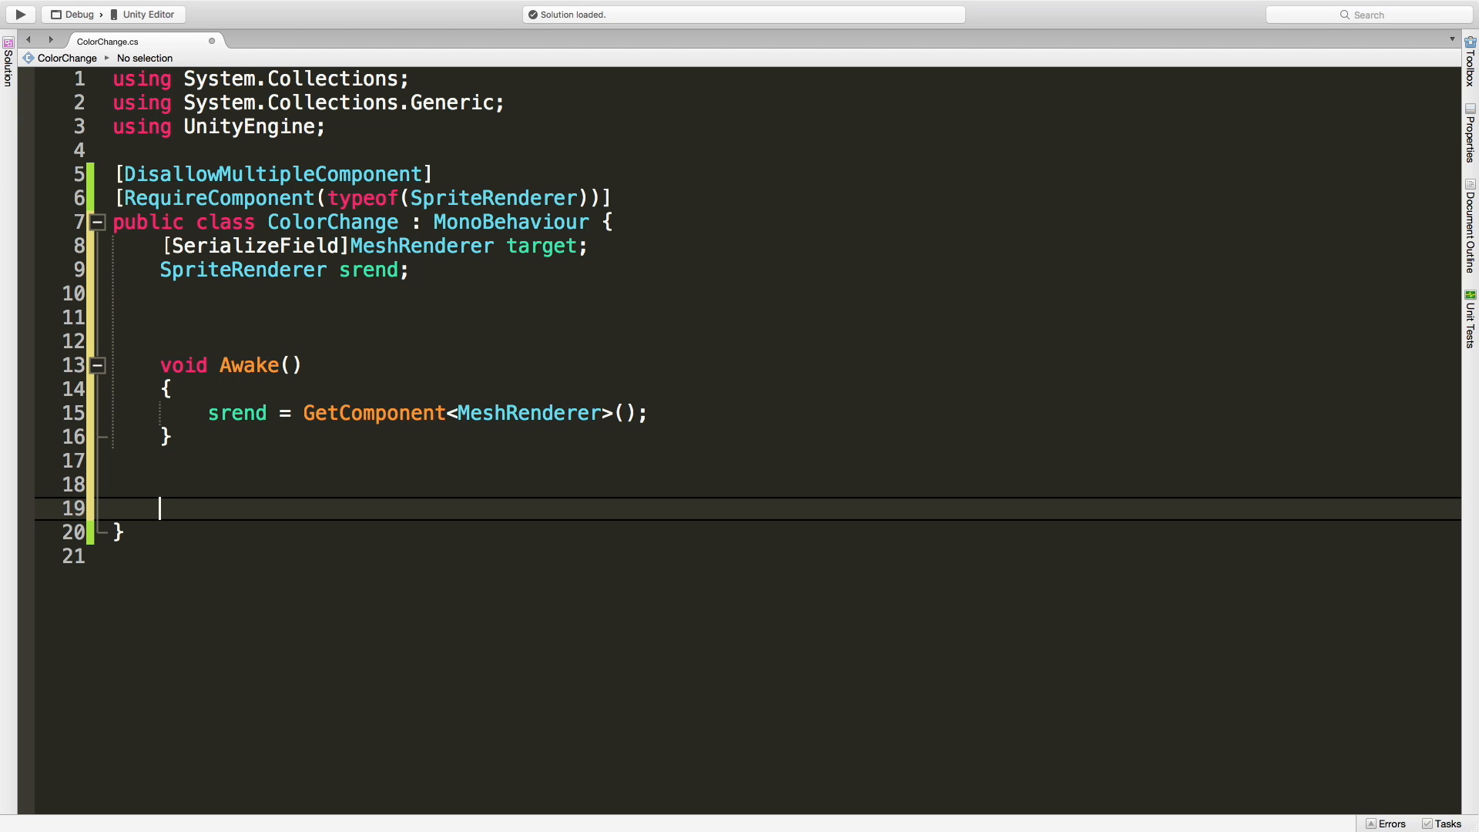
type("void OnMouseD")
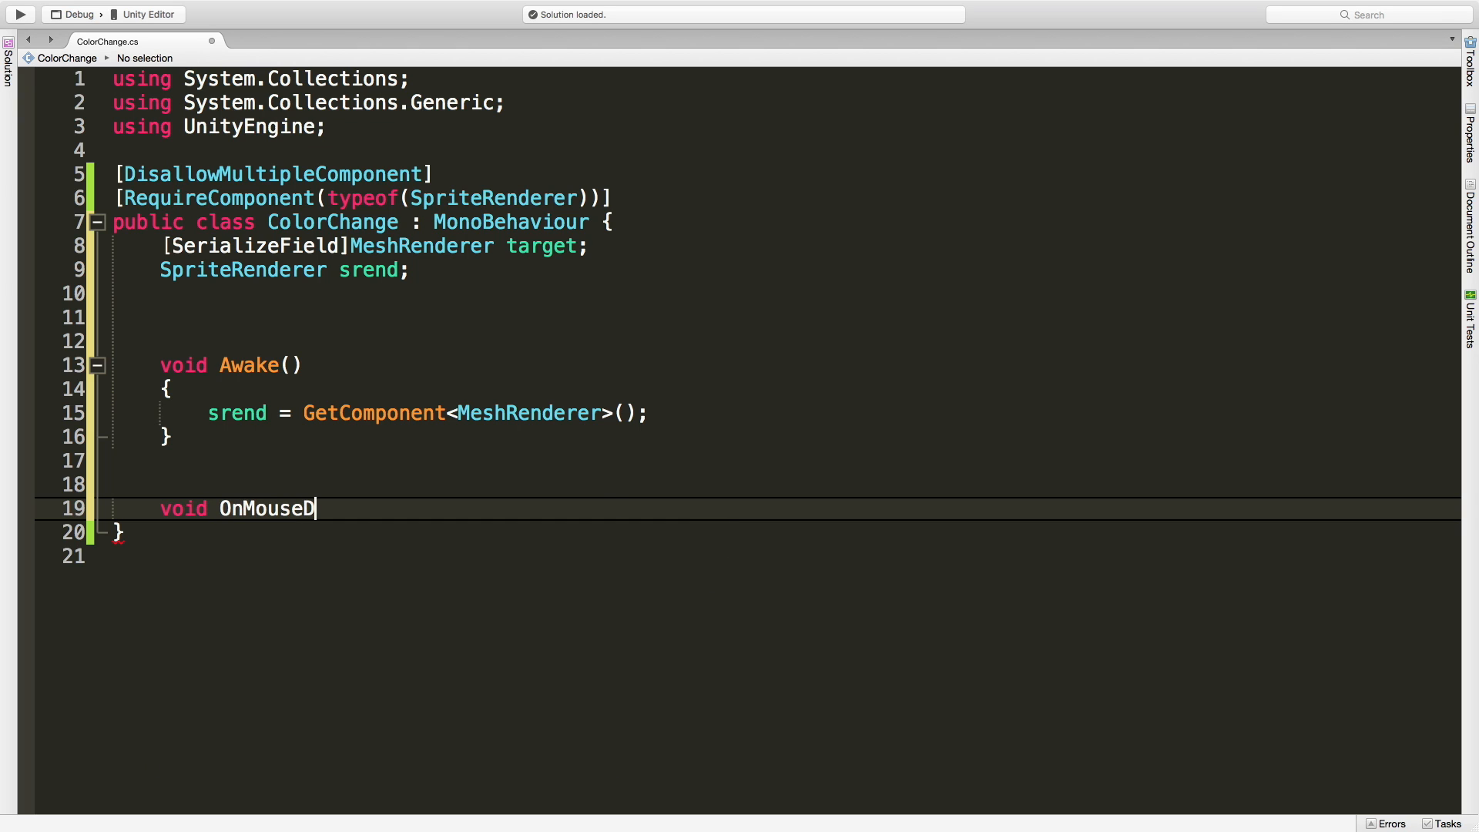
type("own()")
type("{")
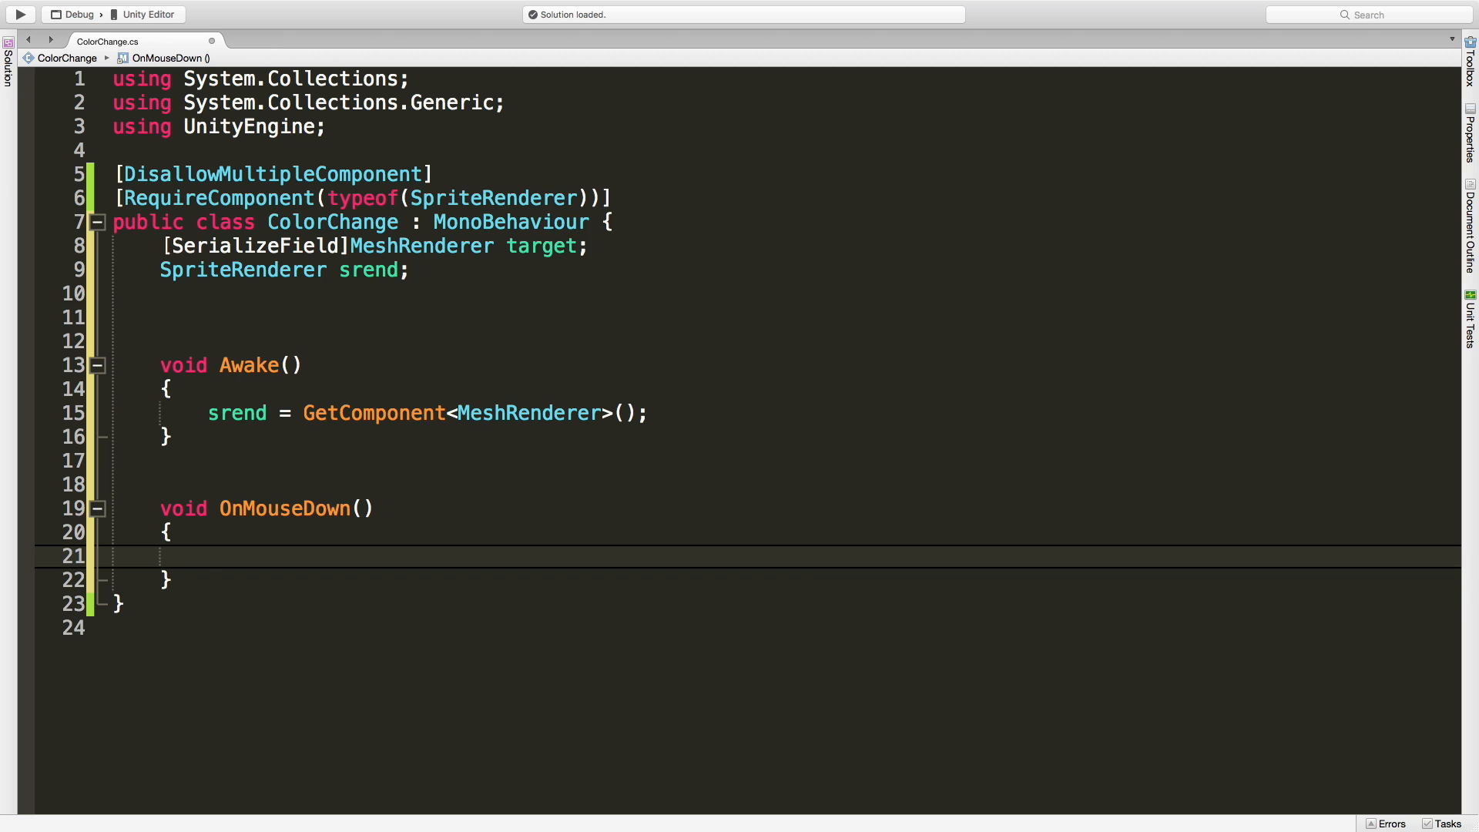
left_click(207, 556)
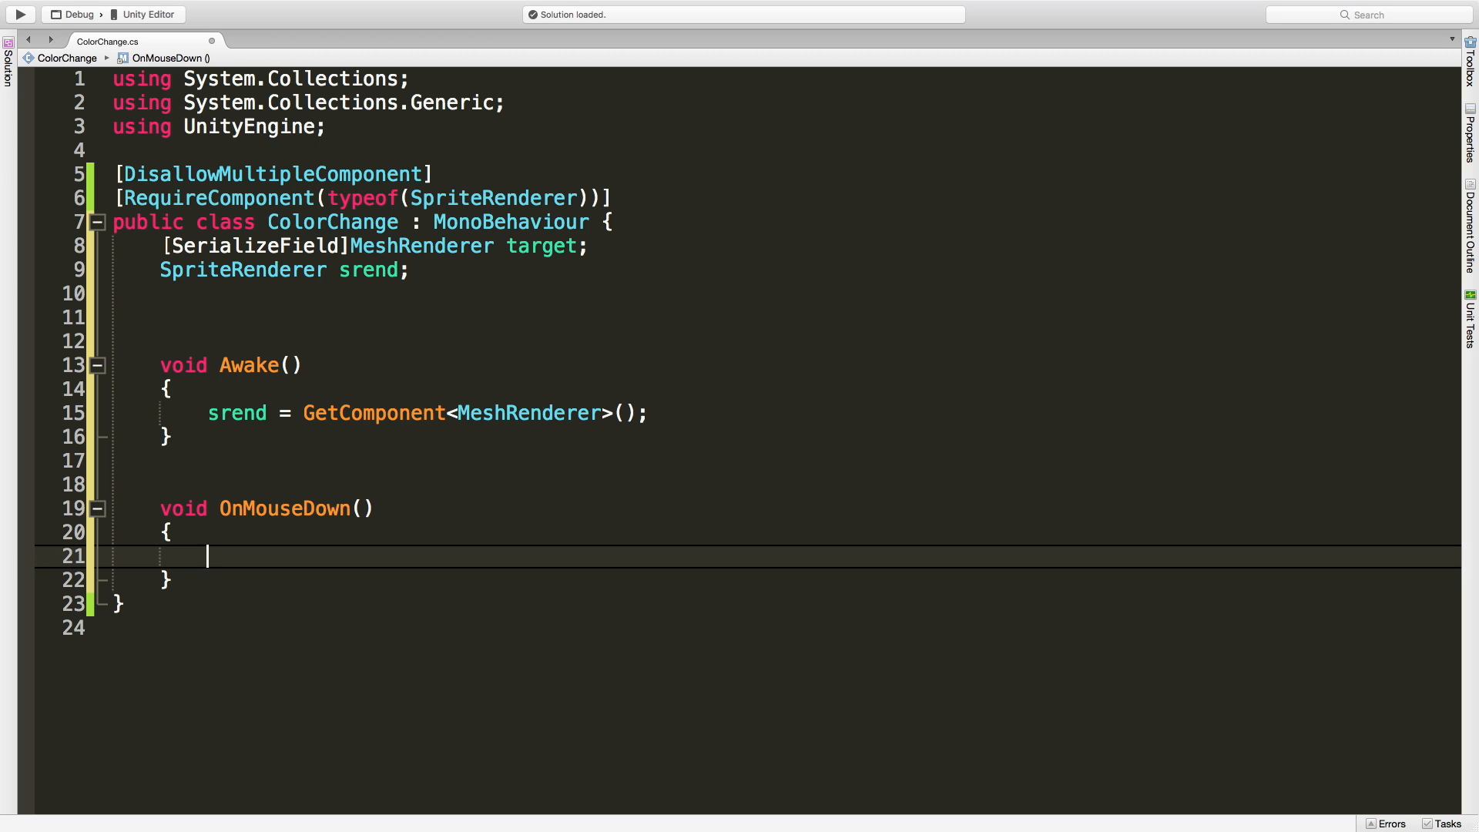
type("Debug")
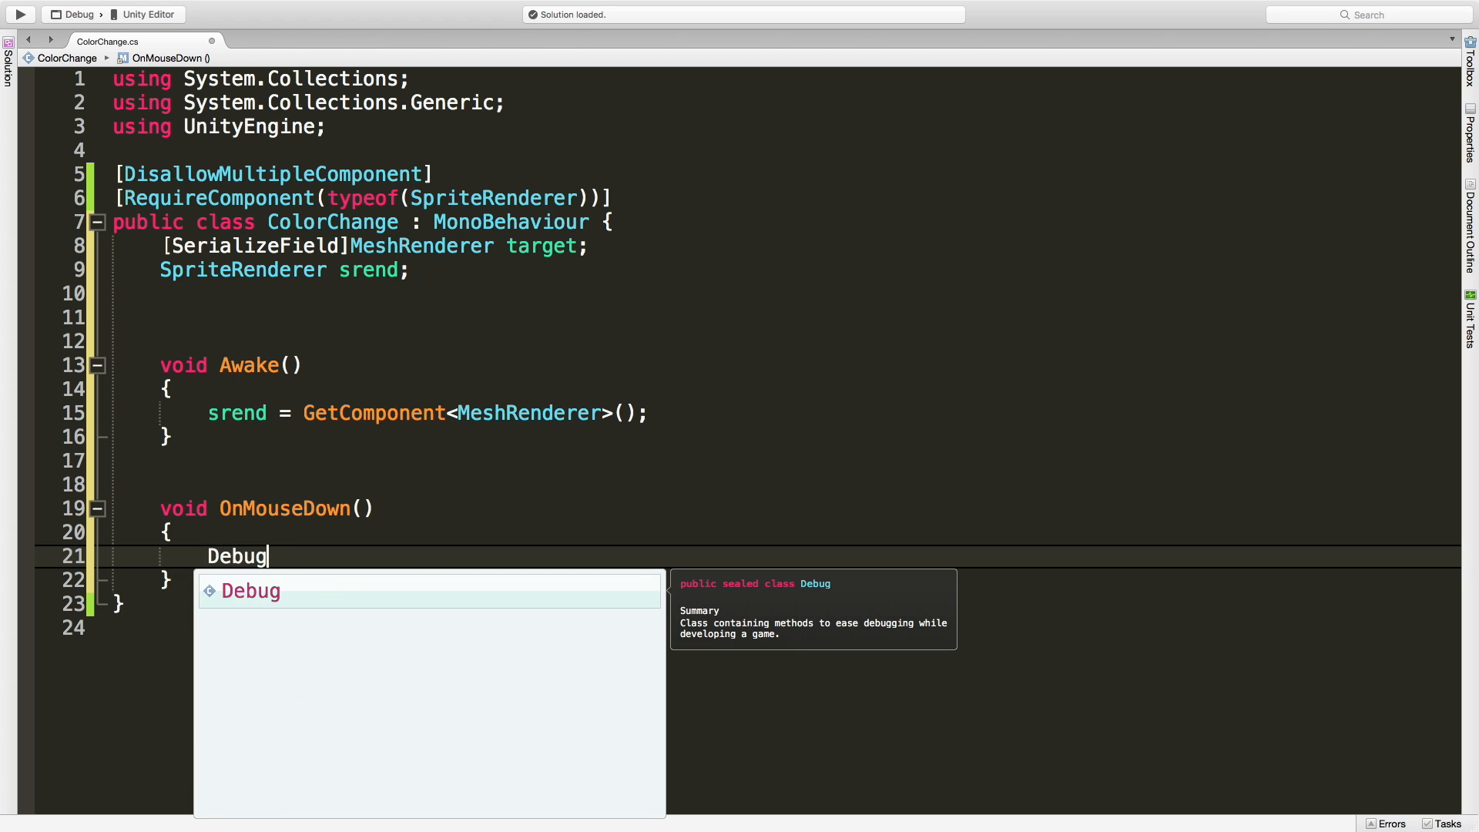
type(".Log();")
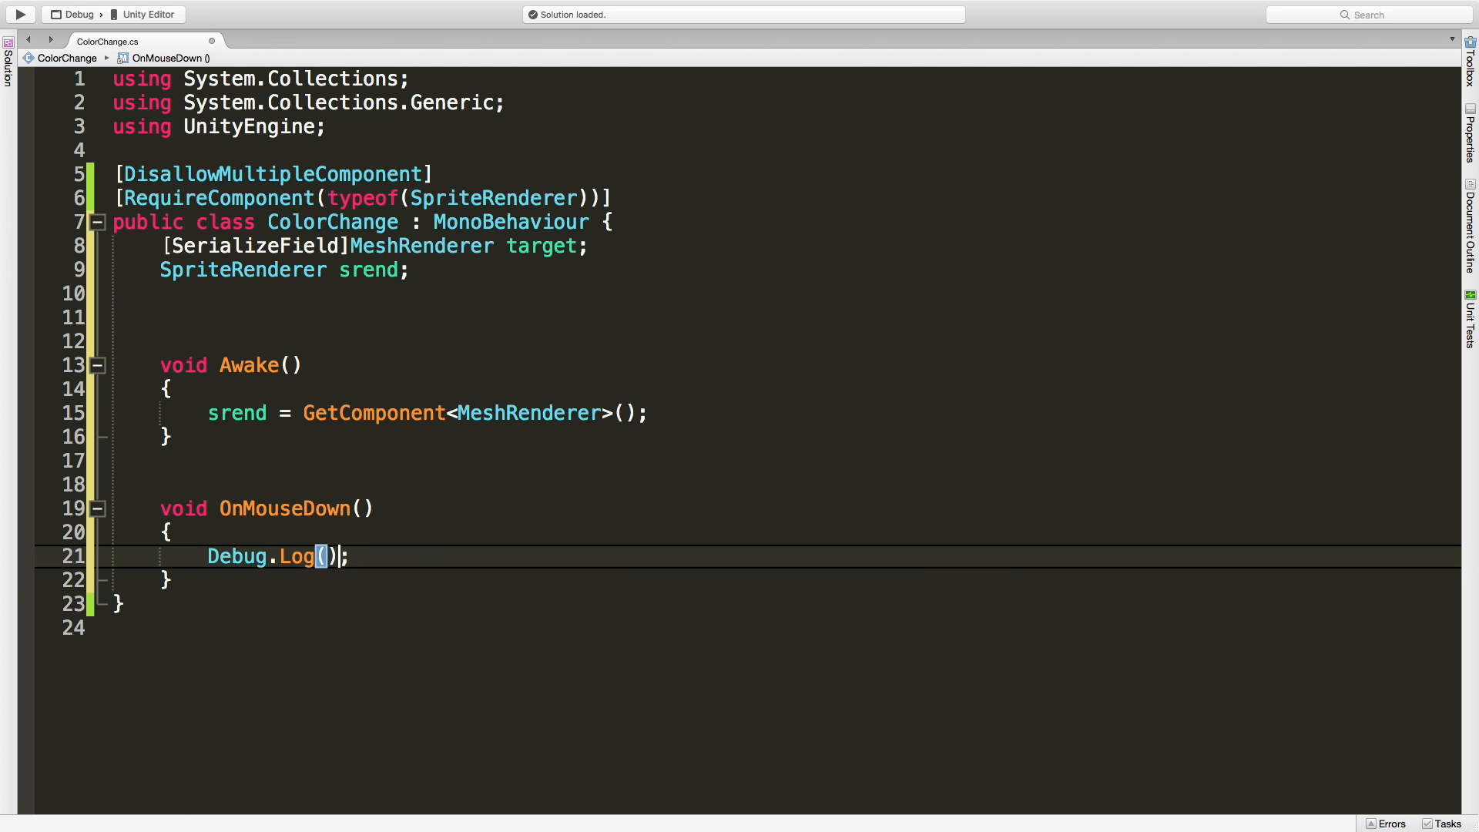
type("gameObject")
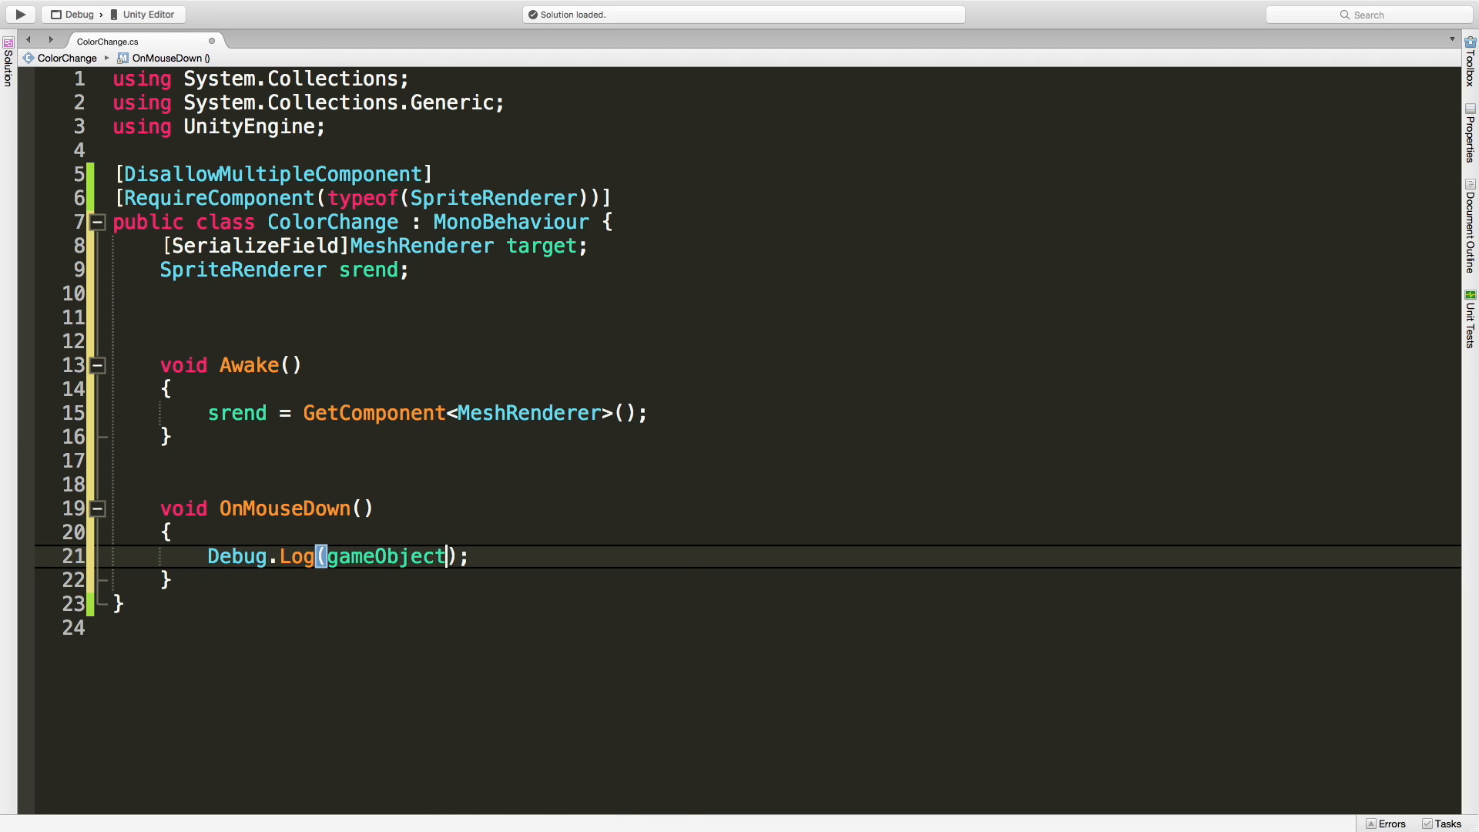
type(".name")
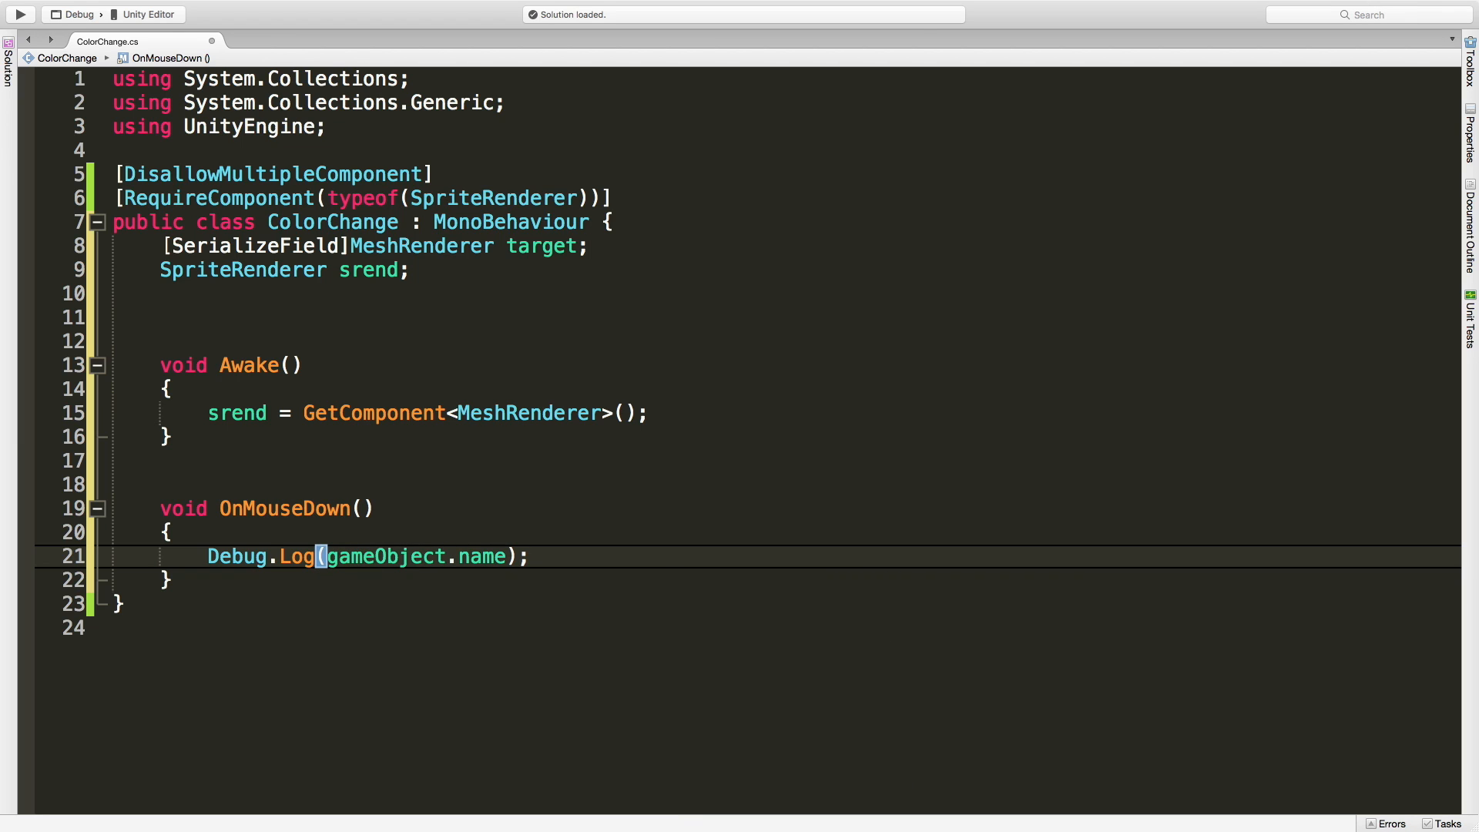
key("cmd+tab")
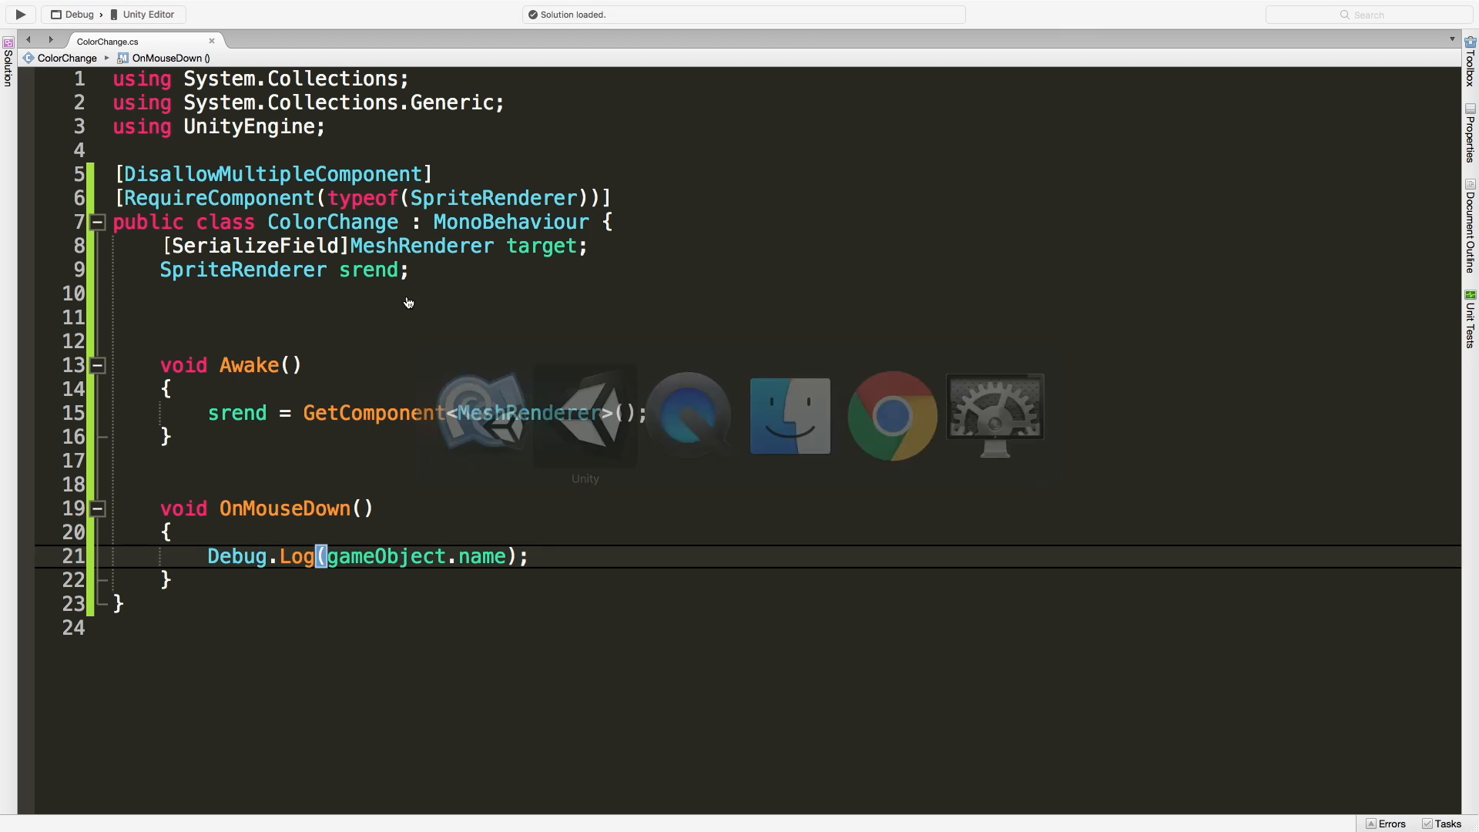
Step: Fix the CS0029 error by changing GetComponent<MeshRenderer> to SpriteRenderer in Awake
left_click(584, 415)
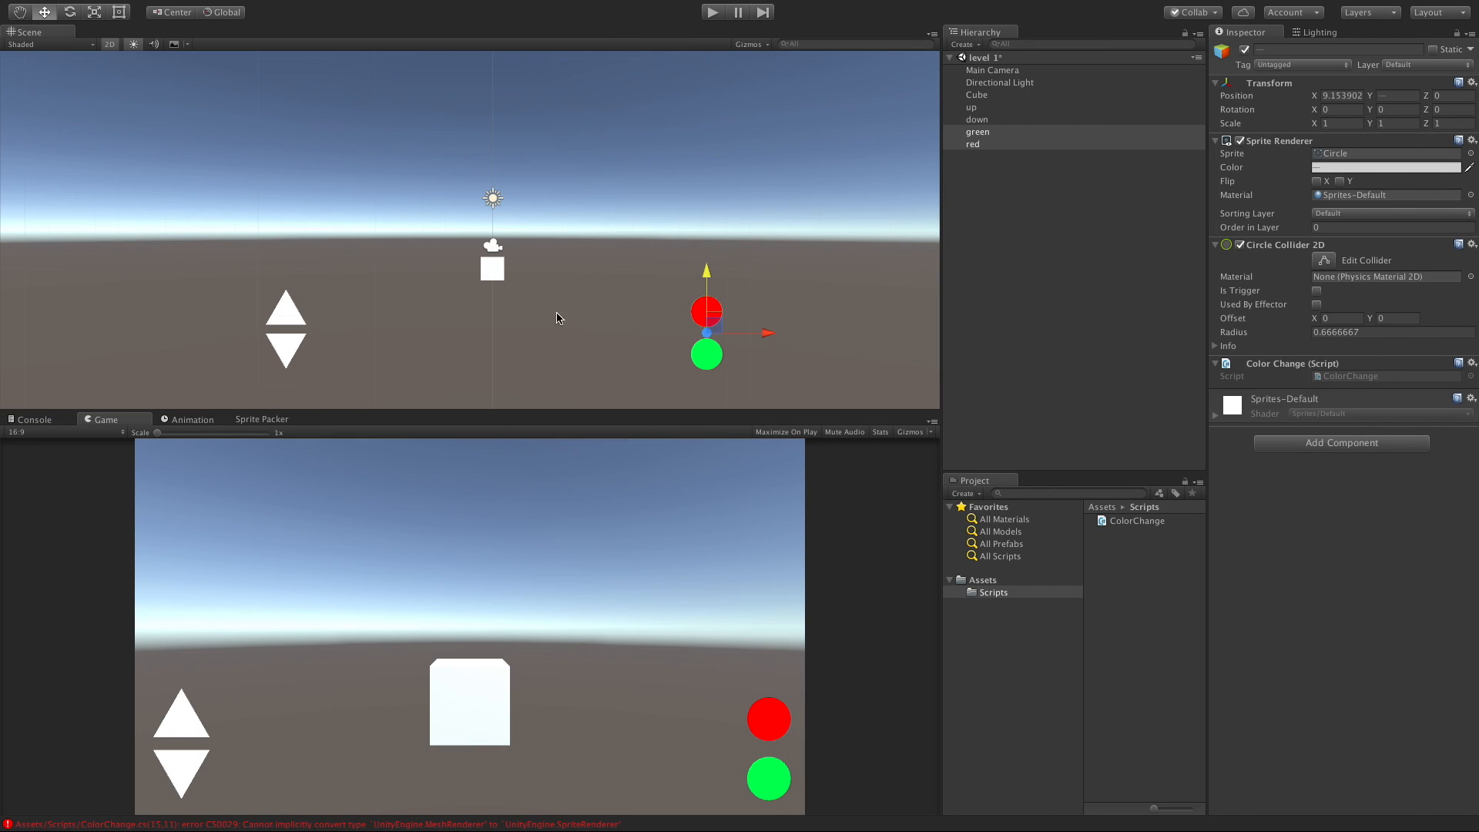
left_click(33, 419)
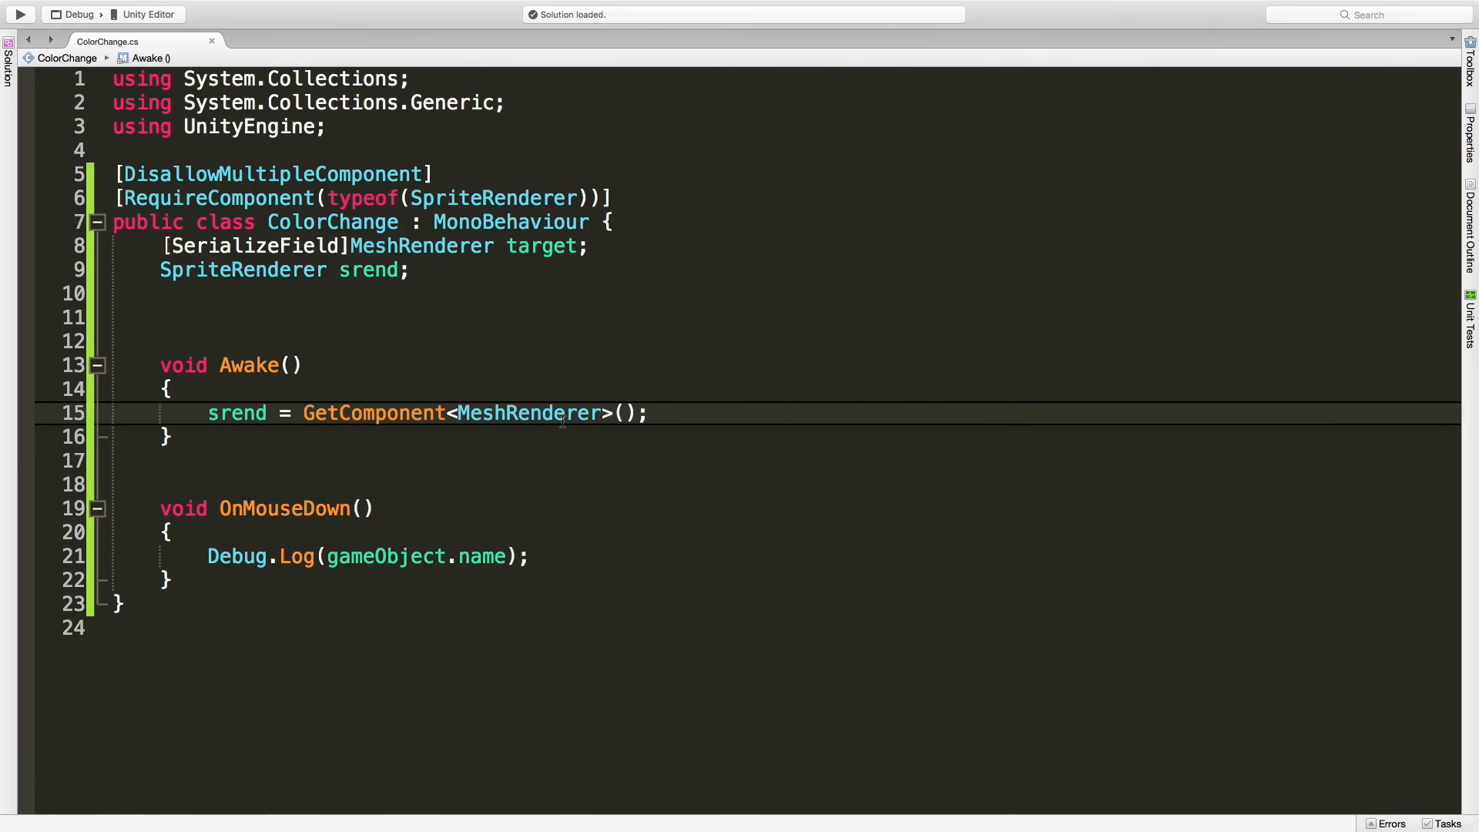
double_click(529, 413)
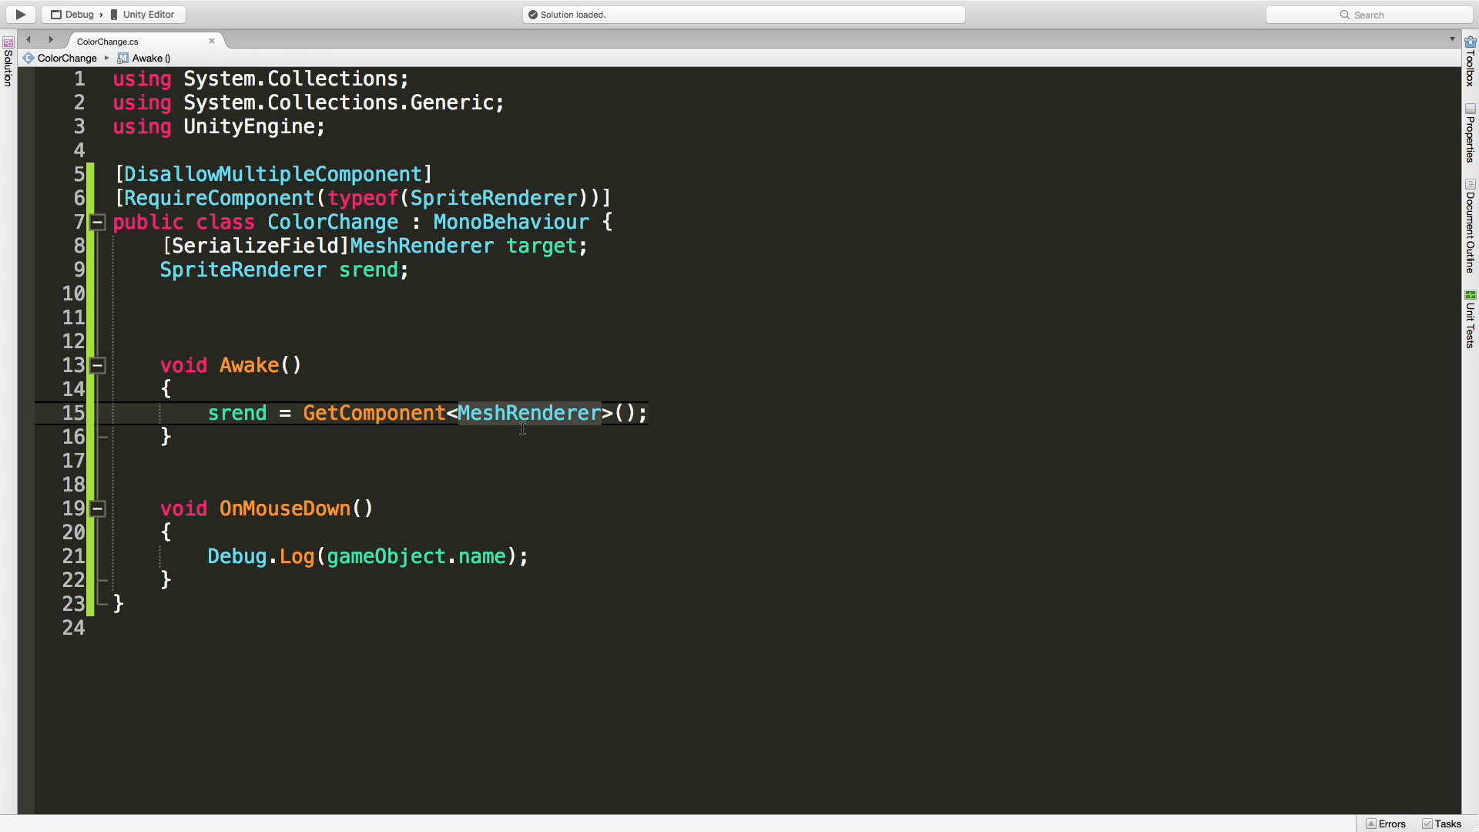
type("Spri")
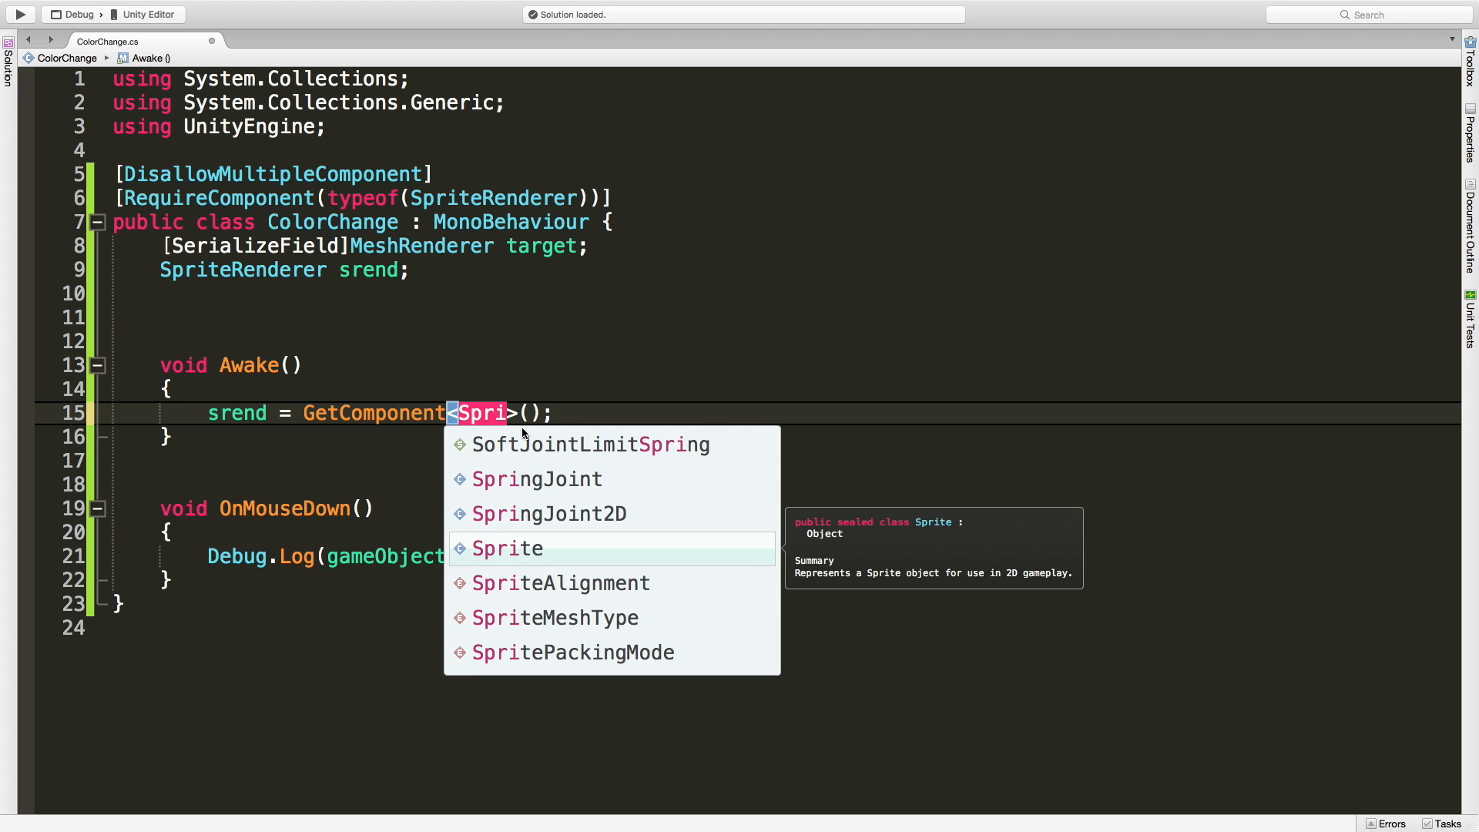
type("te")
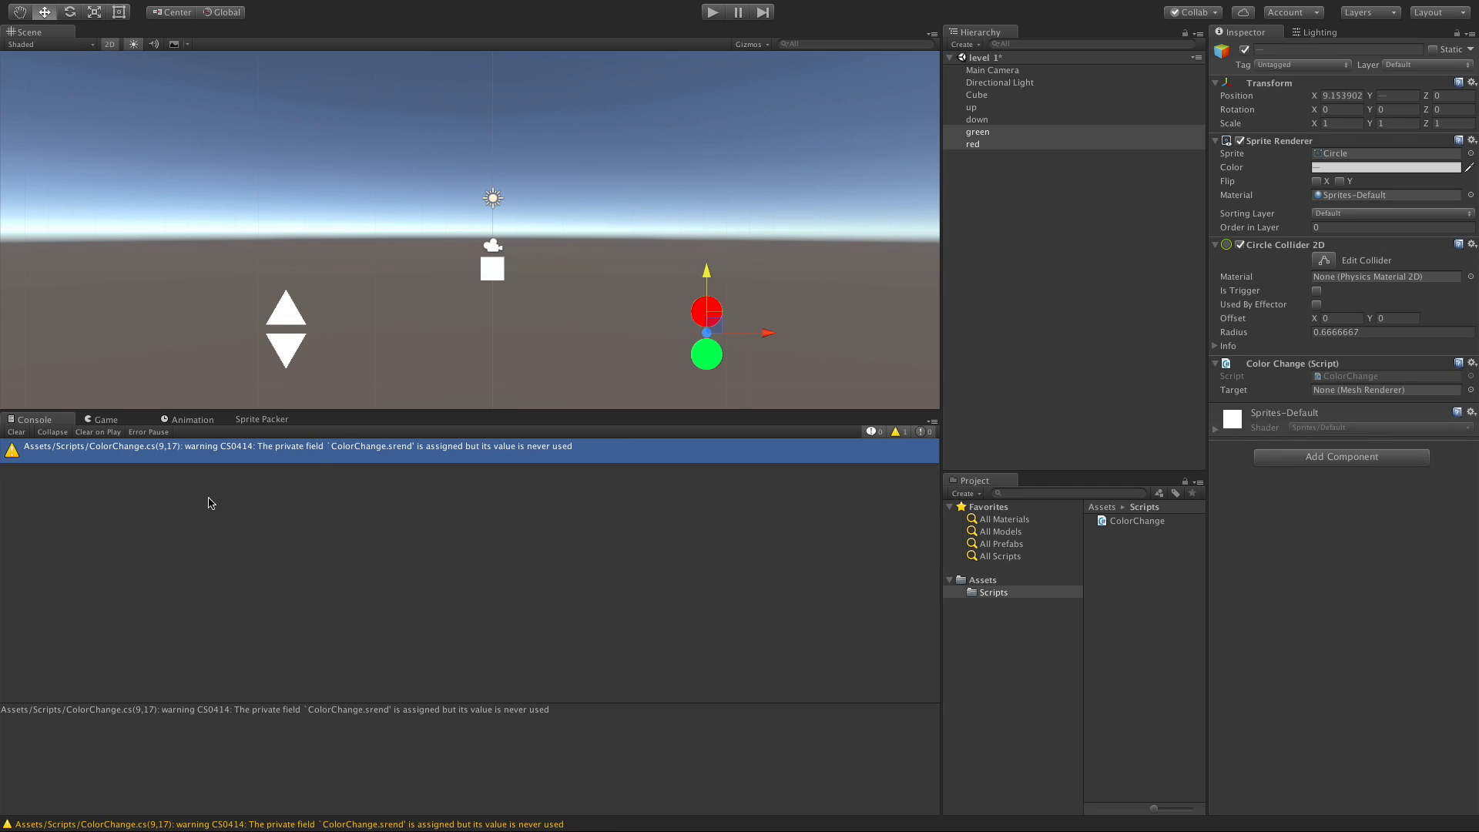
Step: Play the scene and click the red circle to confirm its name is logged
left_click(712, 12)
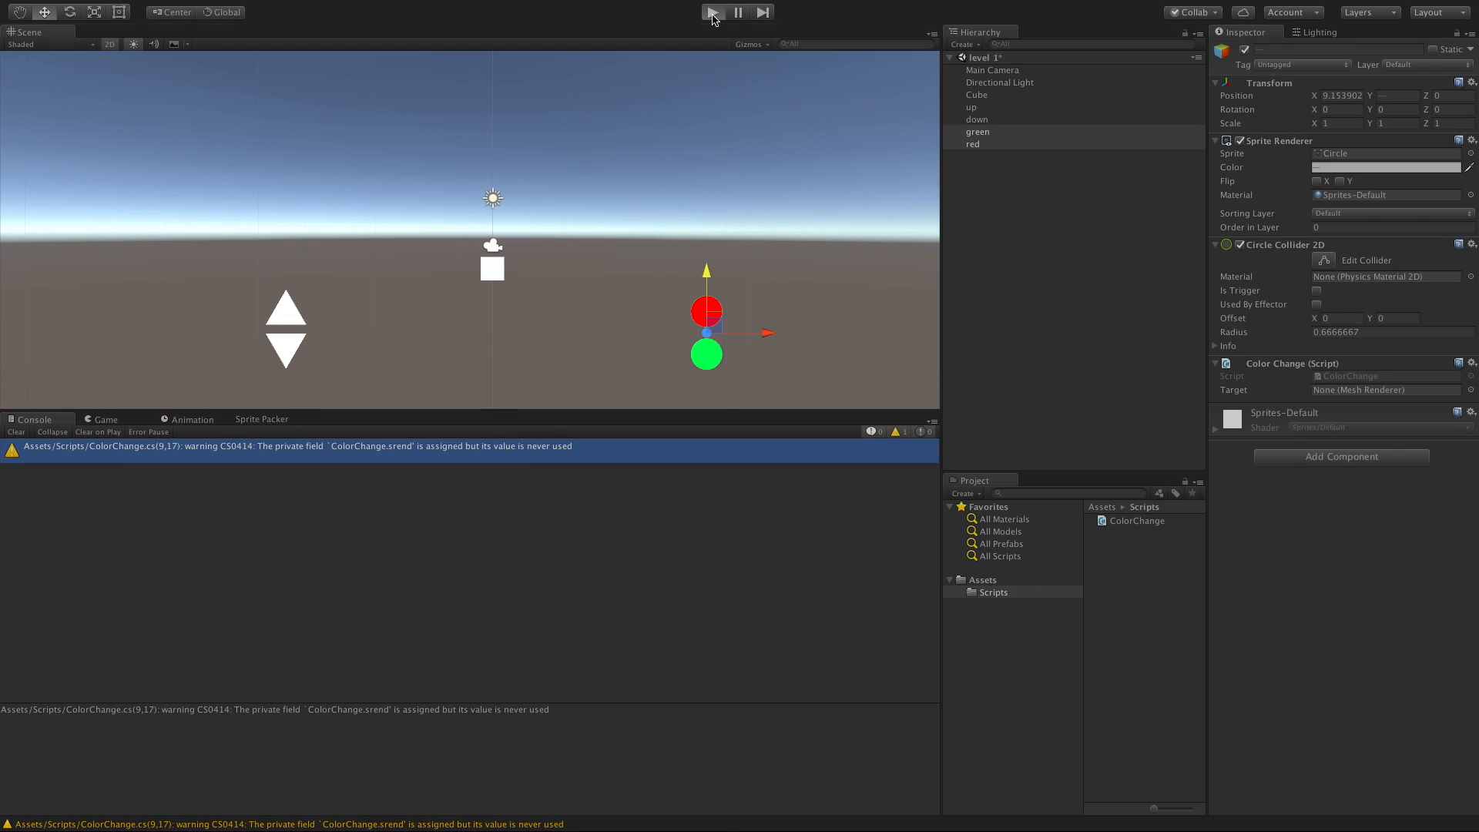
left_click(712, 11)
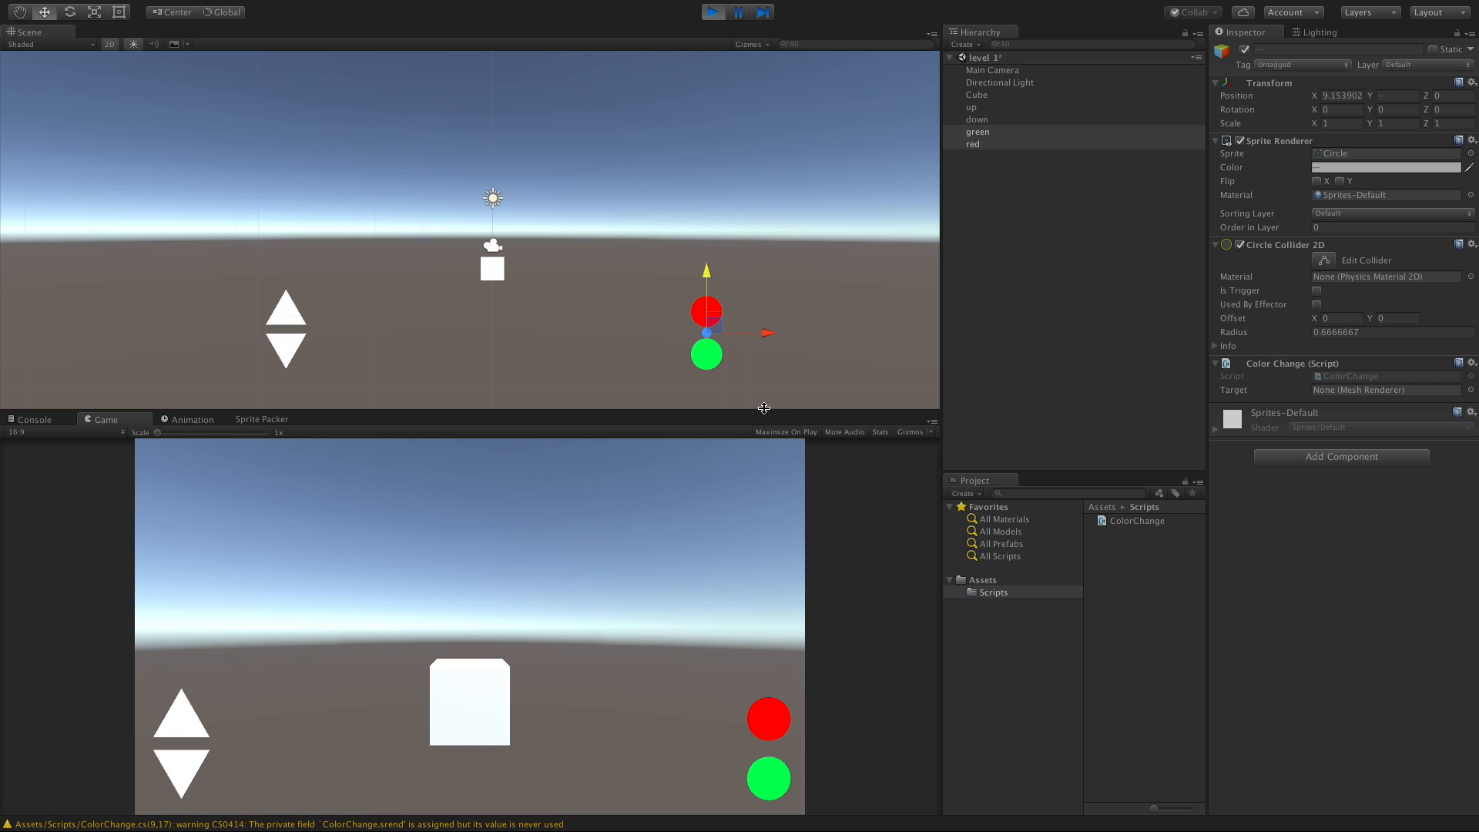
mouse_move(538, 802)
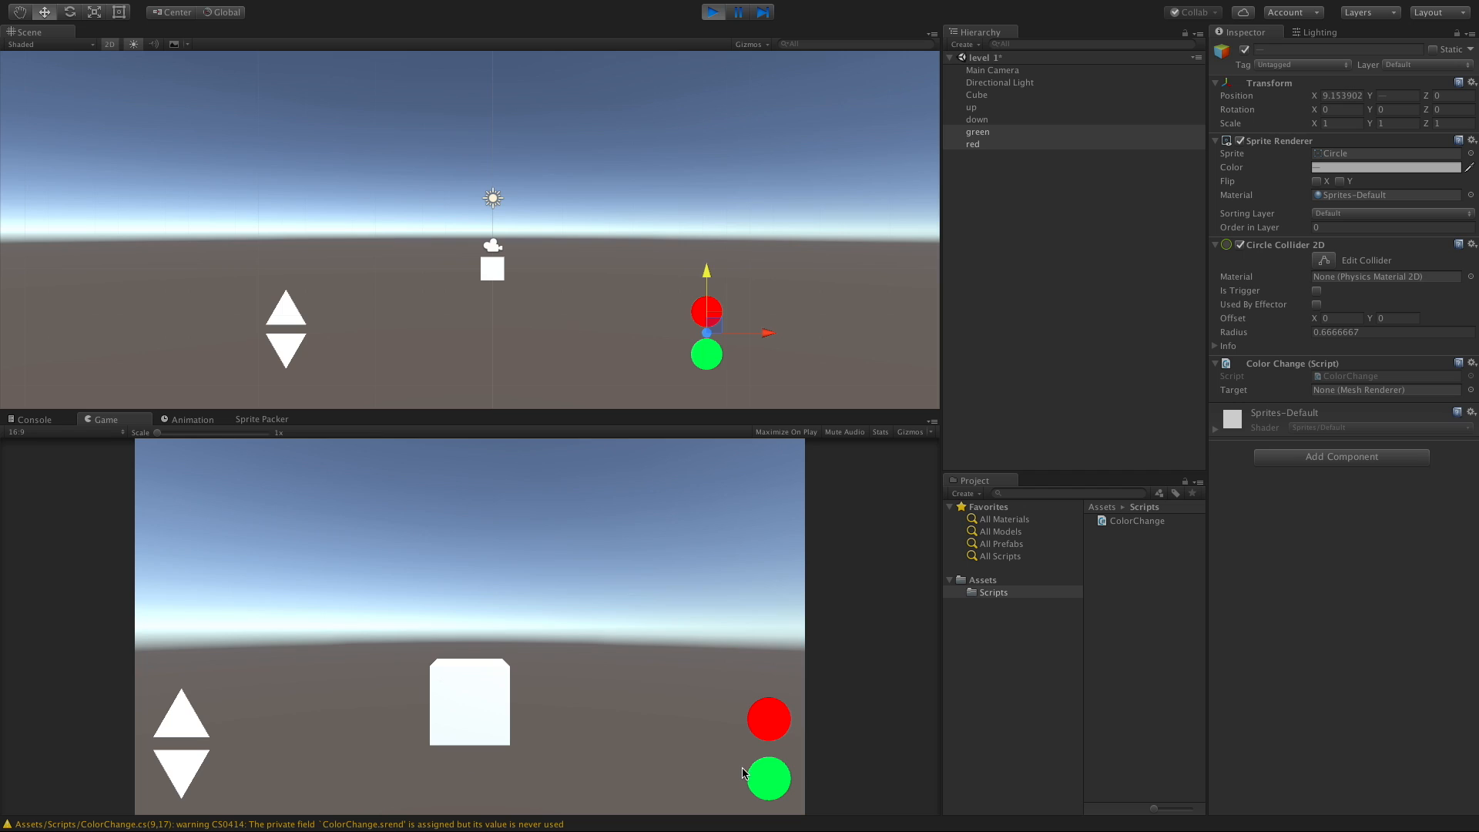
left_click(767, 718)
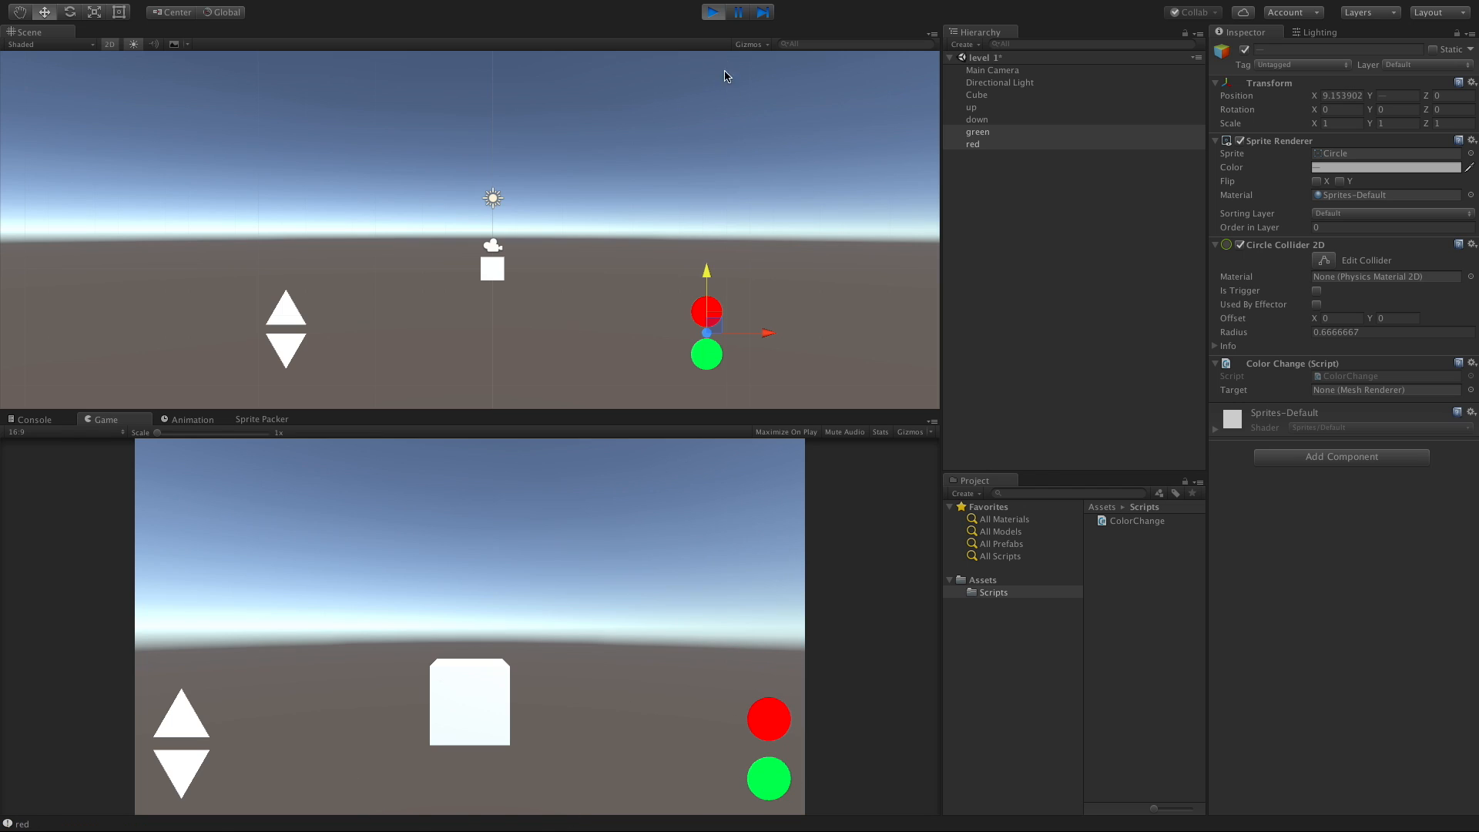
left_click(714, 12)
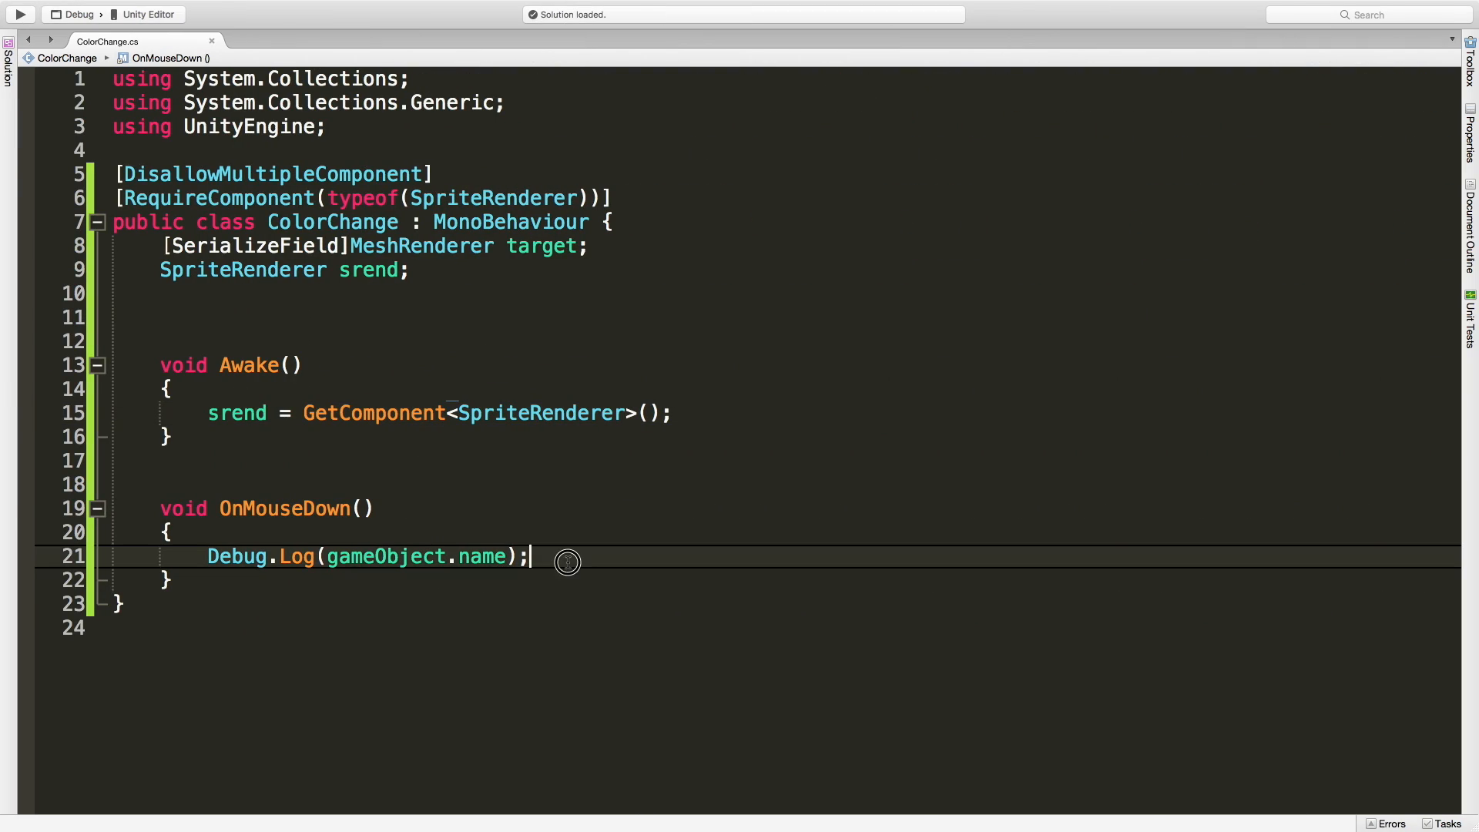
Step: Start a target.material.color = srend.color line in OnMouseDown, then play the scene
key("enter")
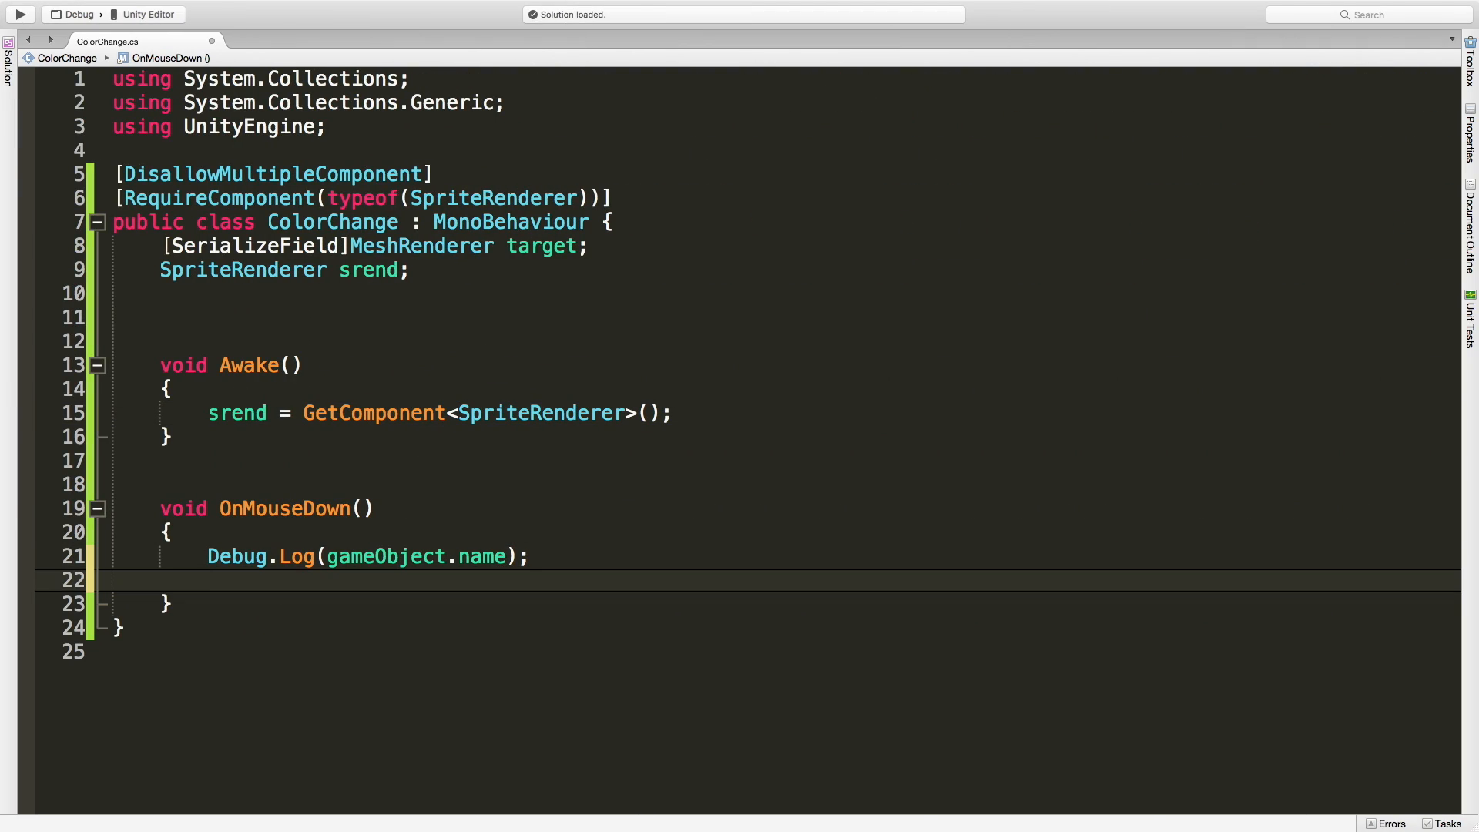
type("target")
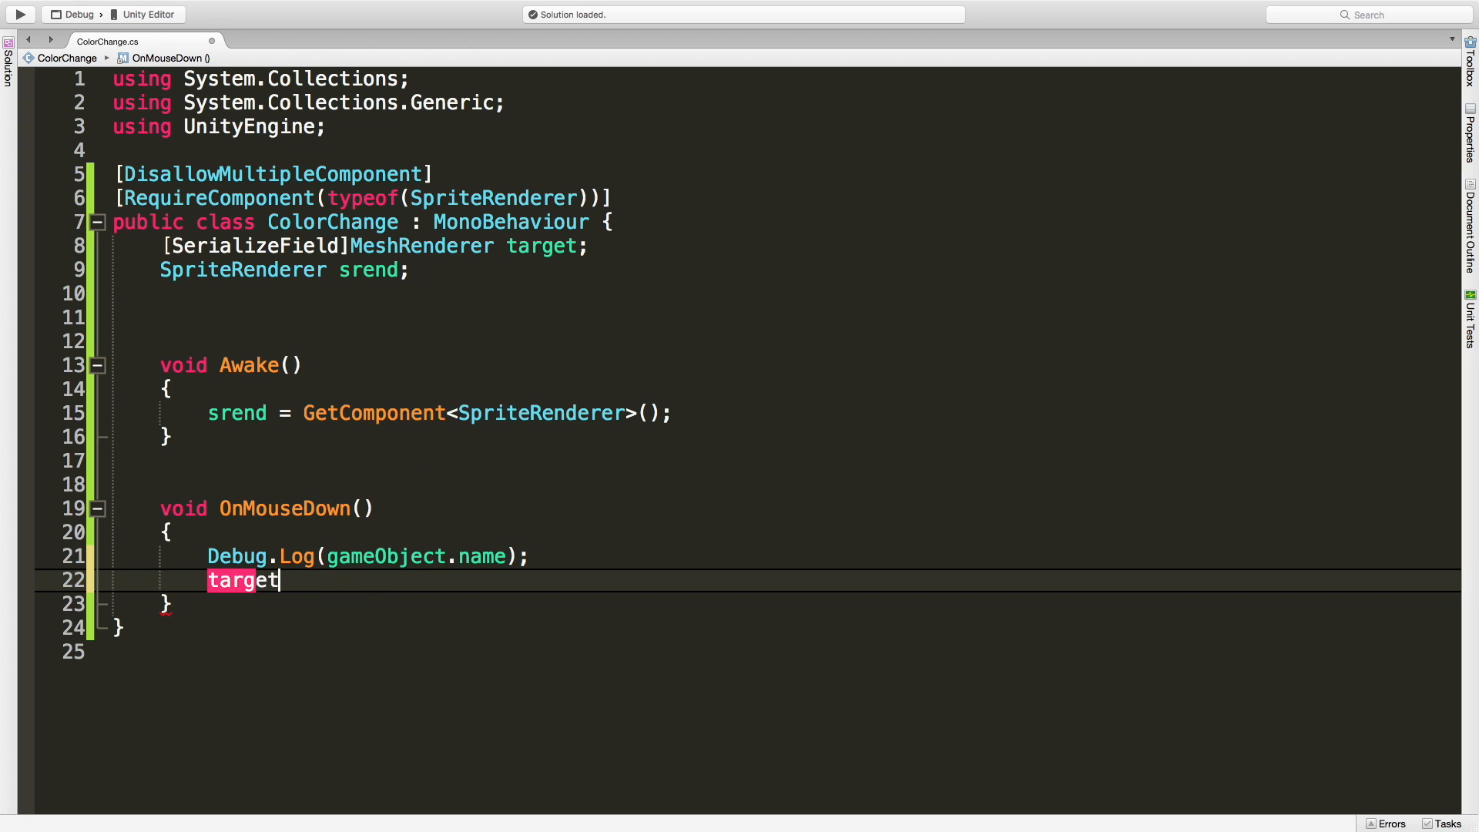
type(".GetCompone")
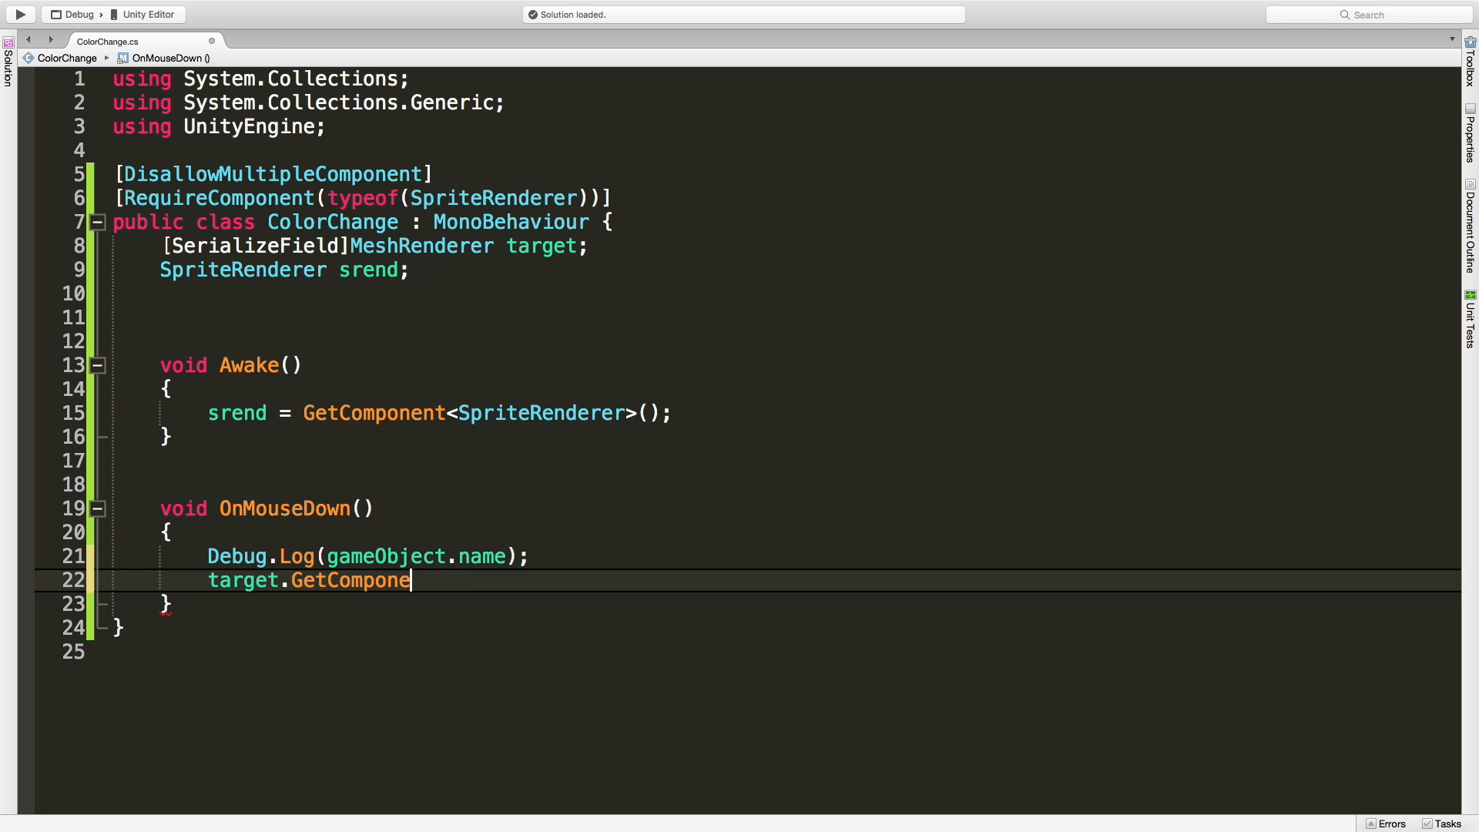
key("backspace")
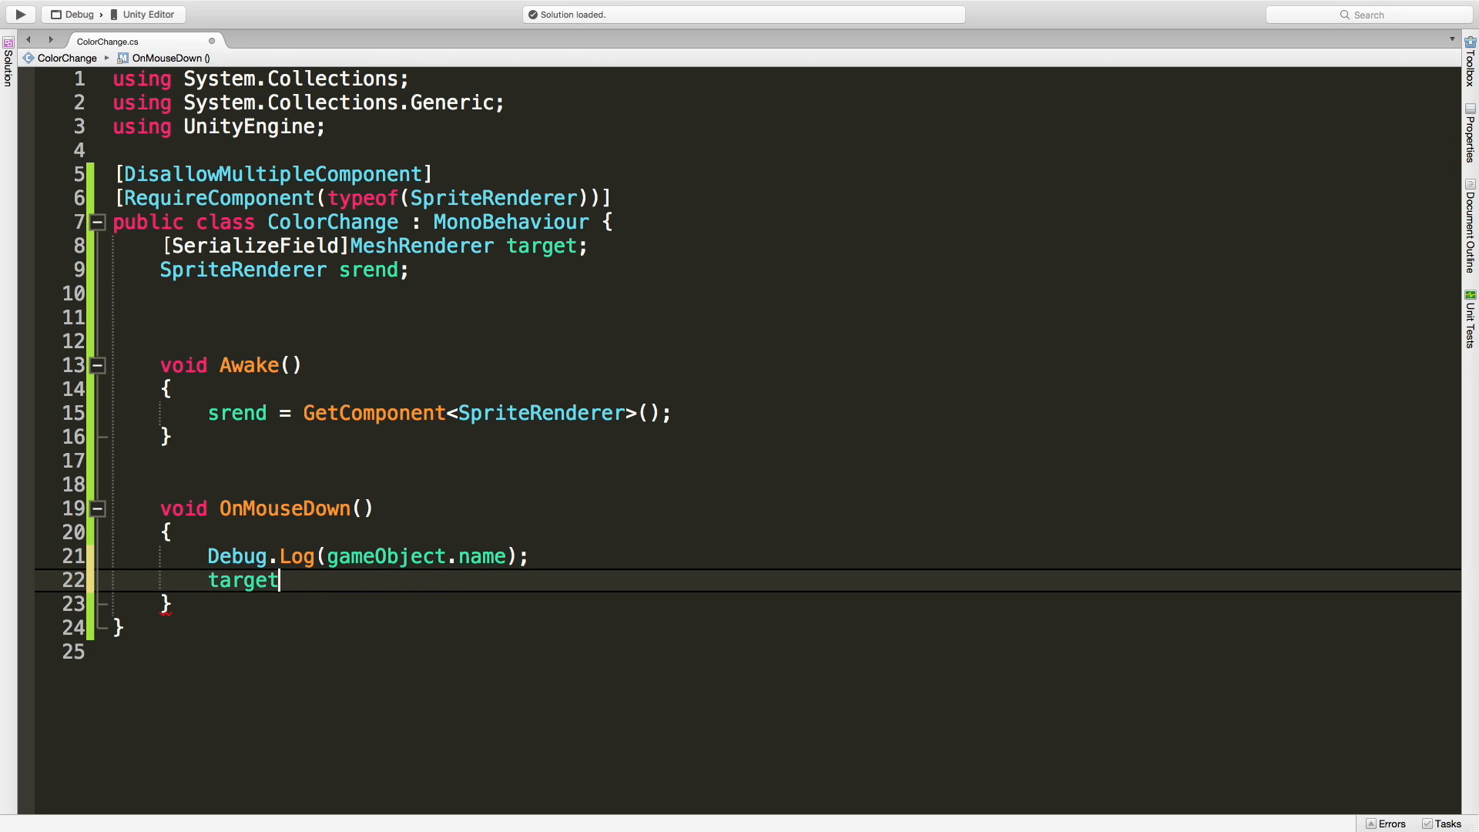
type(".material.color =")
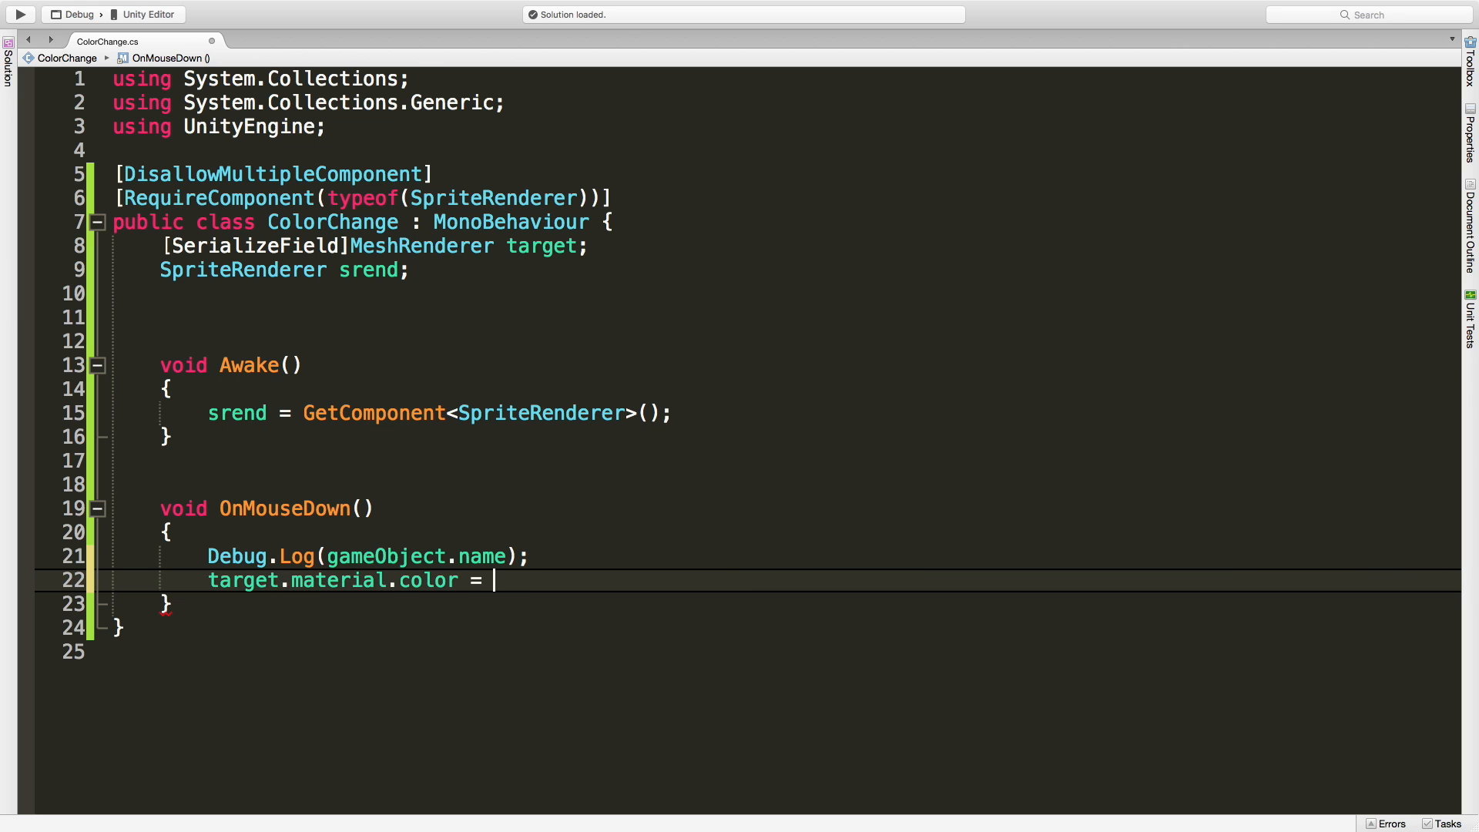
type("srend.")
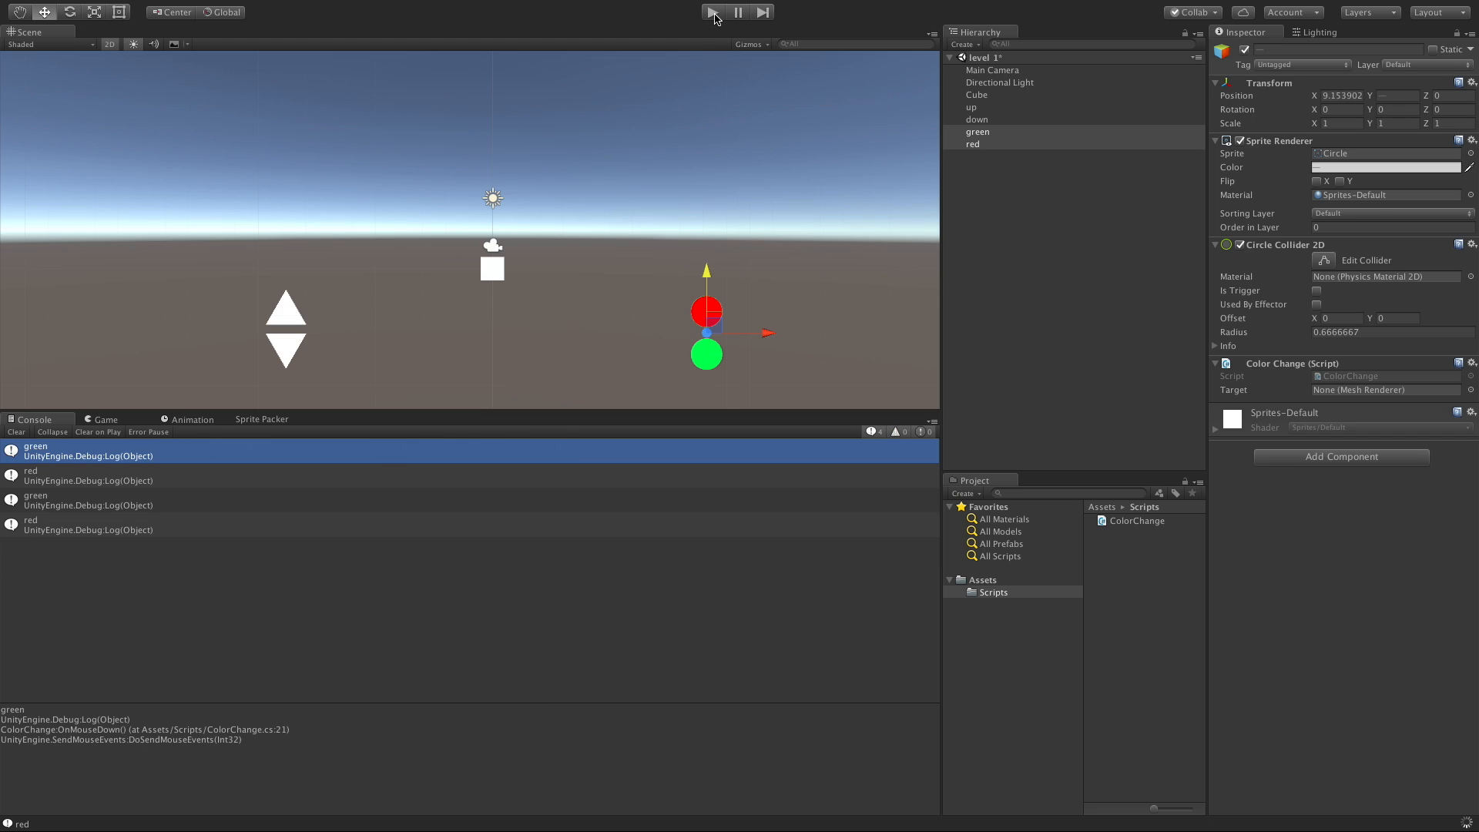
left_click(711, 12)
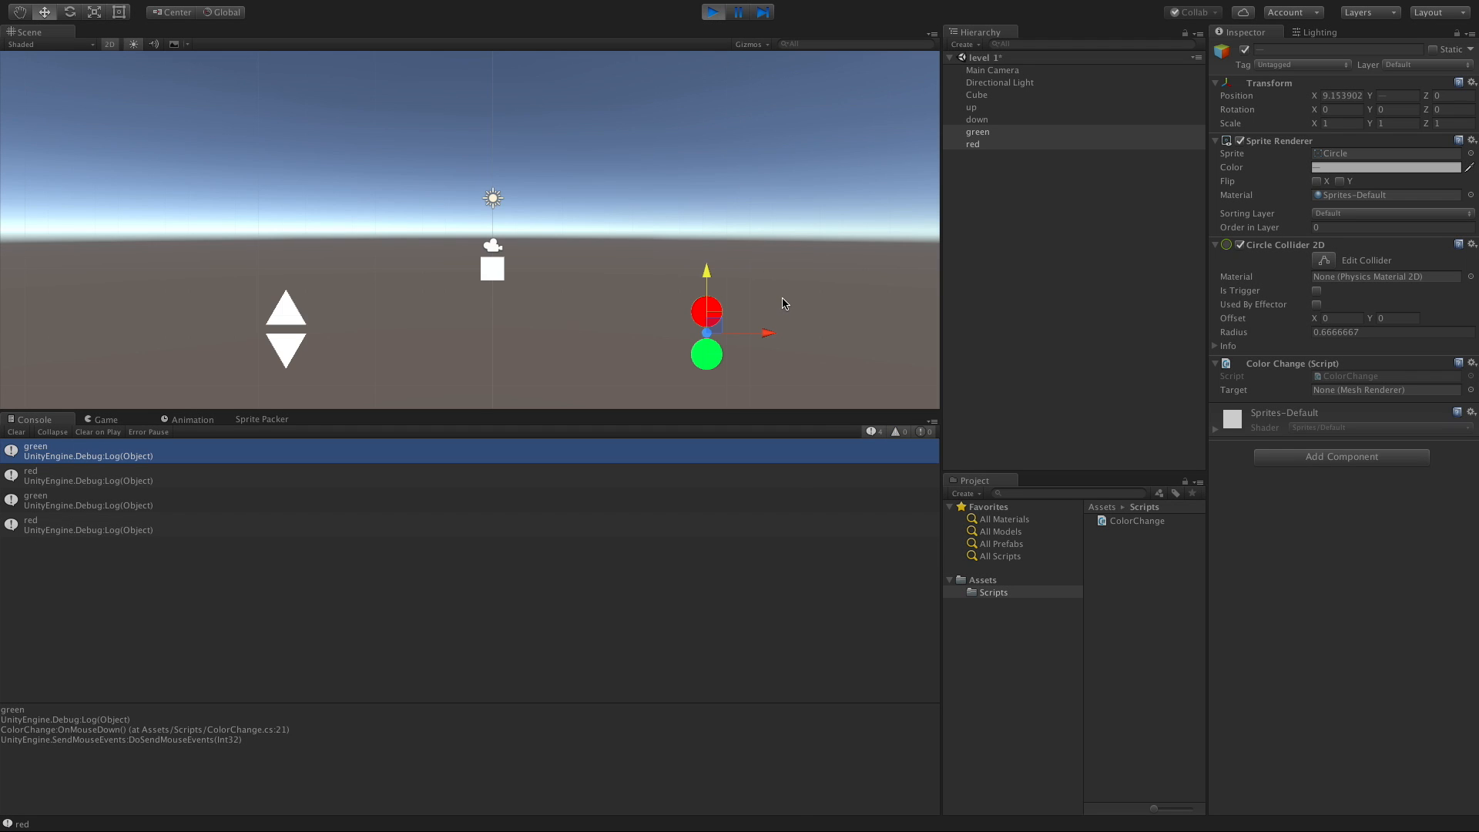
Step: Run the game and tap the green button, then stop, rerun and tap green again
left_click(104, 419)
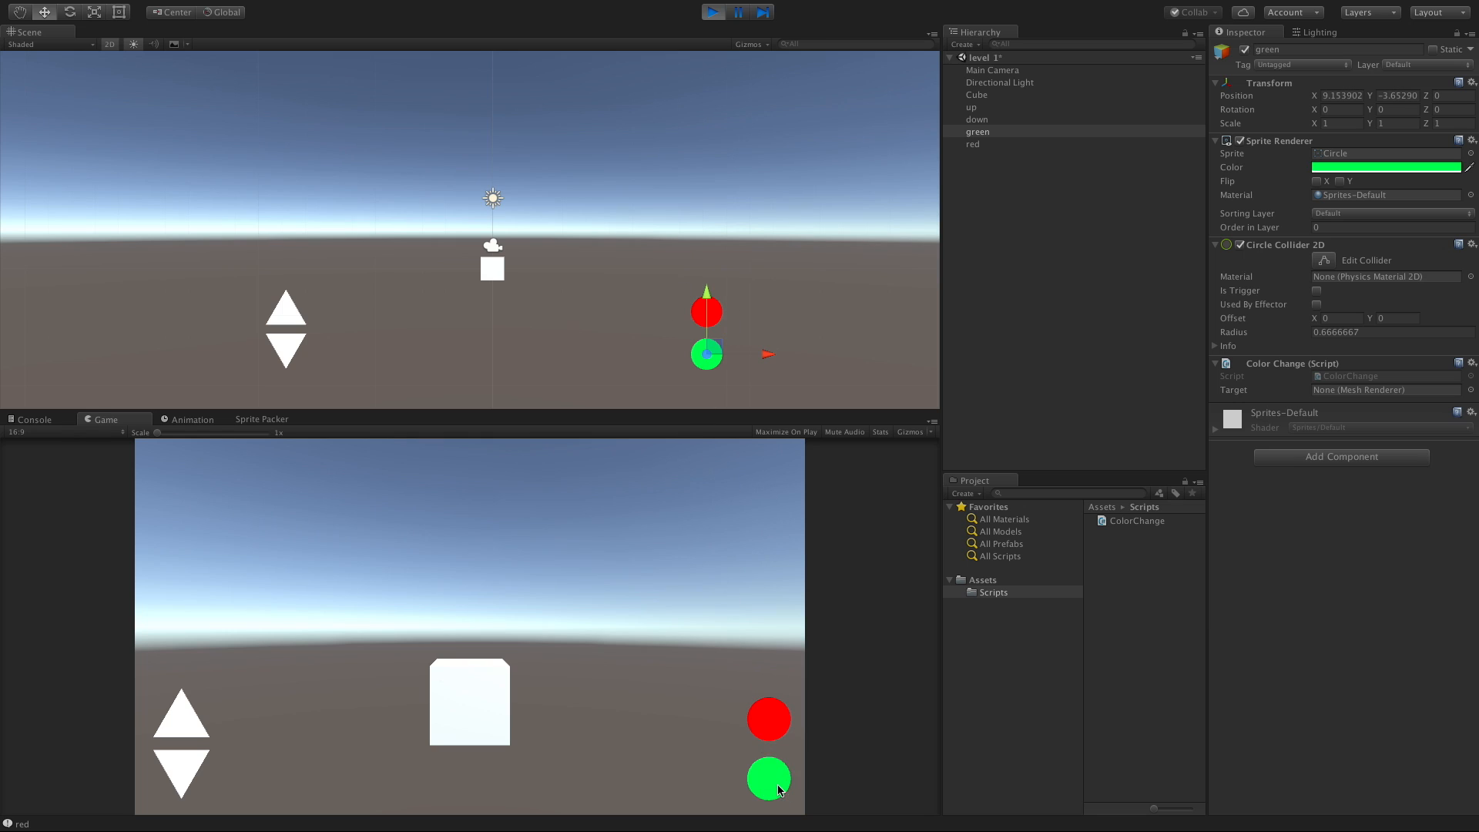
left_click(768, 778)
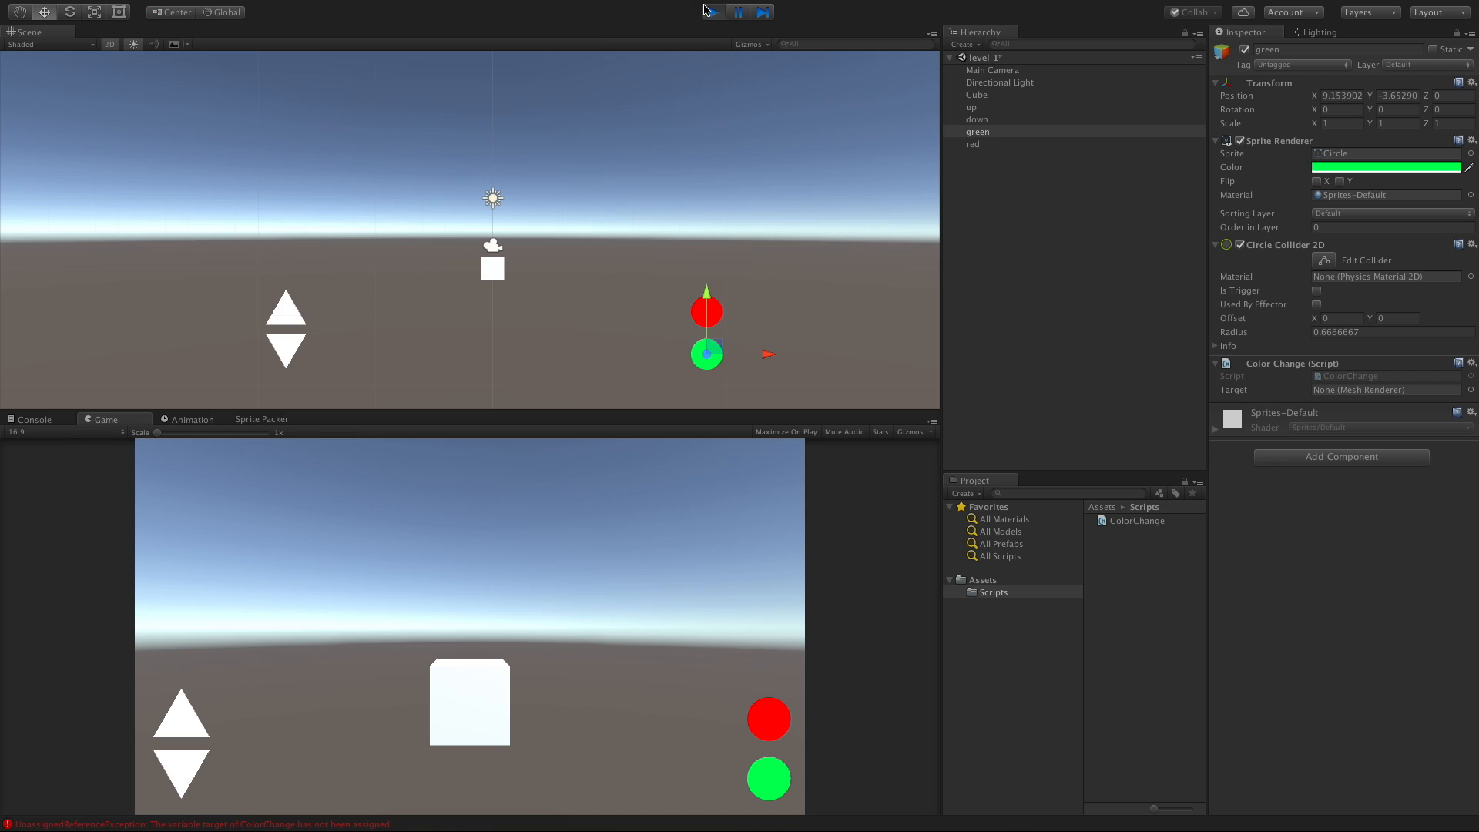
left_click(712, 12)
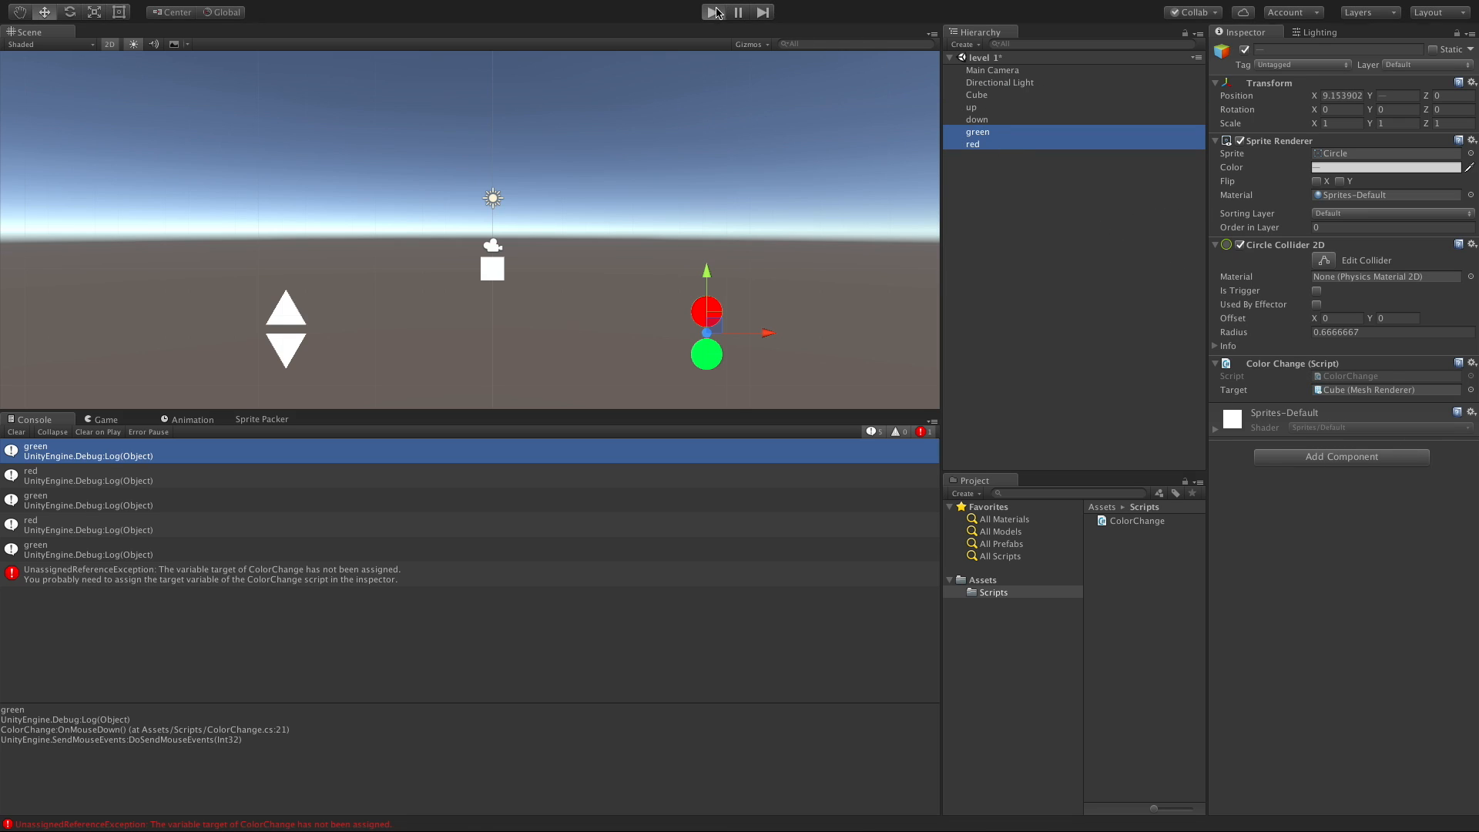
left_click(104, 419)
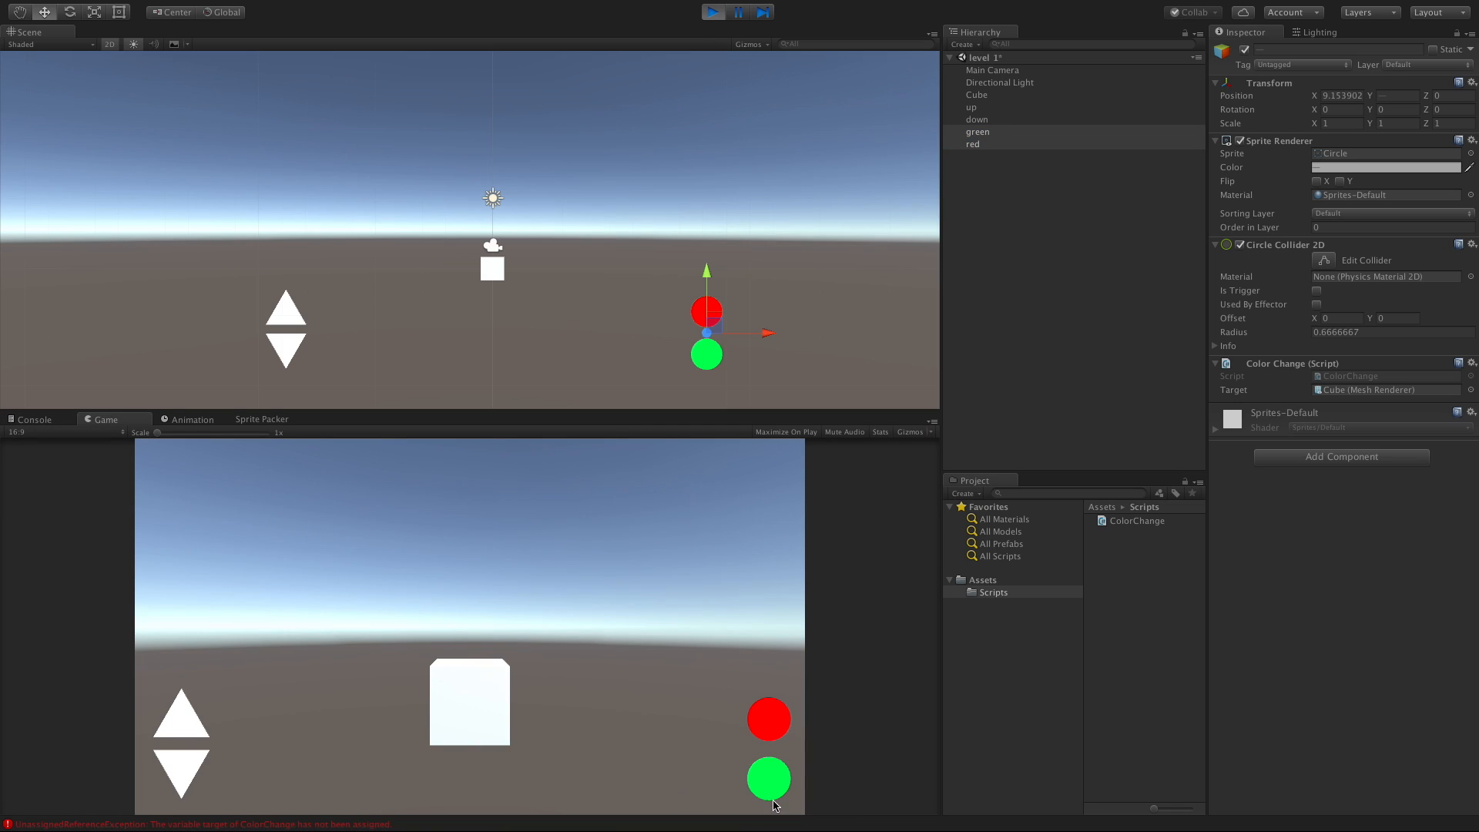
left_click(768, 718)
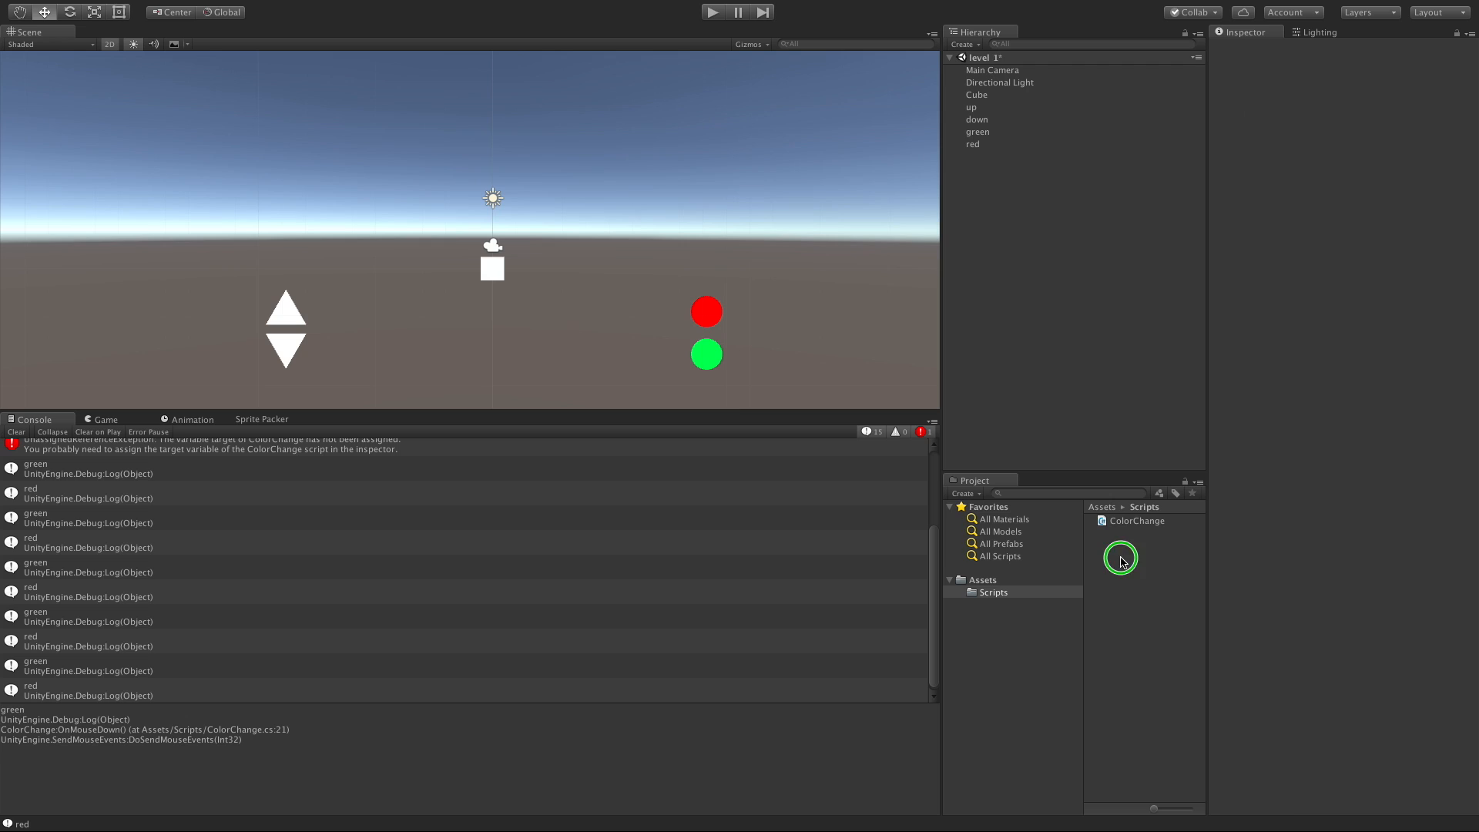
Step: Add a MoveCube C# script via Create > C# Script and open it in MonoDevelop
right_click(1121, 558)
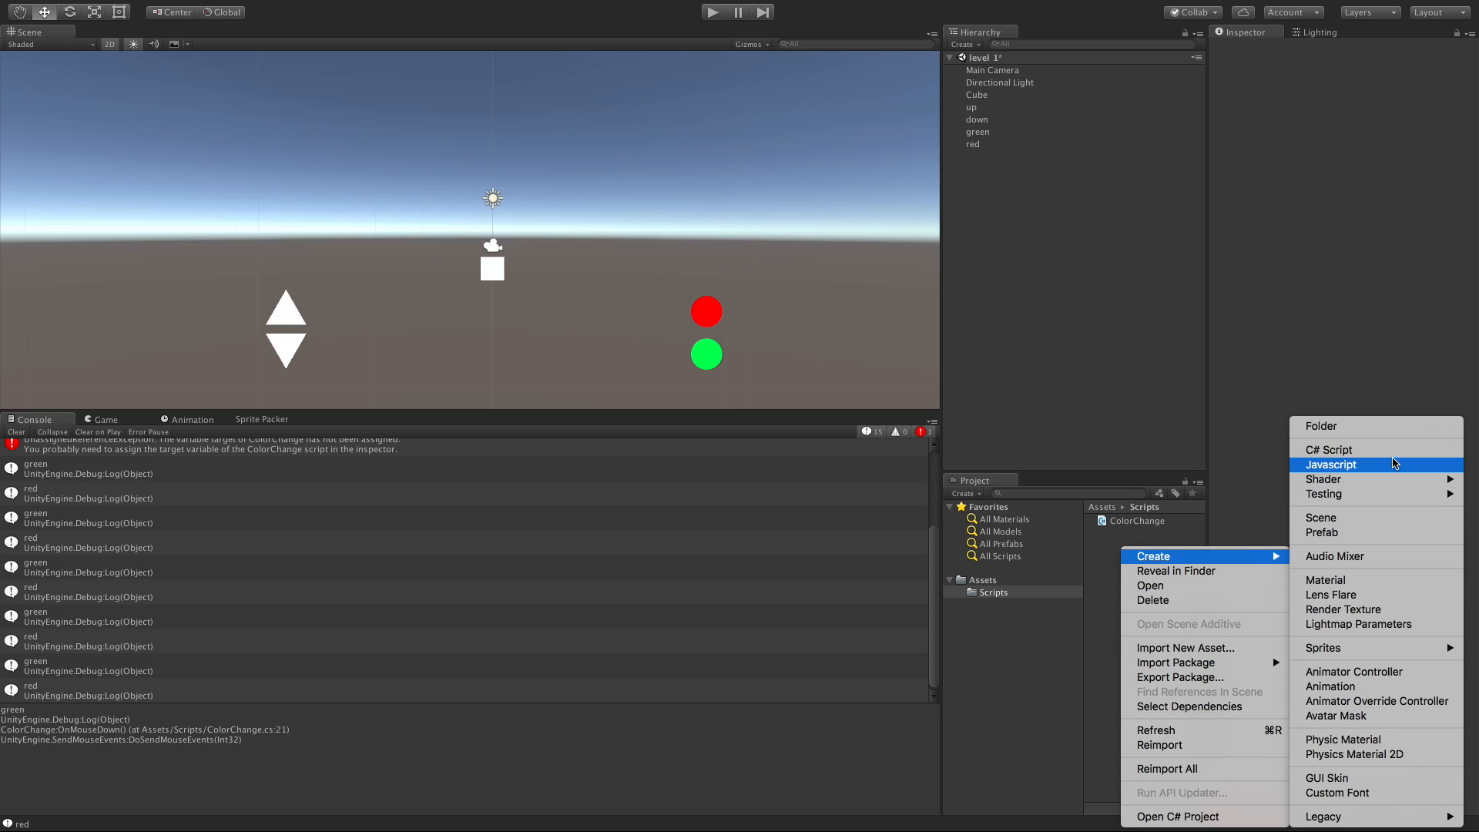
left_click(1331, 464)
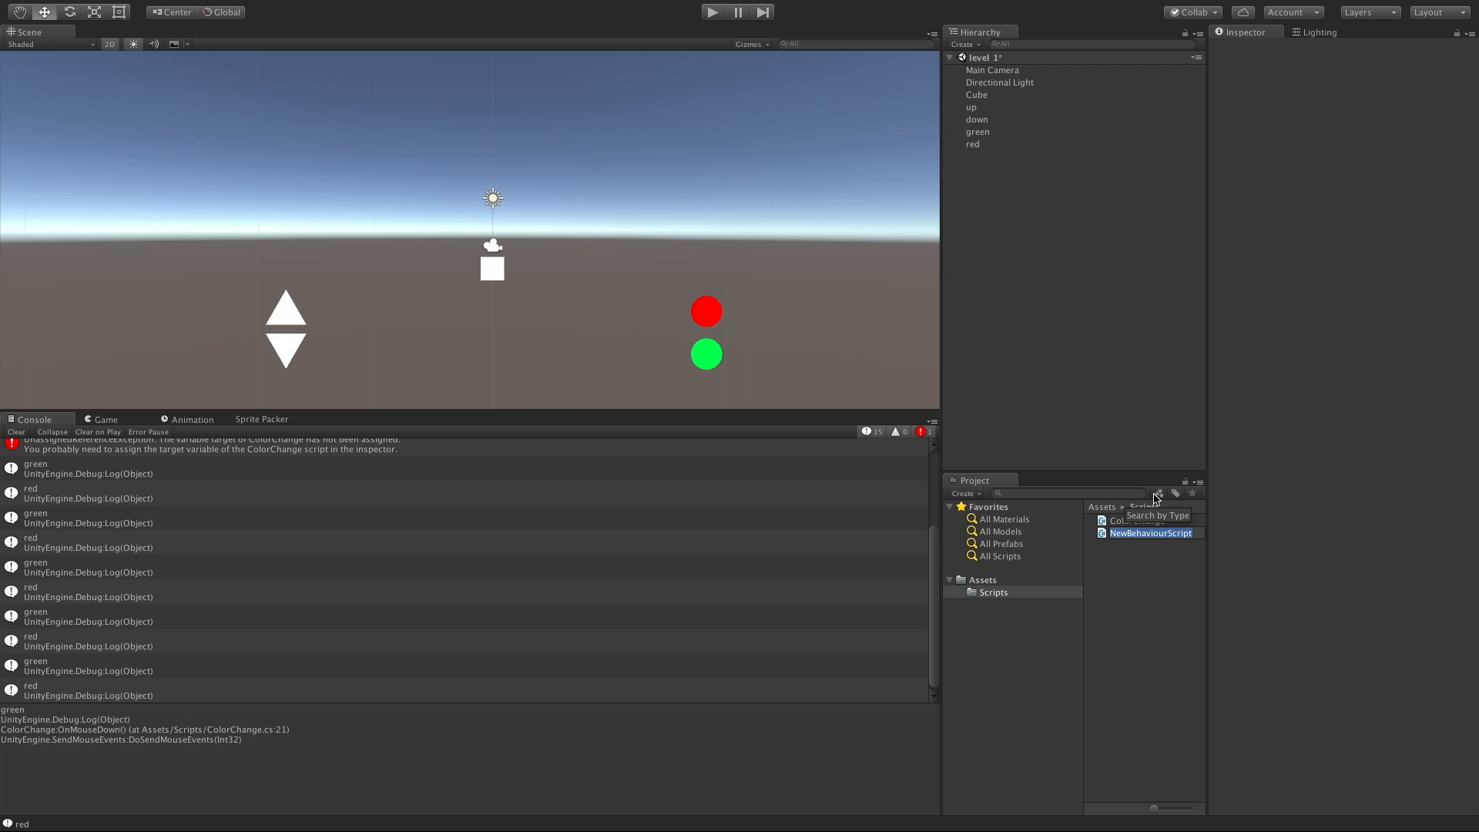
type("MoveCube")
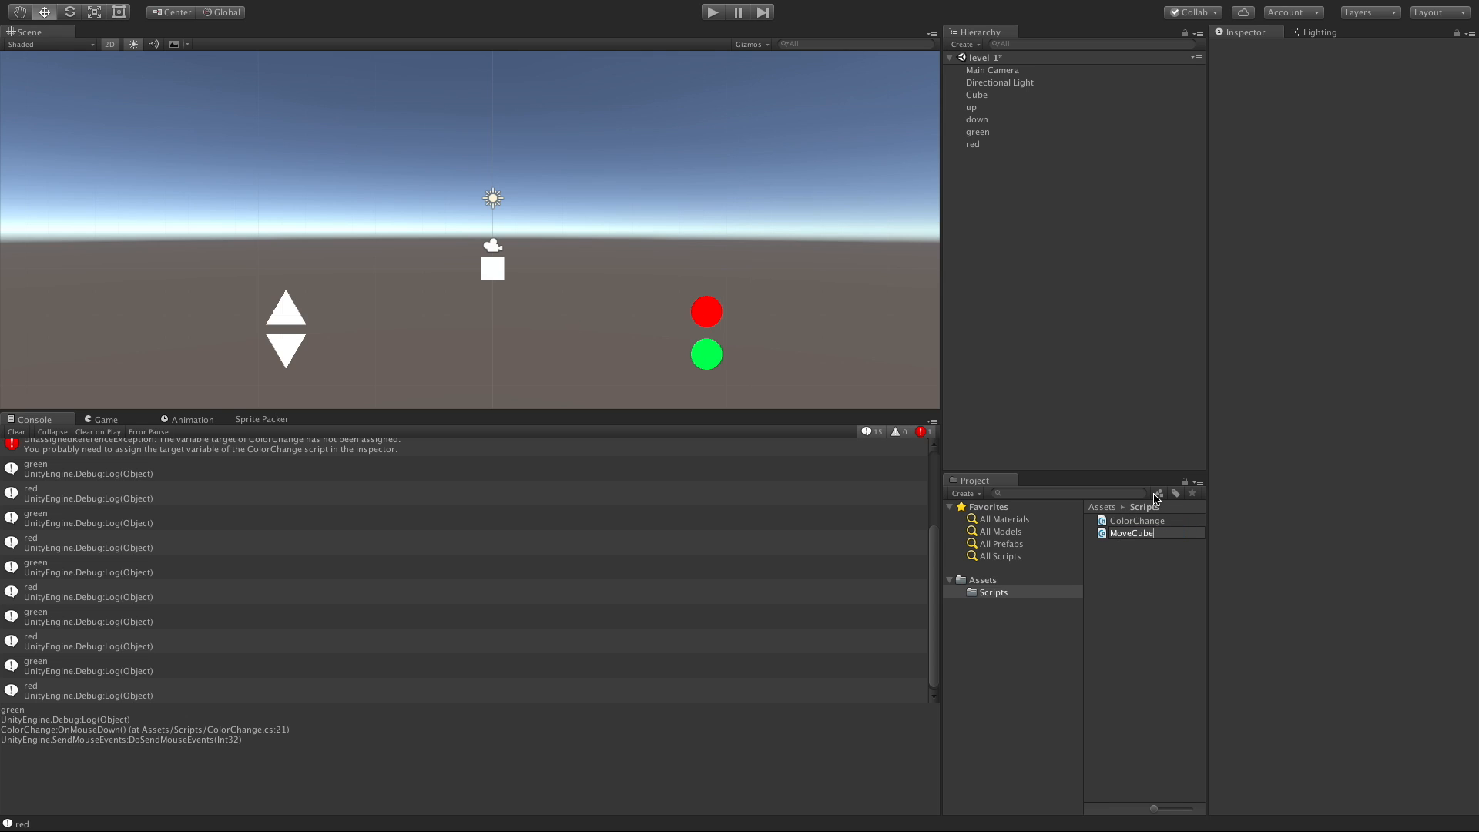
left_click(1130, 533)
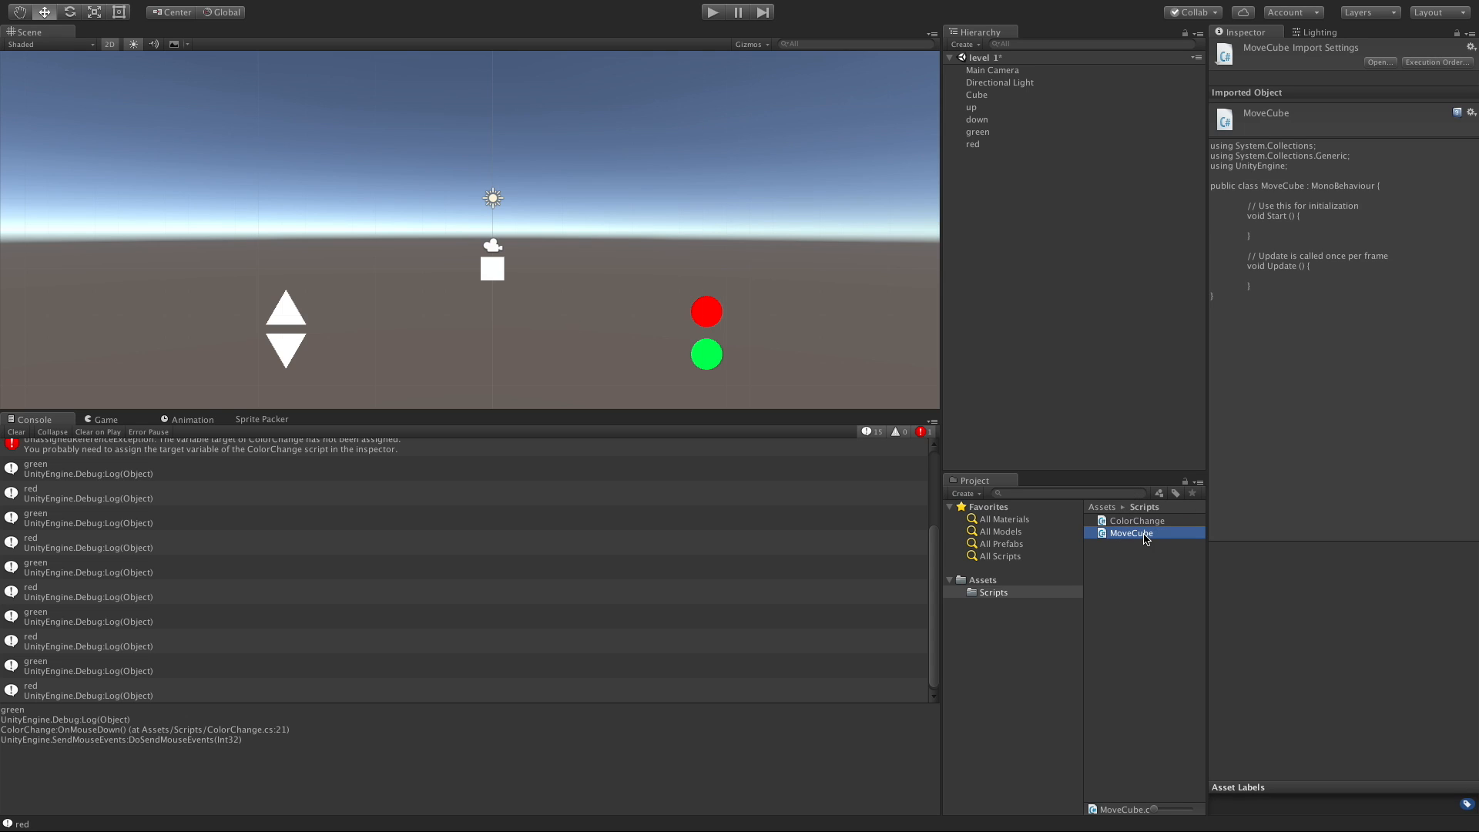
double_click(1130, 532)
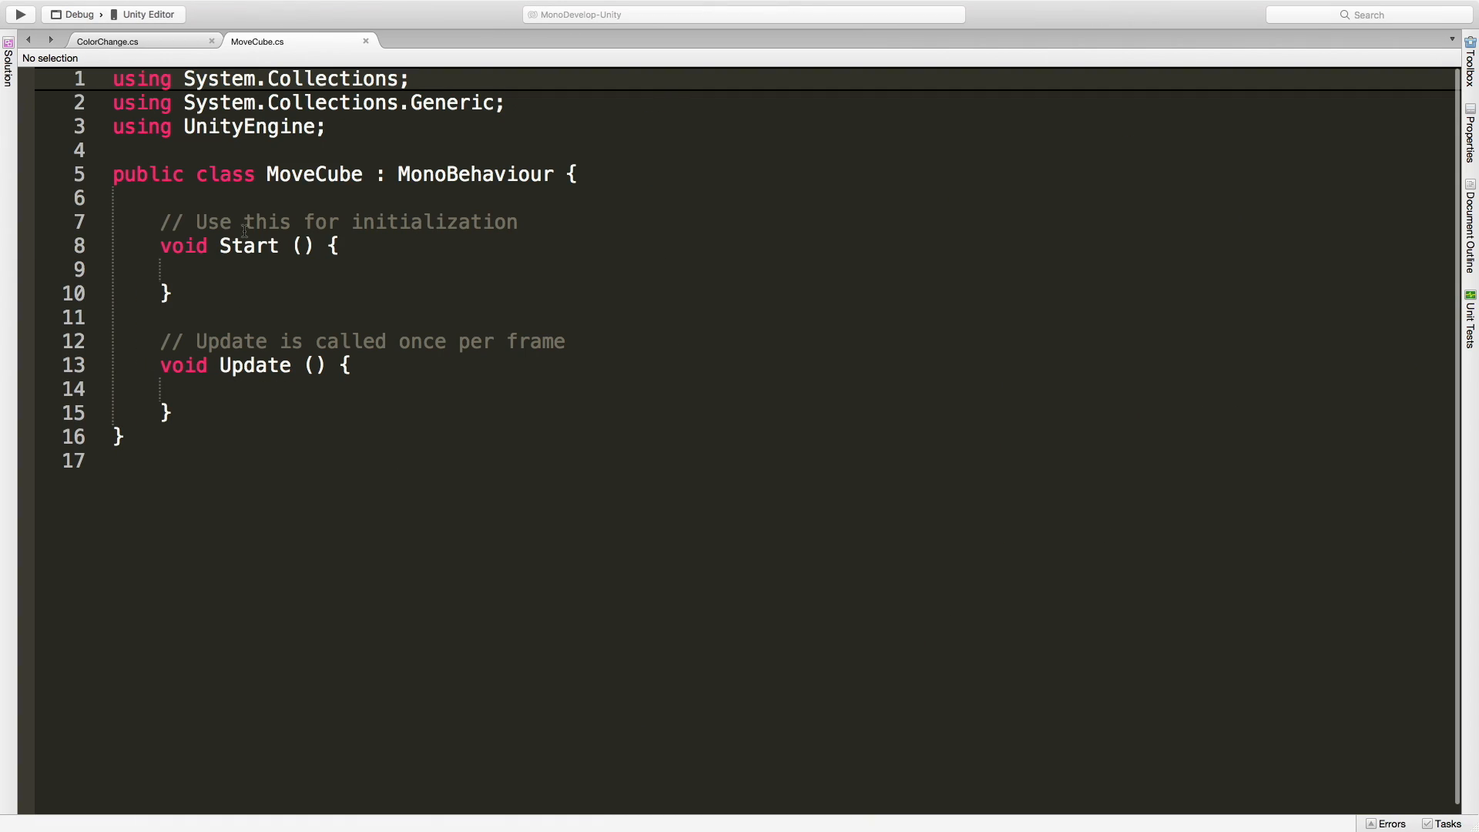
Step: Clear MoveCube's Start and Update, and declare public enum Direction { UP, DOWN } below the class
left_click(113, 198)
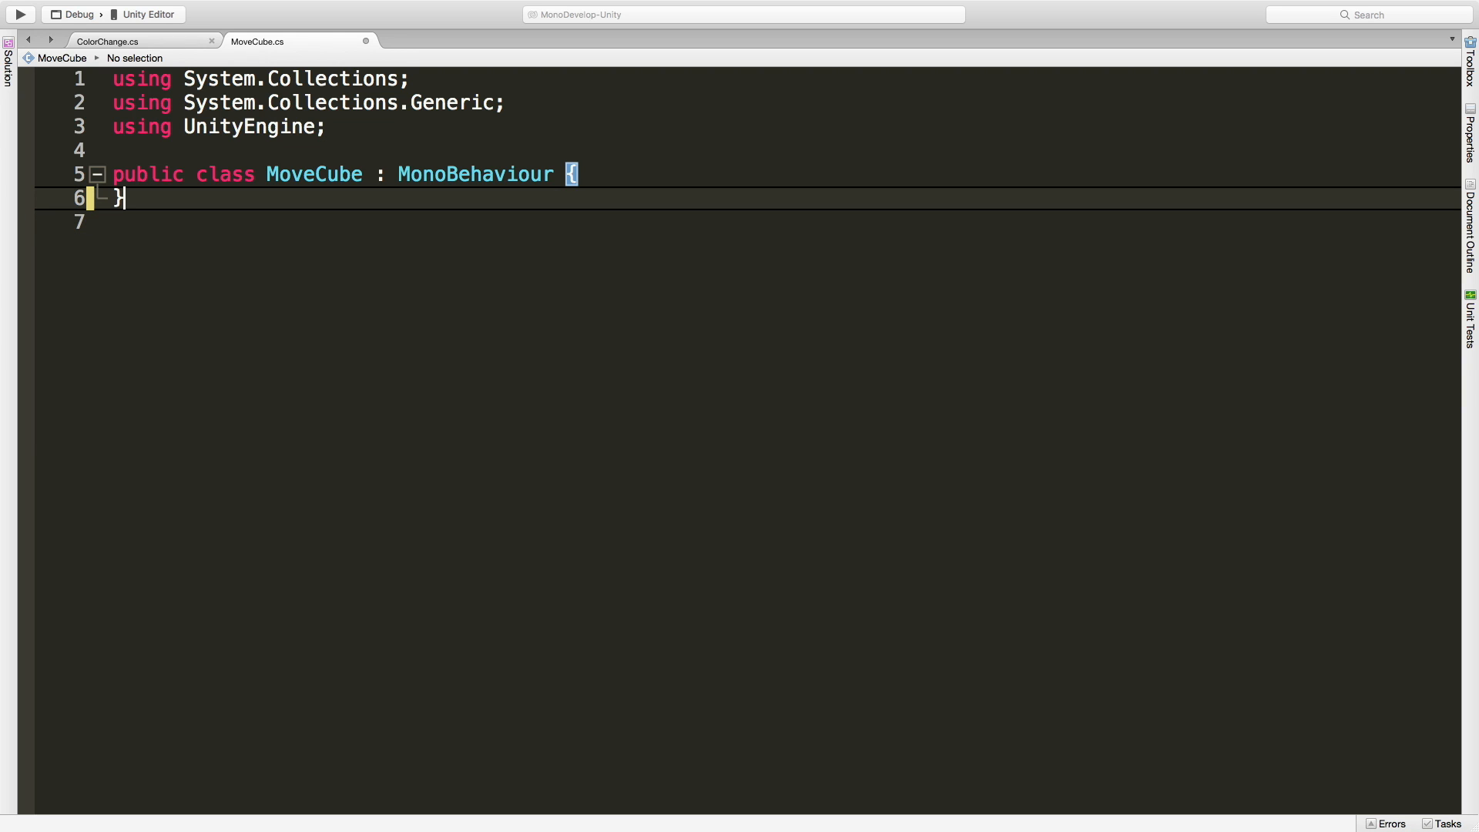
key("enter")
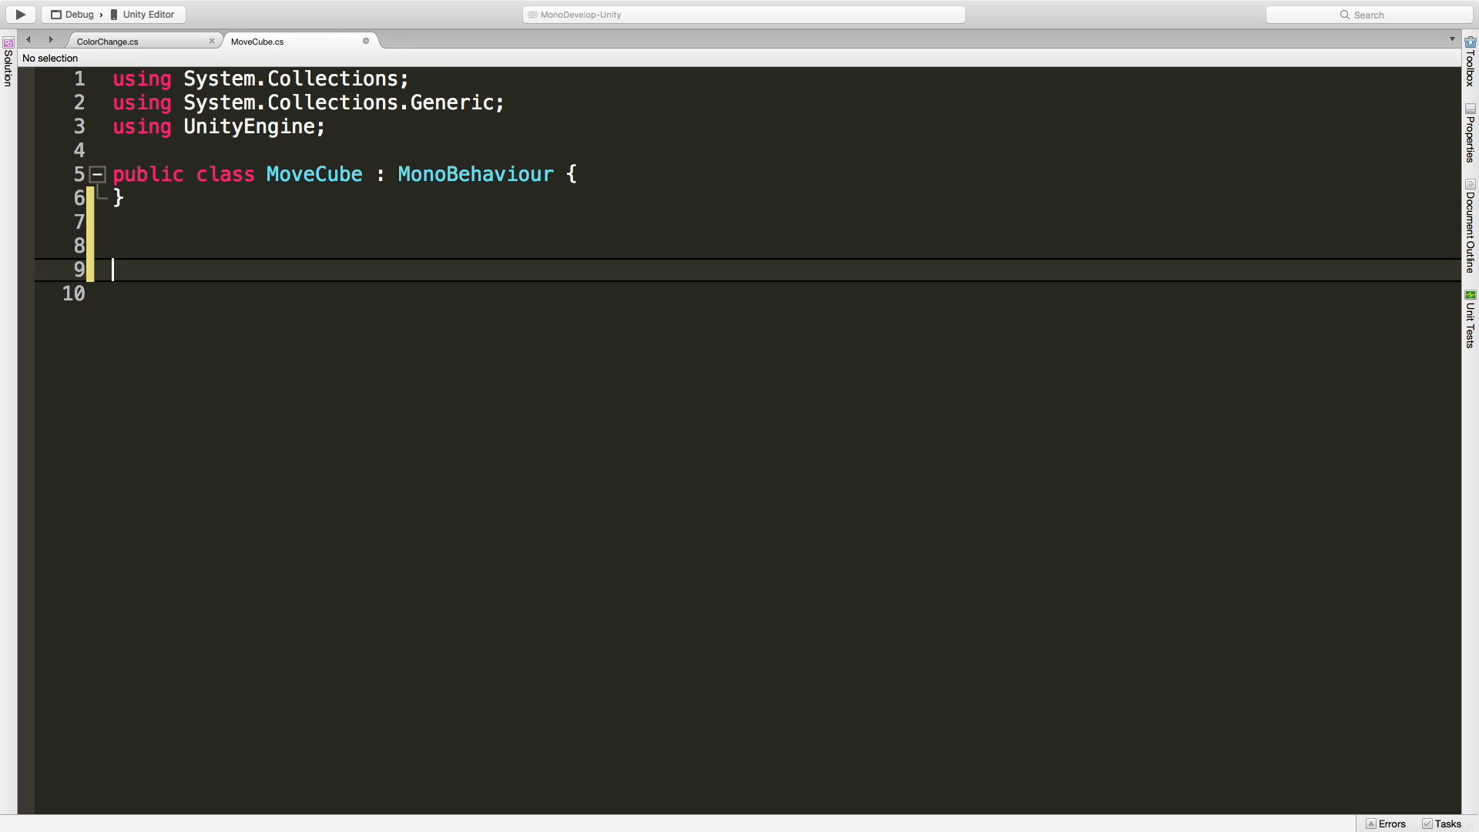
type("public enum Direc")
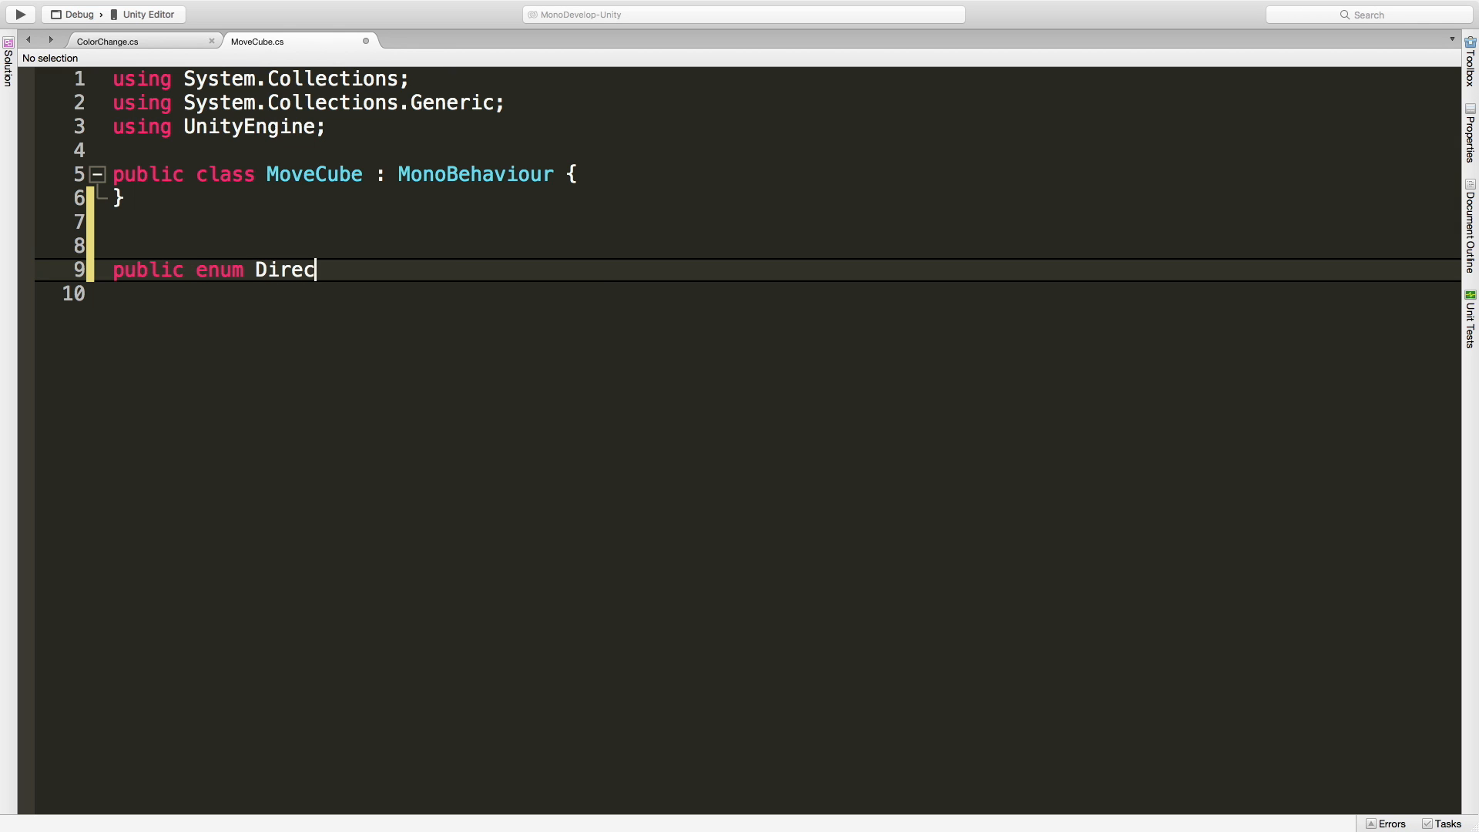
type("tion")
left_click(782, 294)
type("{")
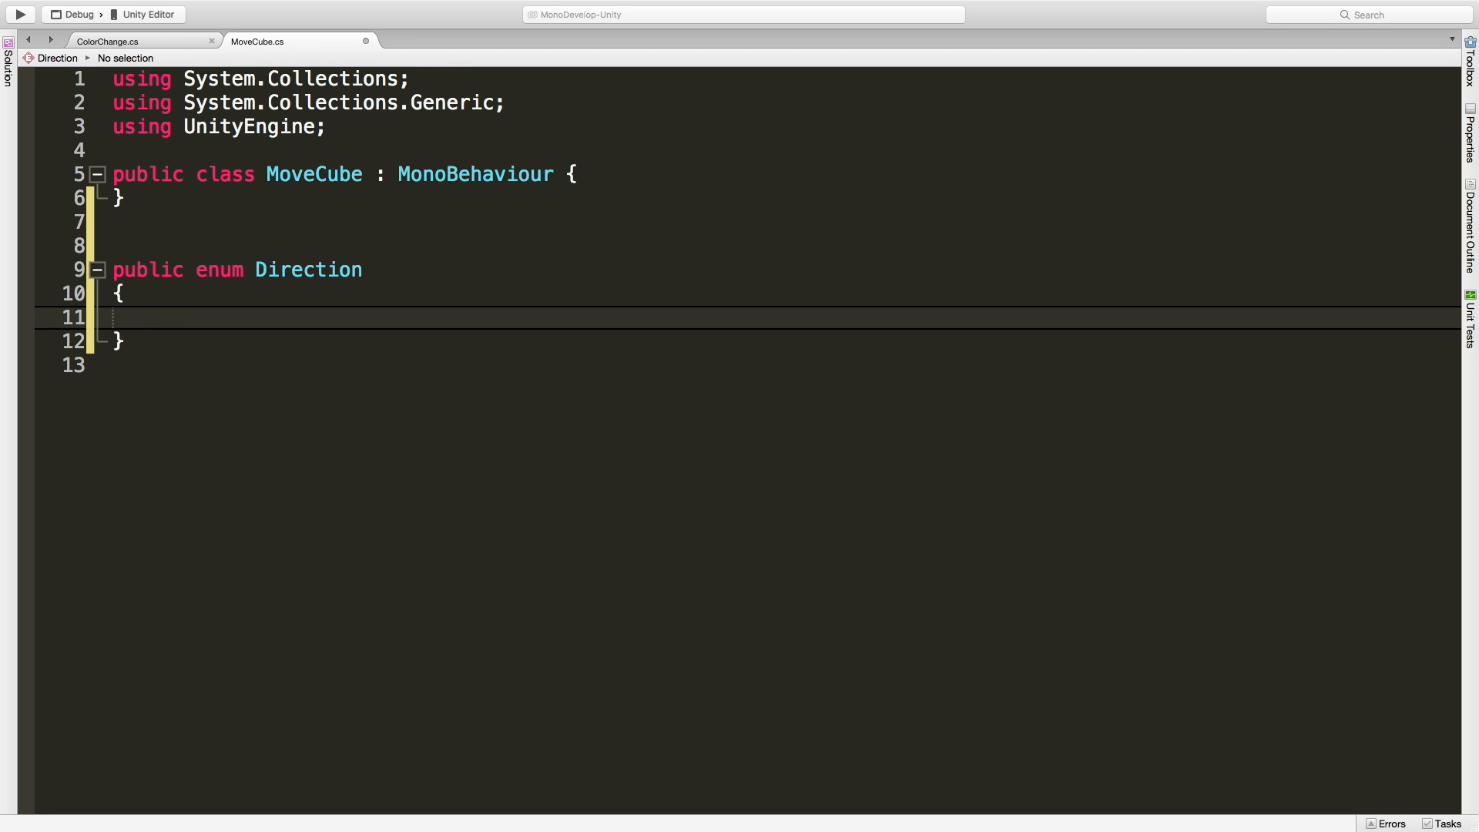
type("UP,")
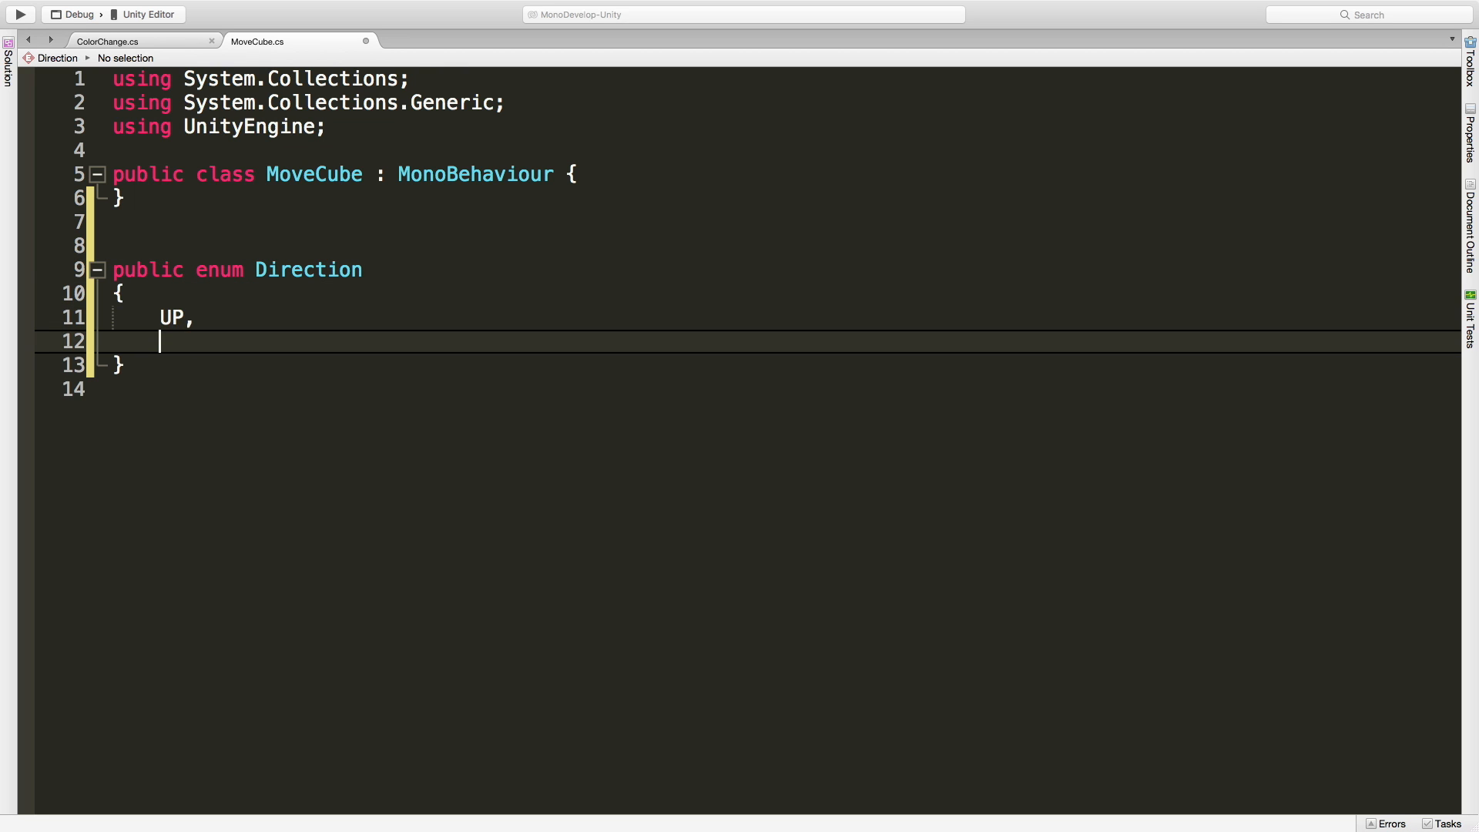
type("DOWN")
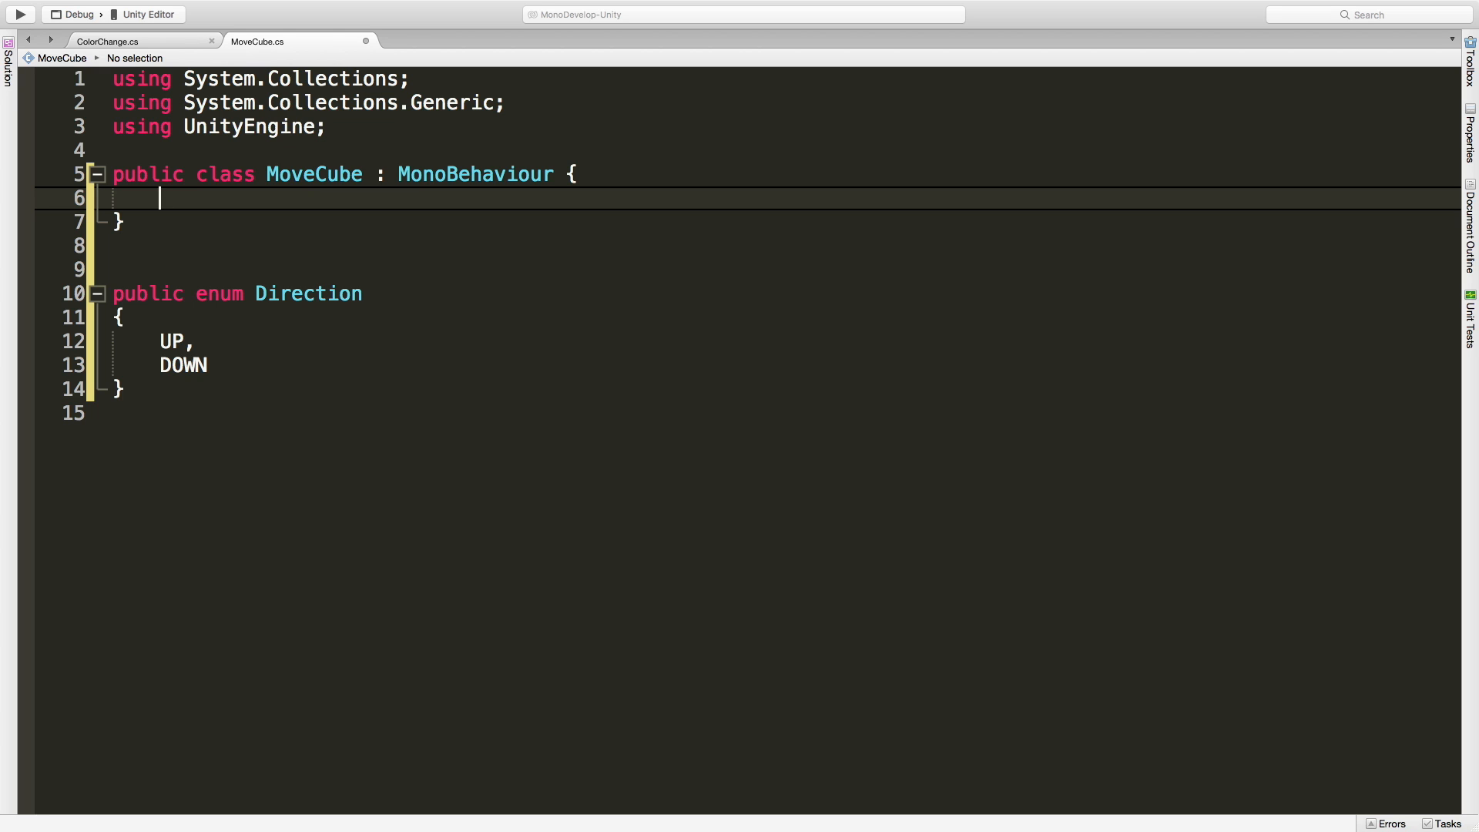
Step: Add a [SerializeField] Direction dir field to the MoveCube class
type("[SerializeField]")
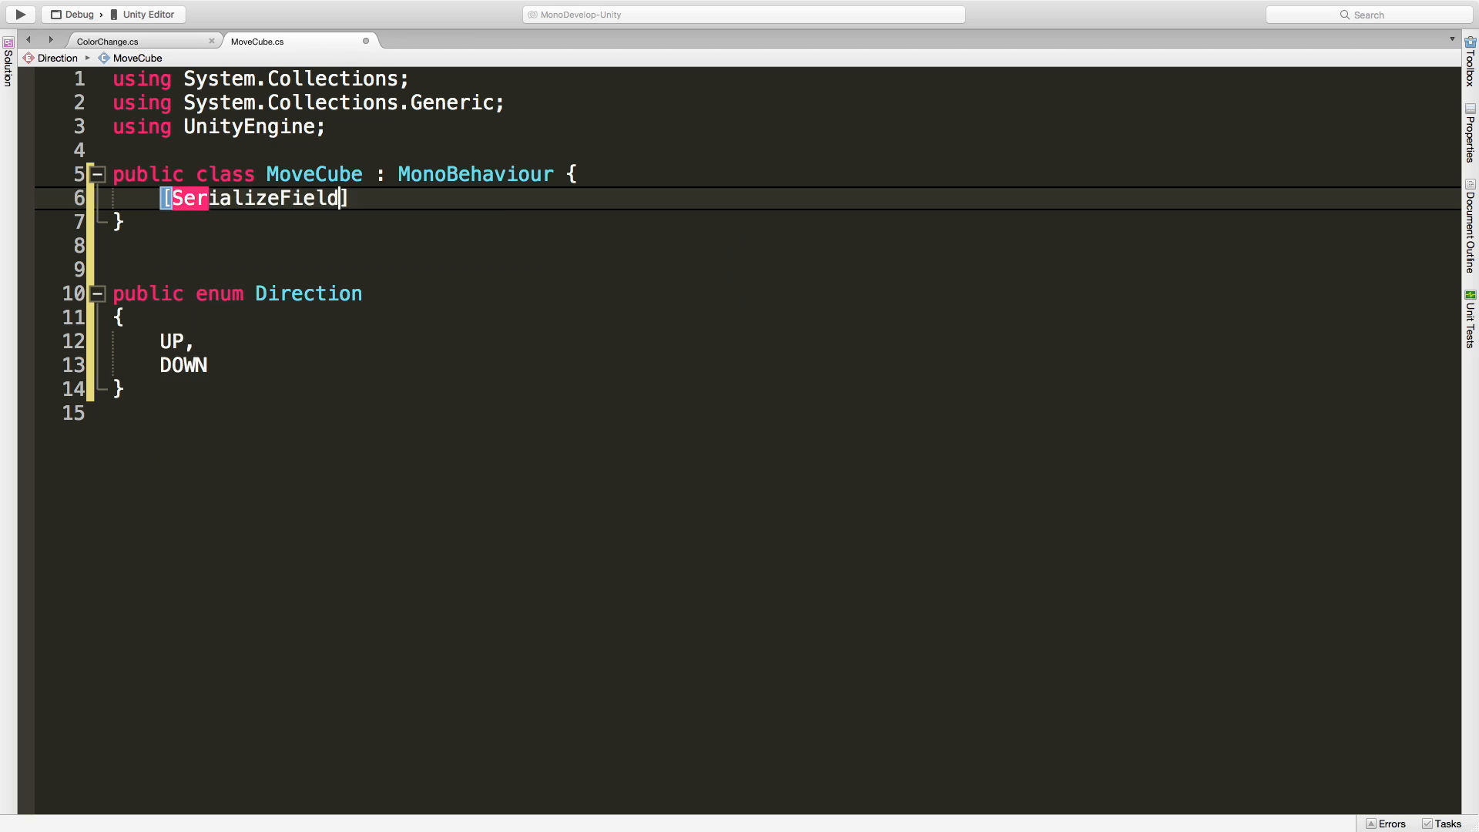
type("Direction Direction")
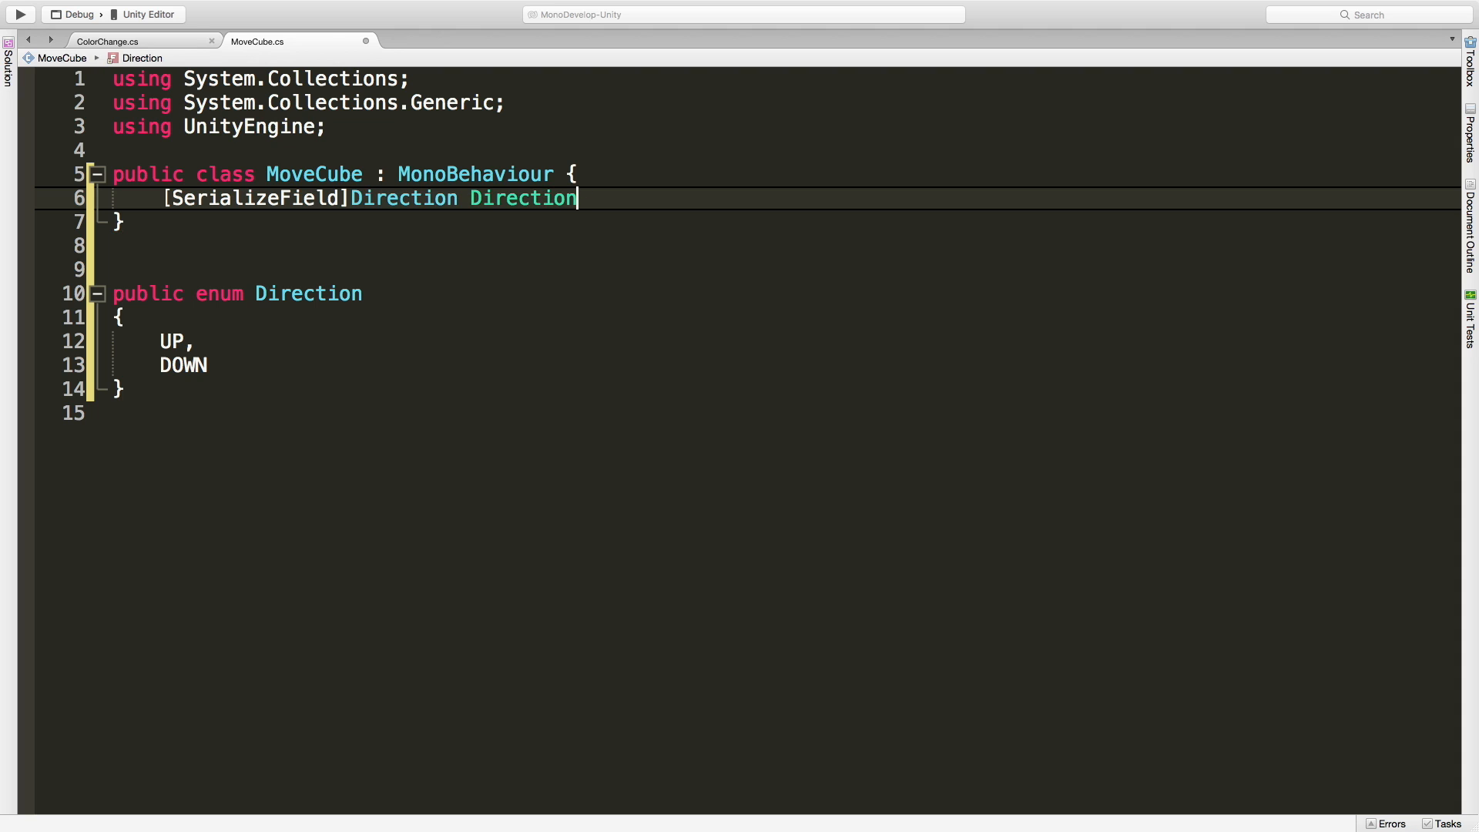
key("BackSpace")
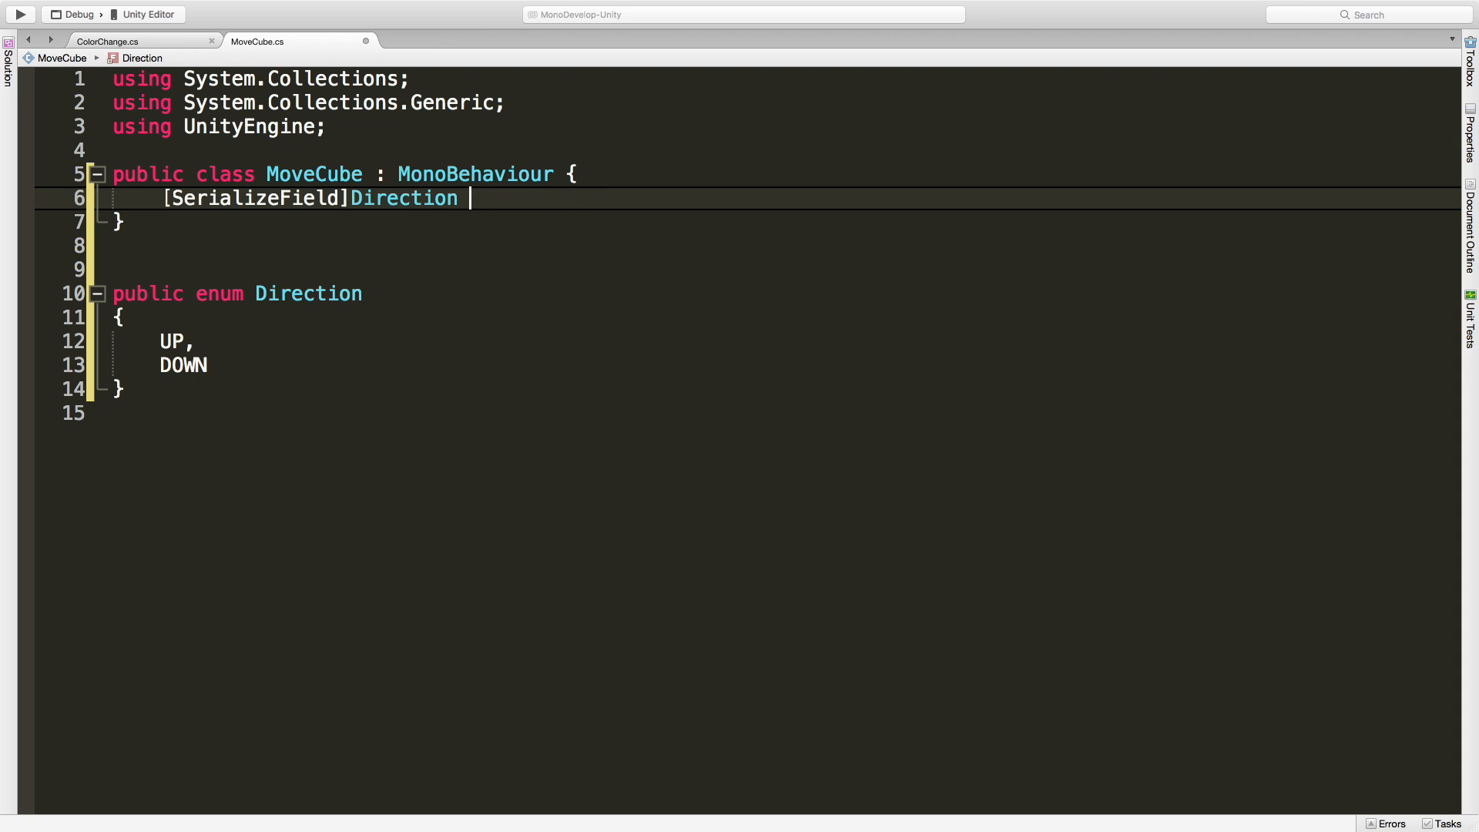
type("dir")
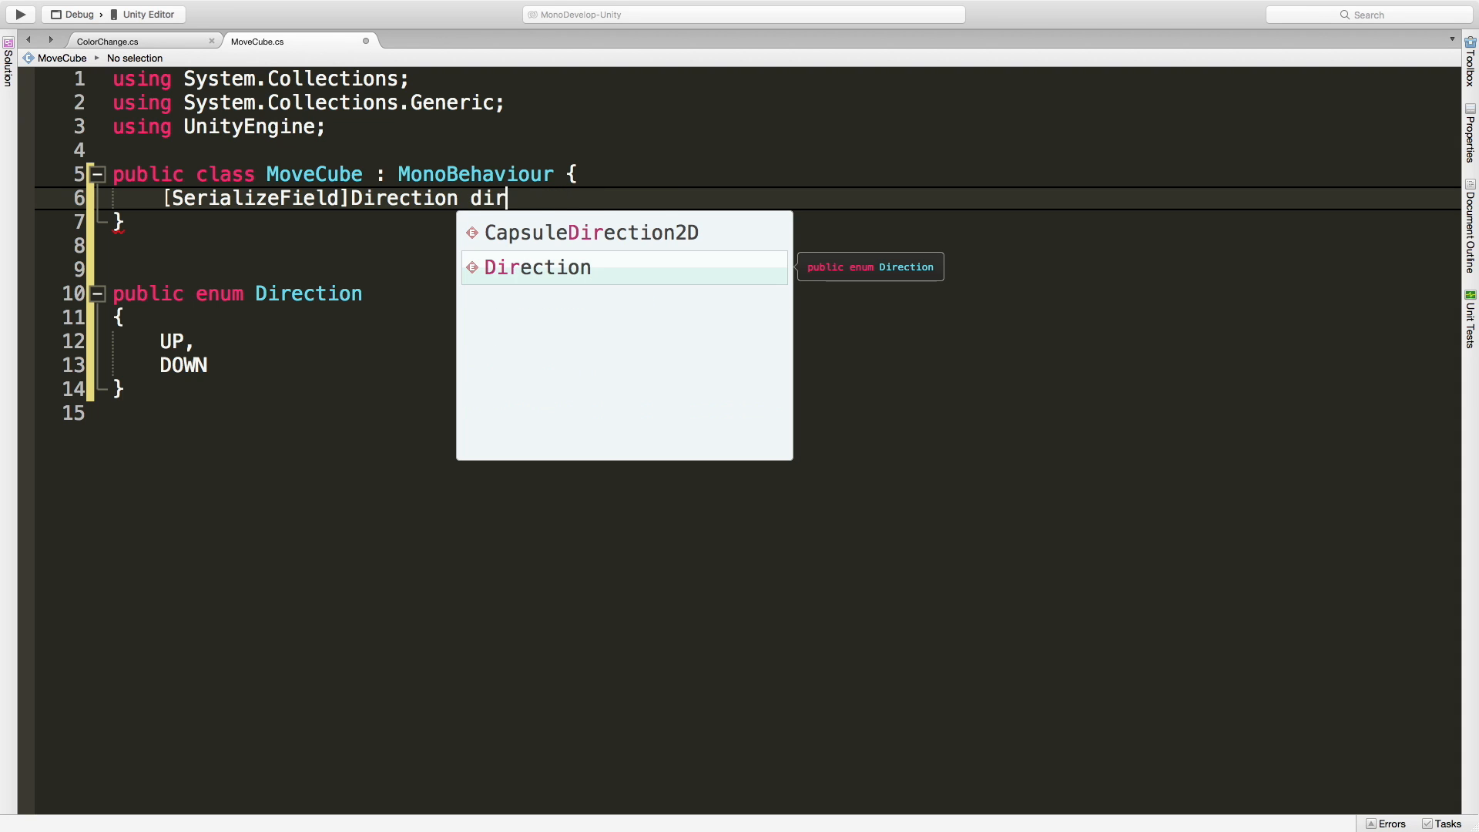
type(";")
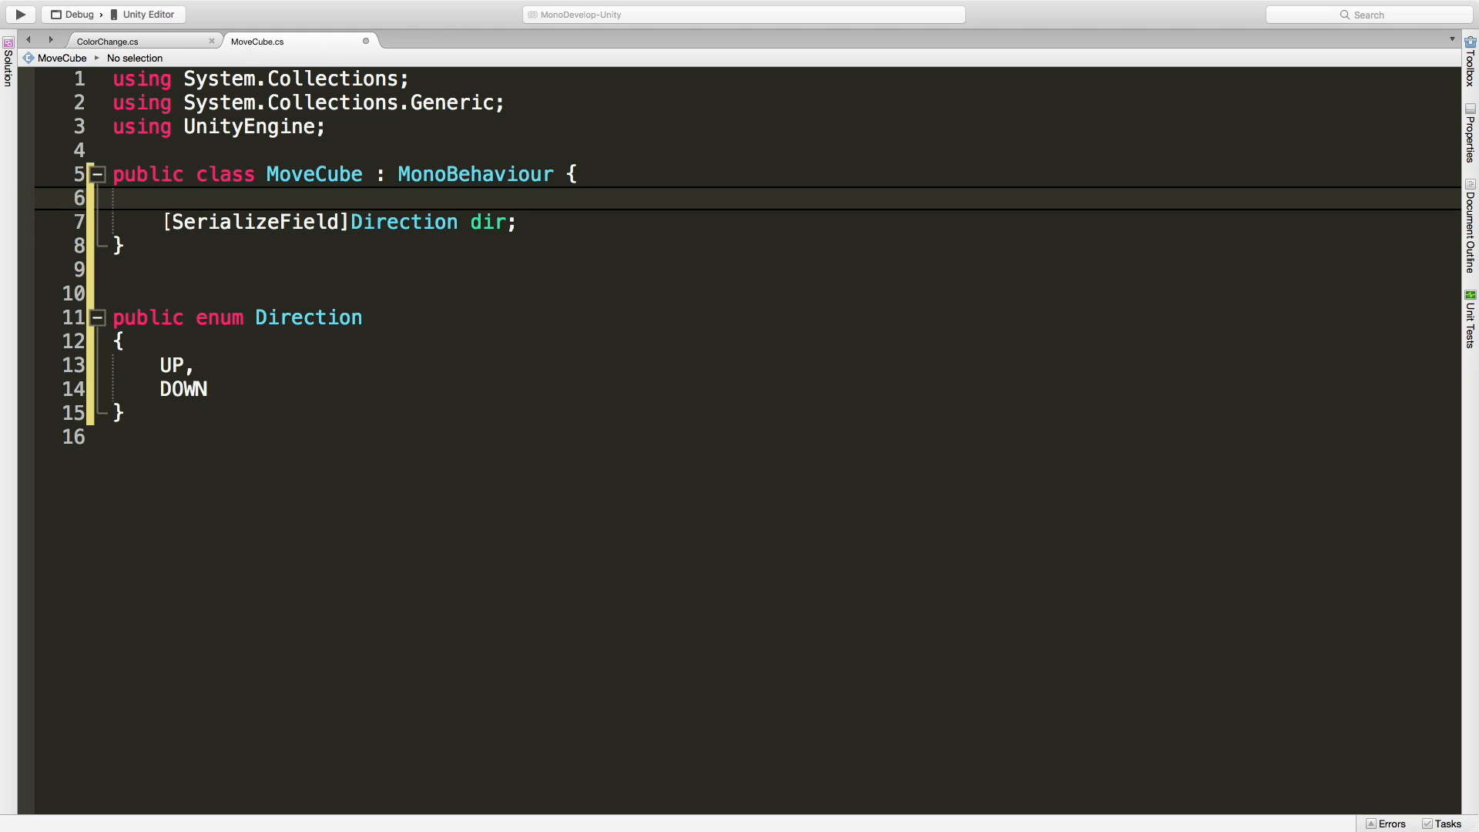
Step: Add a serialized Transform target field and [DisallowMultipleComponent], then begin a void method
type("[SerializeField")
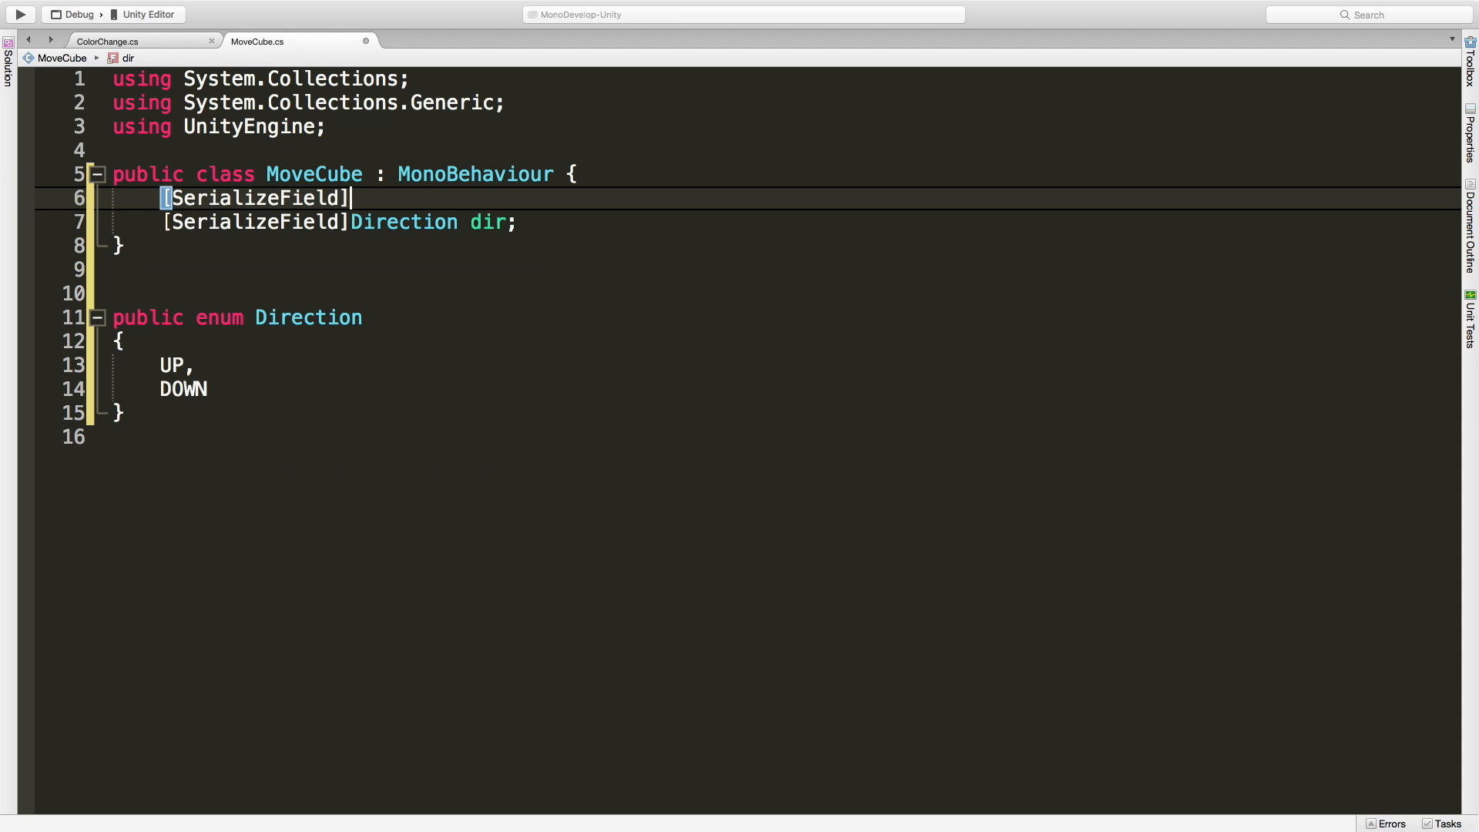
type("Transform t")
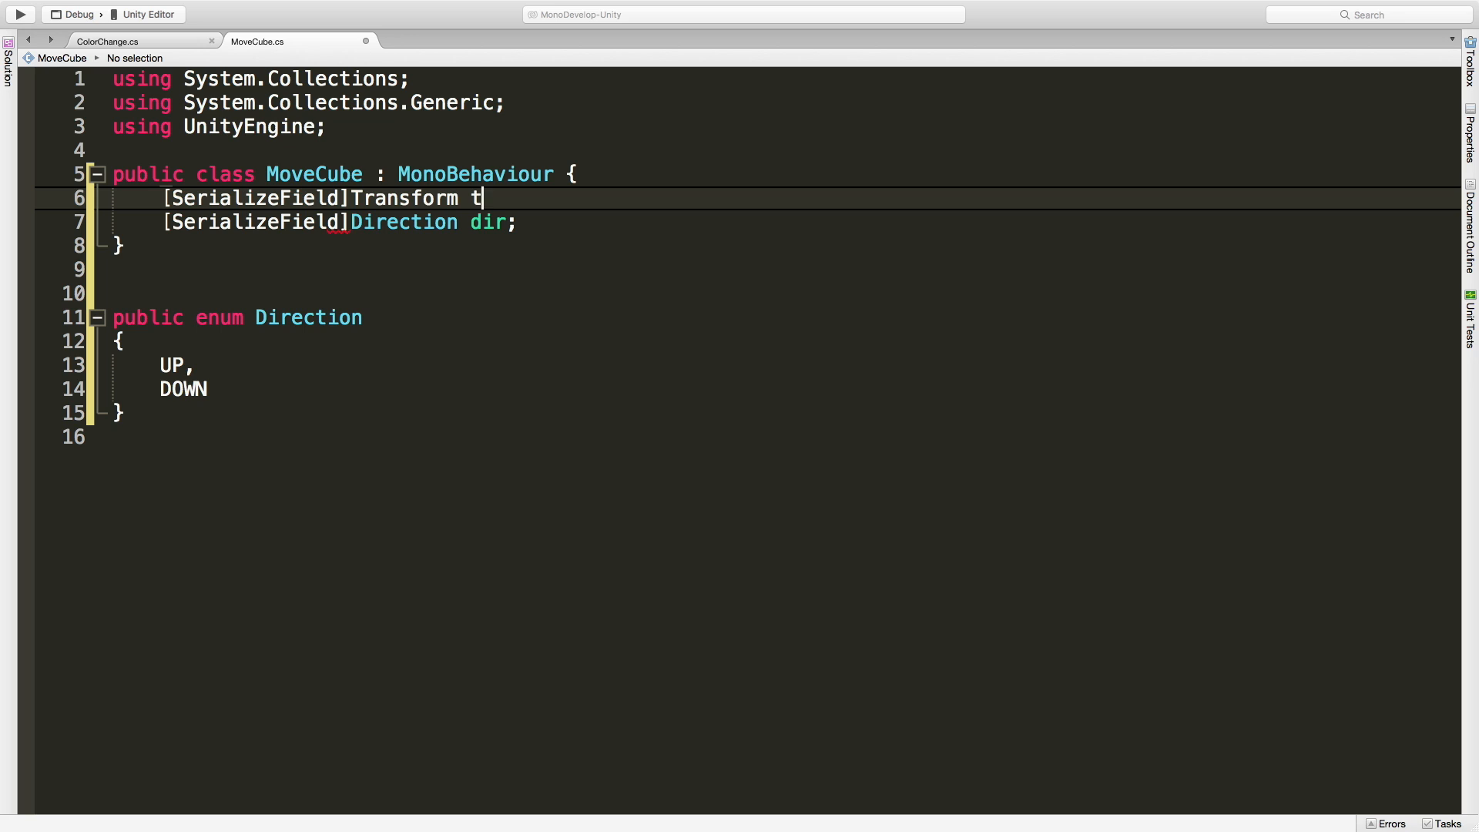
type("arget;")
type("[")
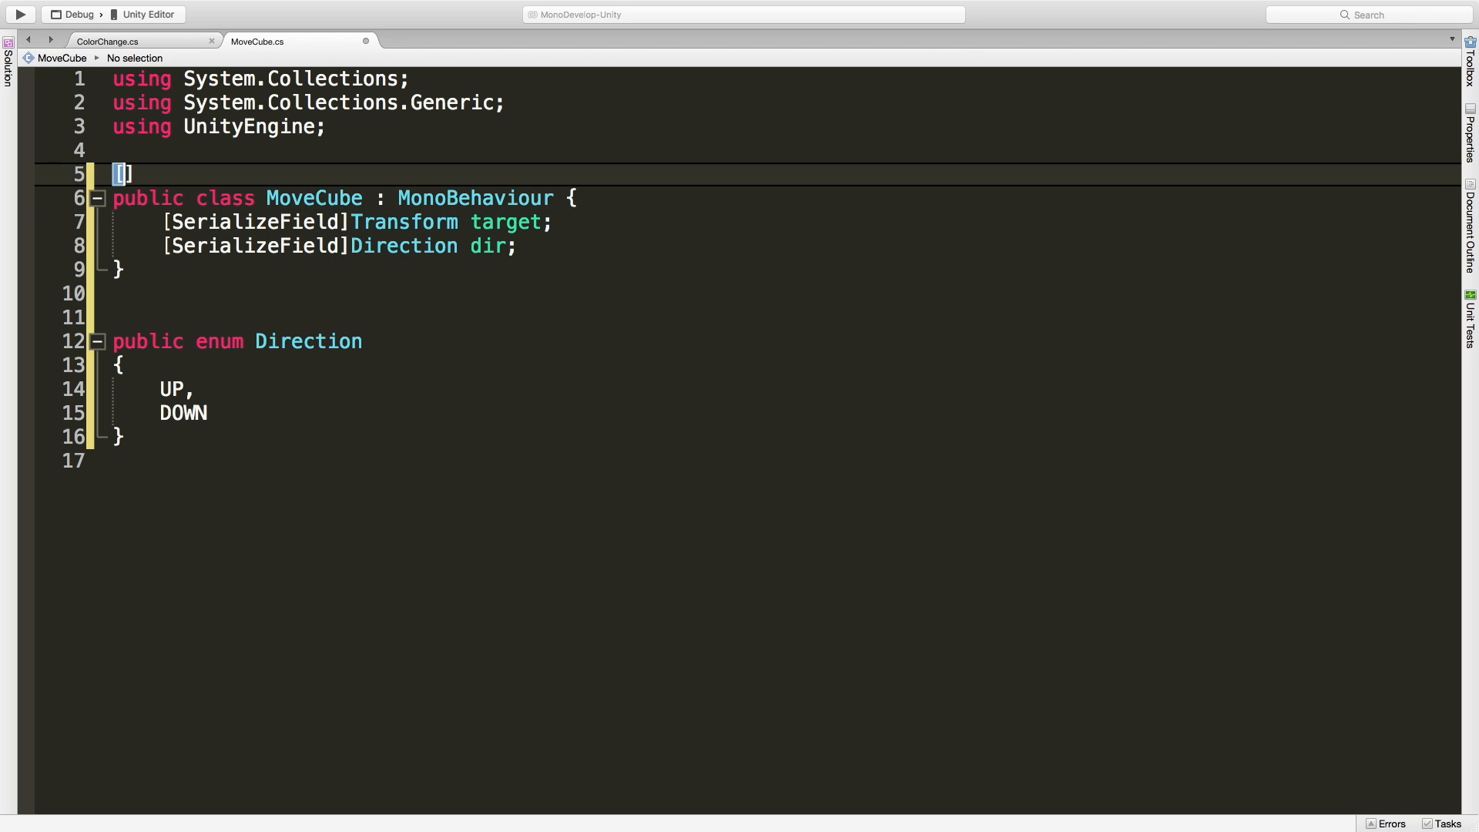
type("DisallowMultipleComponent")
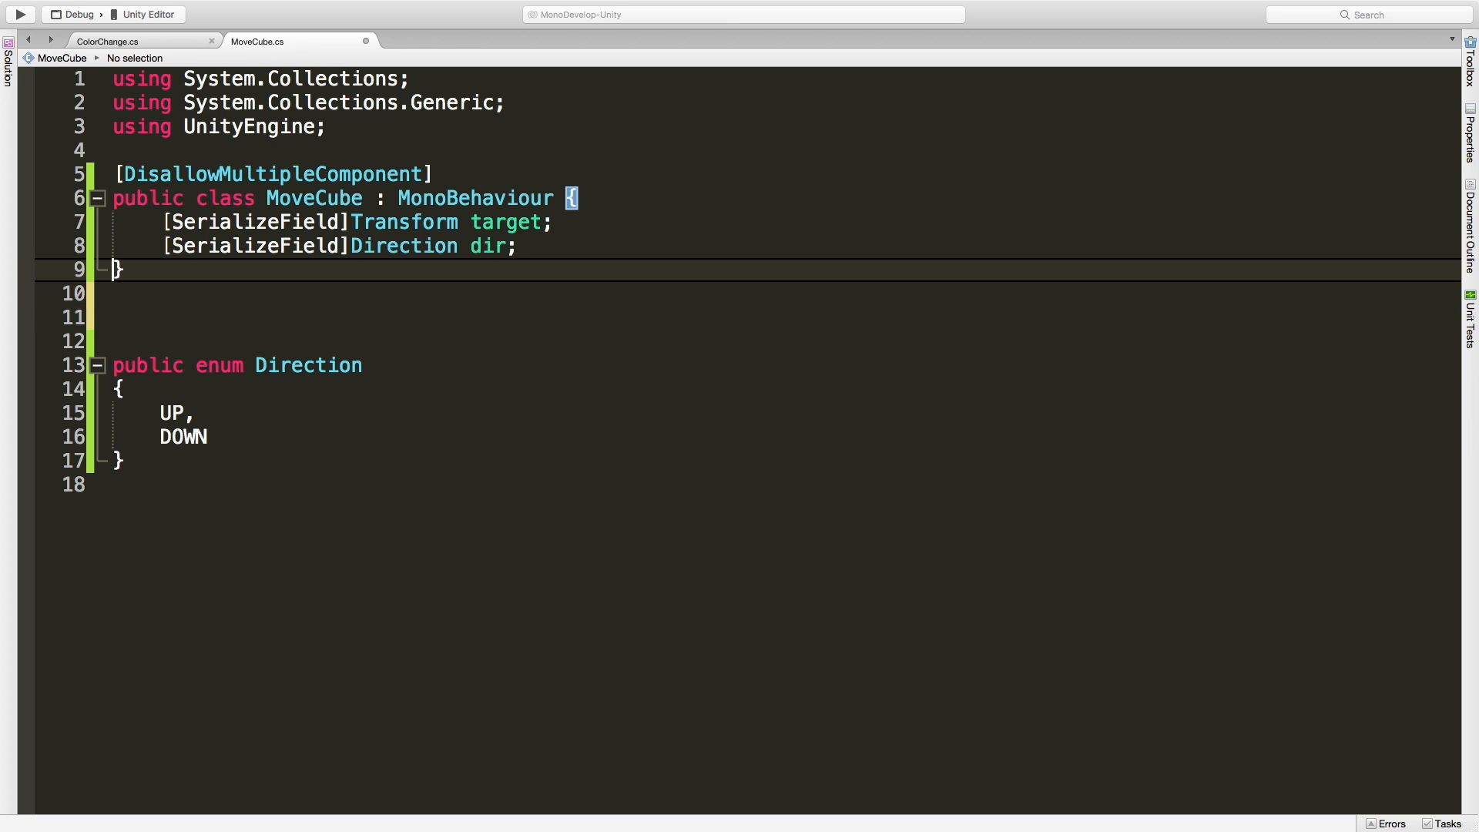
key("enter")
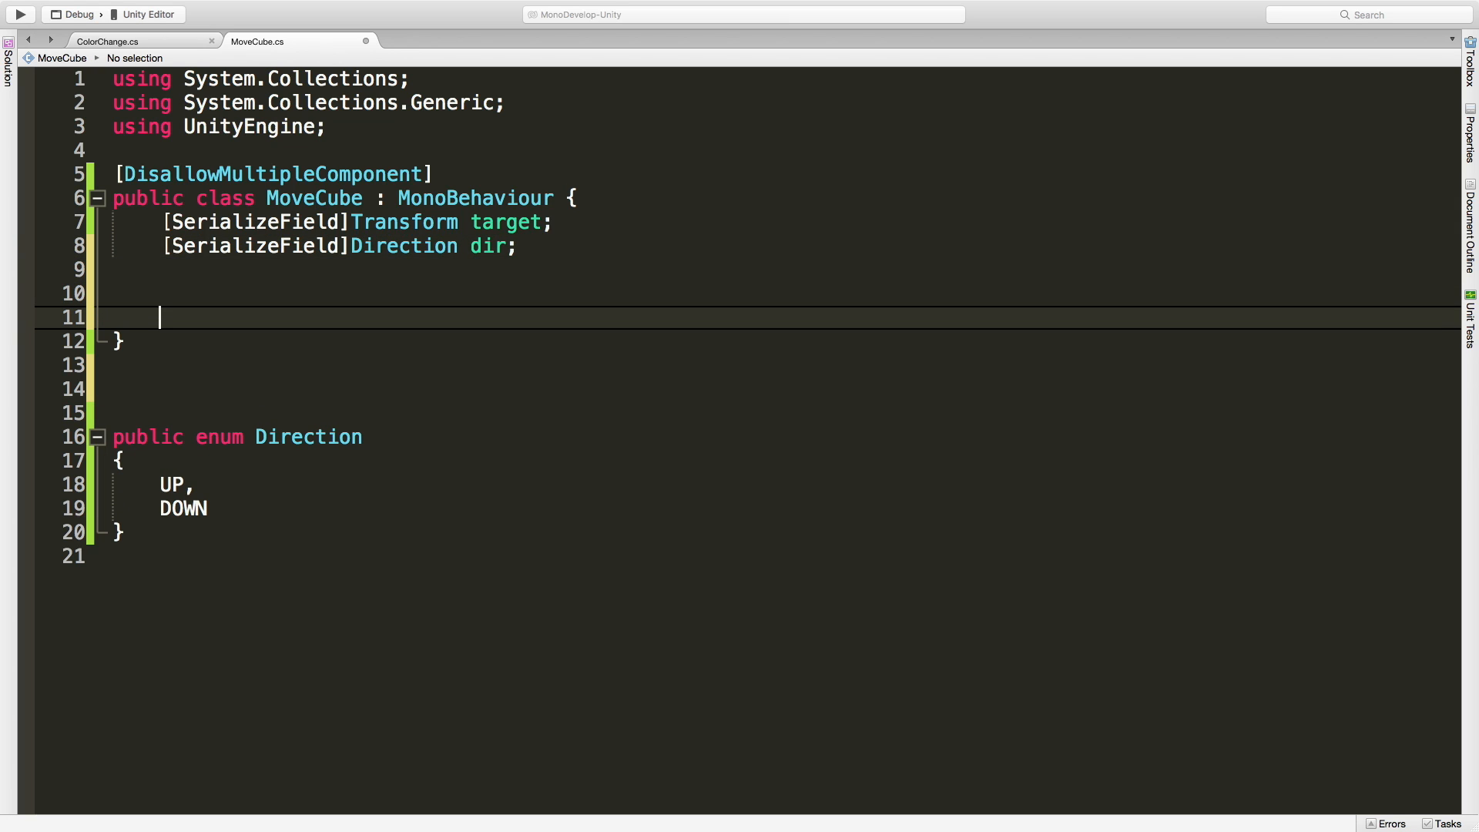
type("void")
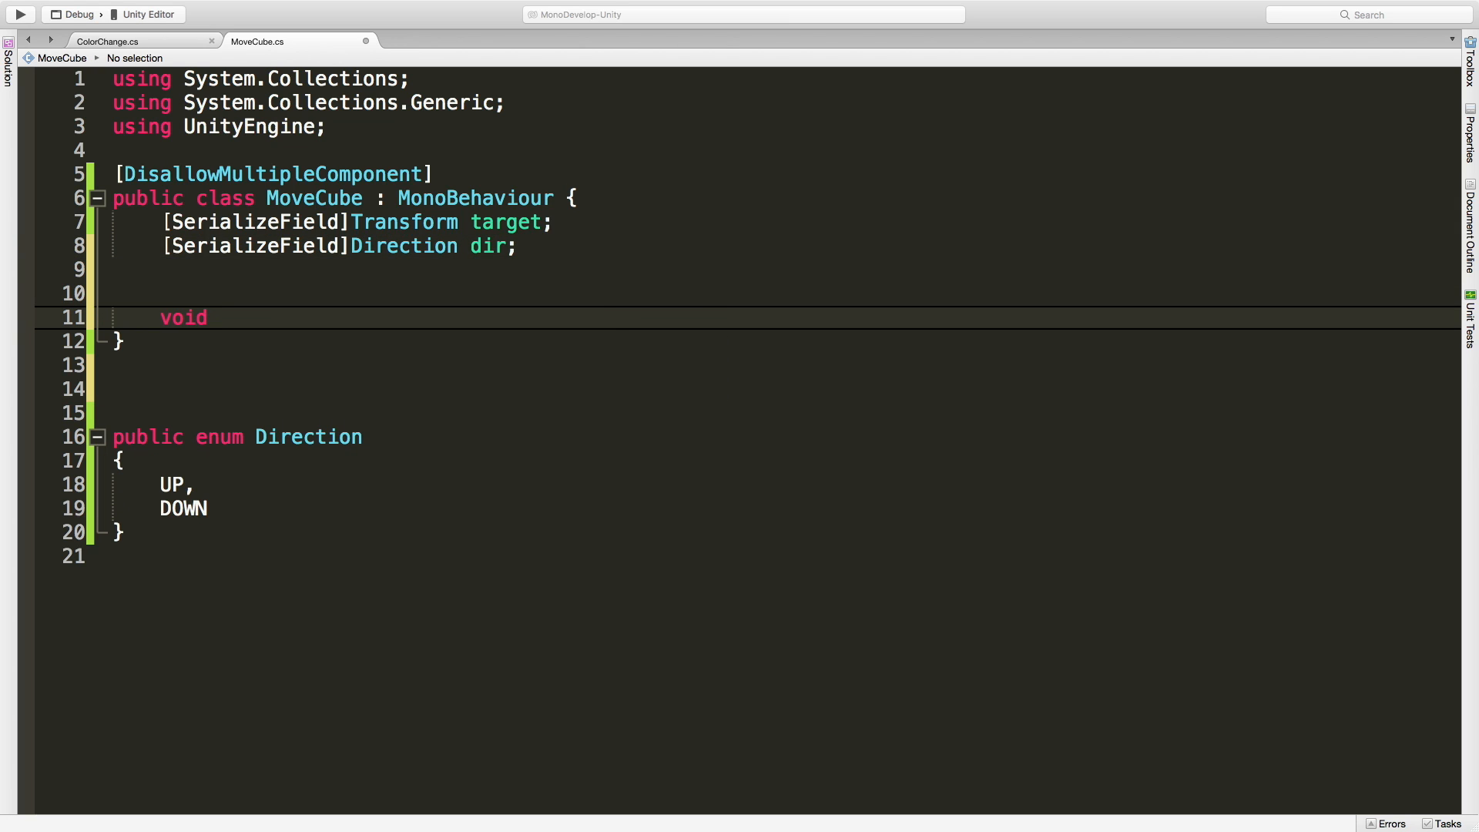
Step: Write void OnMouseDown() with a switch on dir containing a case and break
type("OnMouse")
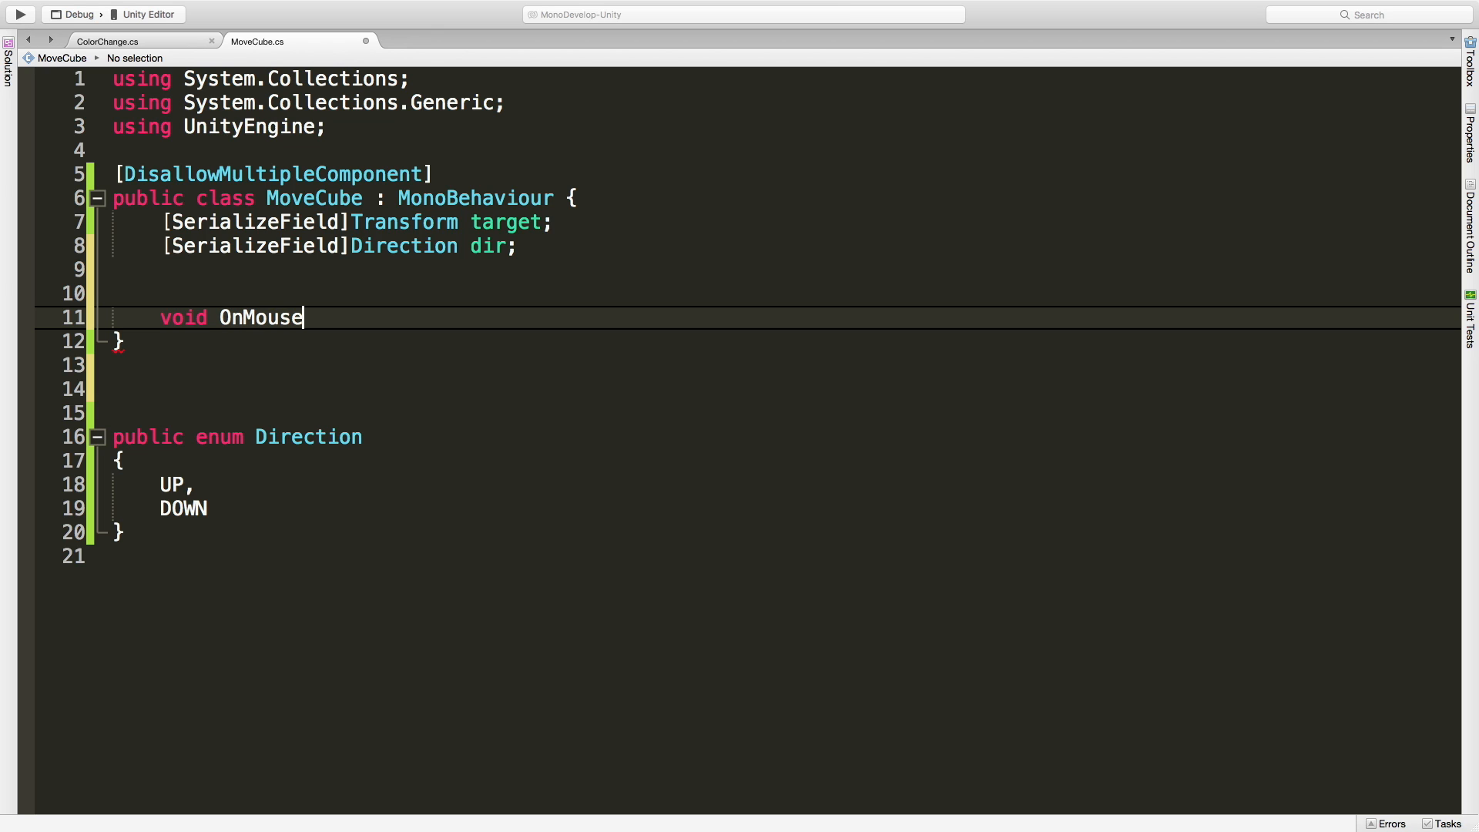
type("Down()")
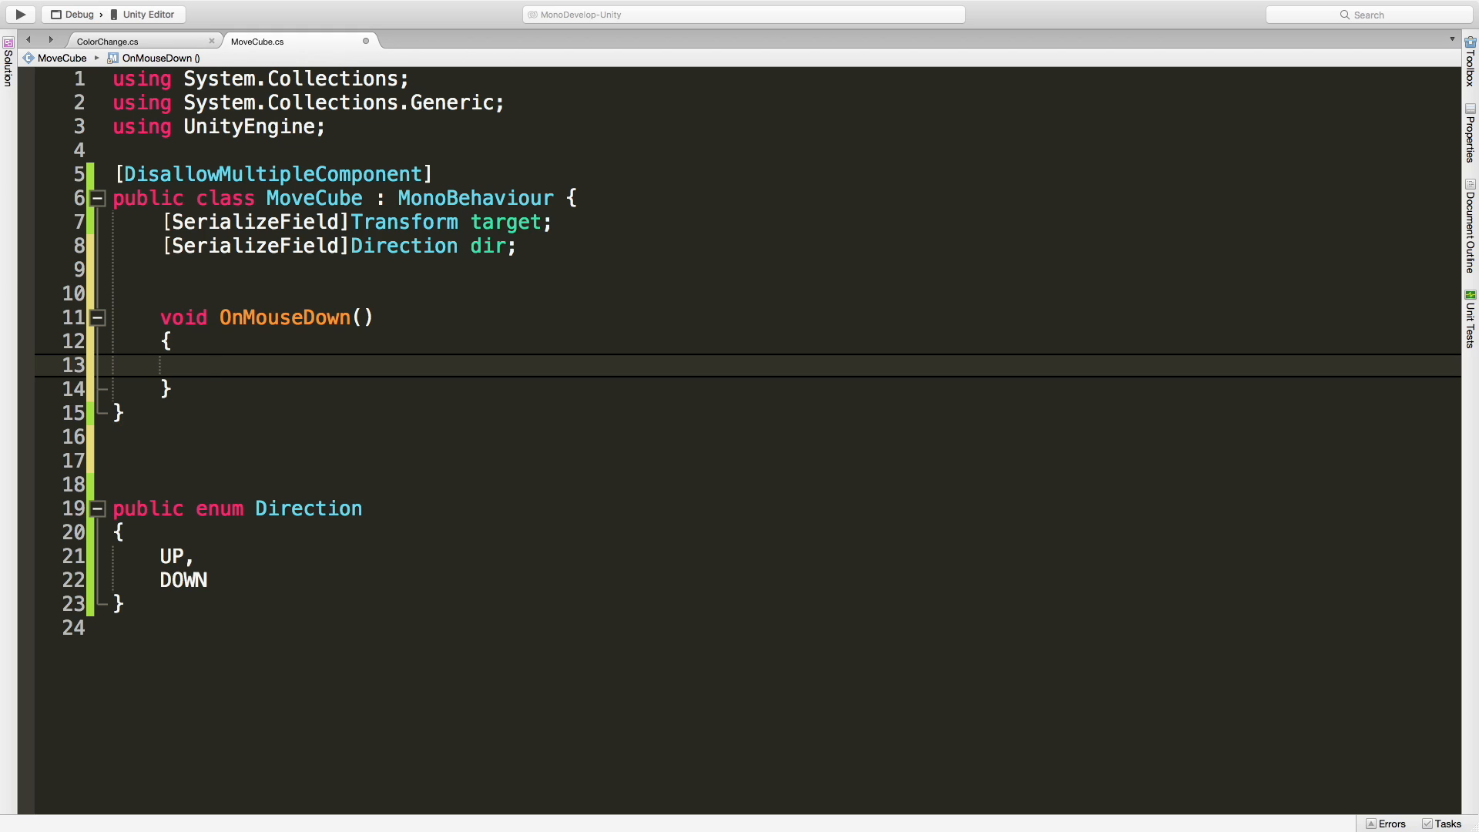
type("swit")
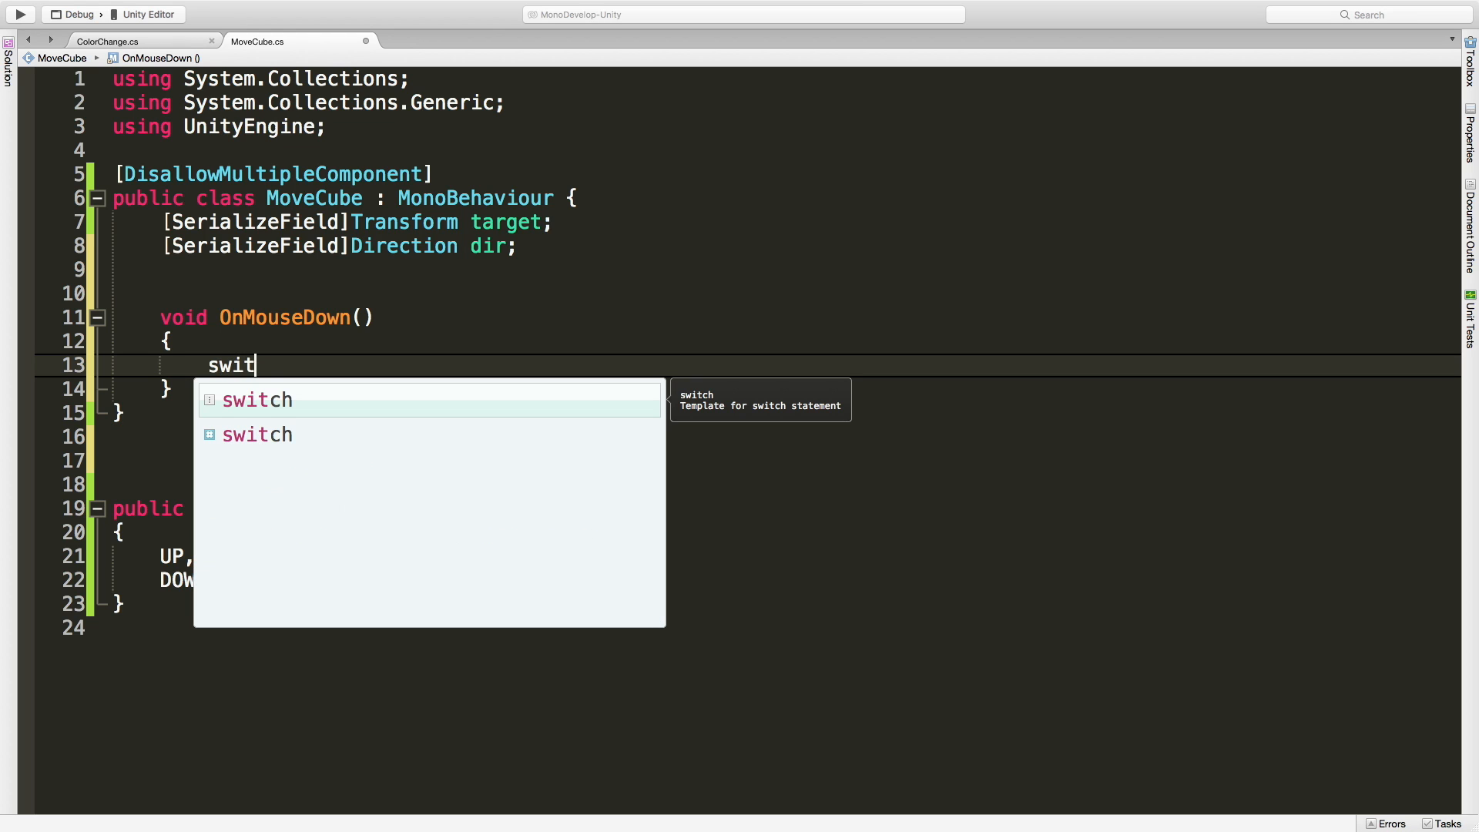
key("Tab")
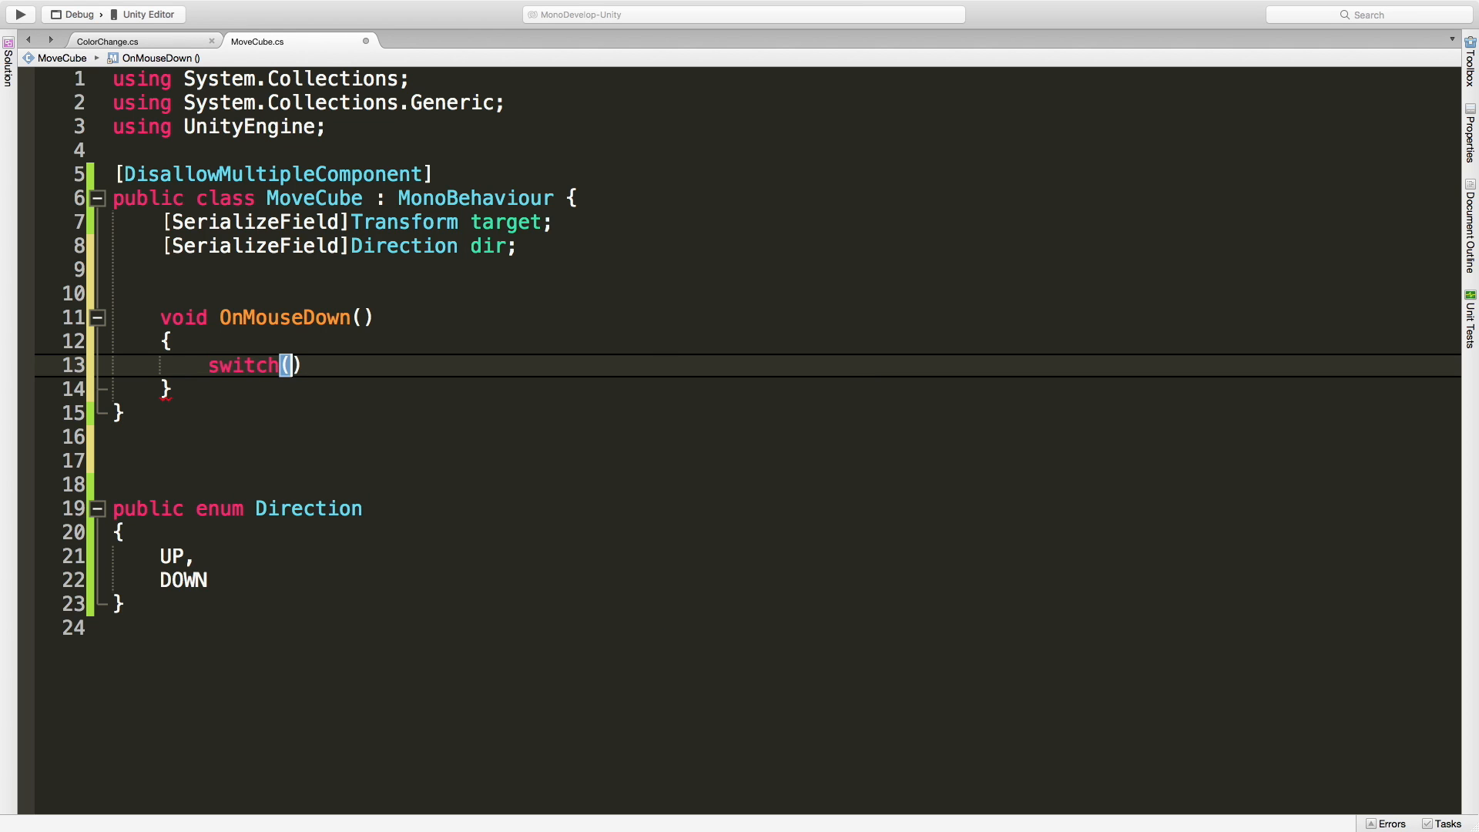
type("dir")
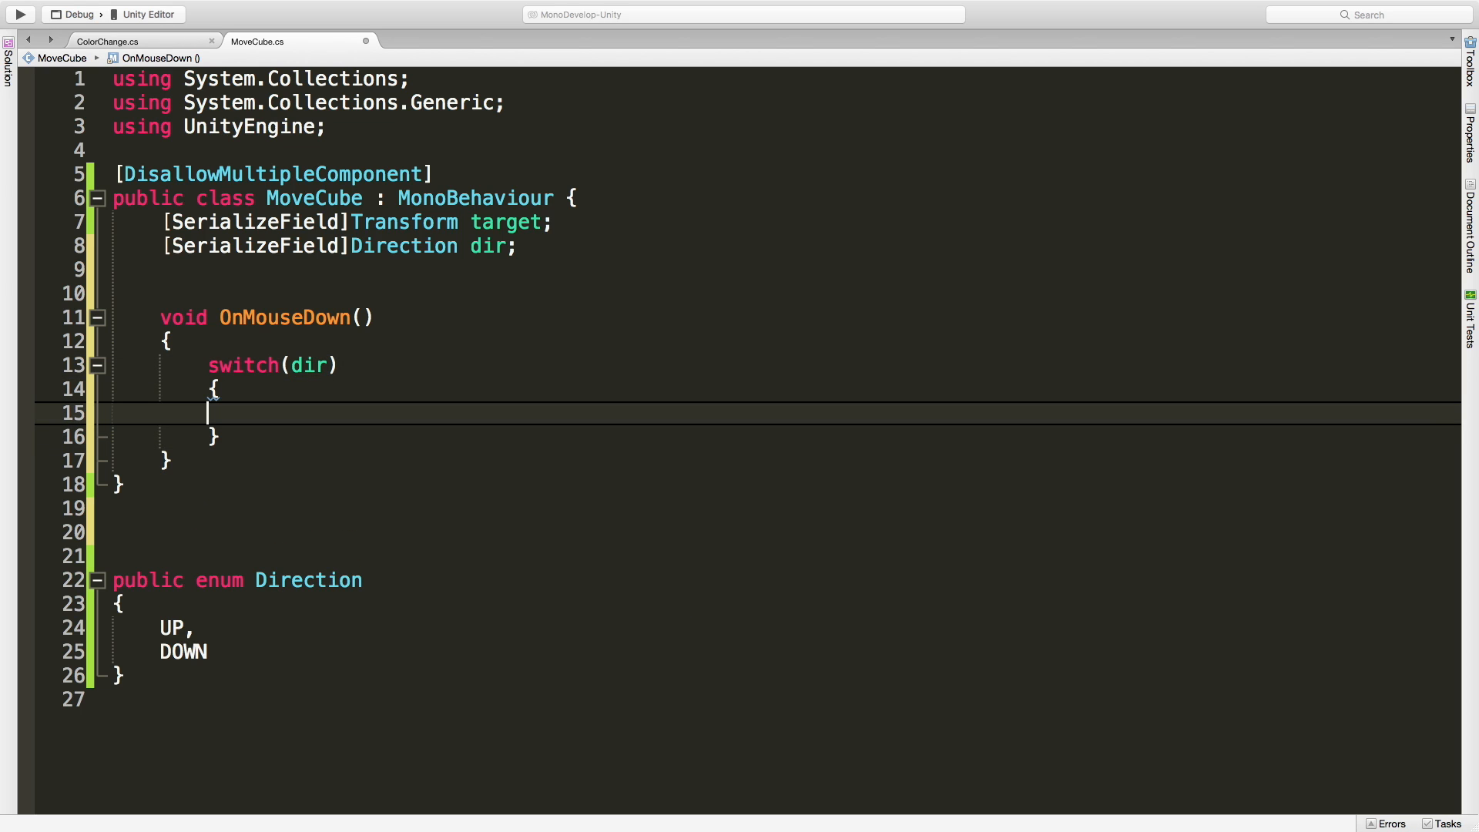
type("case Direction.DOWN")
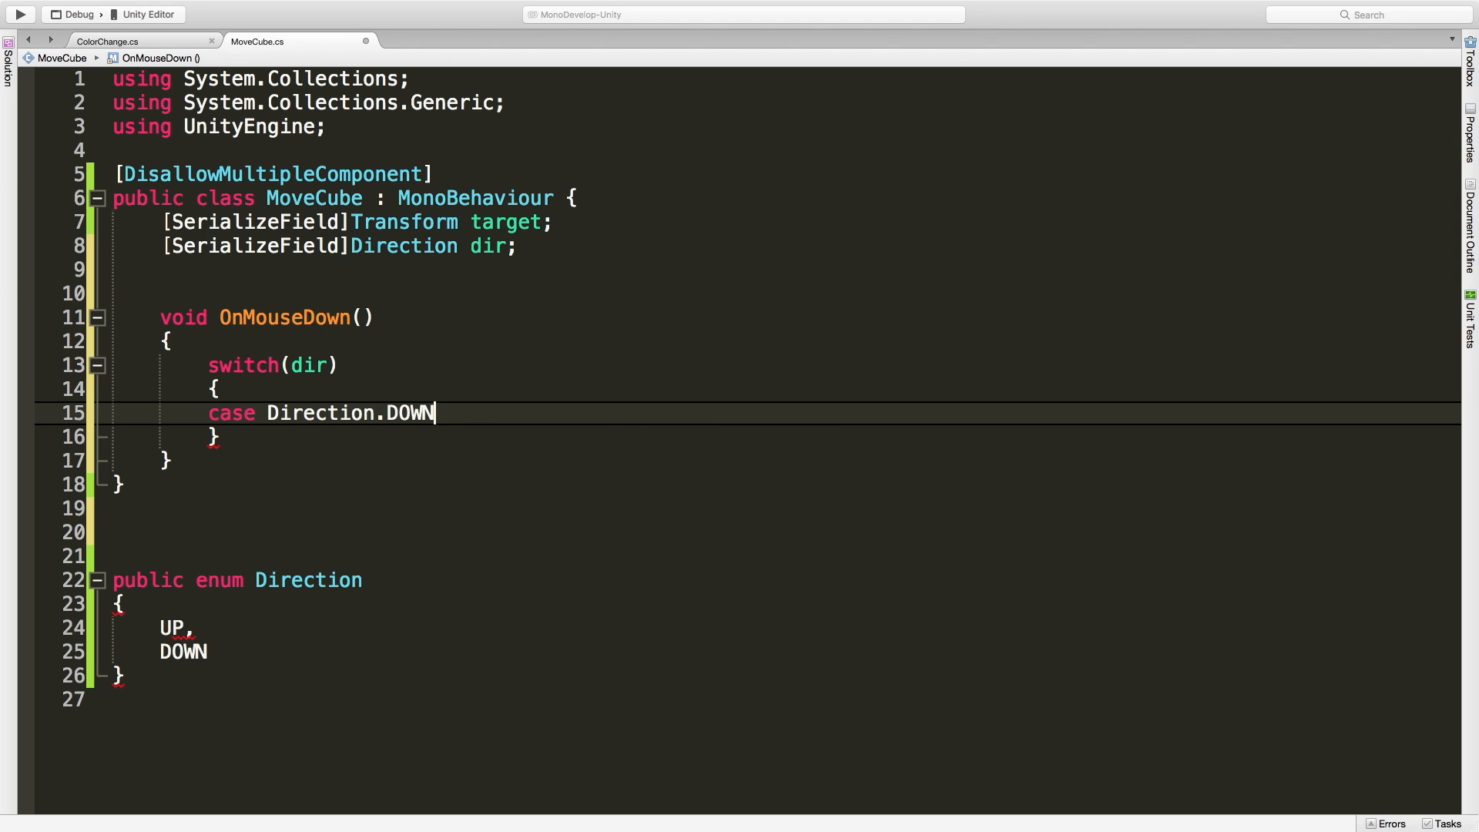
type(":")
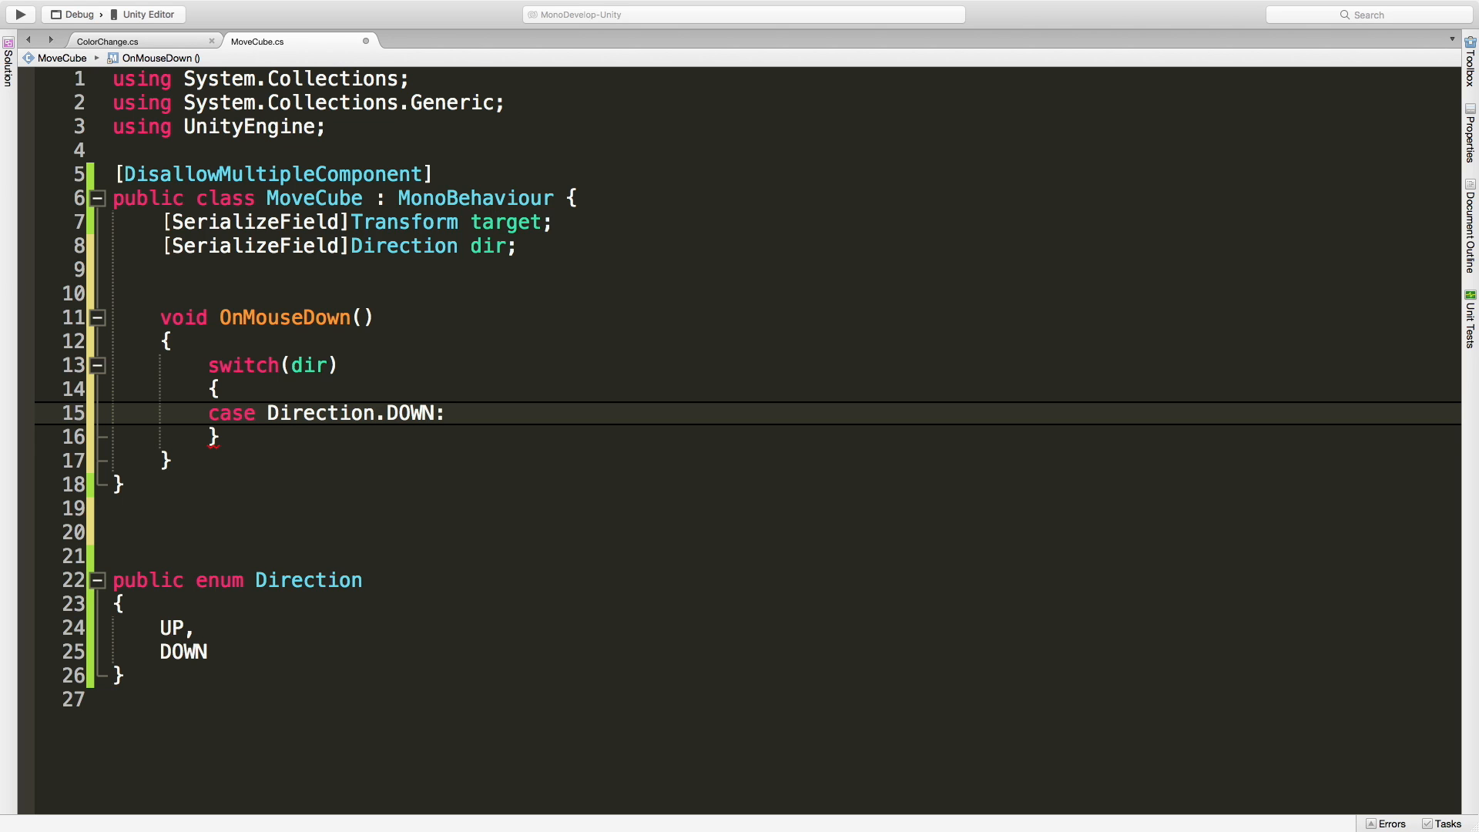
type("break;")
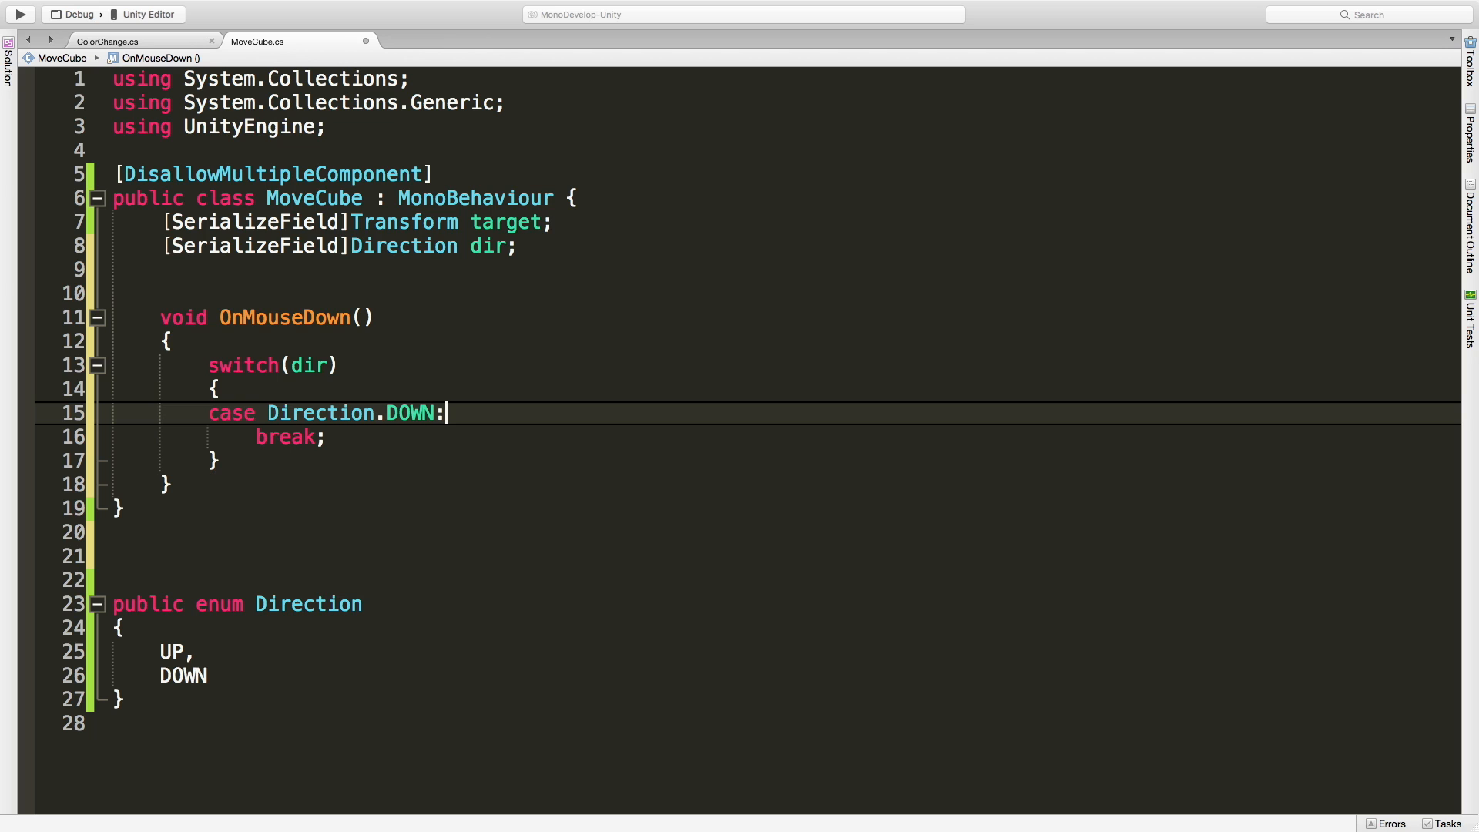
Step: Store target.position in a Vector3 pos variable before the switch
key("enter")
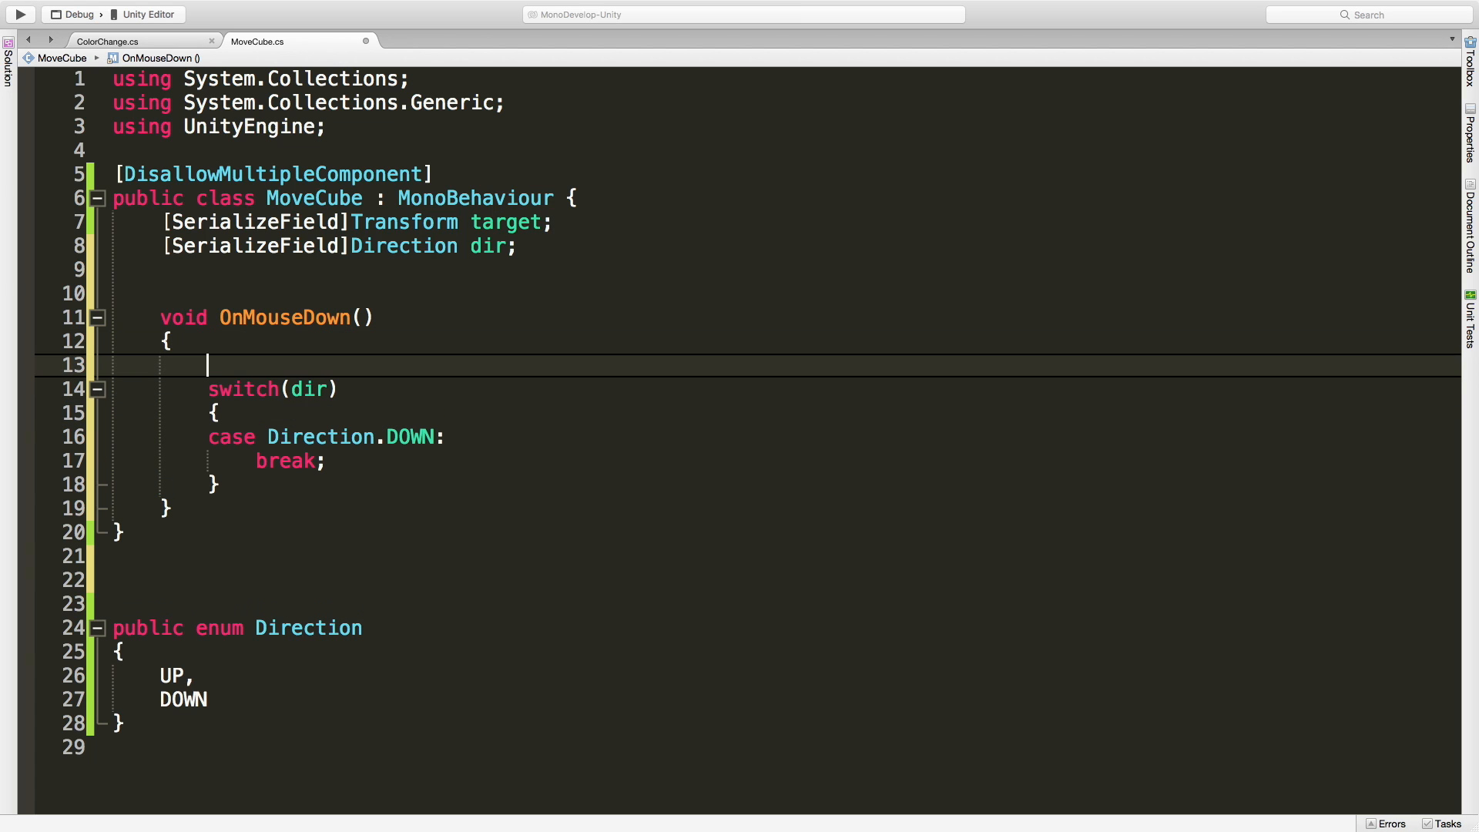
type("Vector")
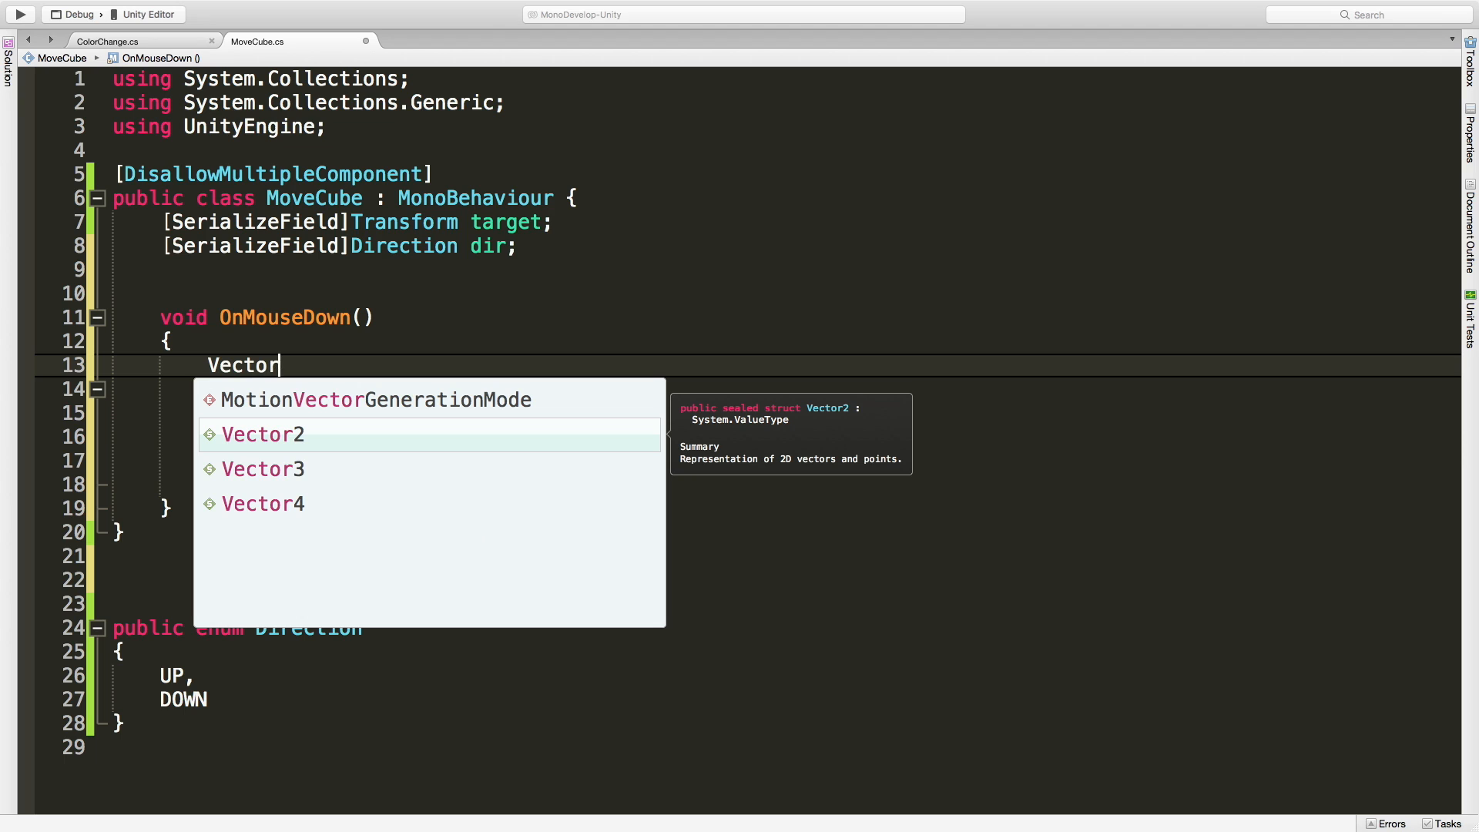
type("3,")
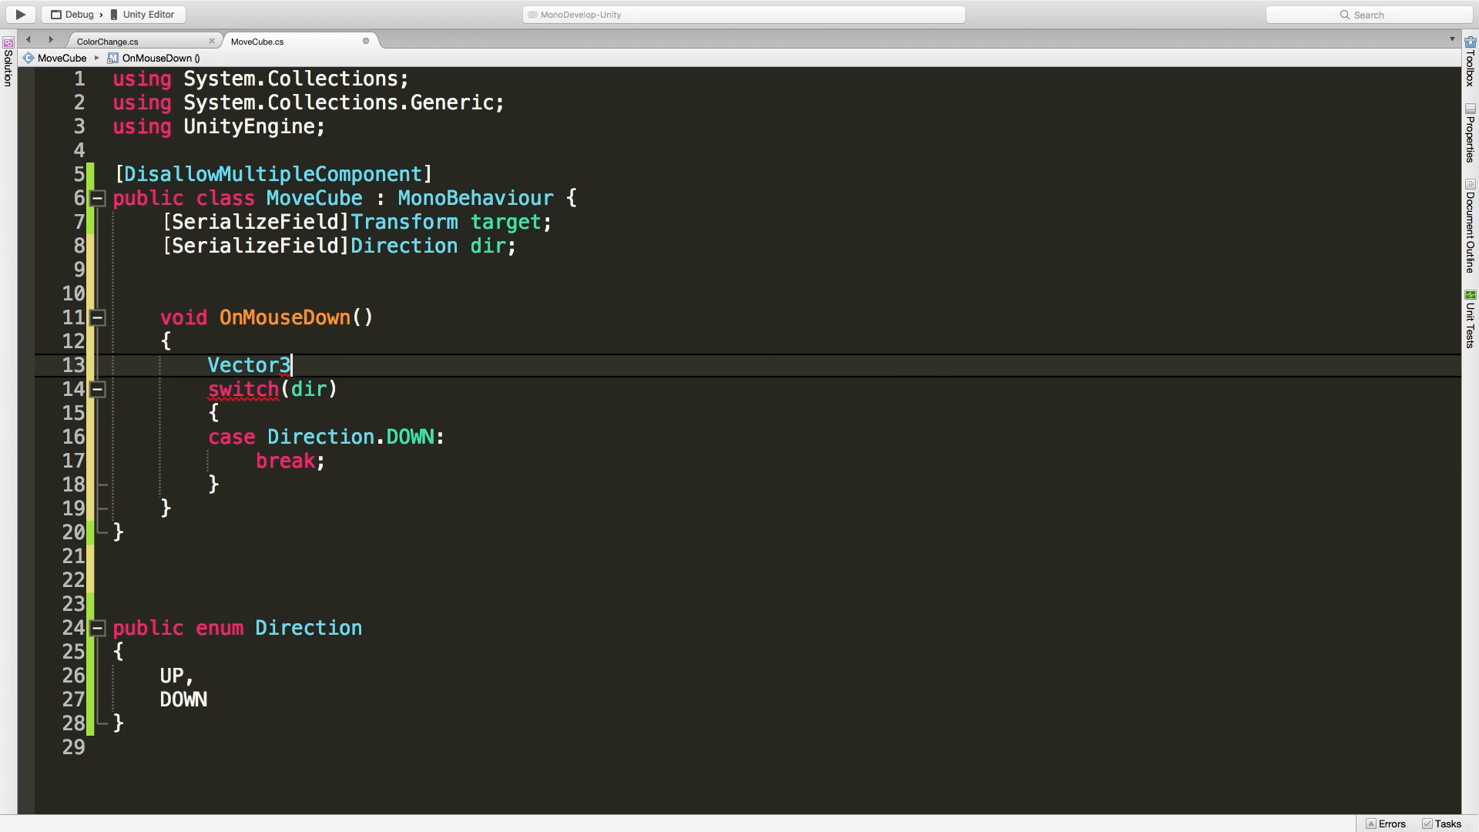
type("pos")
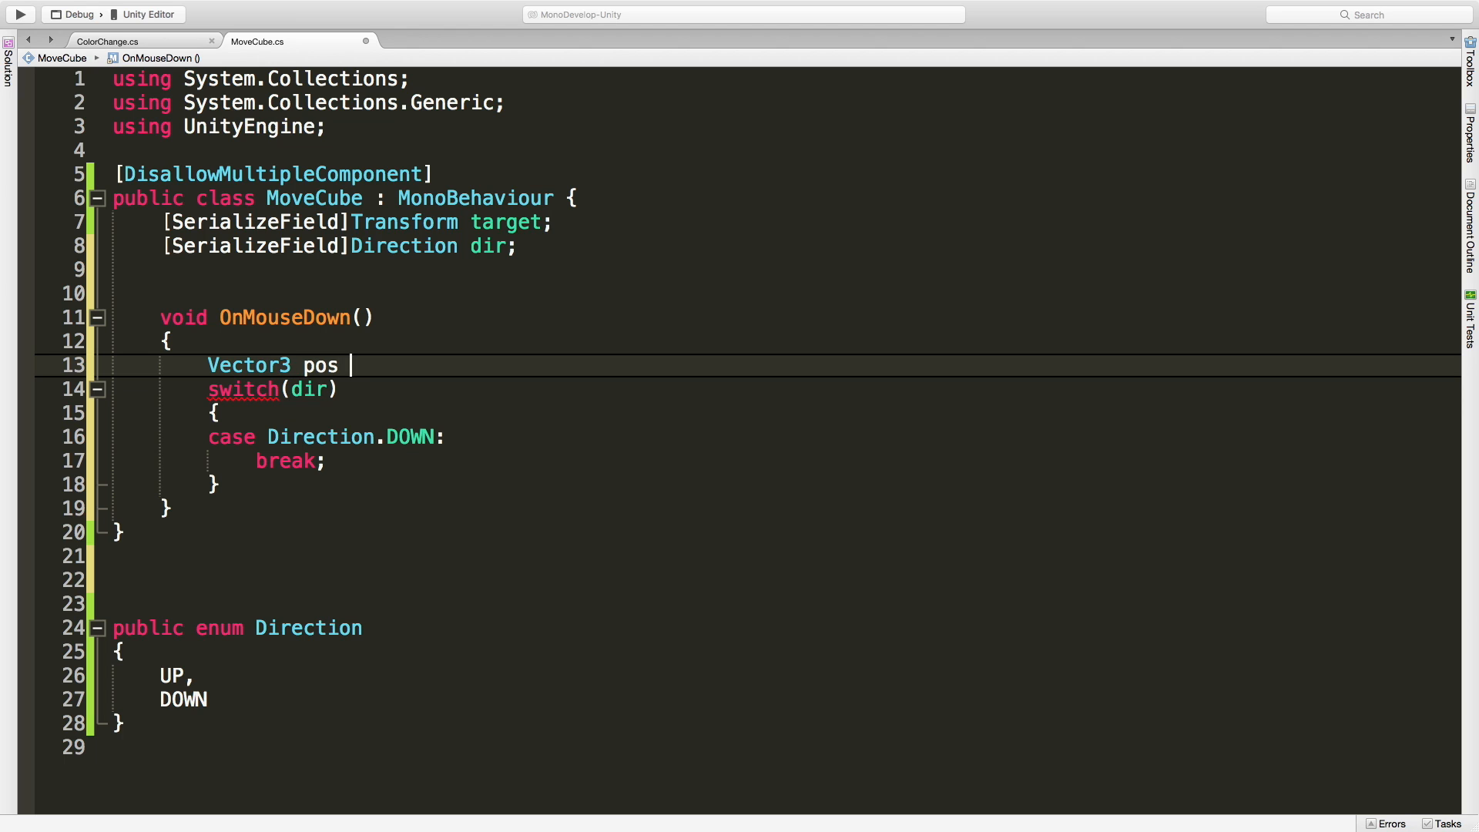
type("=")
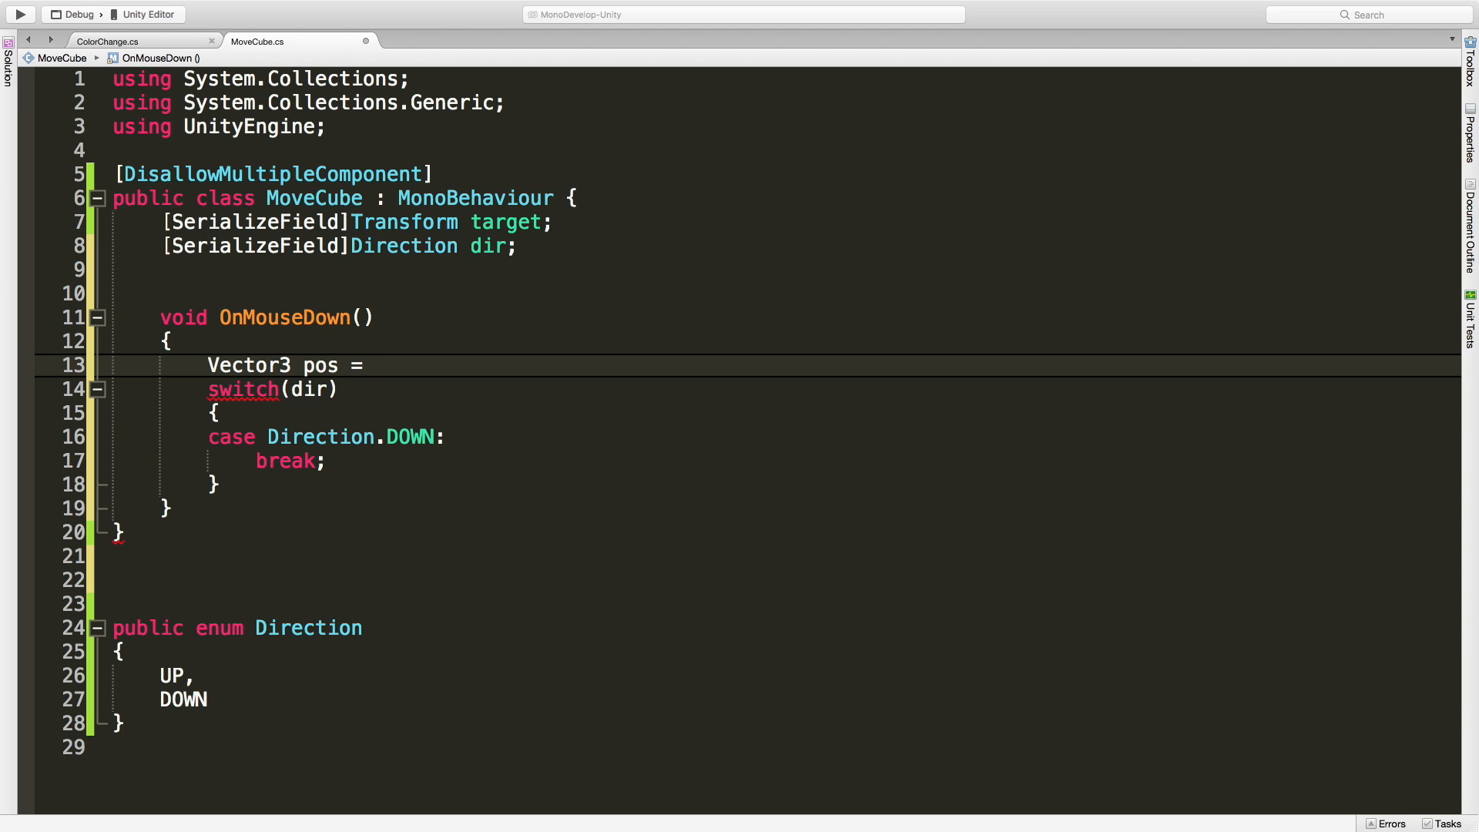
type("tran")
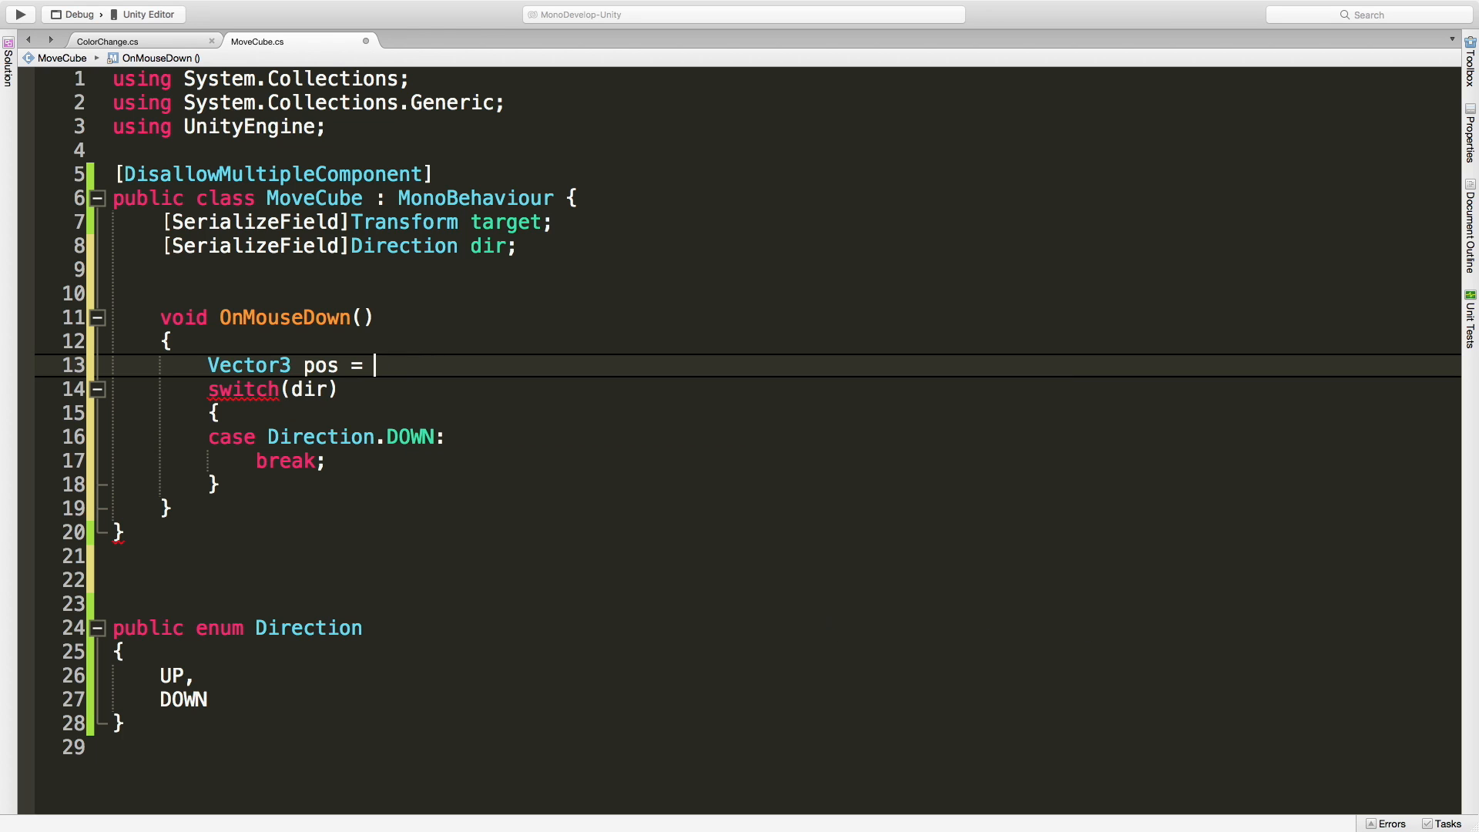
type("target.")
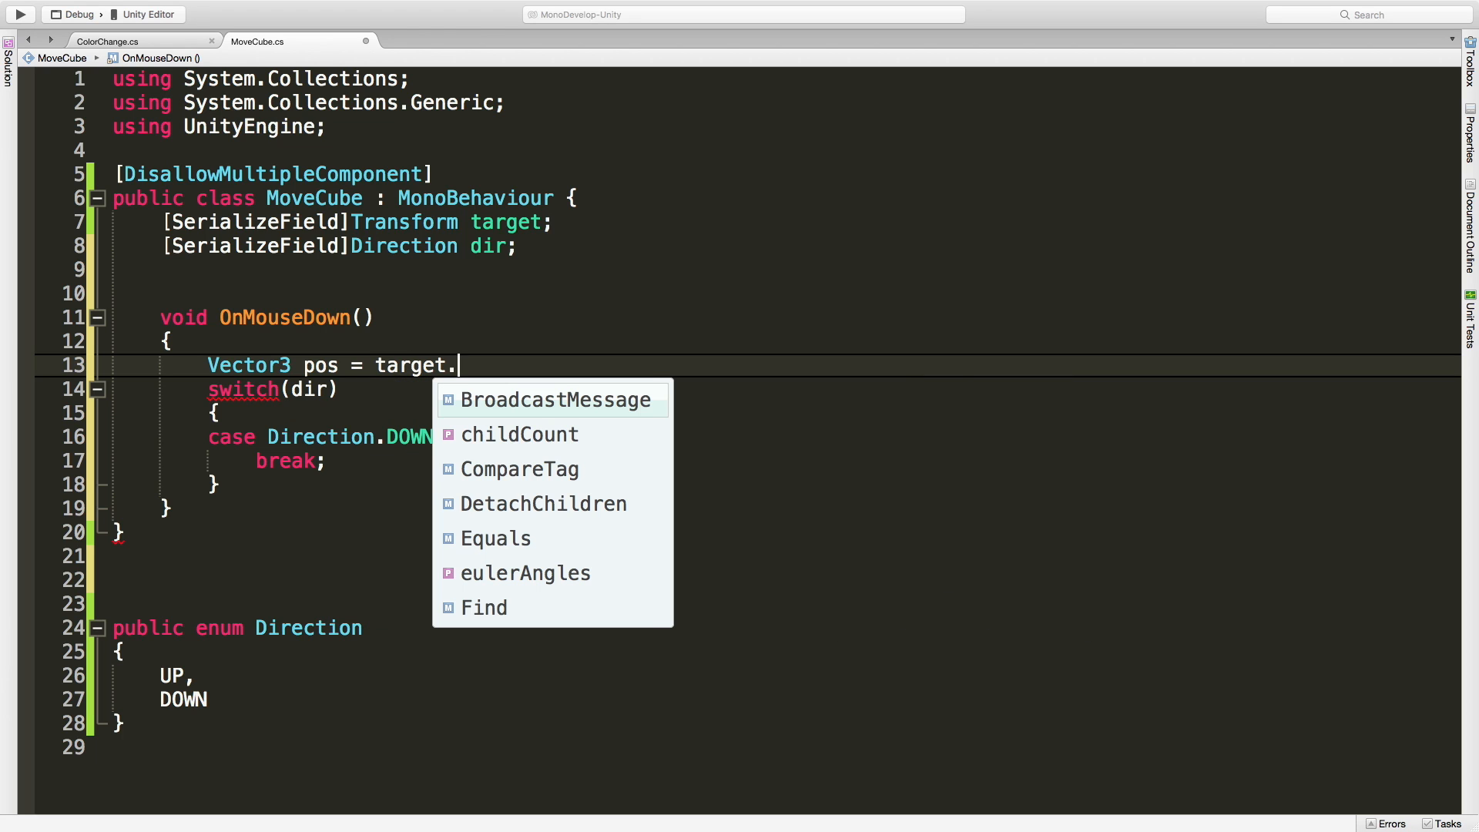
key("backspace")
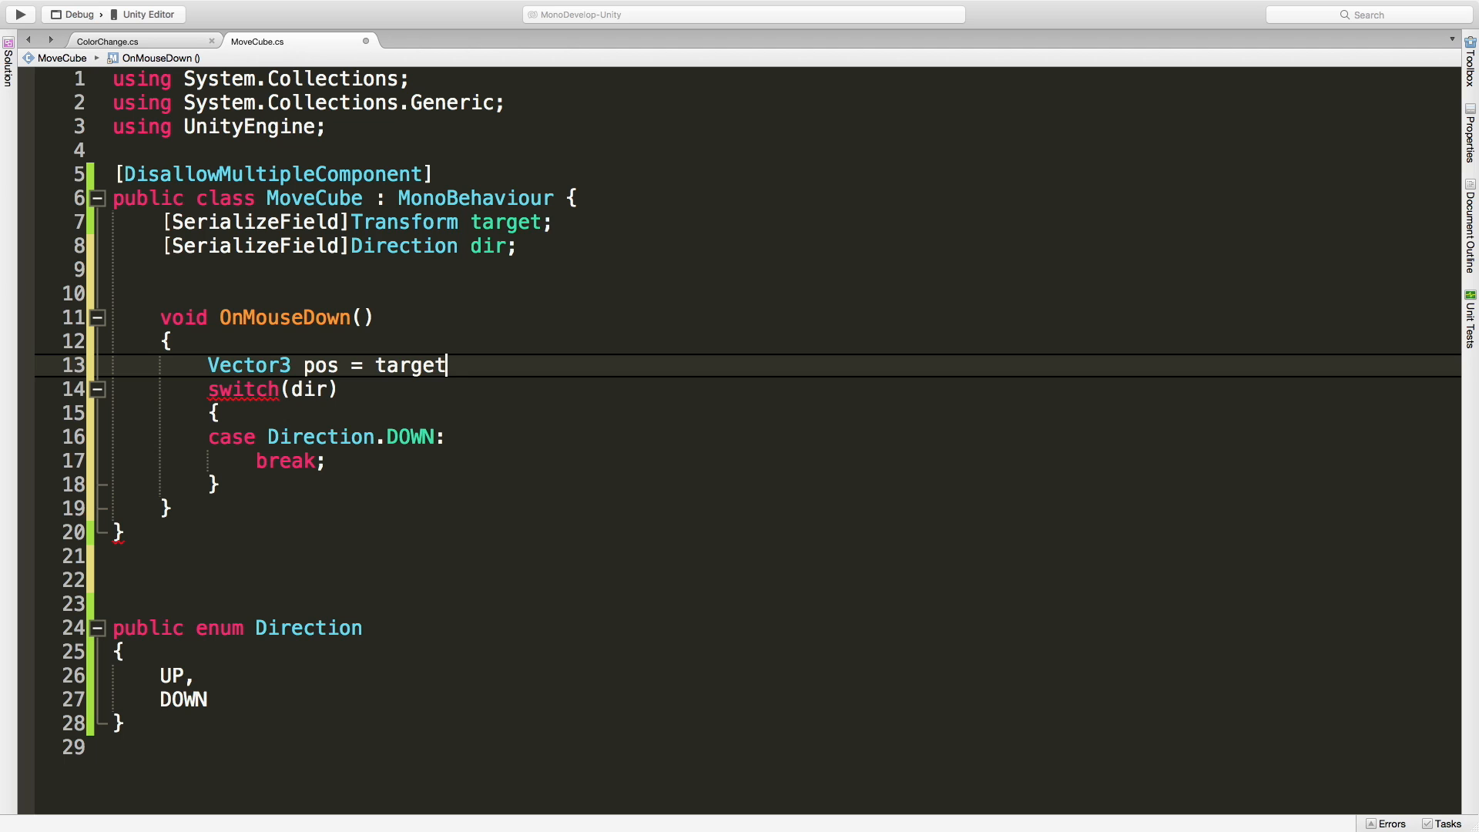
type(".position;")
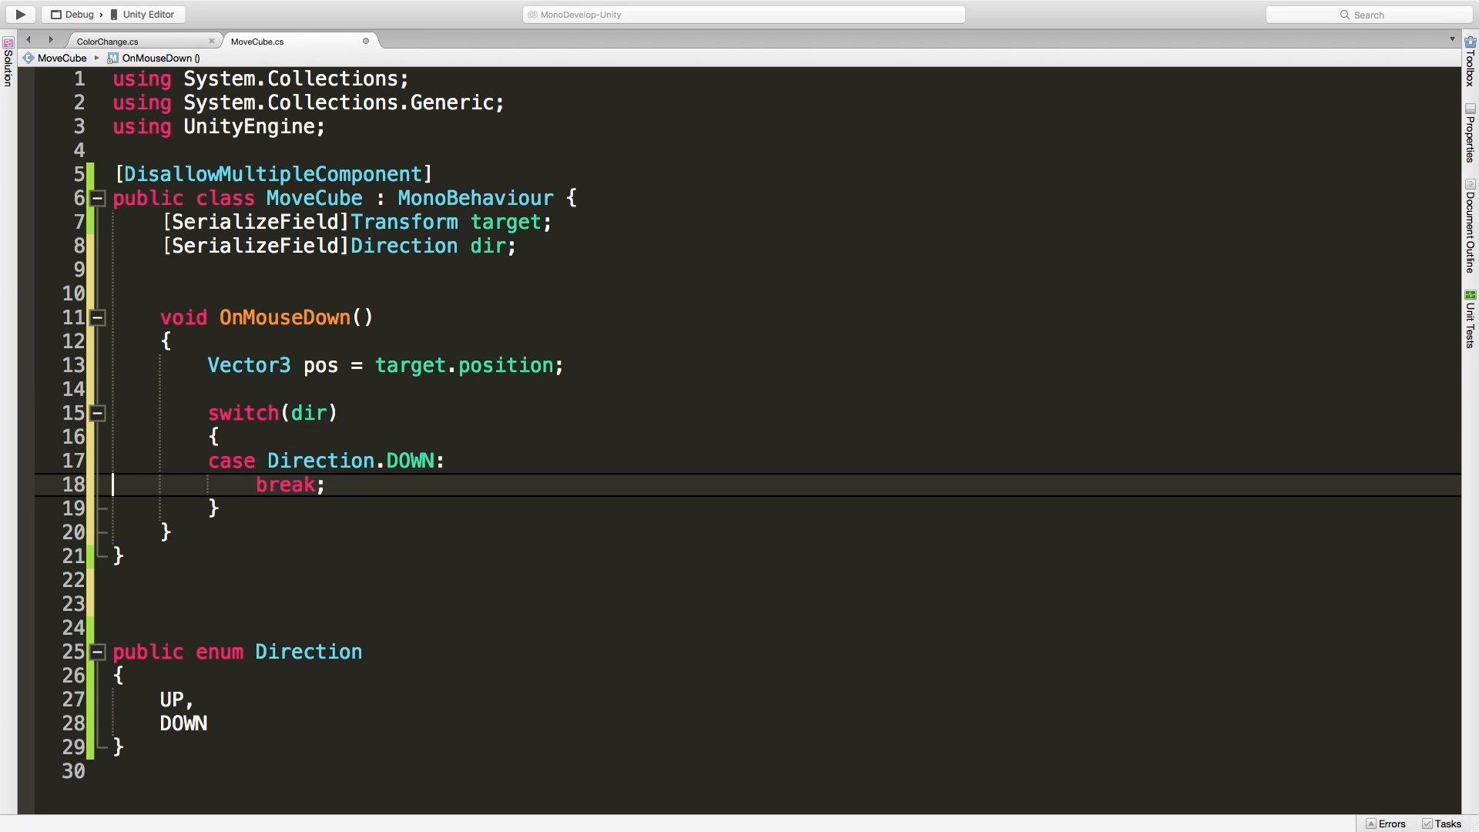
Step: Make the DOWN case add Vector3.down to pos
type("pos")
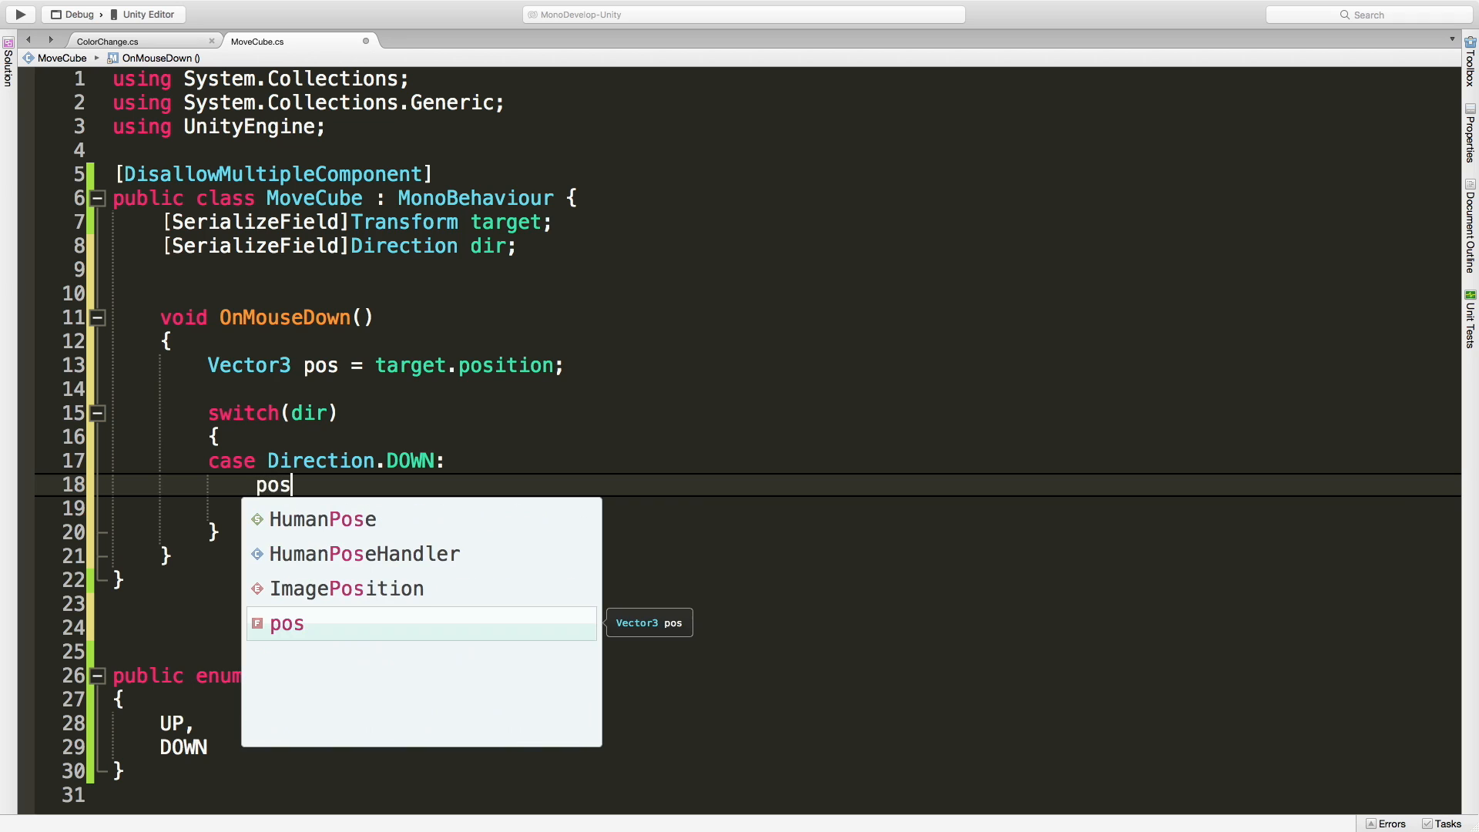
type("+=")
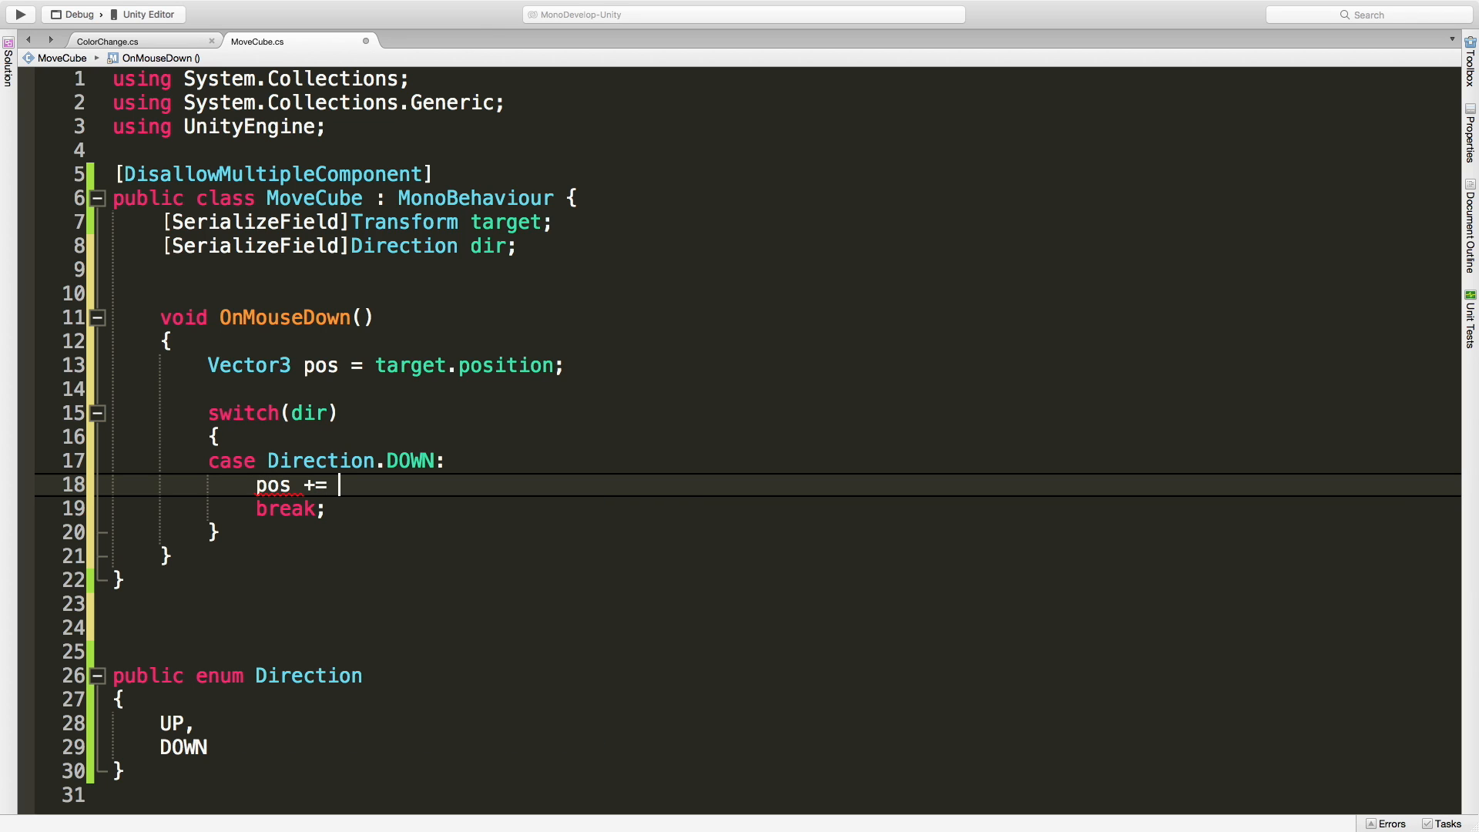
type("Vector")
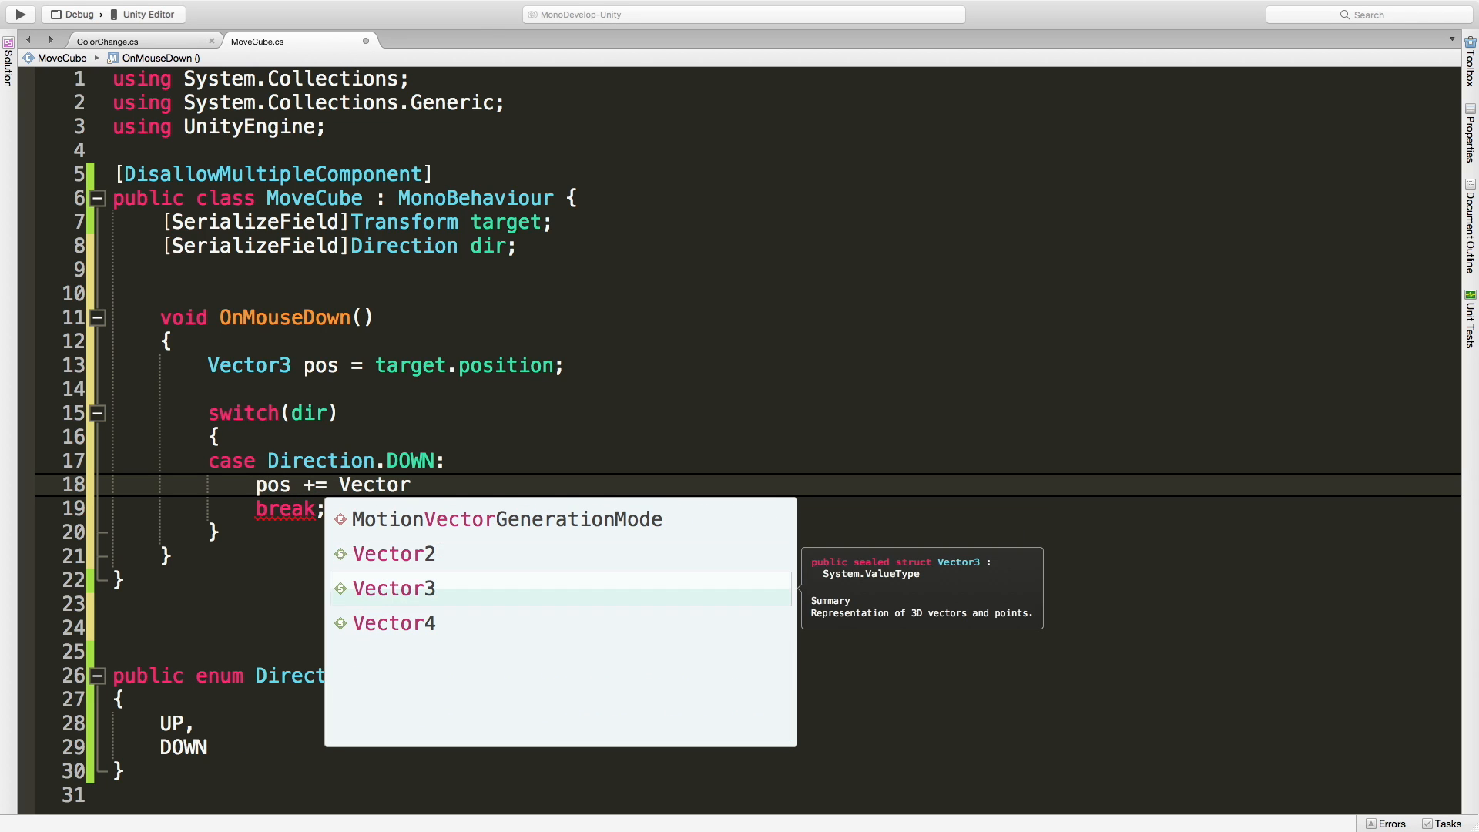
type("3.down")
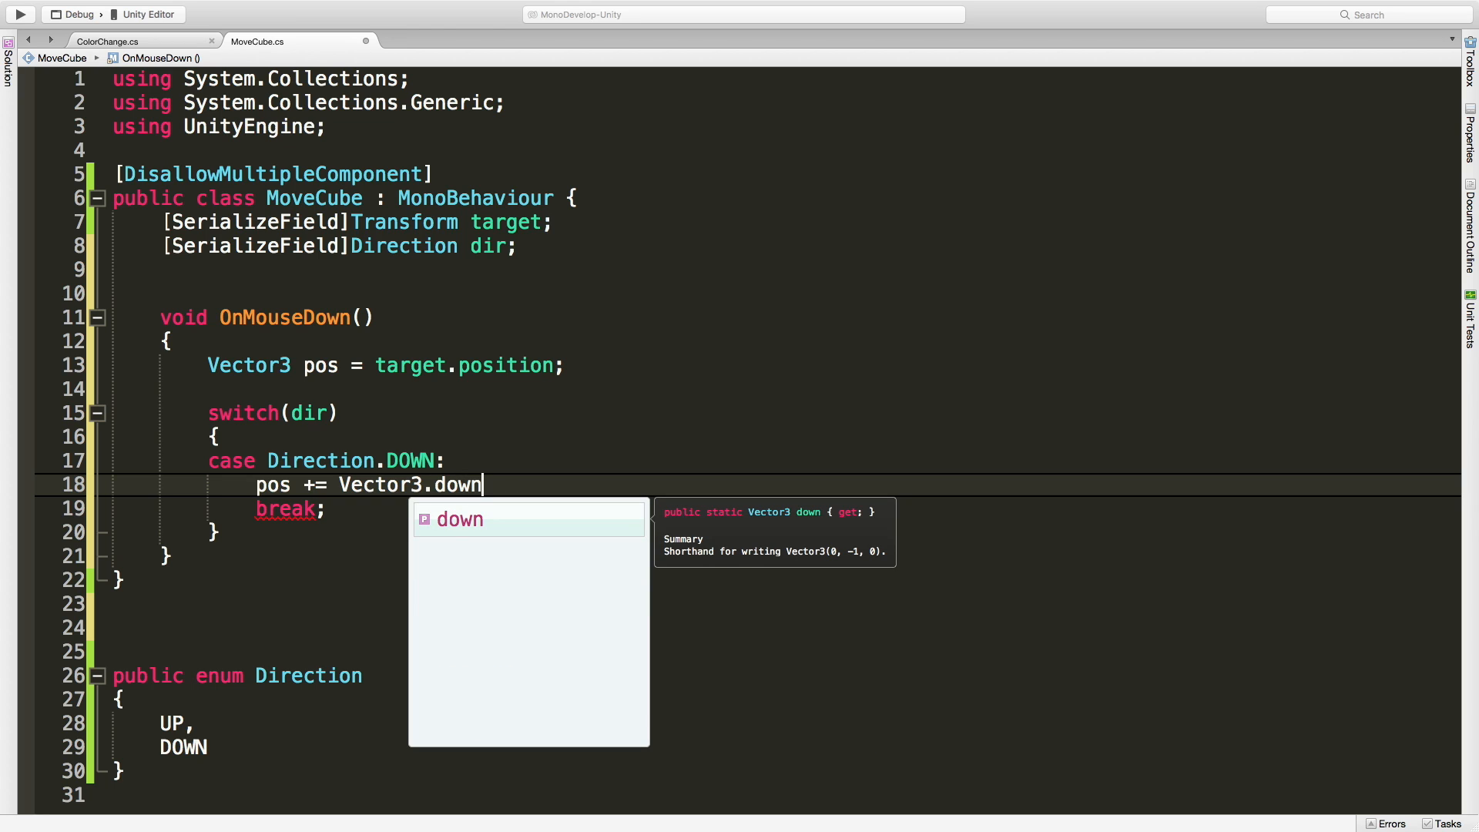
type(";")
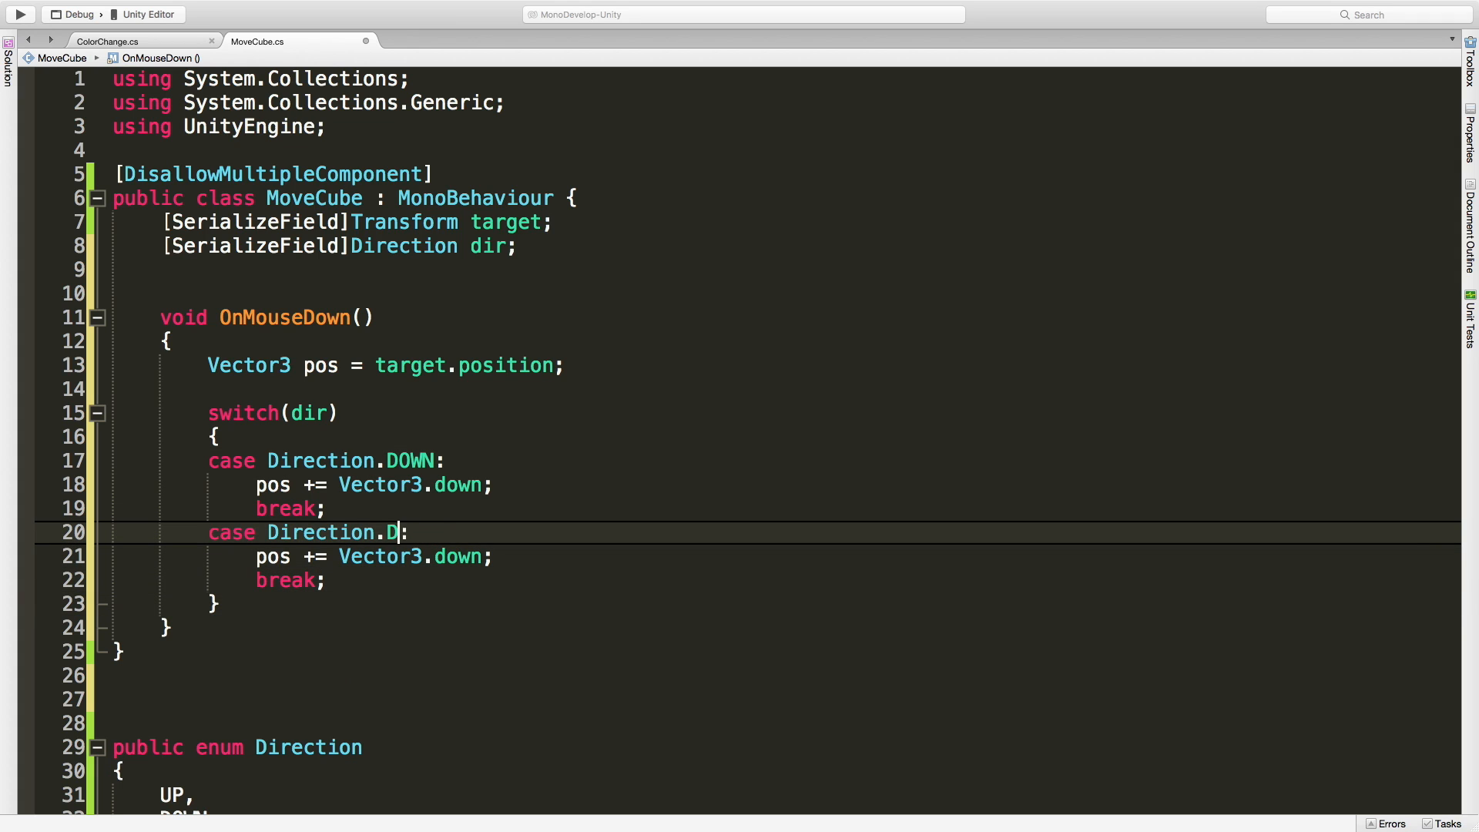
Step: Add an UP case adding Vector3.up and a default case setting pos to Vector3.zero
type("UP")
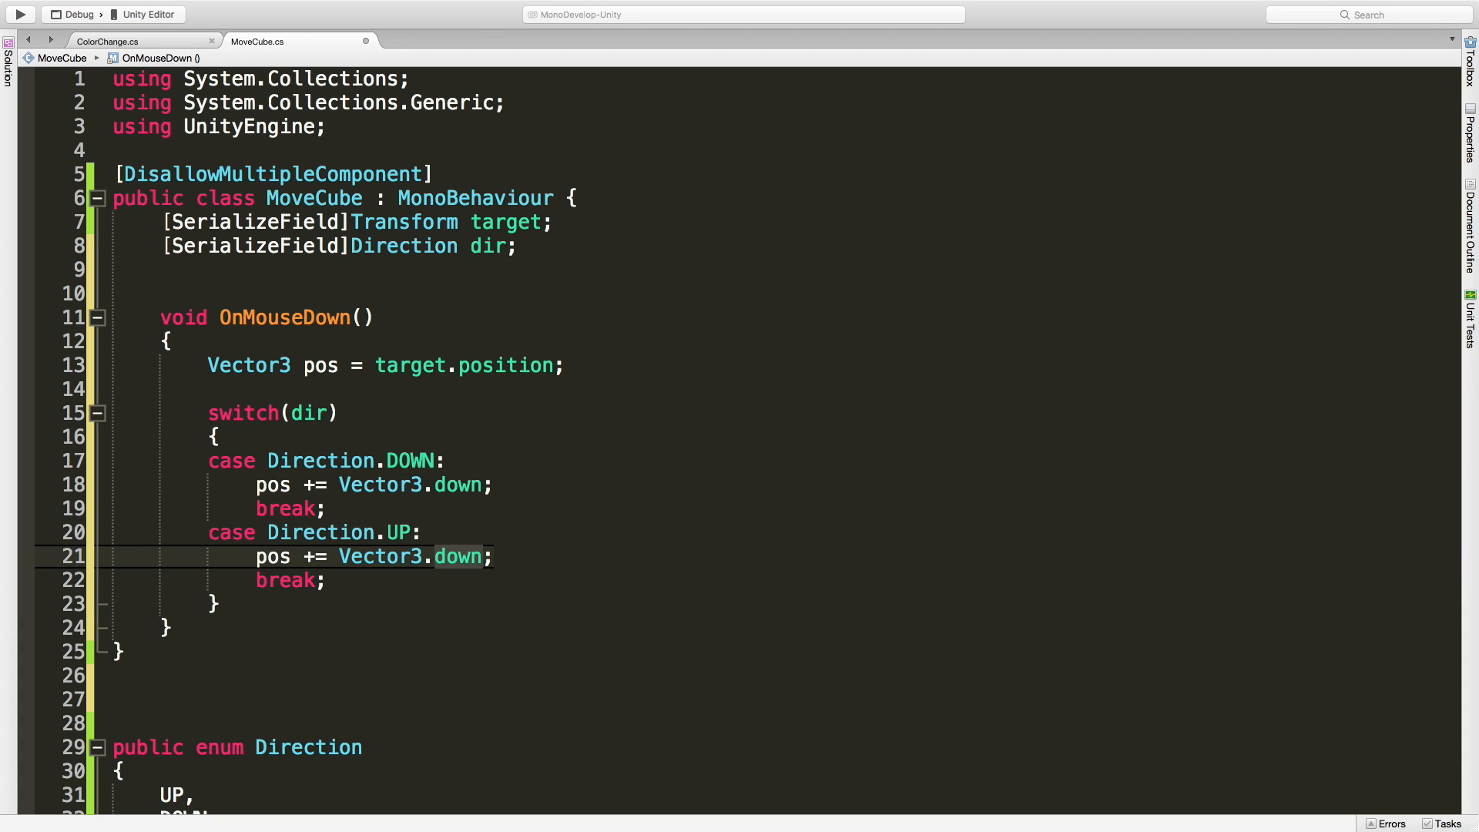
type("U")
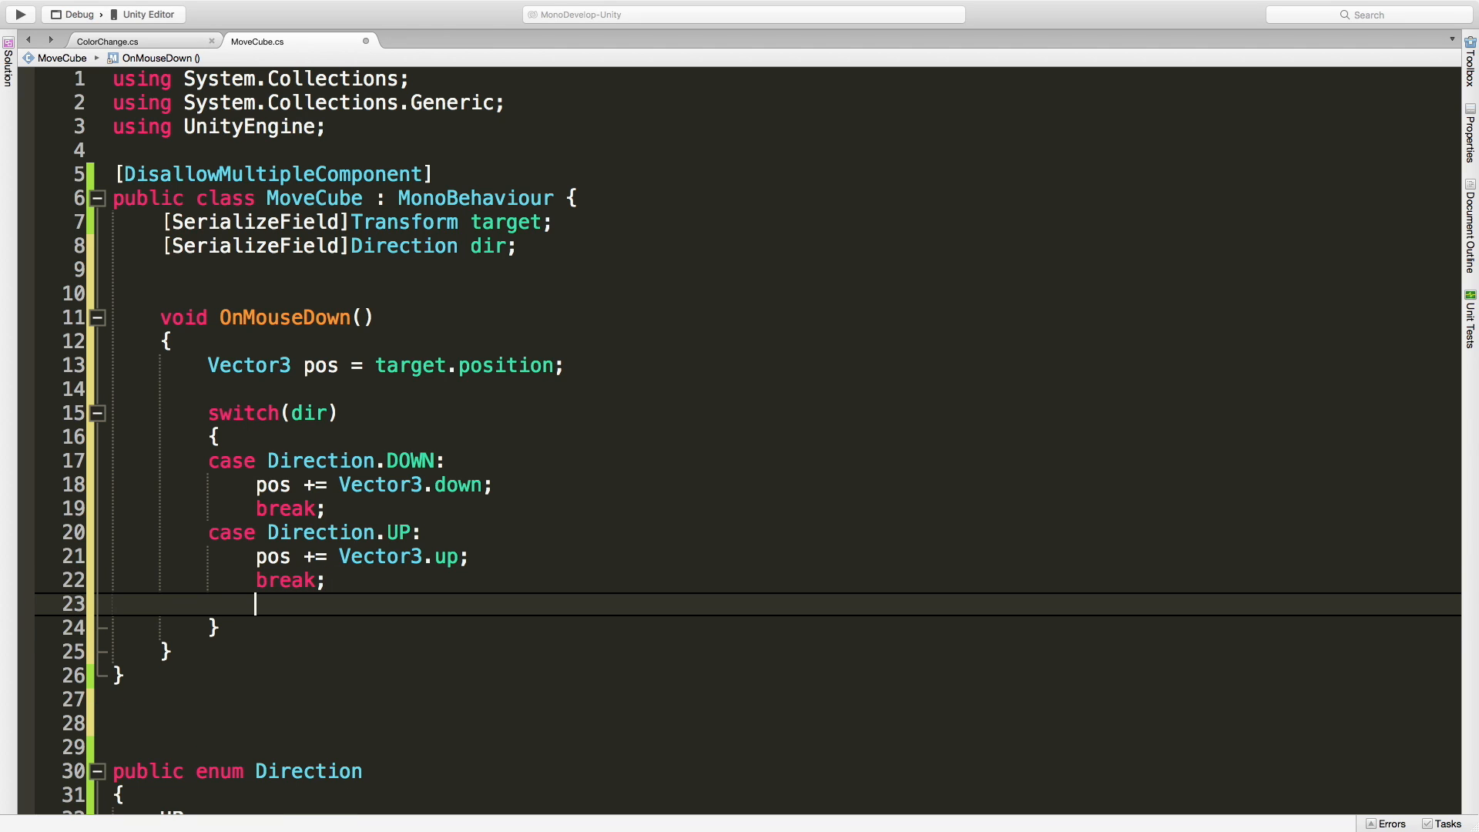
type("default:")
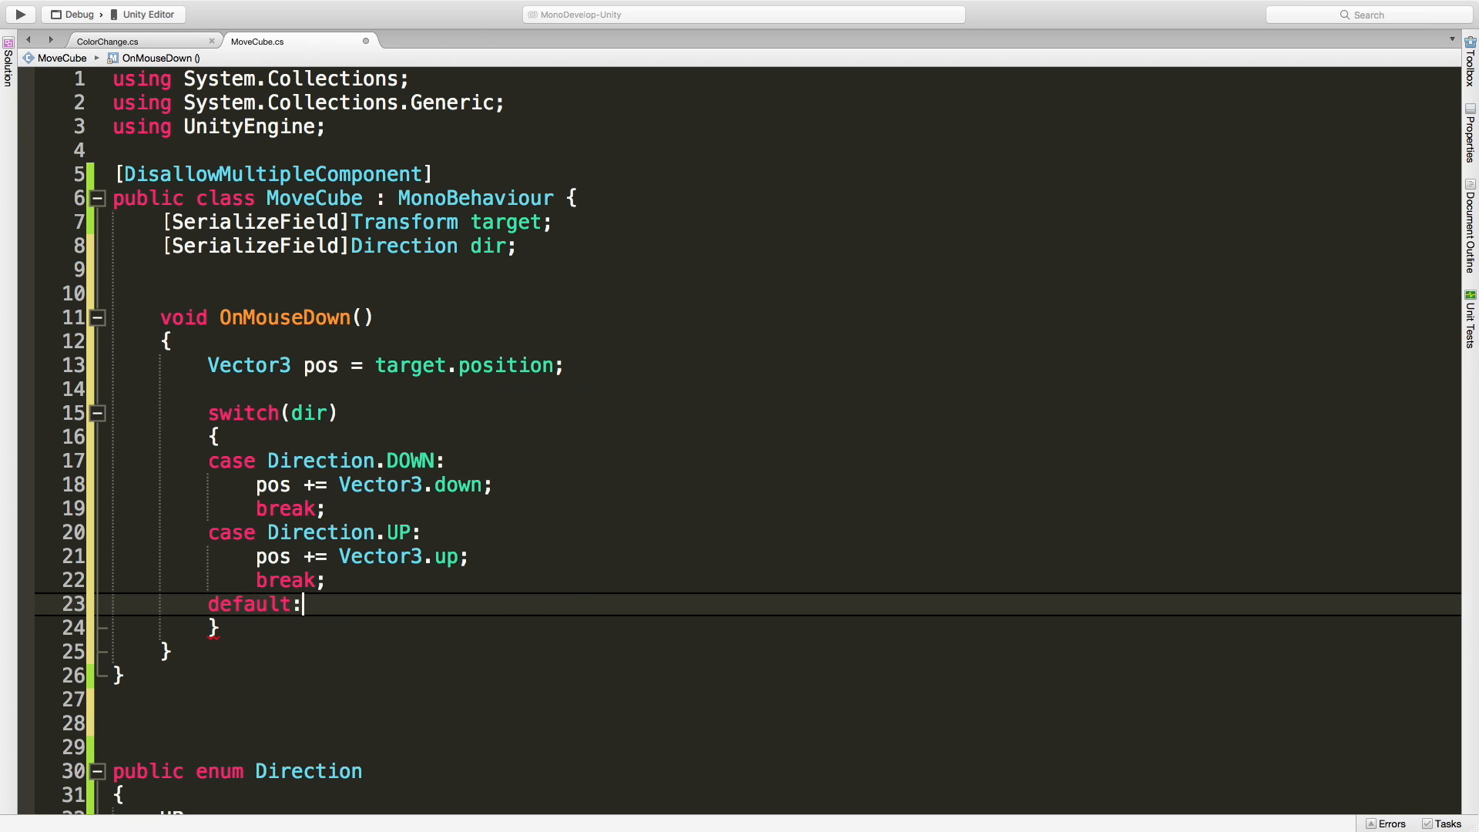
type("break;")
type("pos =")
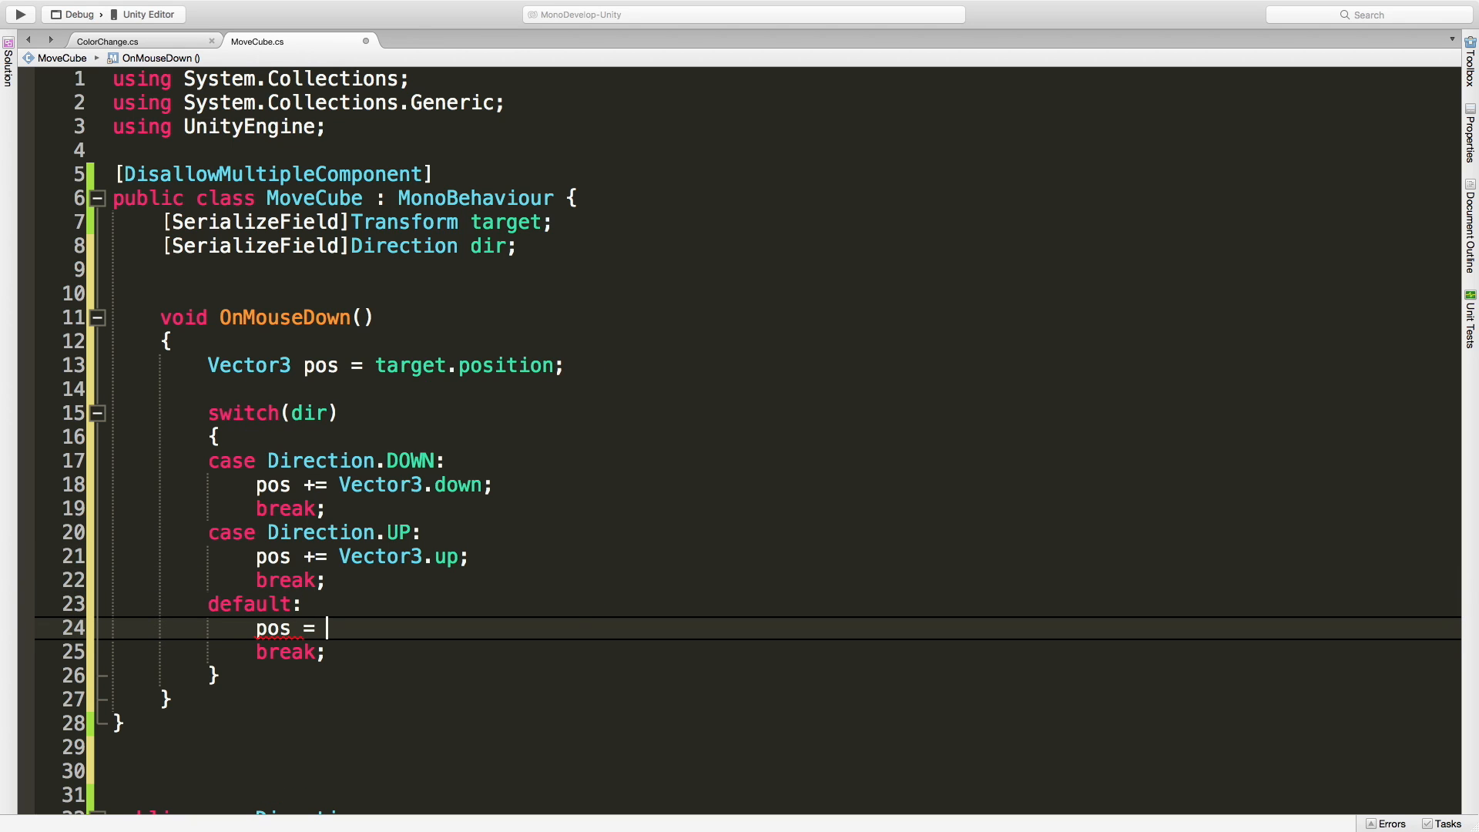
type("Vector3.zero;")
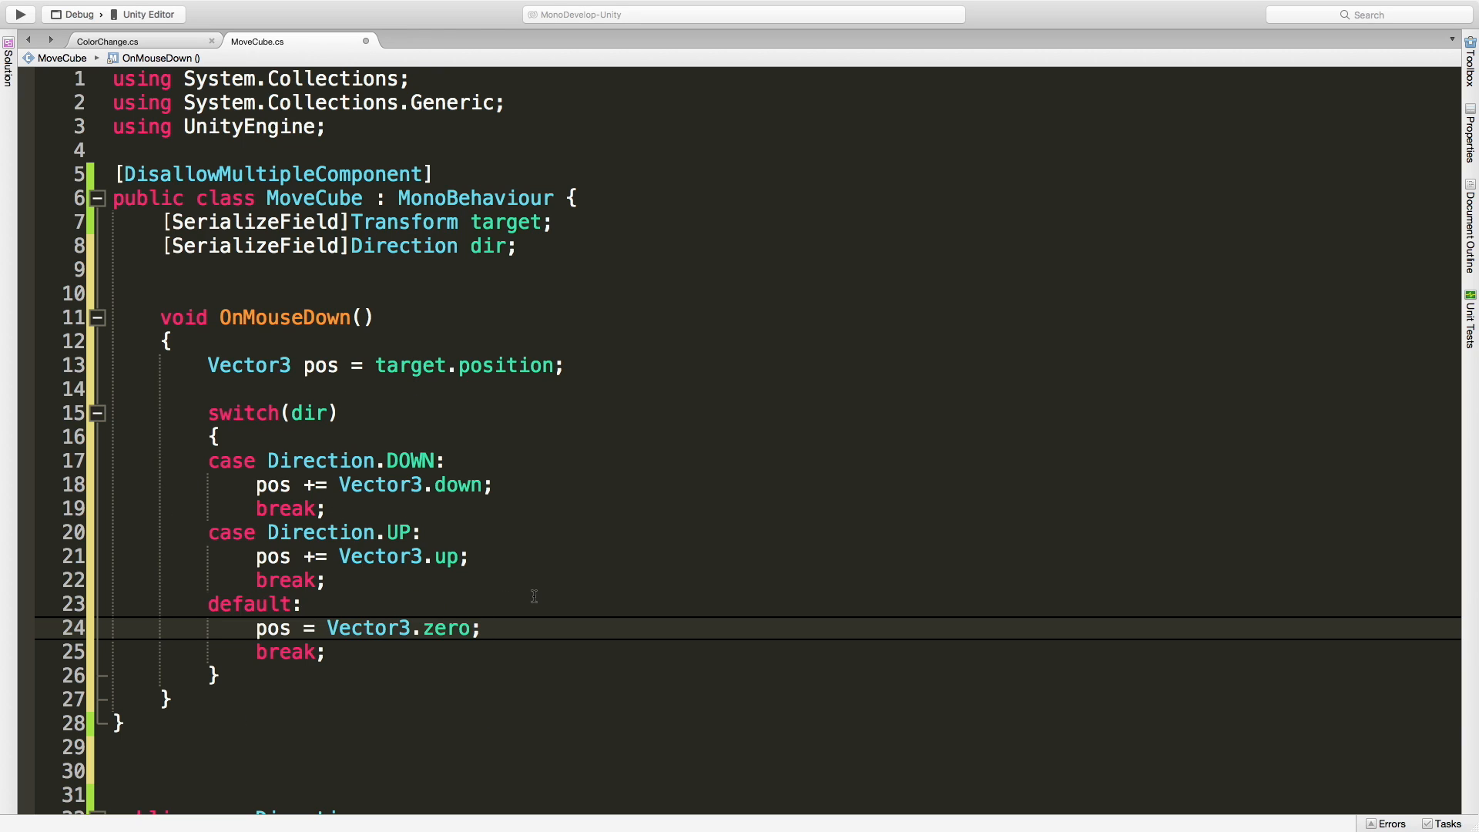
left_click(481, 627)
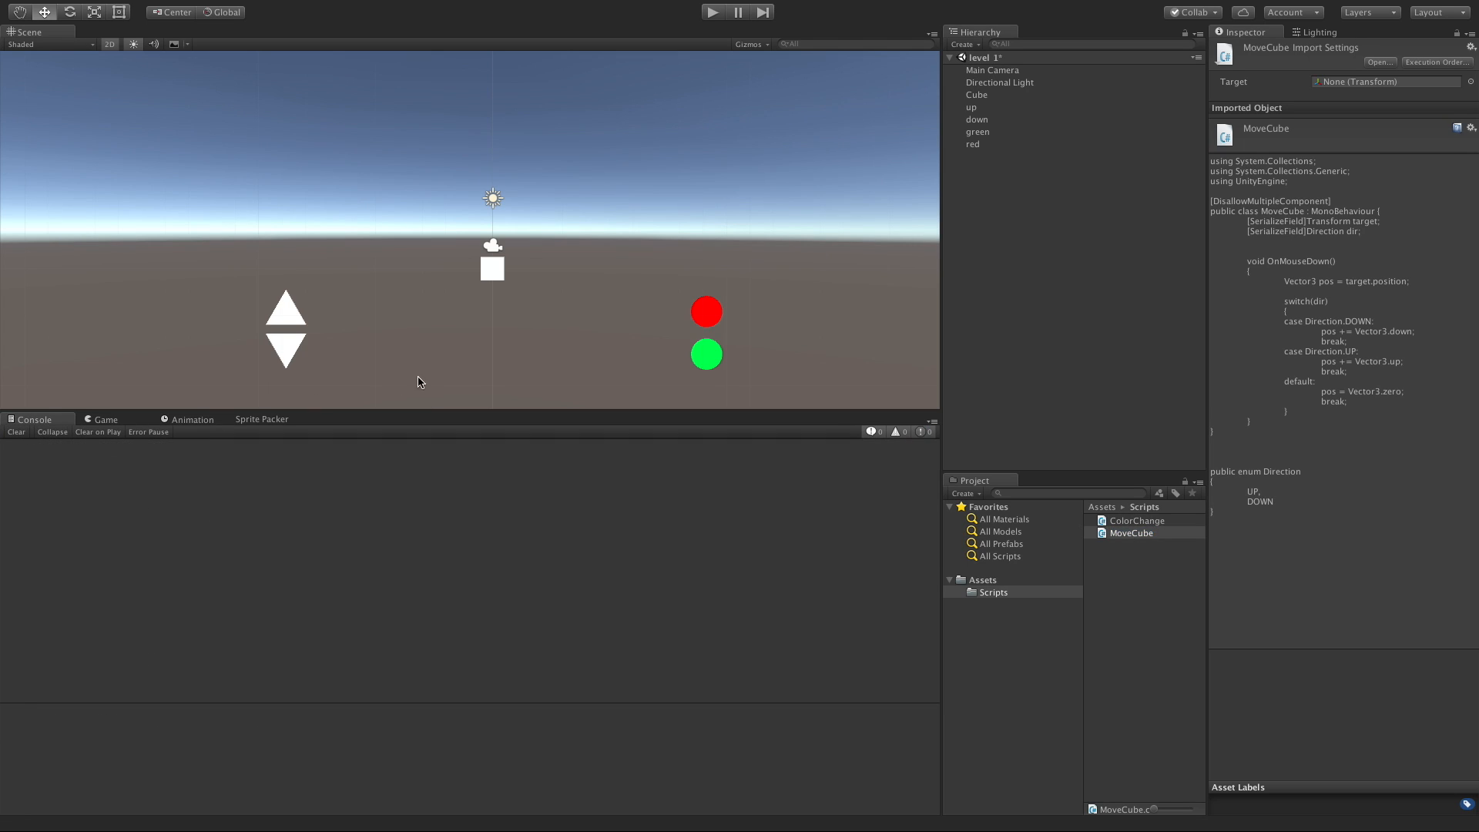
Step: Set Cube as both arrows' MoveCube target and give the down arrow Dir DOWN
left_click(972, 106)
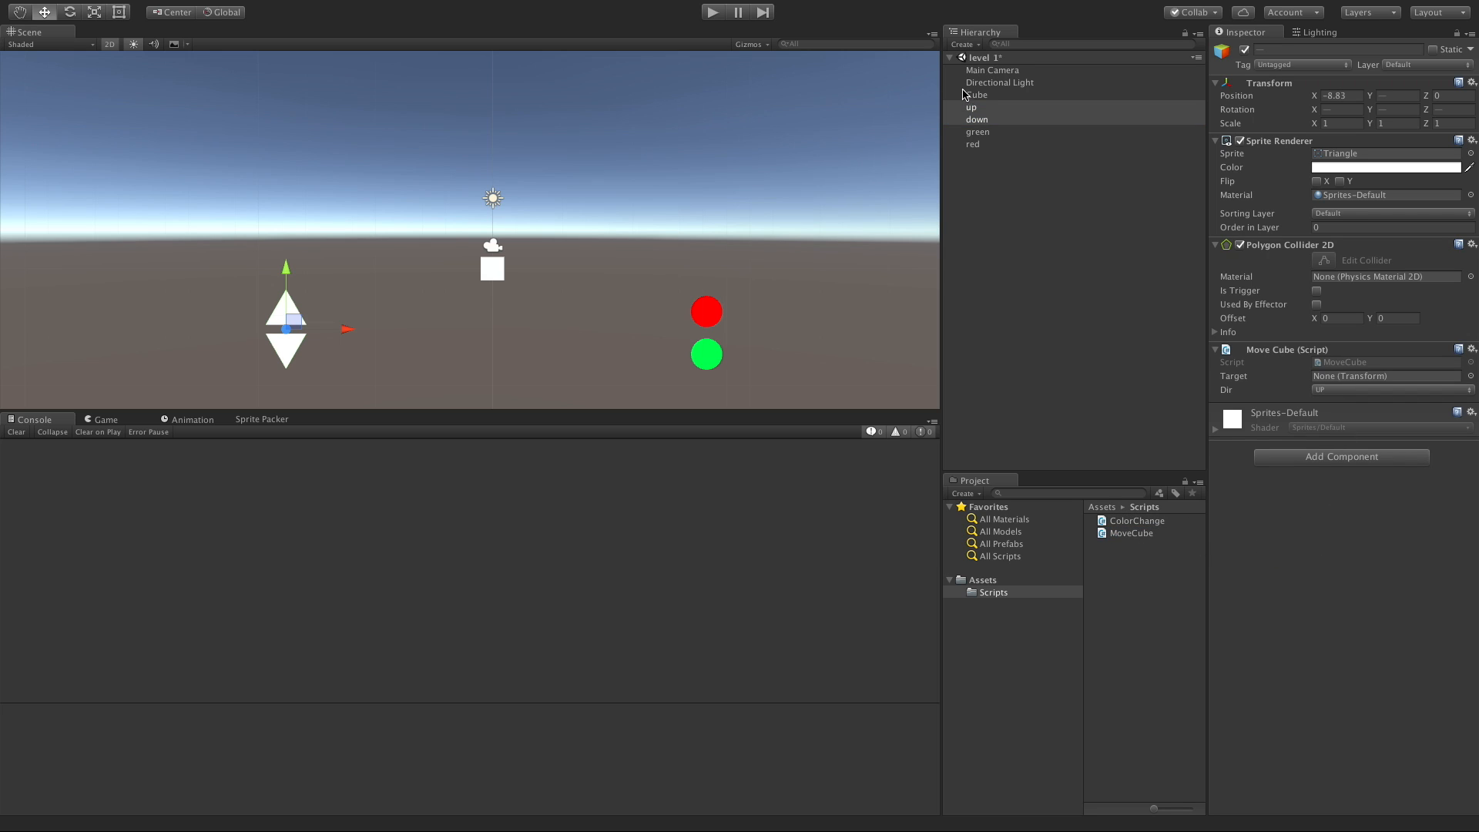
left_click(972, 143)
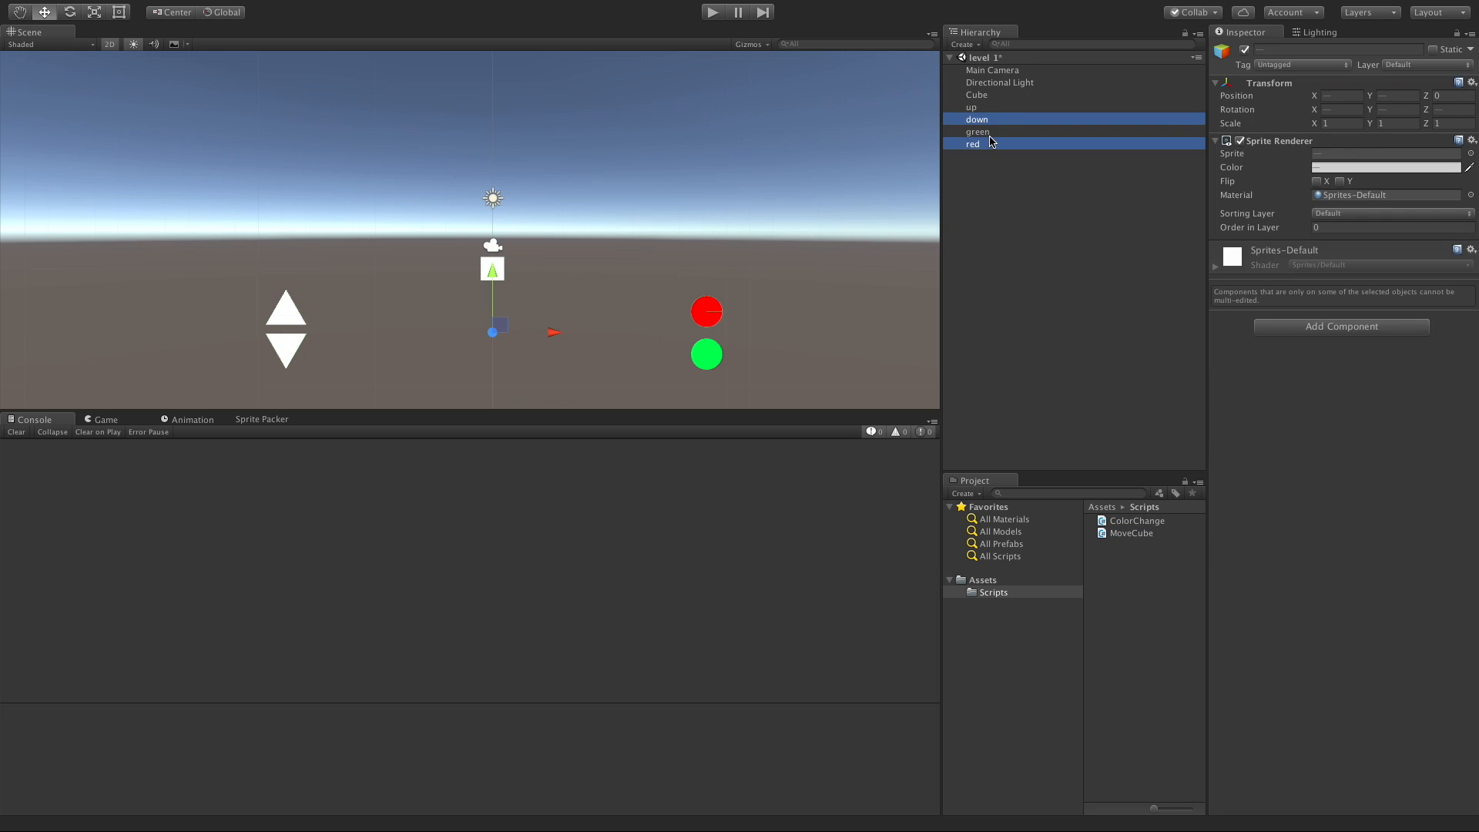
left_click(972, 106)
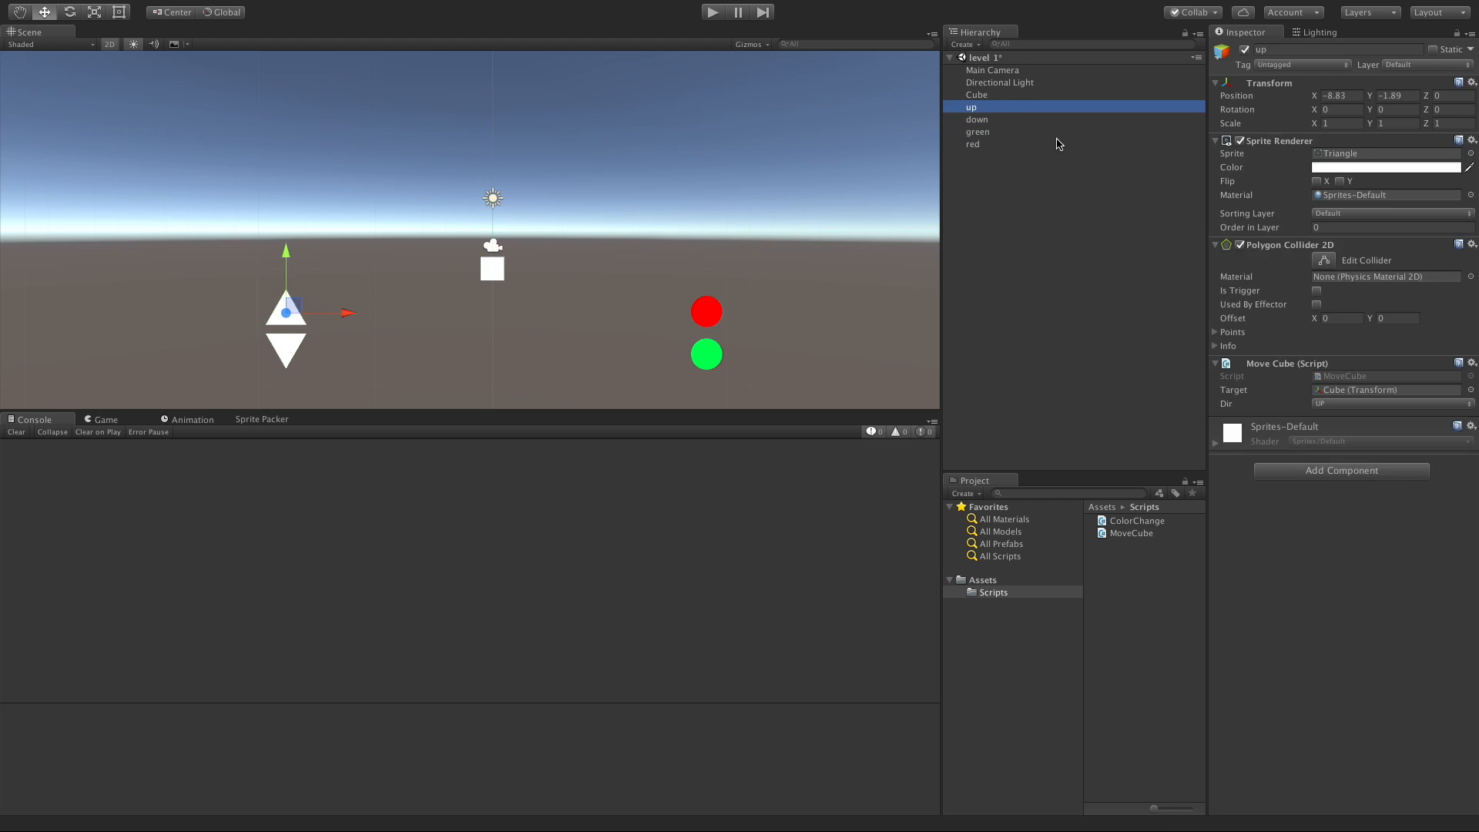
mouse_move(1014, 139)
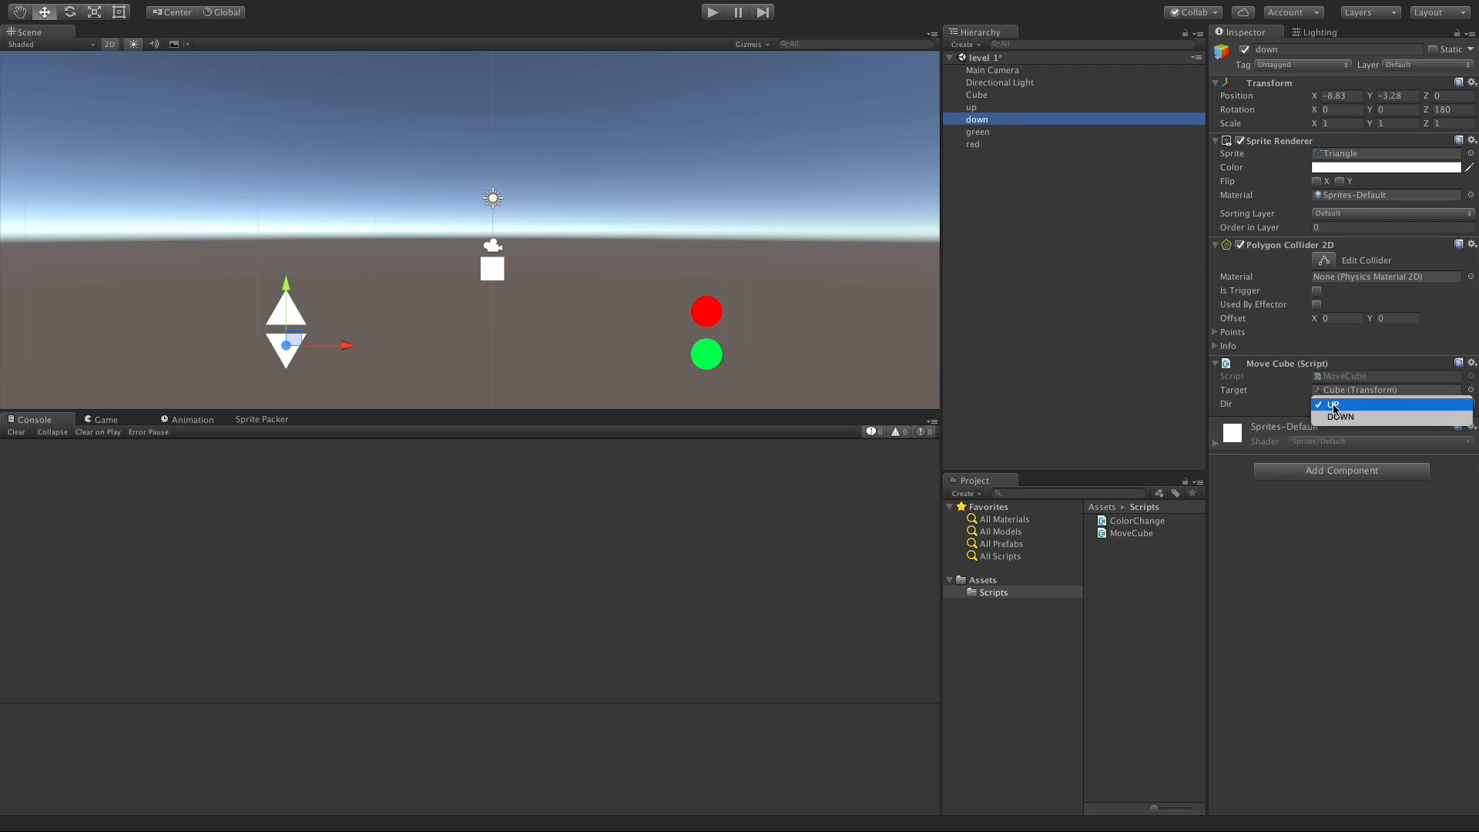
left_click(1341, 416)
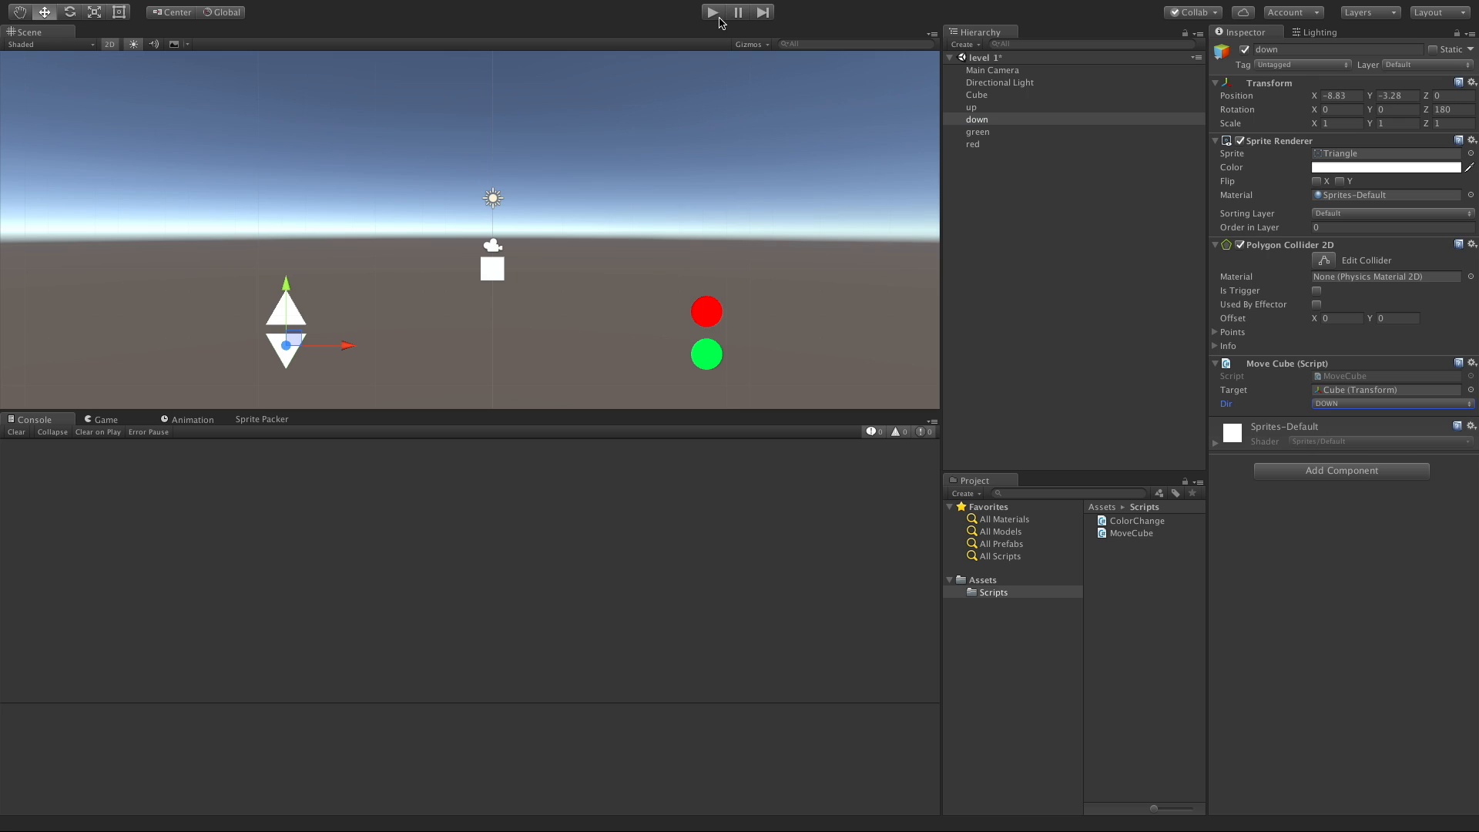
Step: Start play mode to try the arrow buttons on the cube
left_click(712, 11)
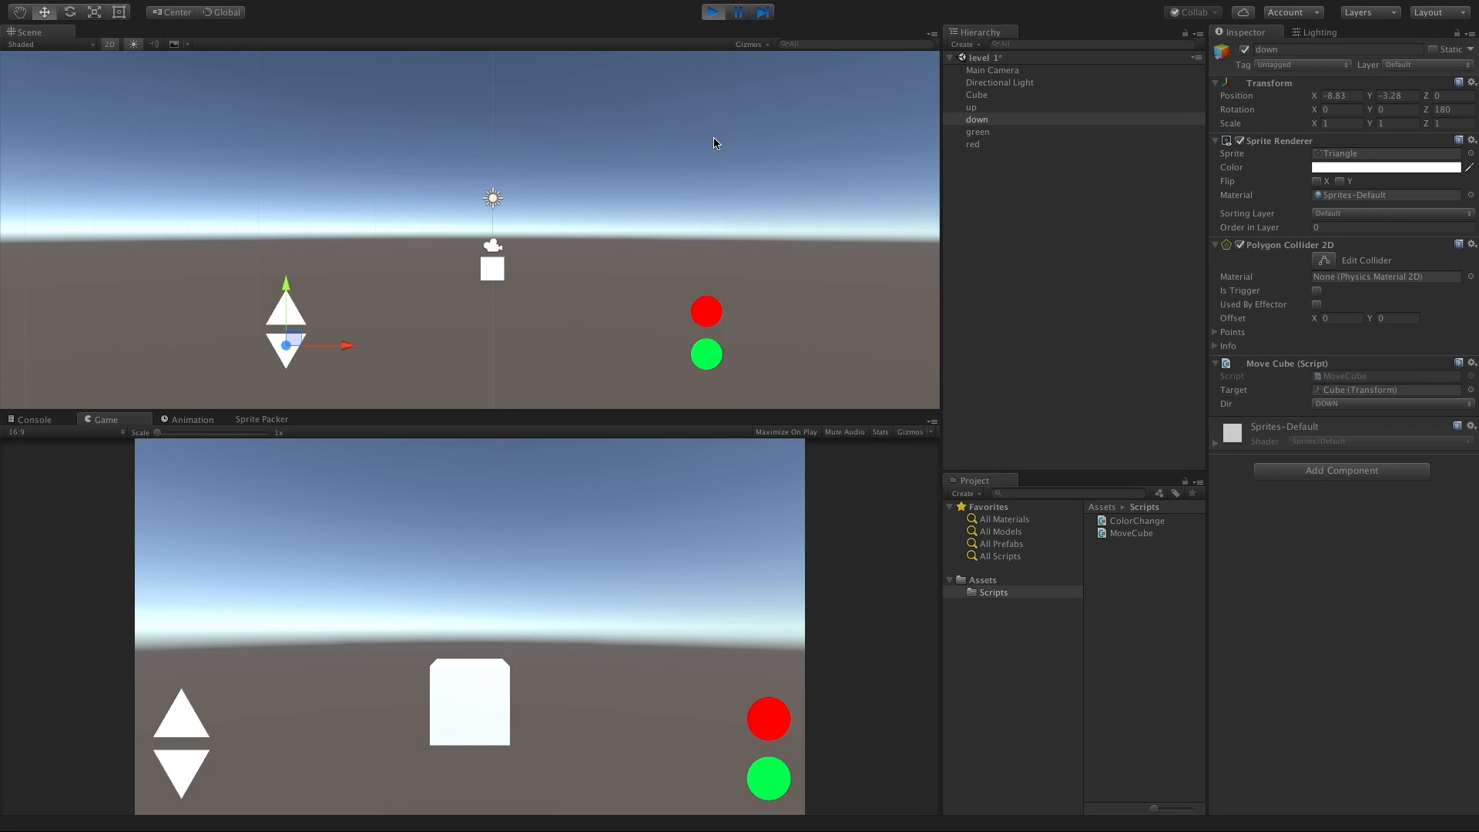
mouse_move(664, 668)
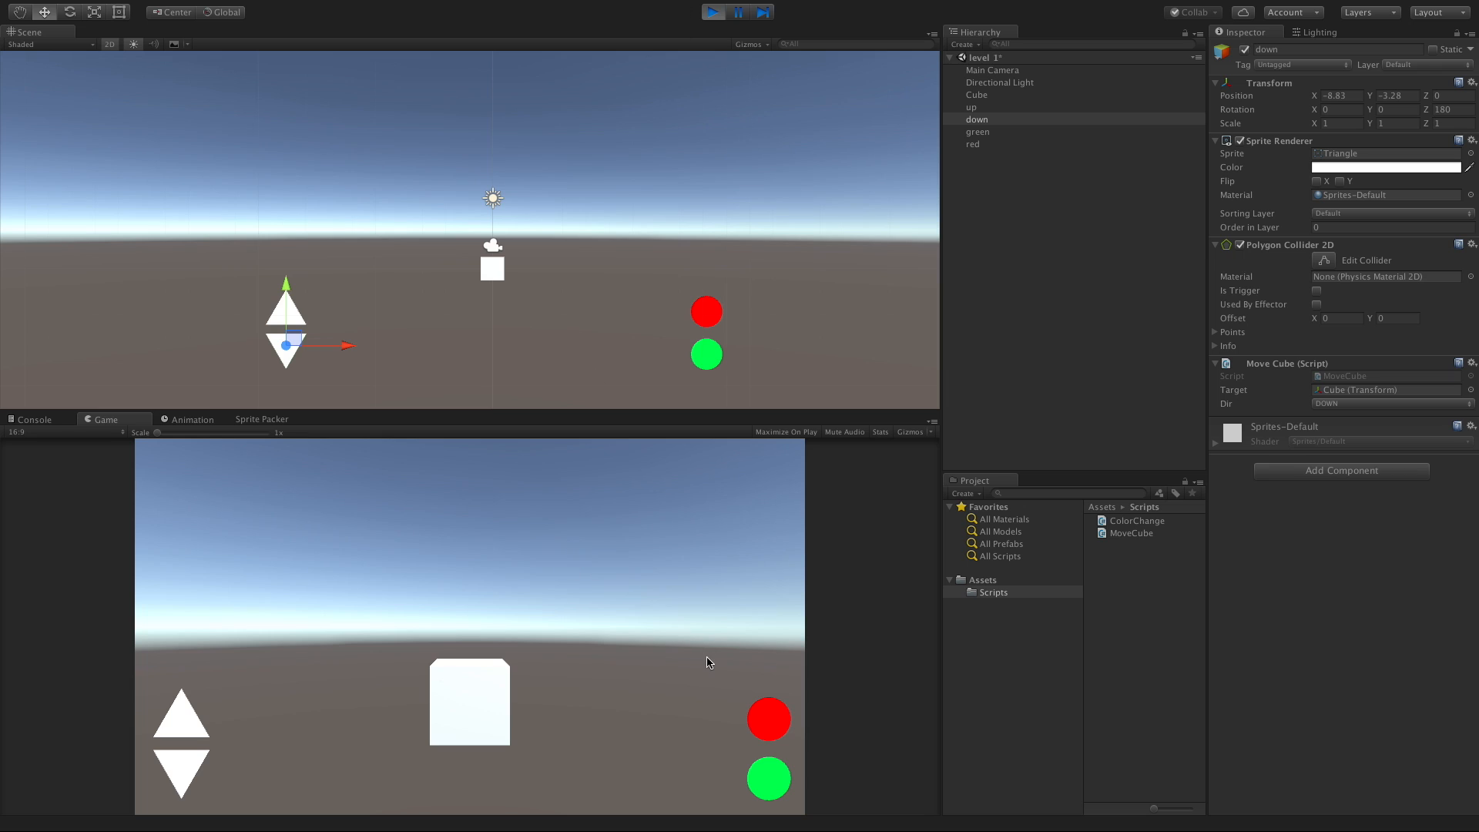
mouse_move(184, 732)
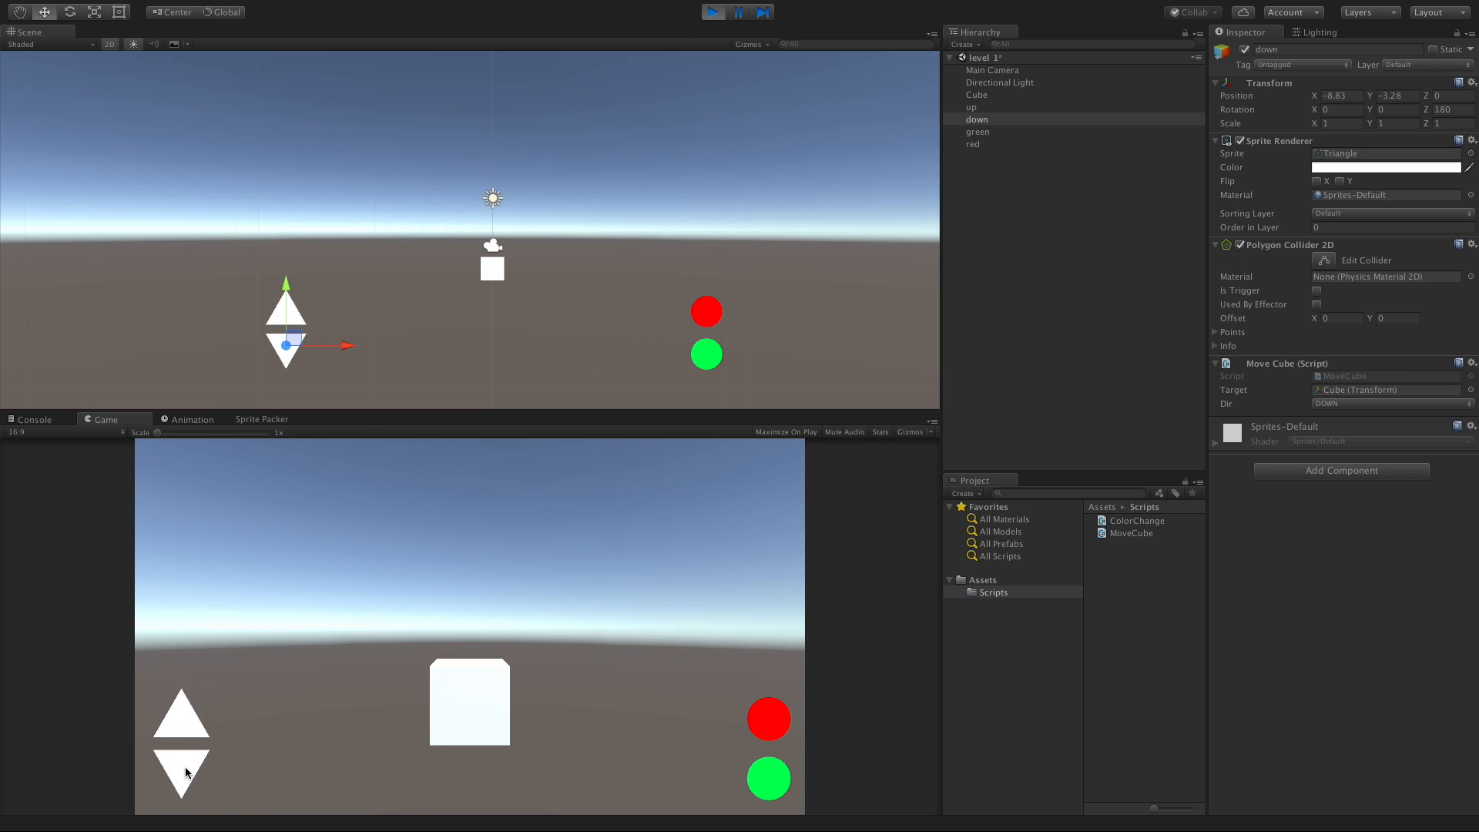
mouse_move(568, 99)
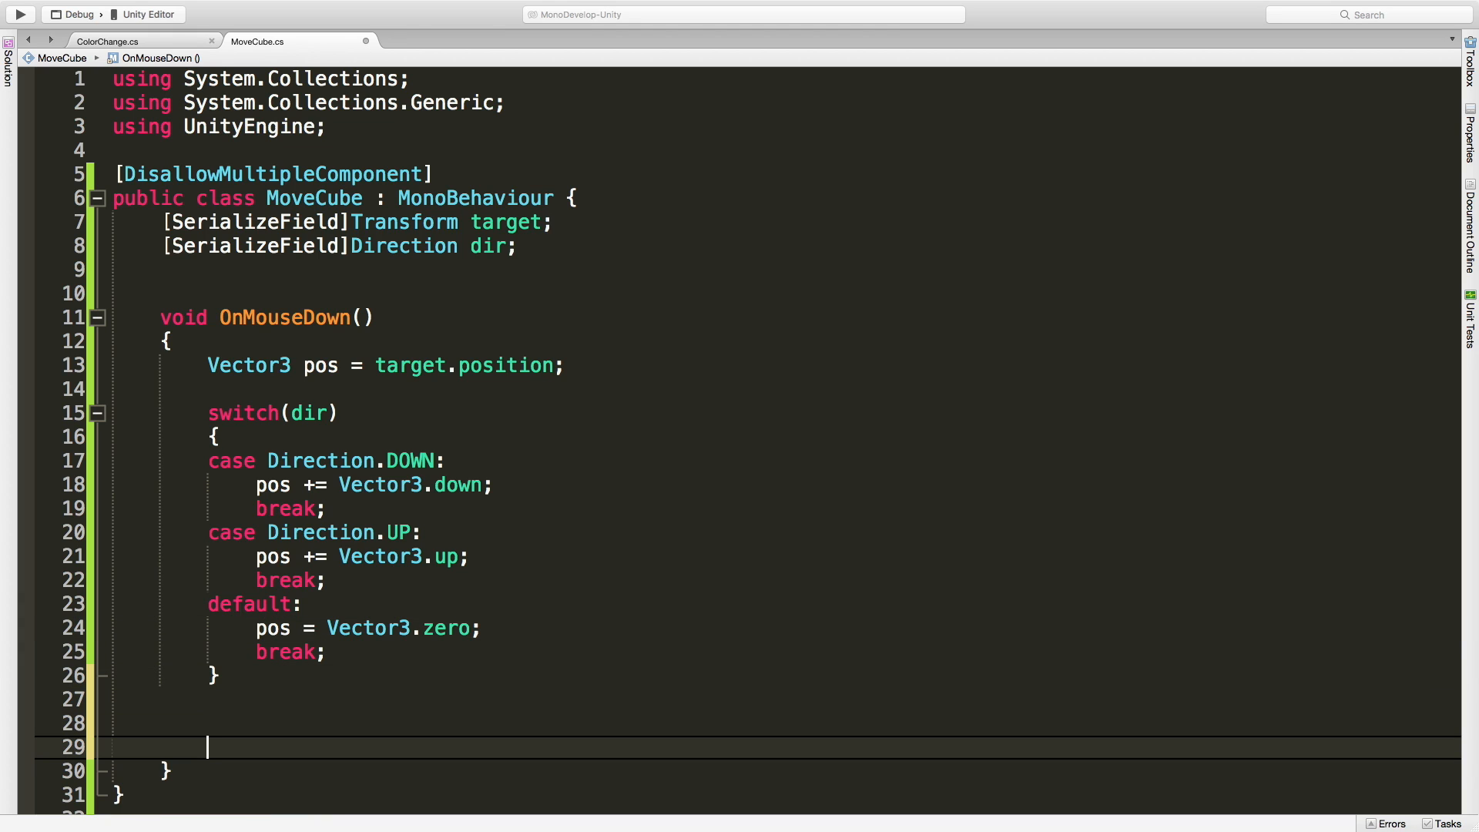
Step: Type target.position = pos; after the switch in OnMouseDown
type("target.")
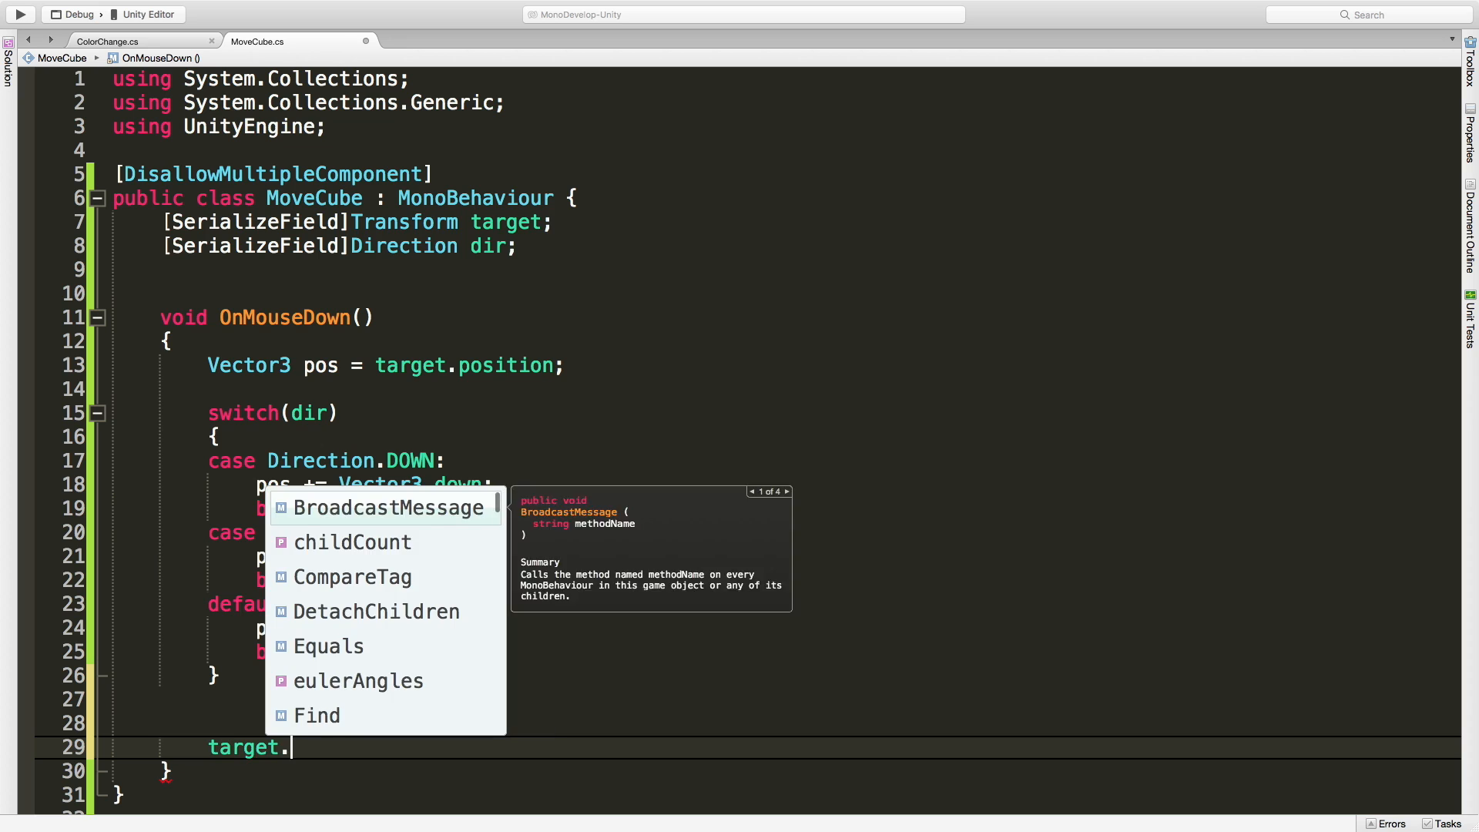
type("position = po")
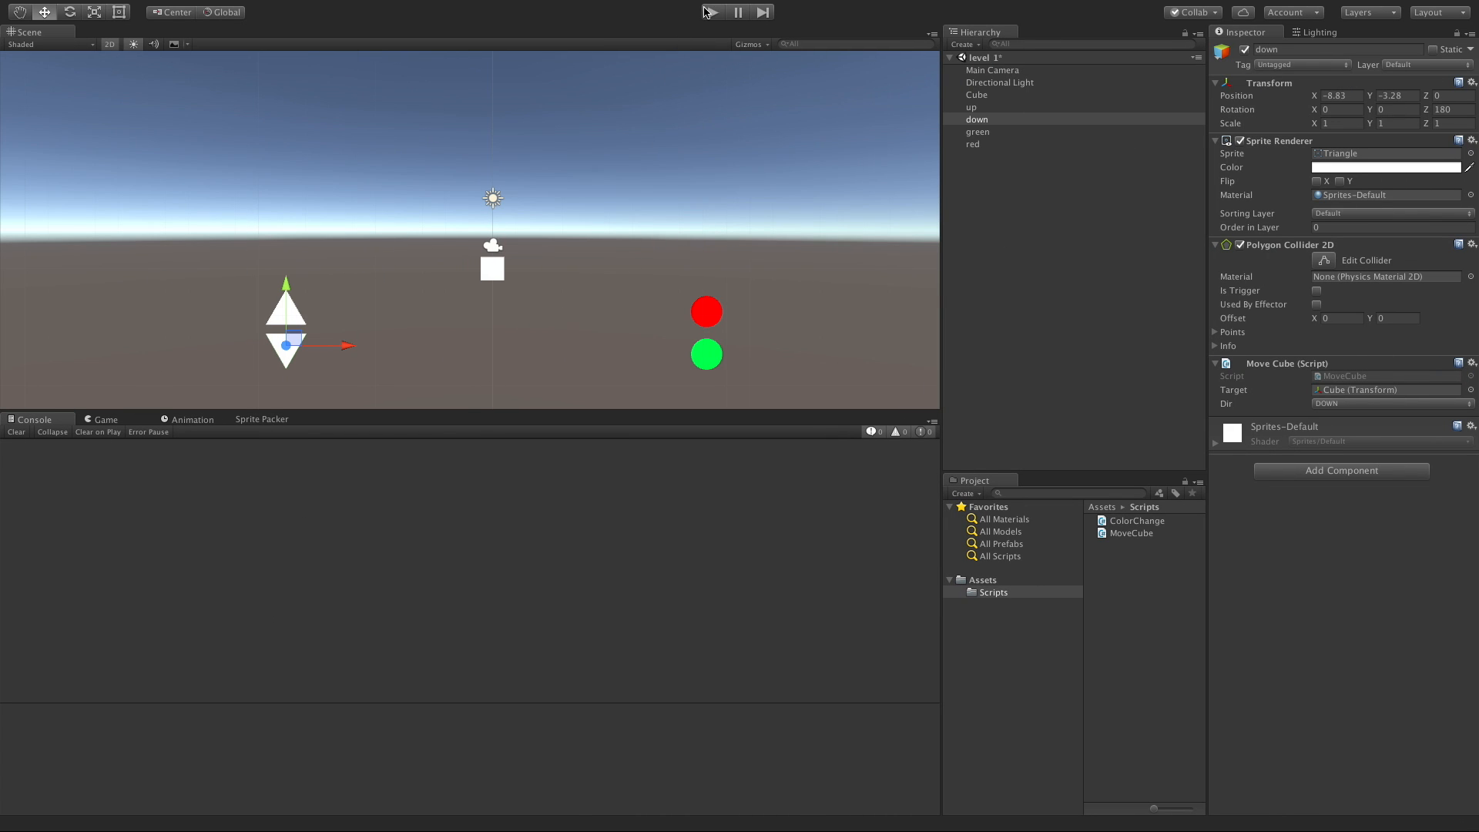
Step: Play the scene and press the down arrow button in the Game view
left_click(711, 12)
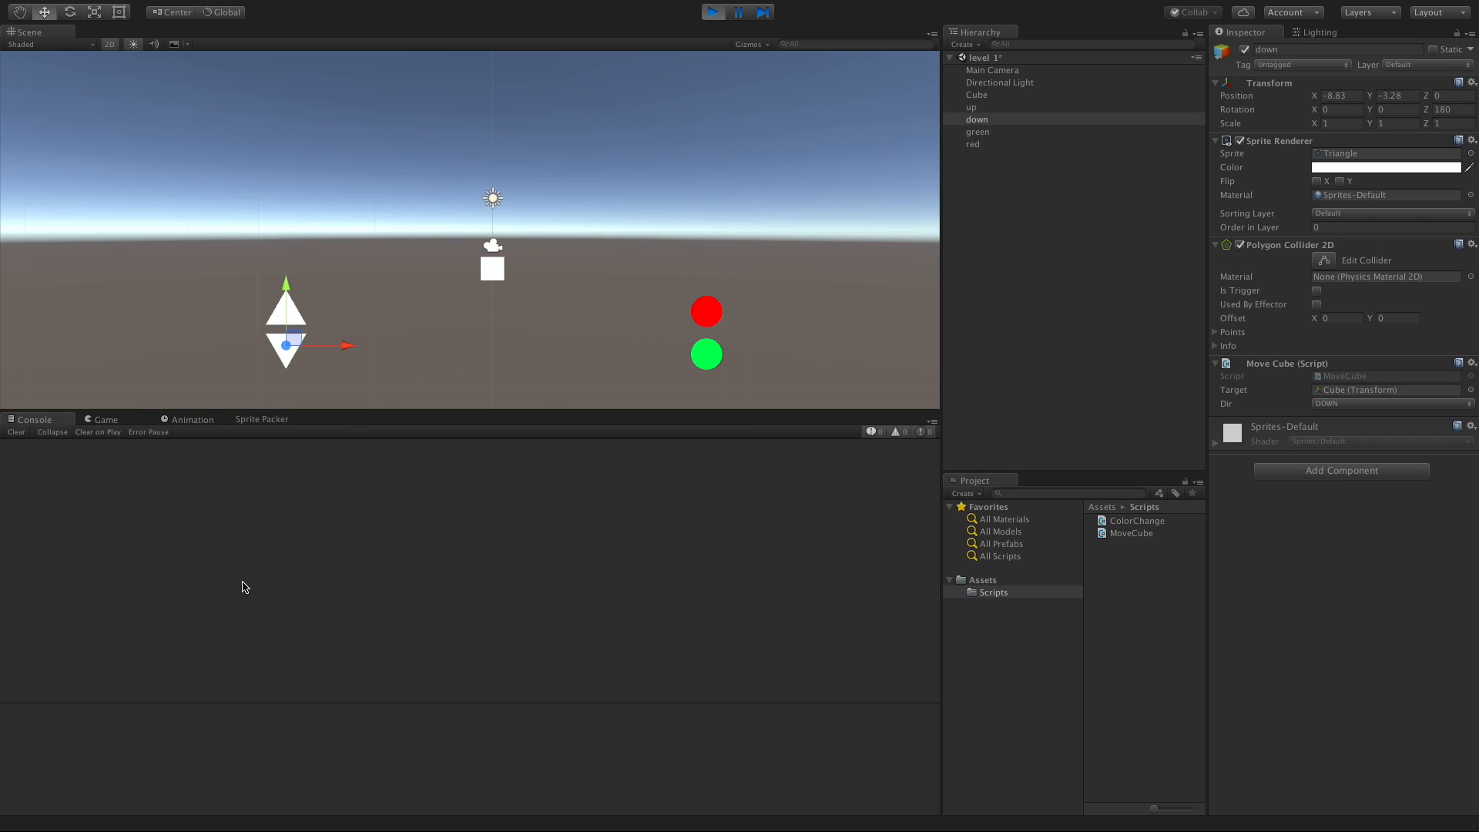
left_click(712, 11)
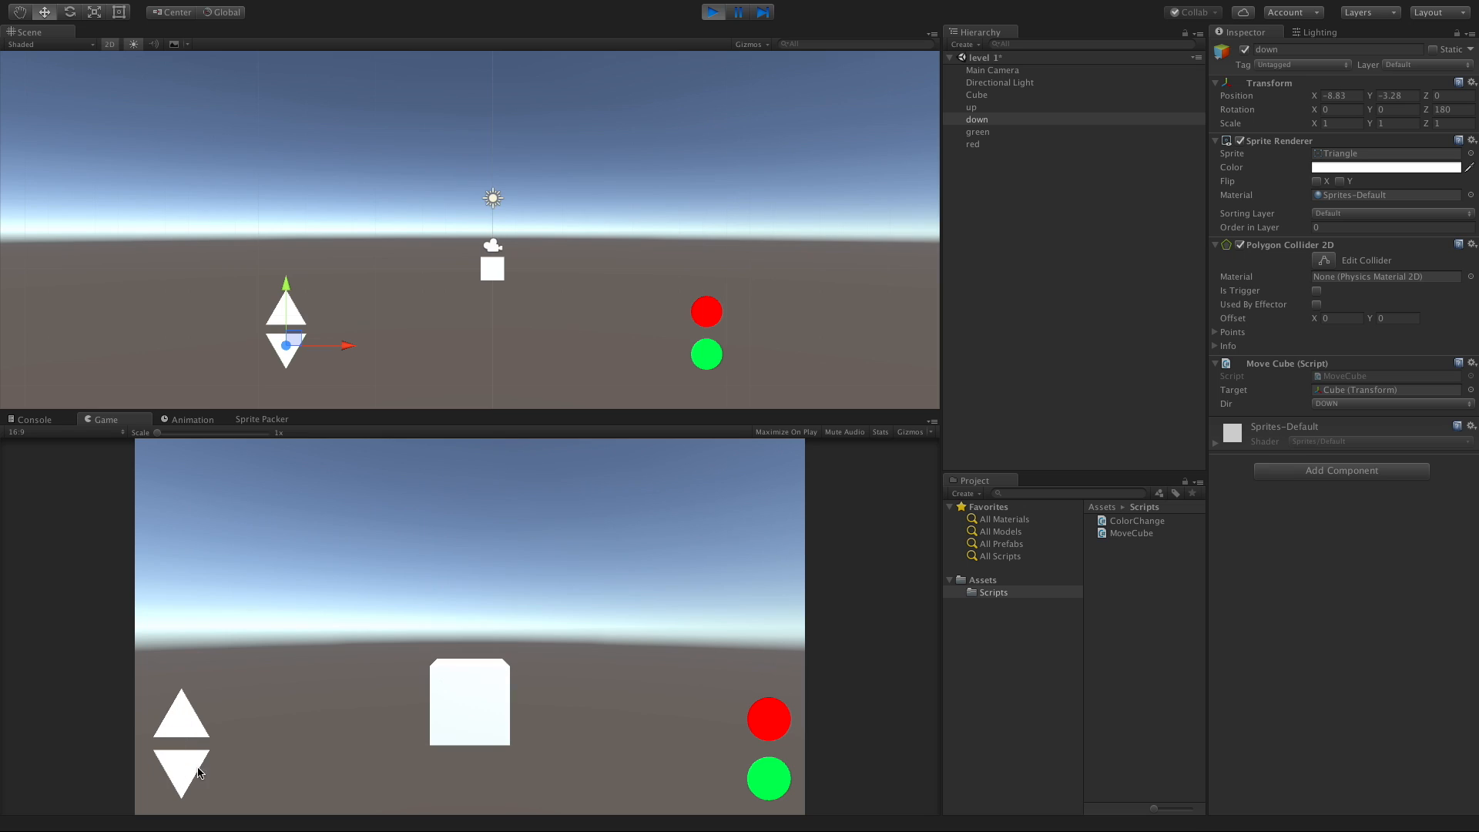
left_click(768, 777)
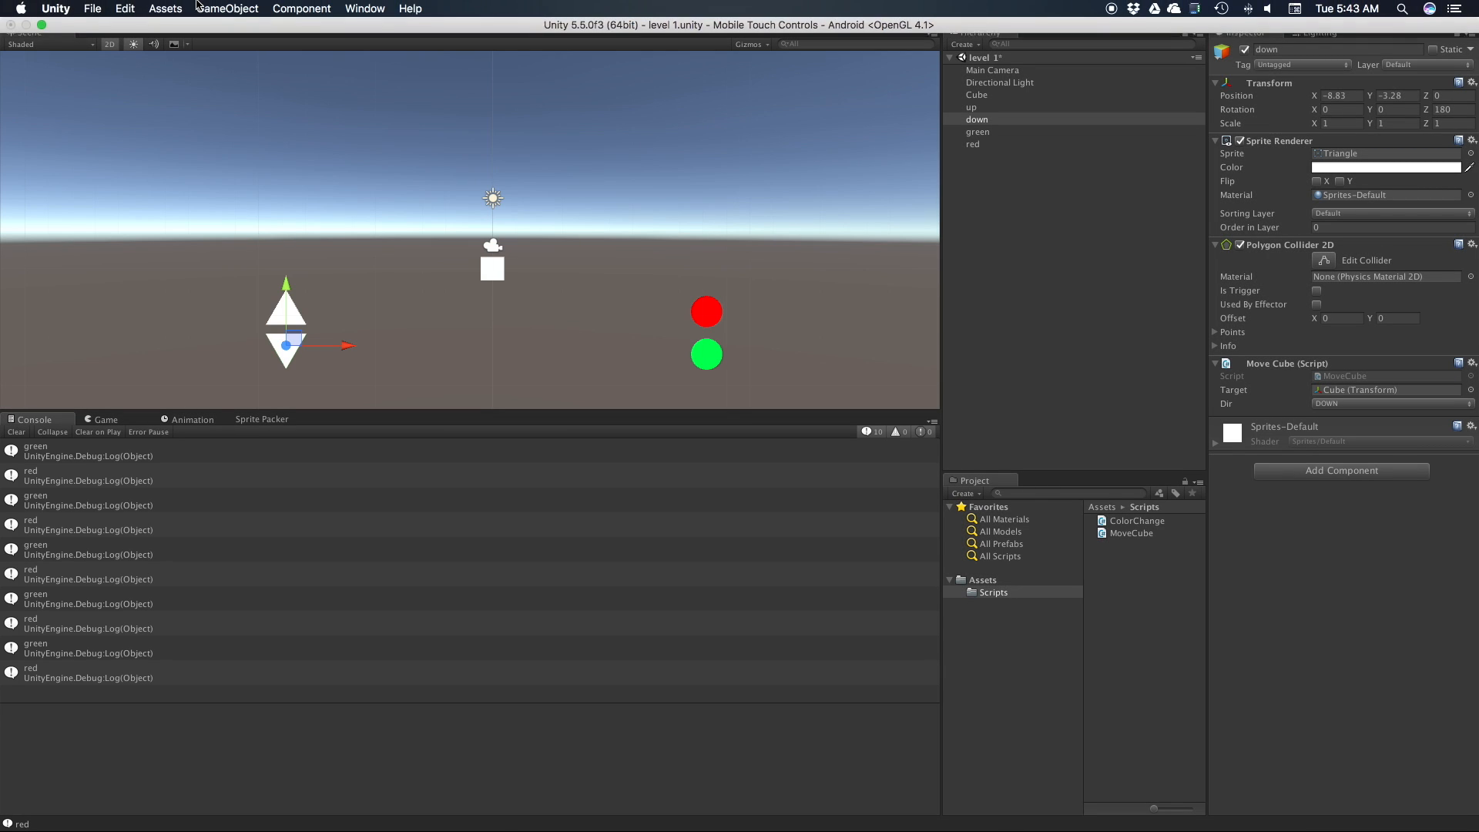
Step: From Build Settings with Android selected, run Build And Run and save the build as 'Touch Controls'
left_click(93, 8)
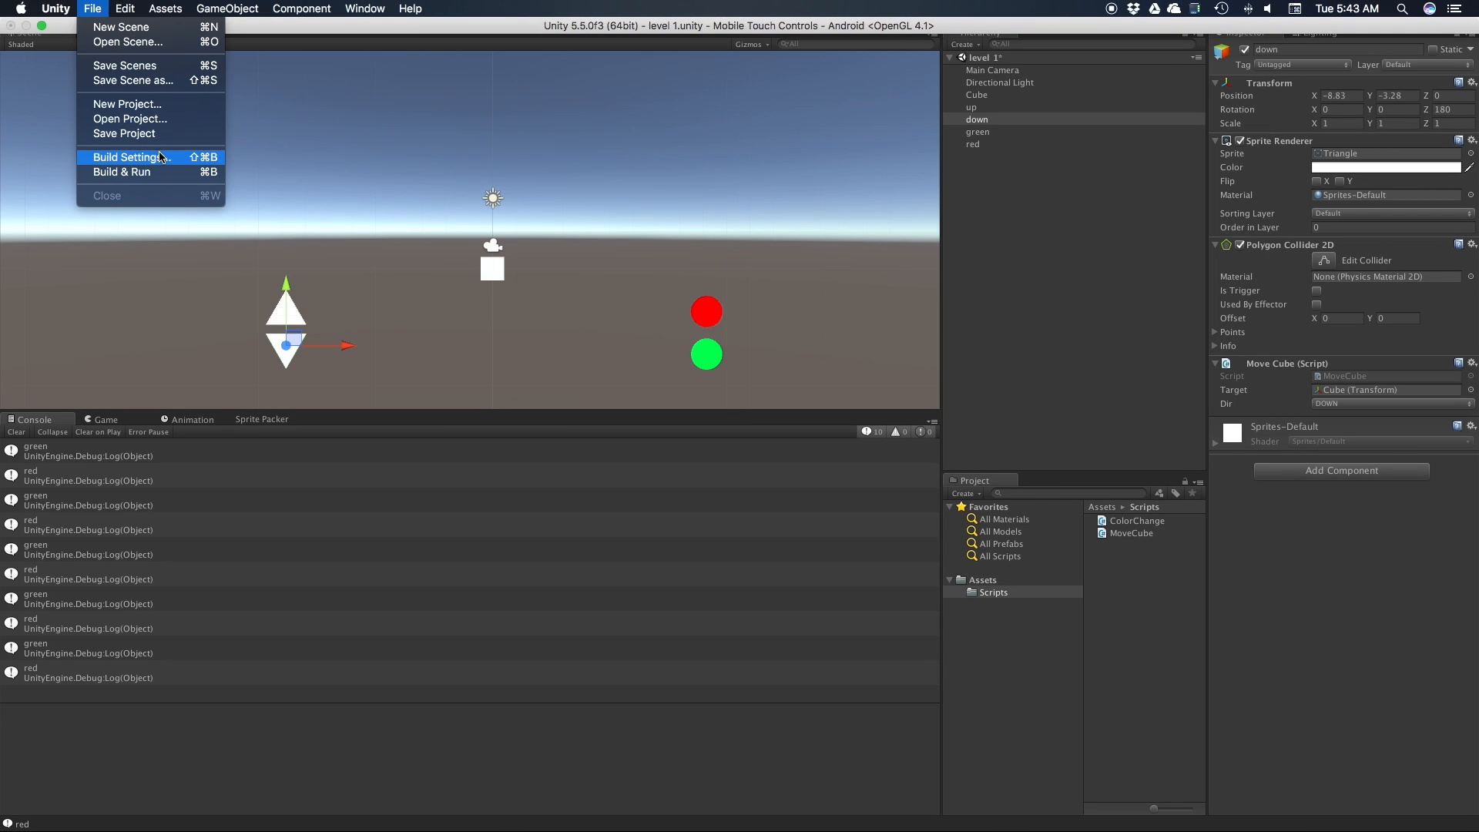
left_click(126, 157)
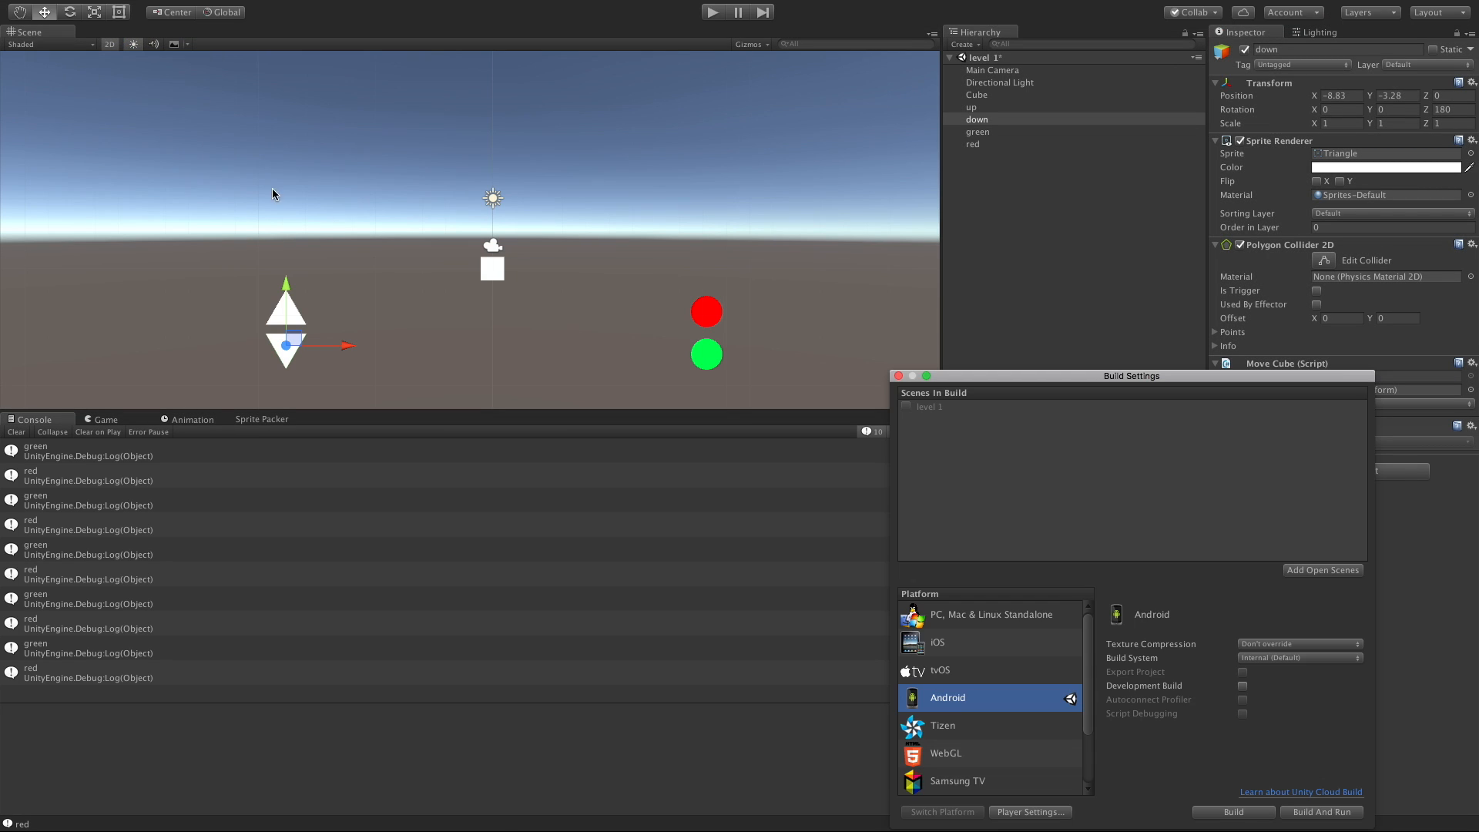
left_click_drag(1131, 375, 722, 256)
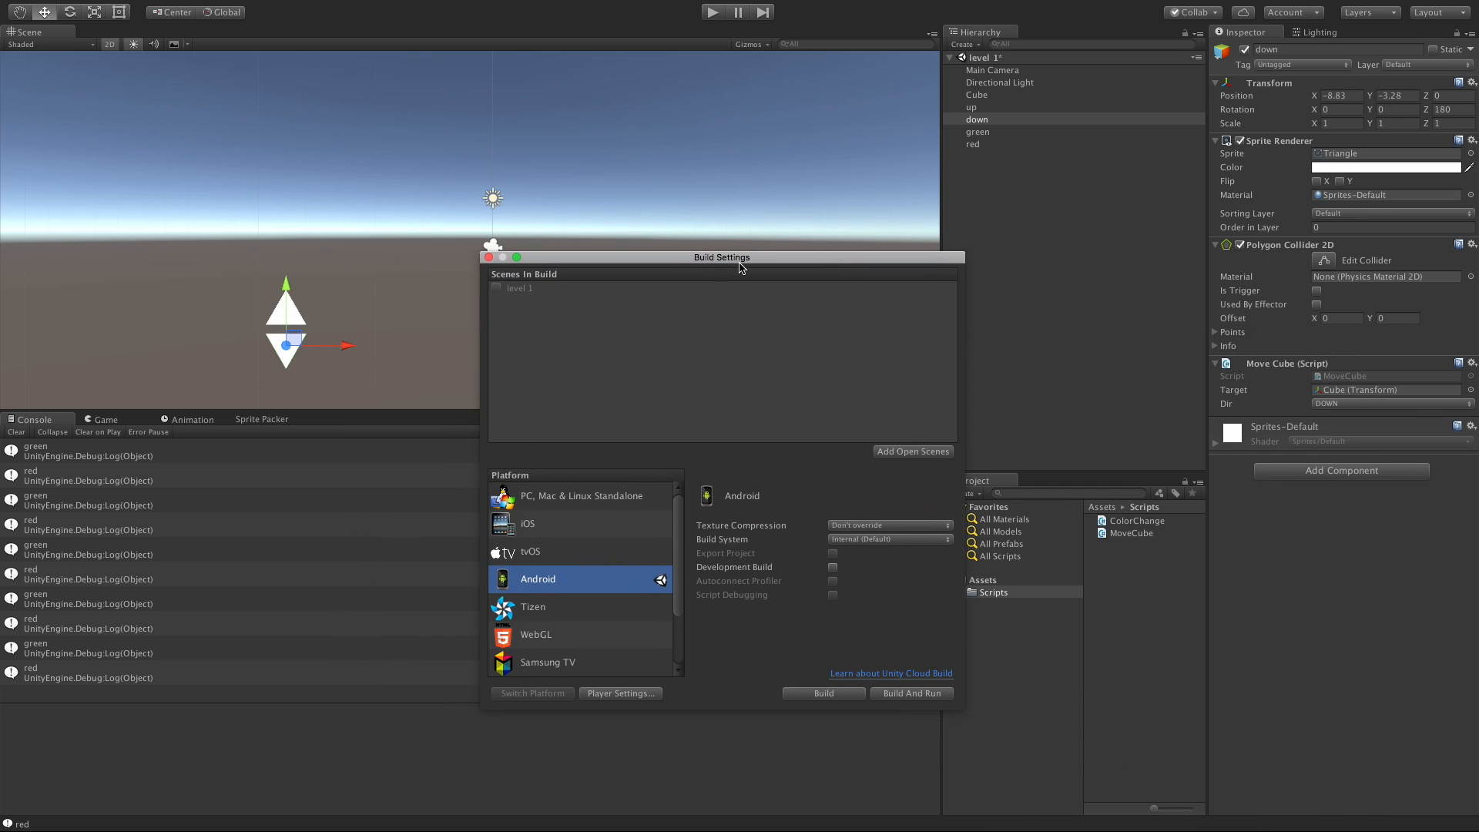
mouse_move(675, 648)
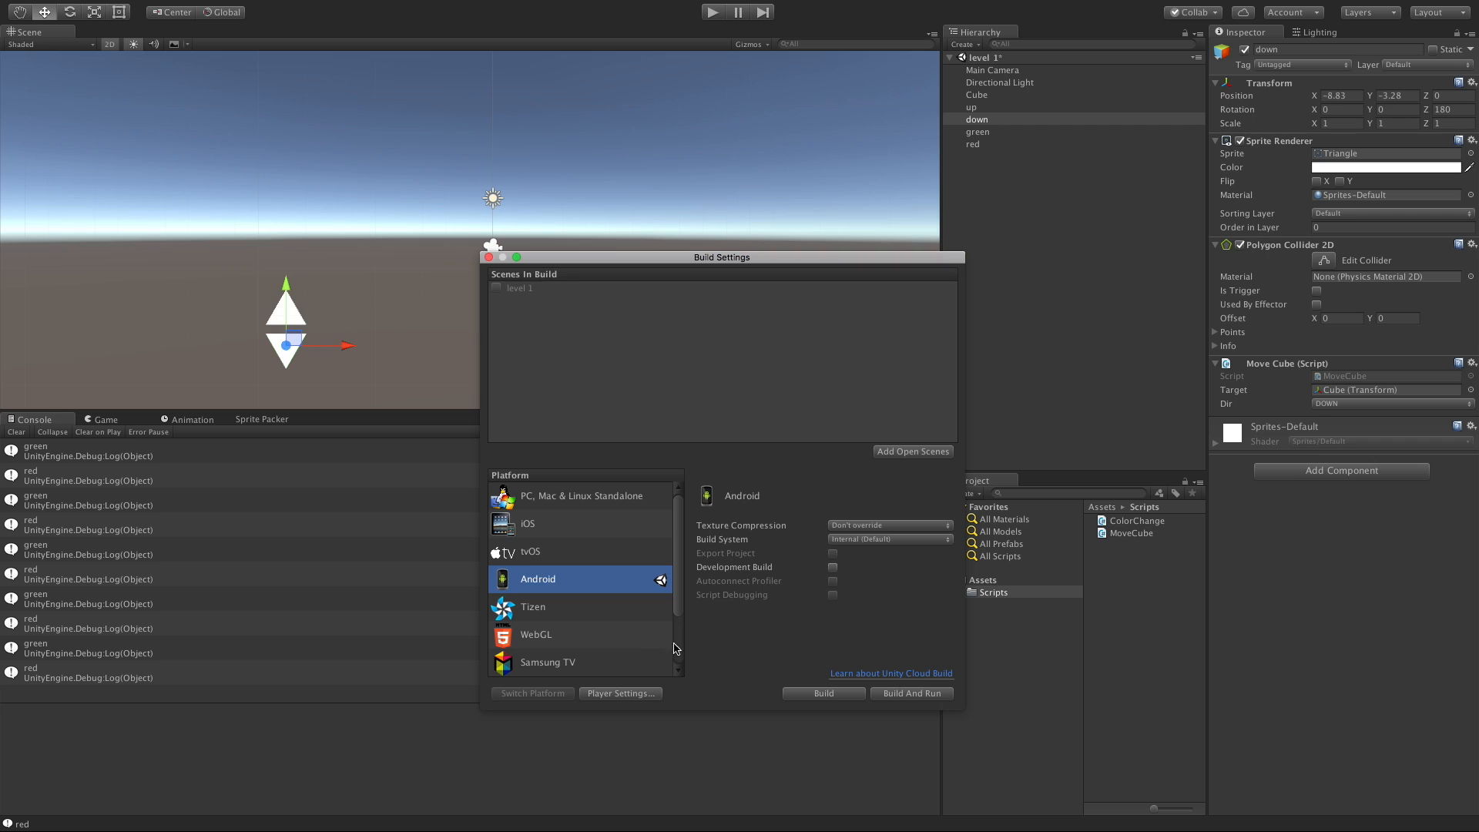
left_click(912, 694)
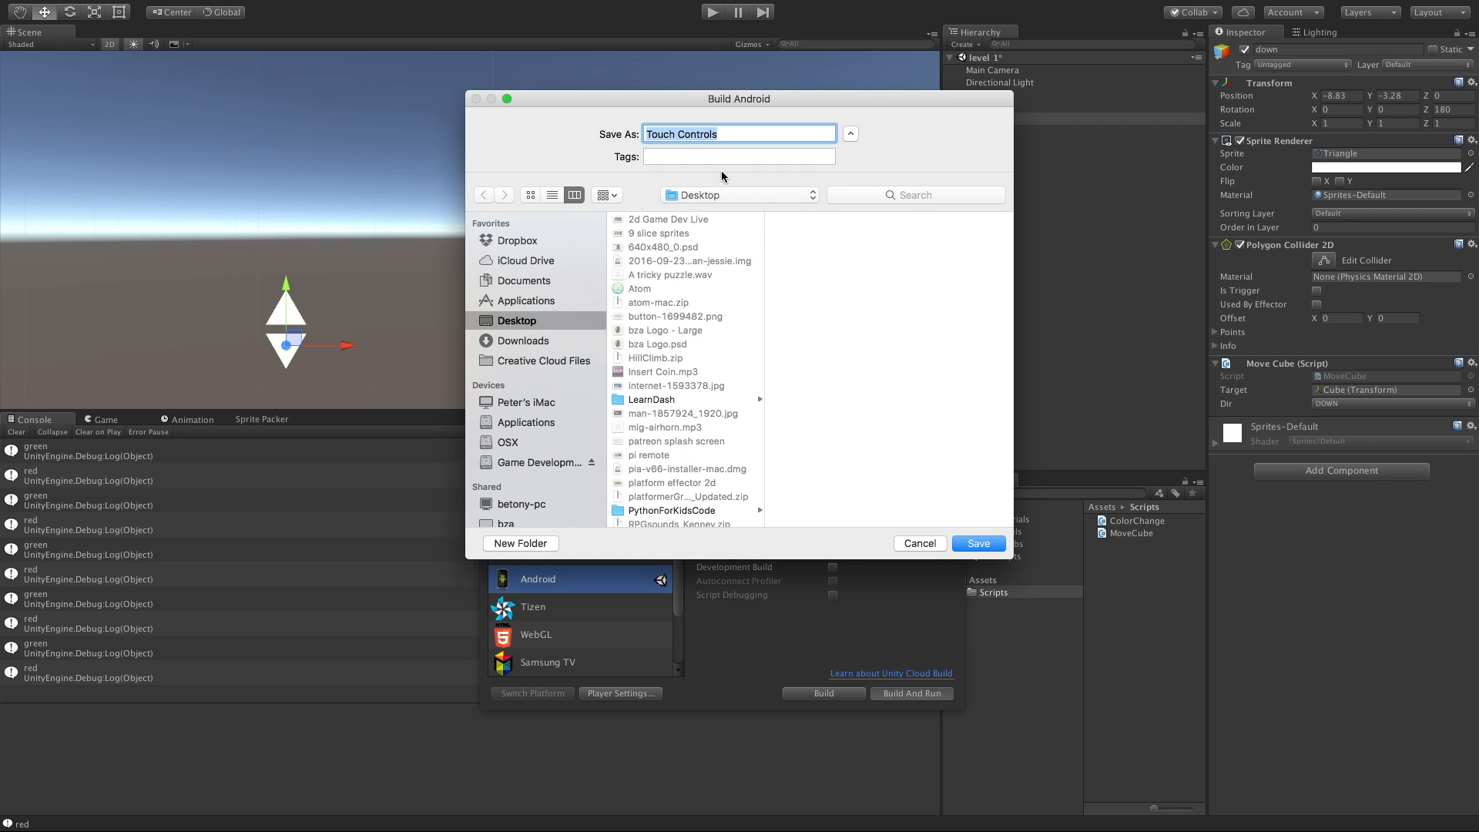
left_click(977, 543)
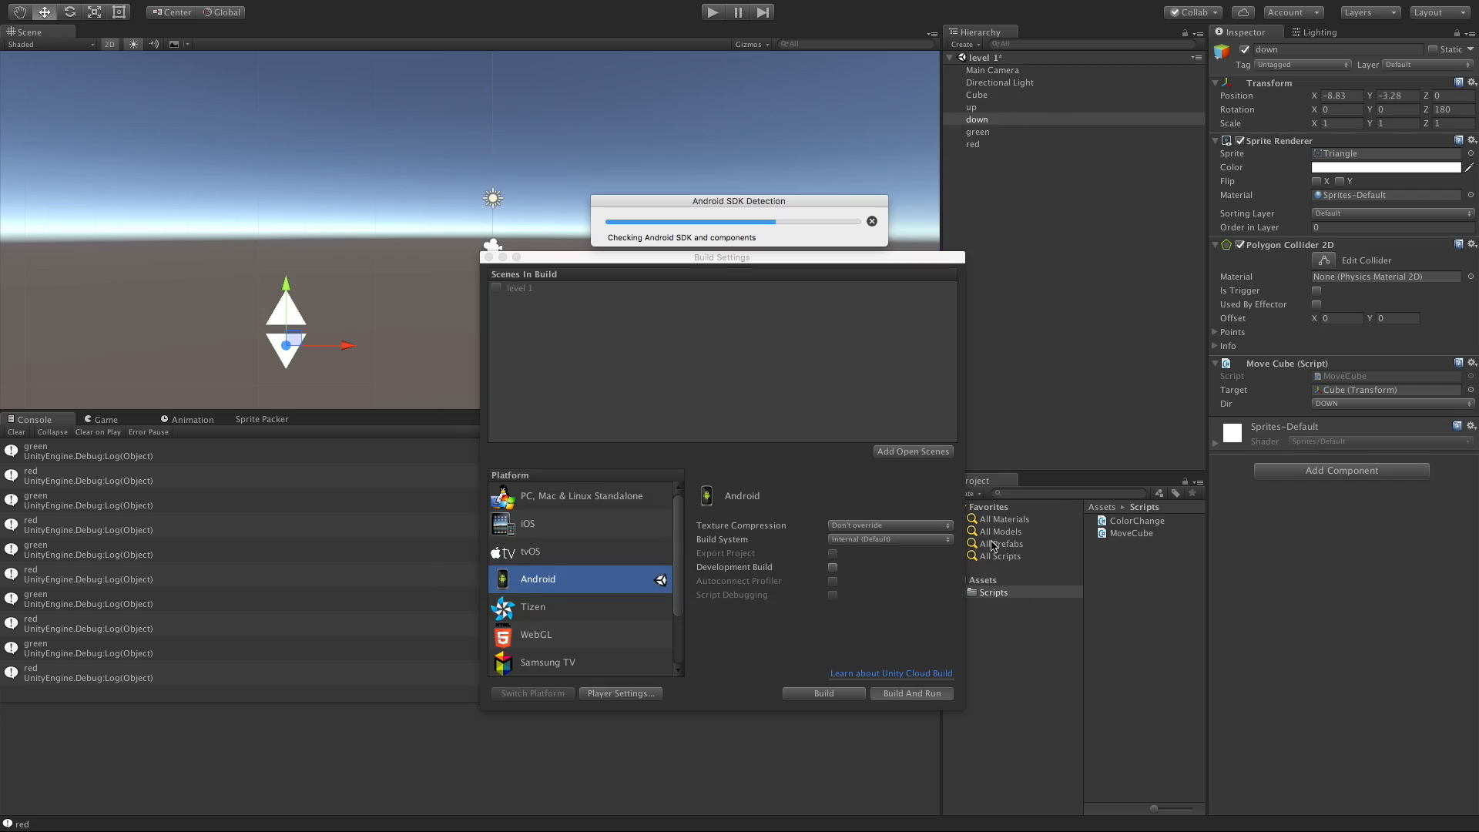
left_click(909, 693)
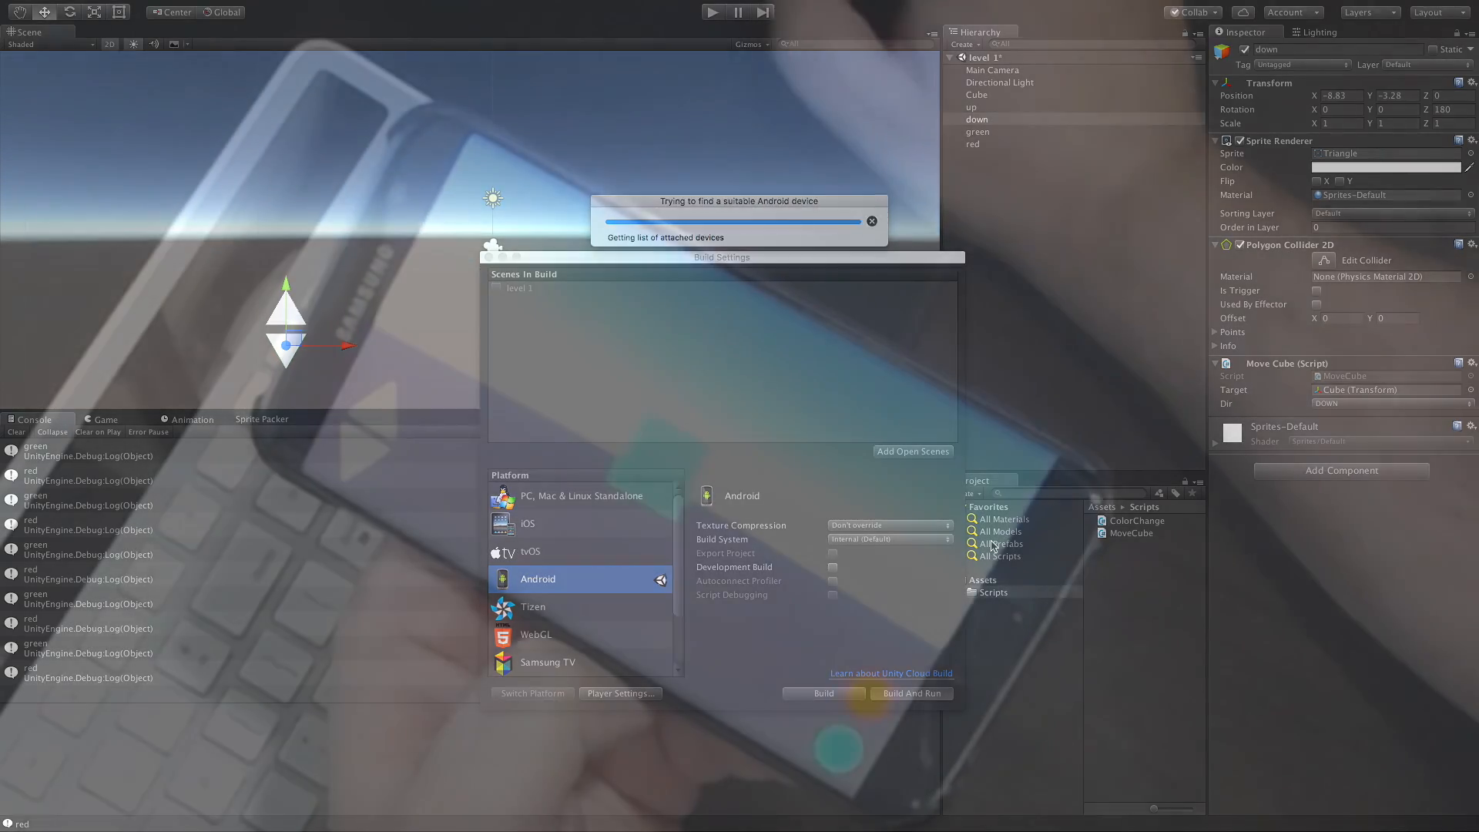